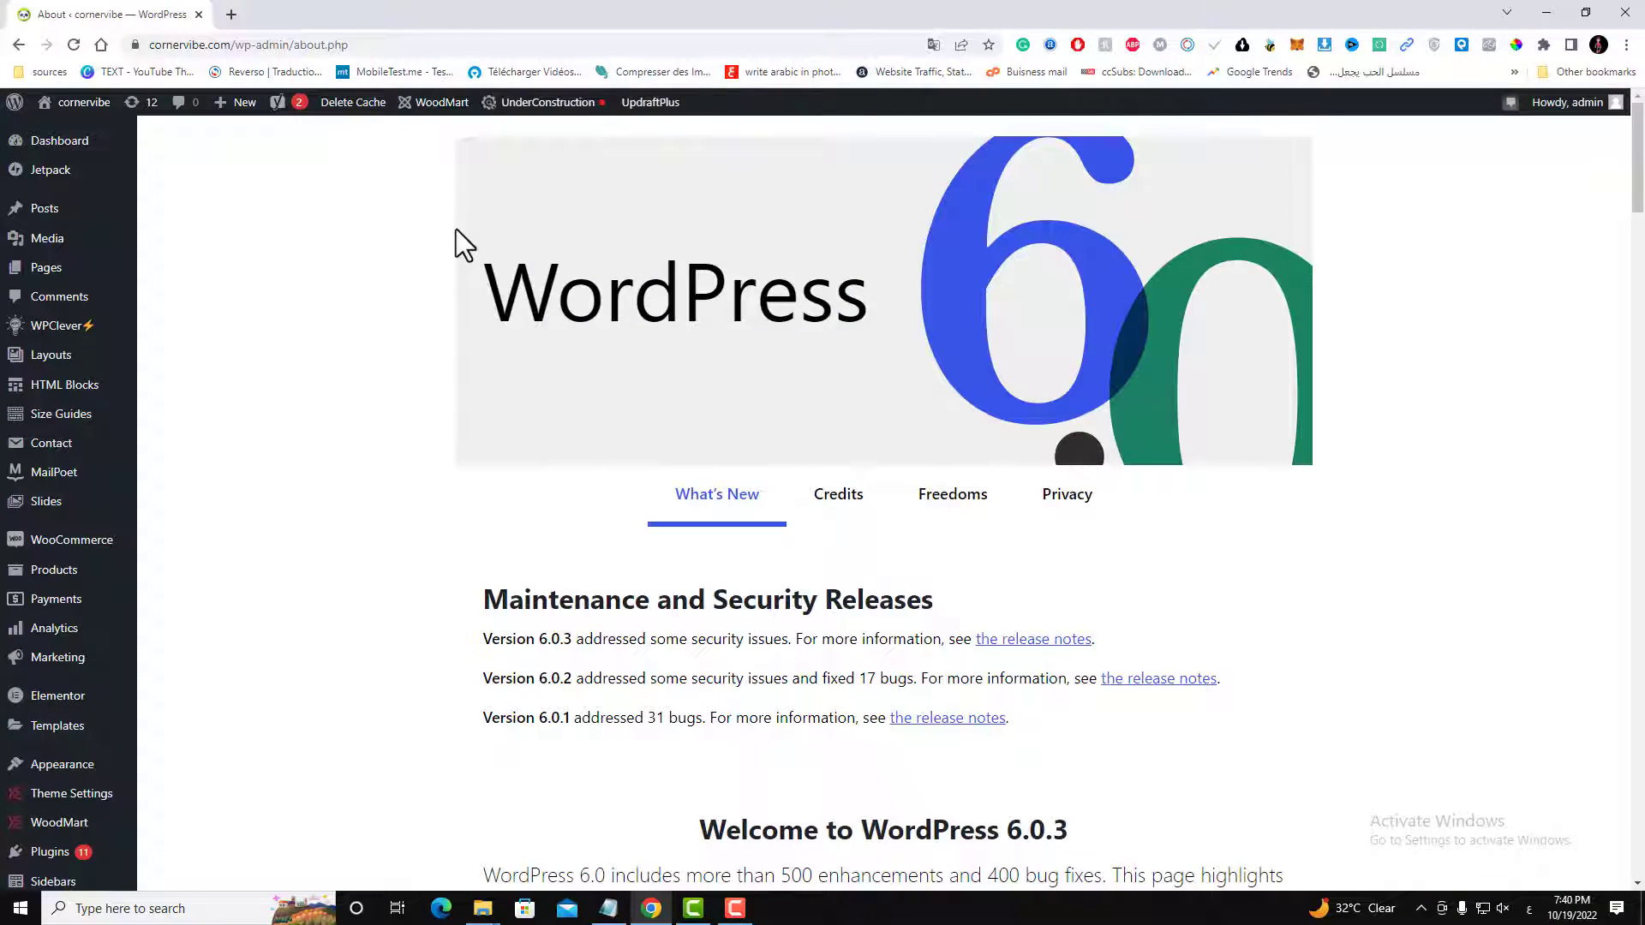
mouse_move(508, 249)
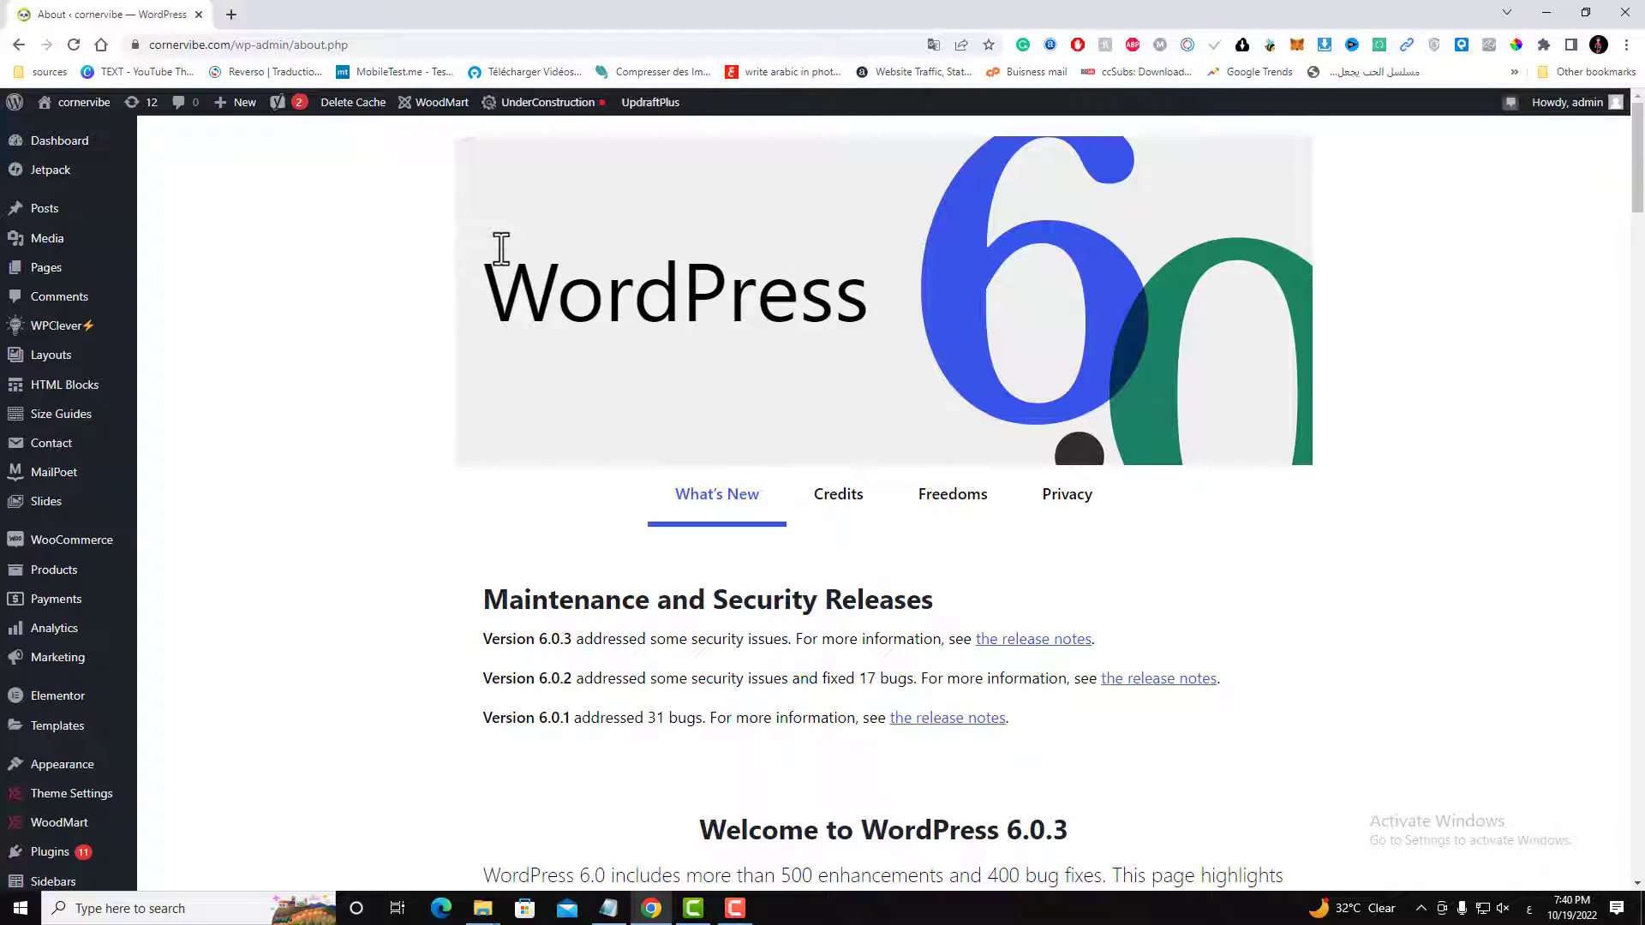
mouse_move(350, 303)
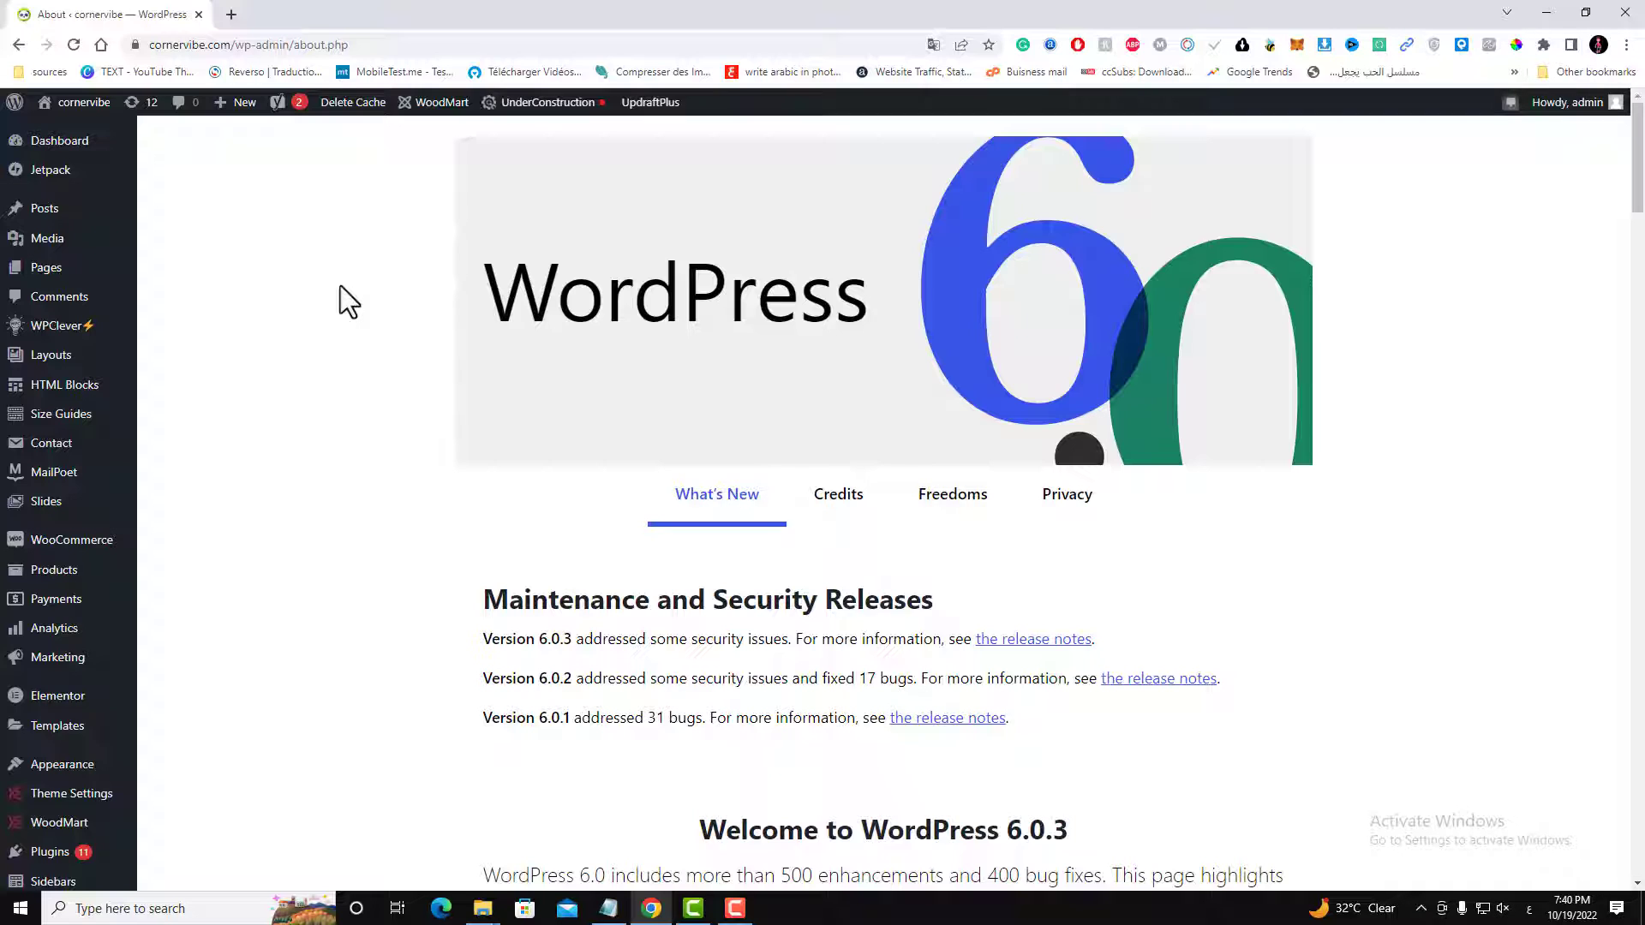
mouse_move(317, 303)
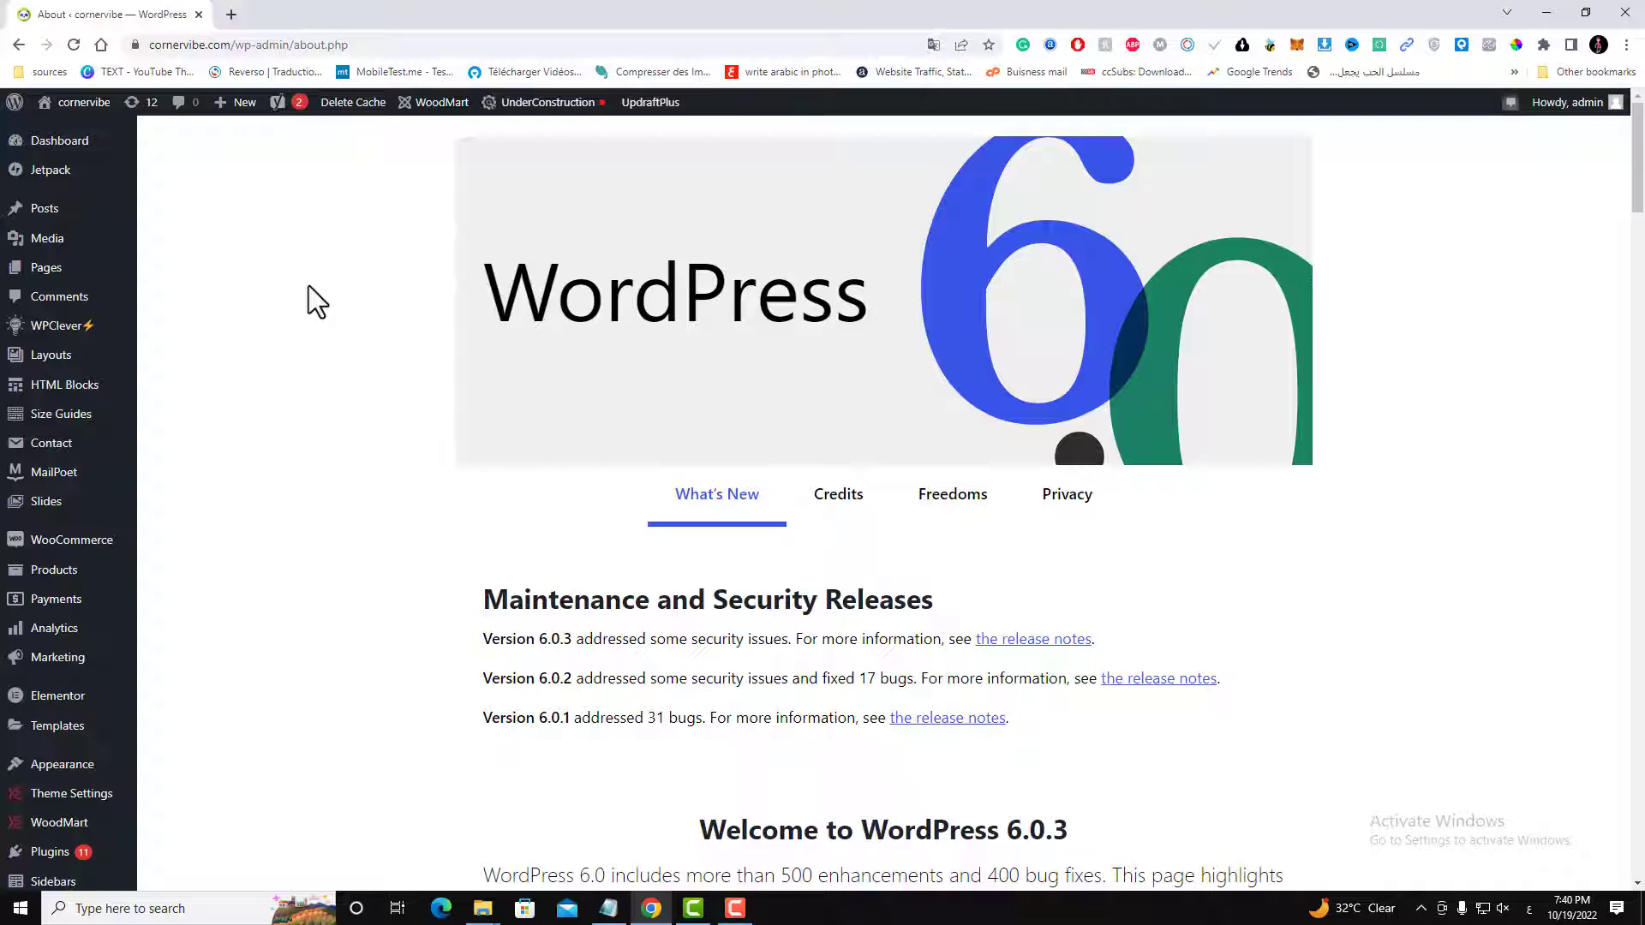
mouse_move(224, 302)
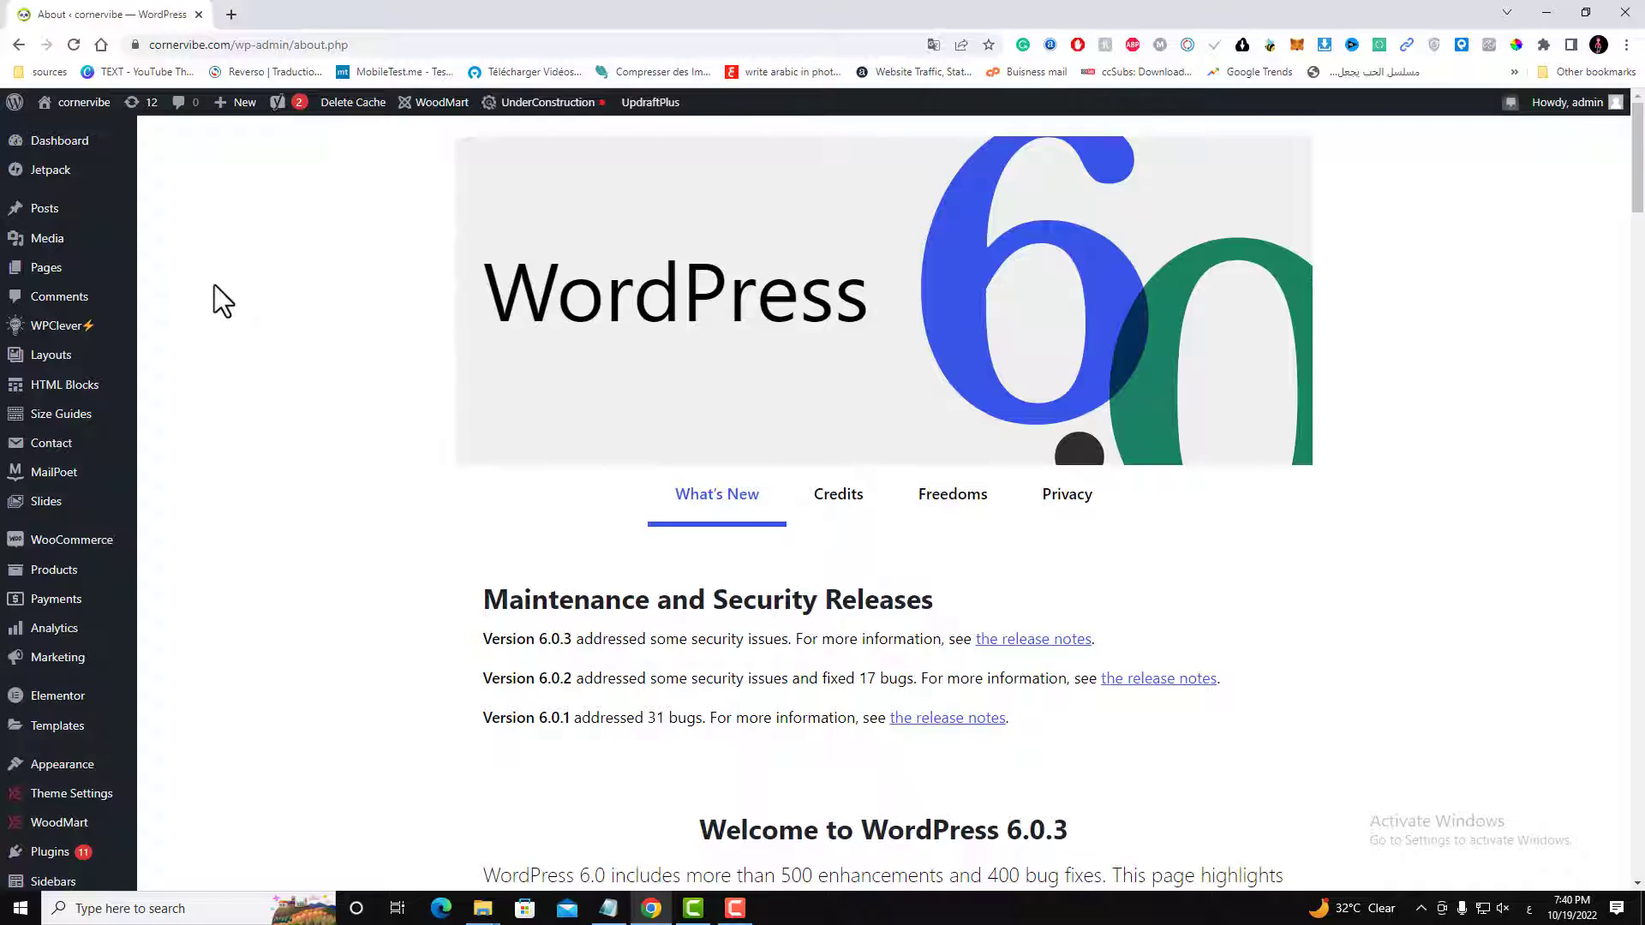
mouse_move(215, 295)
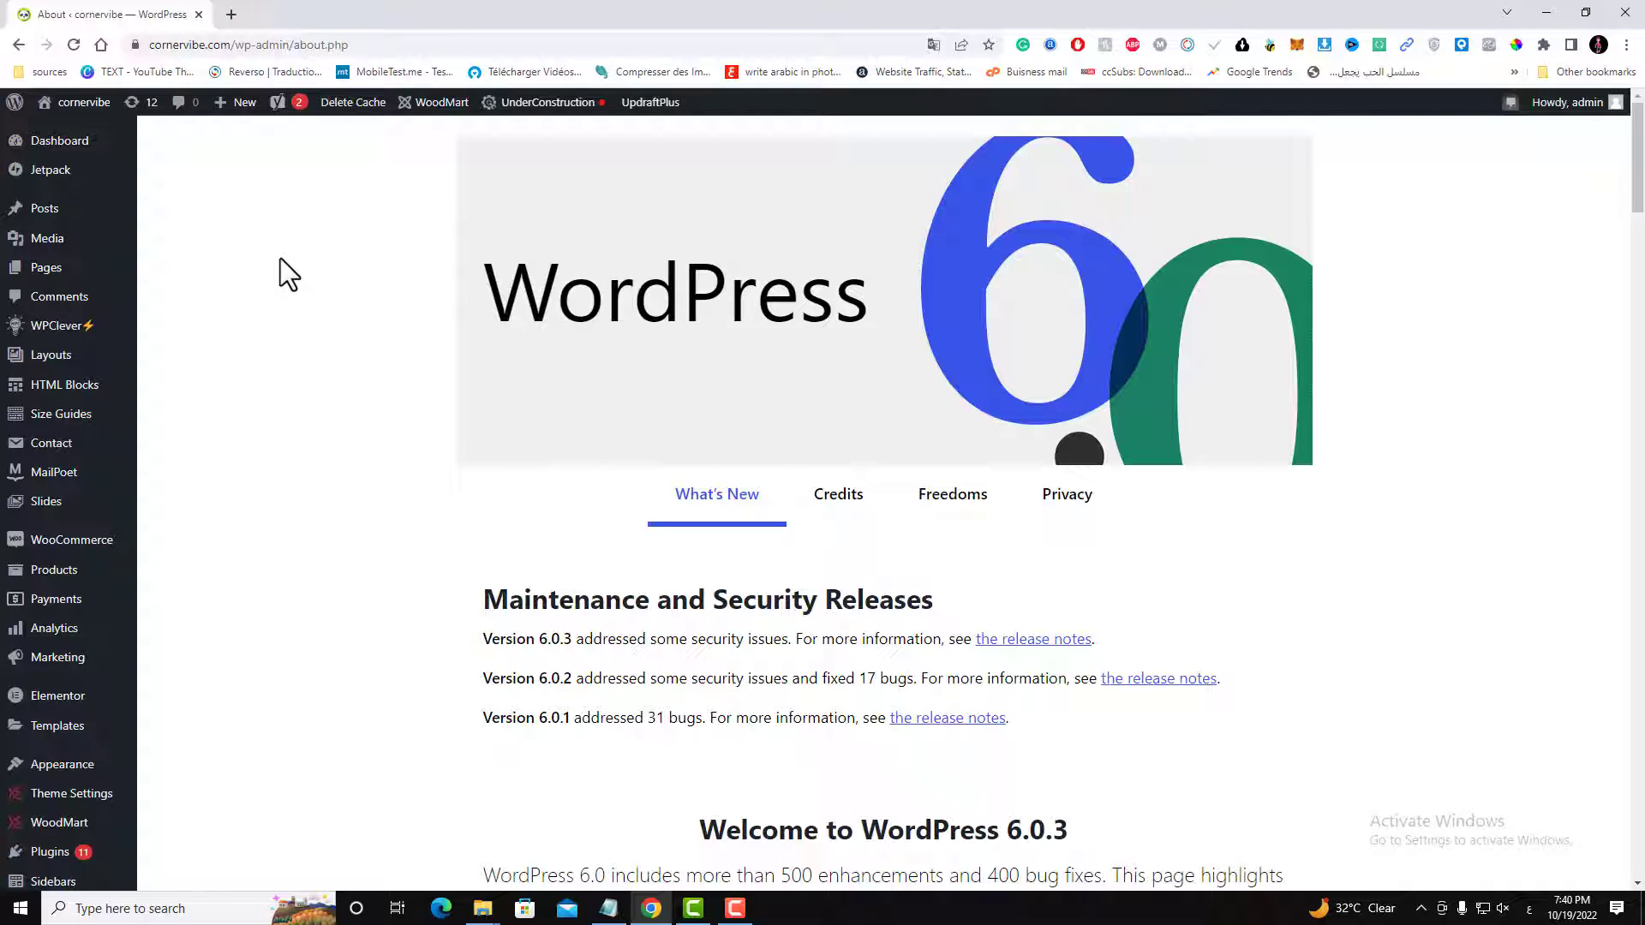
mouse_move(525, 262)
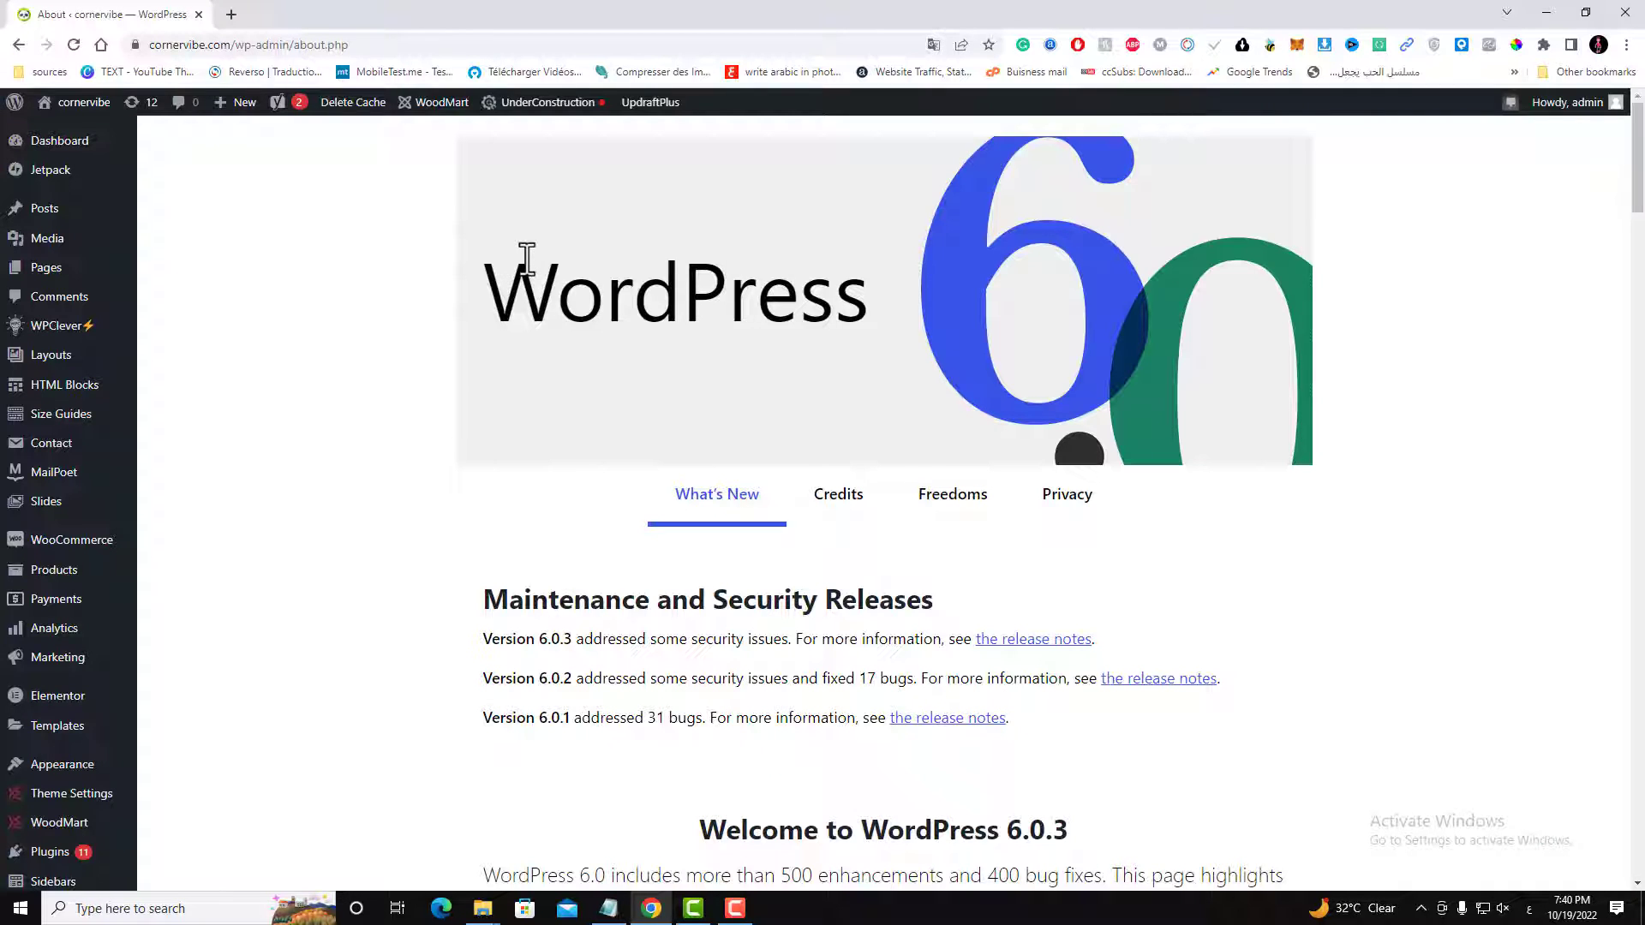
mouse_move(319, 325)
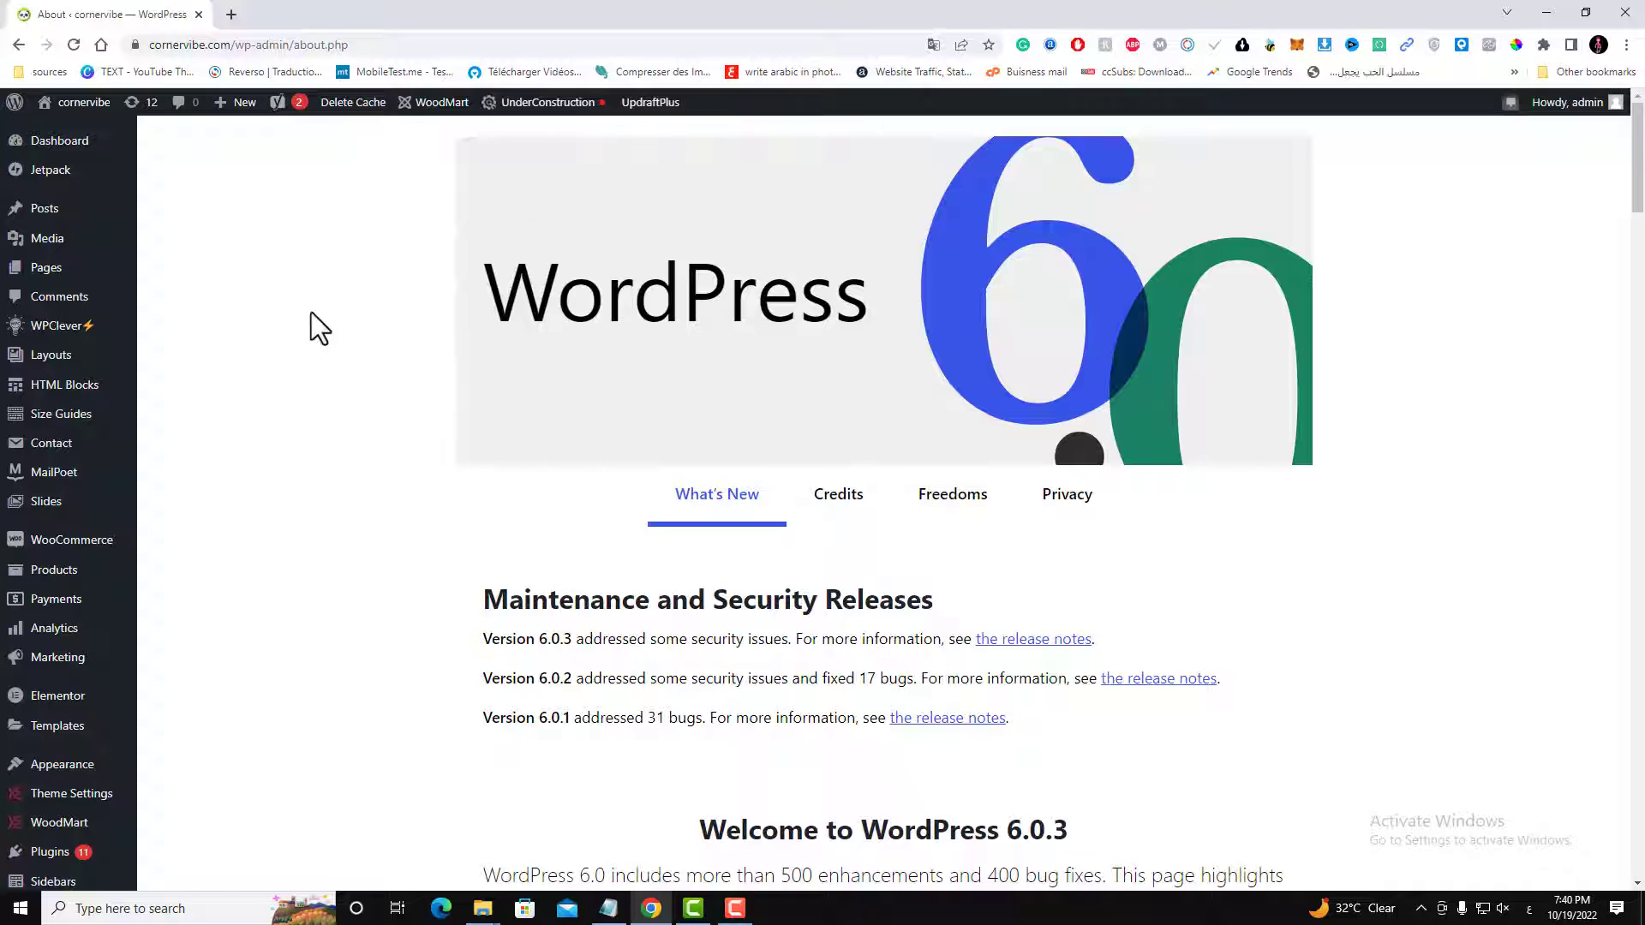
mouse_move(304, 416)
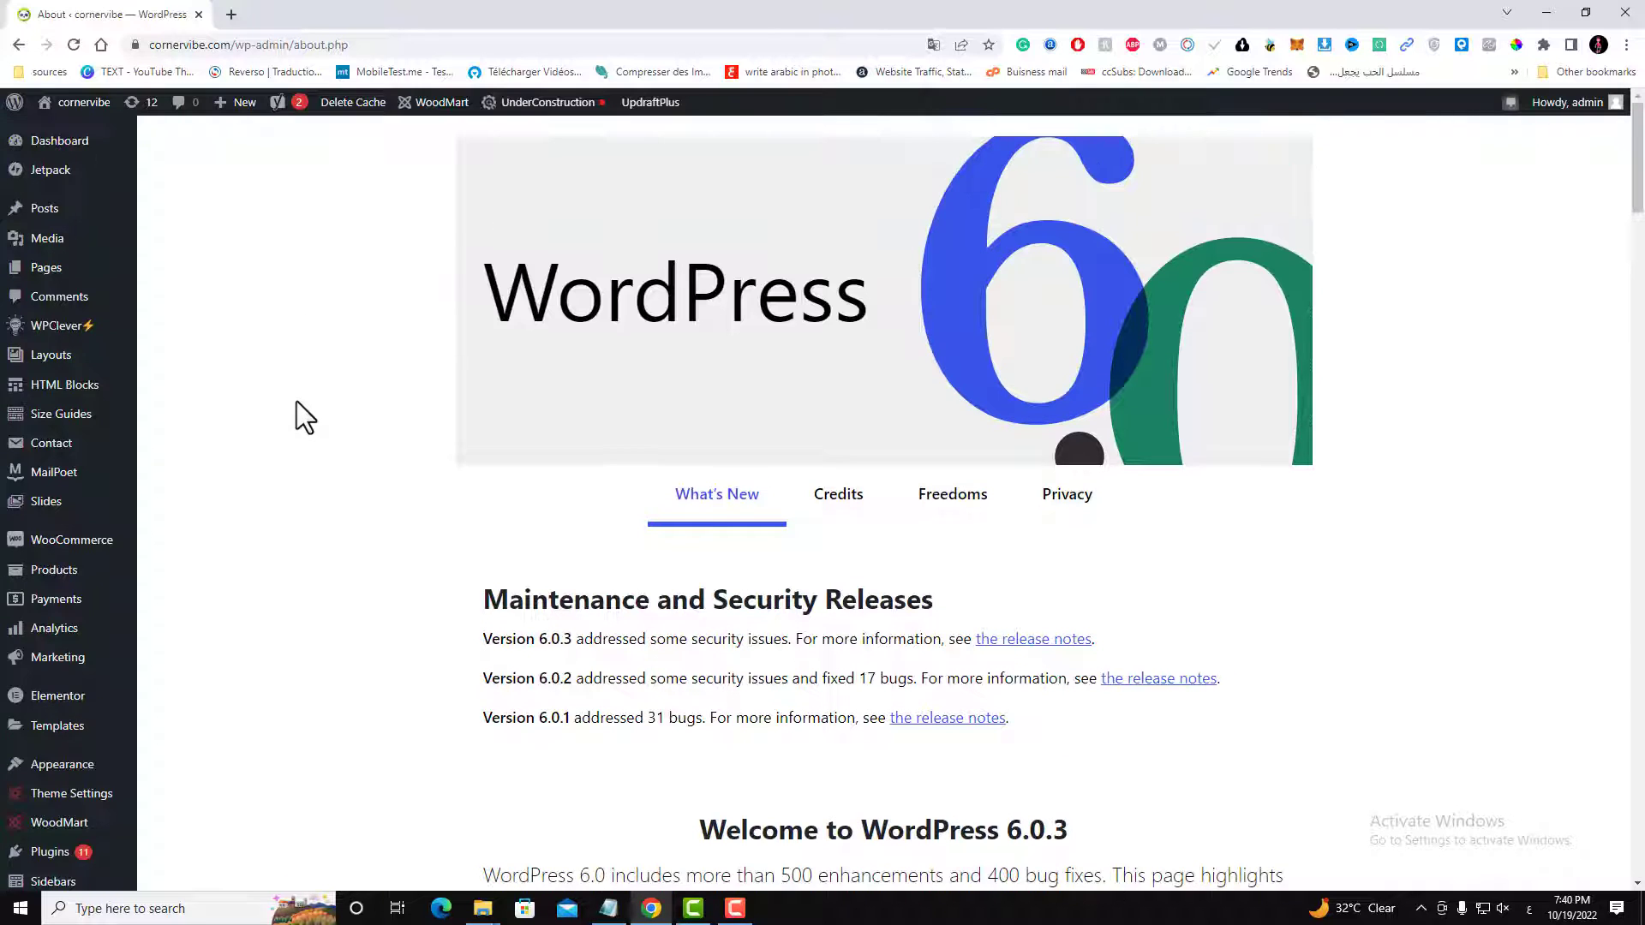
- Confirm on Settings > Reading that 'Discourage search engines from indexing this site' is unticked
scroll(down, 3)
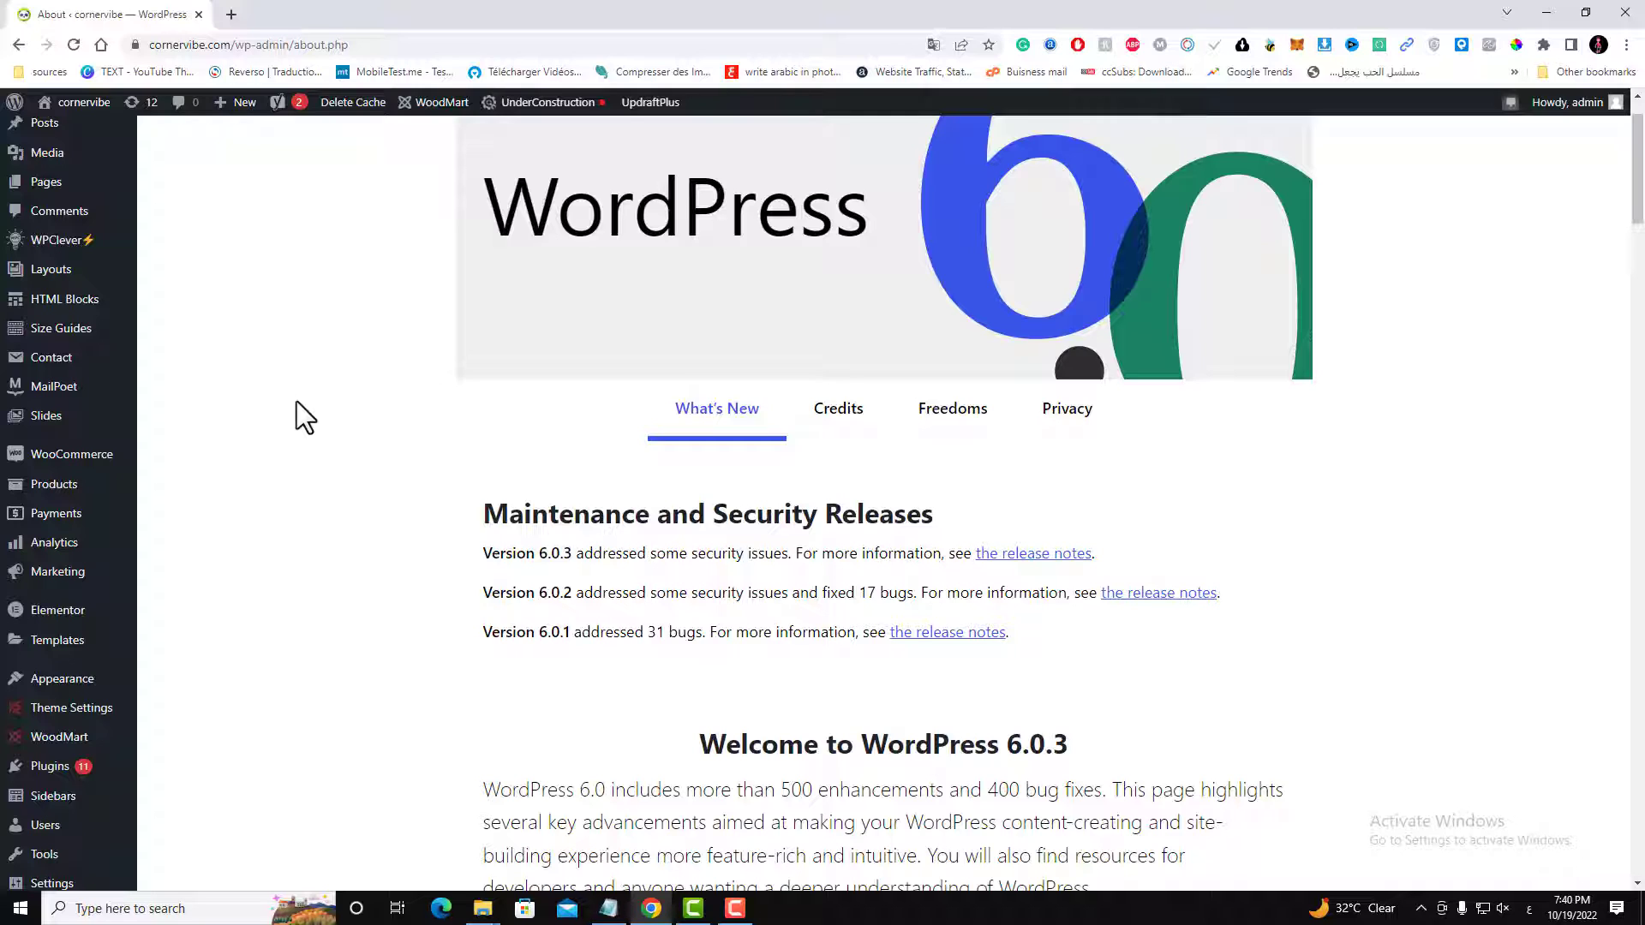
mouse_move(314, 570)
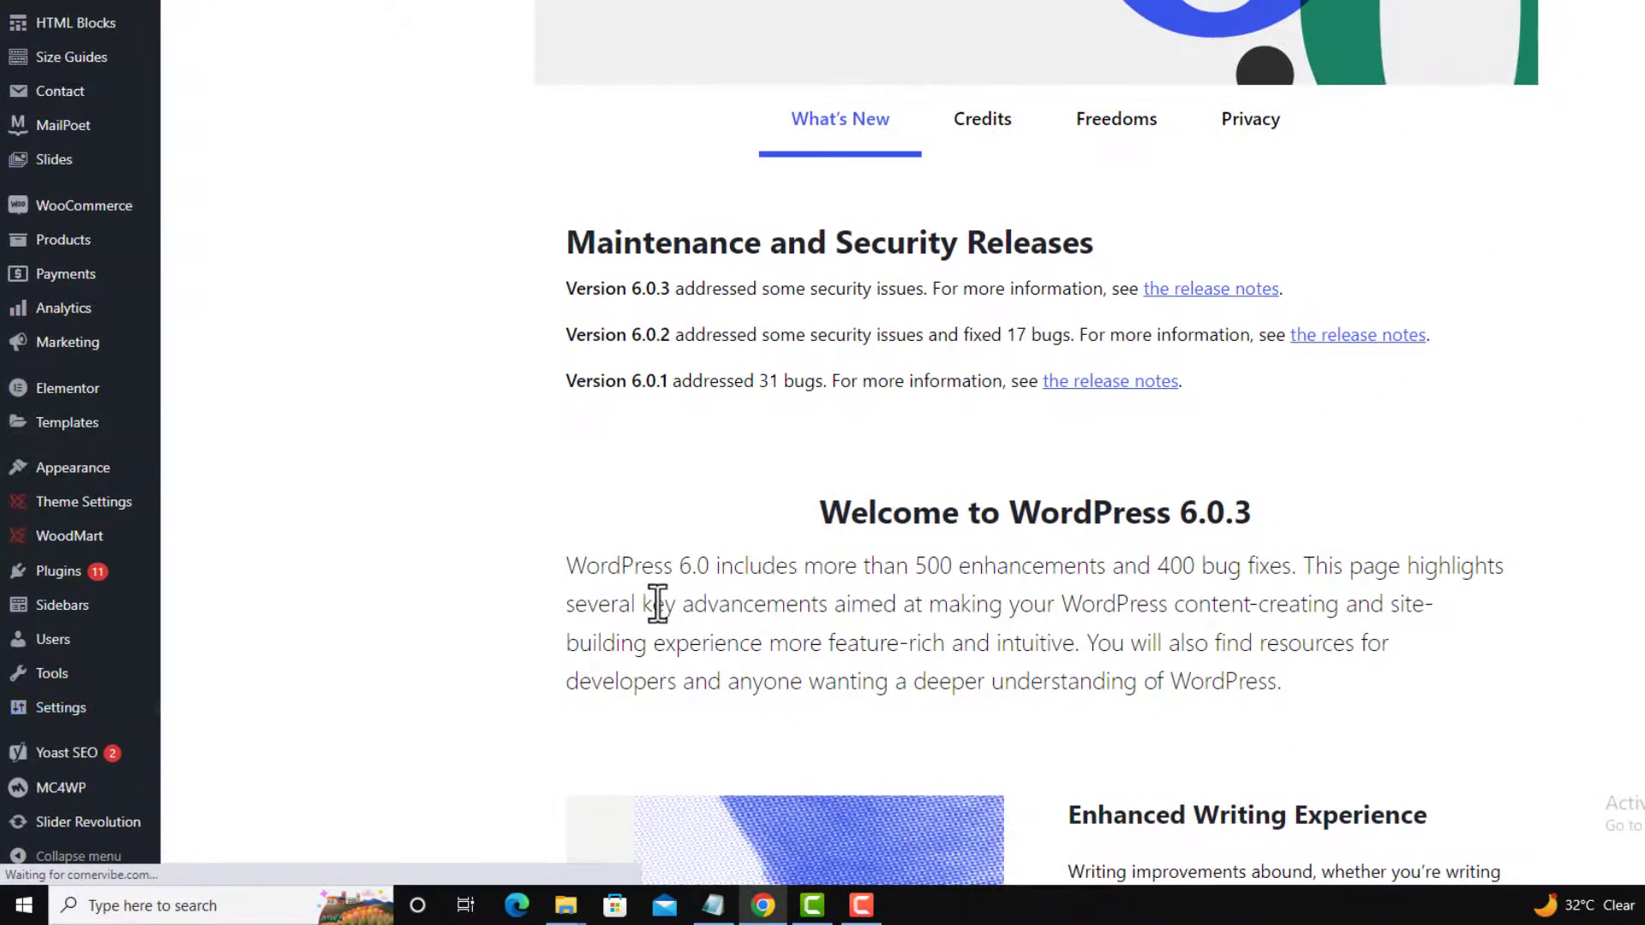
mouse_move(655, 698)
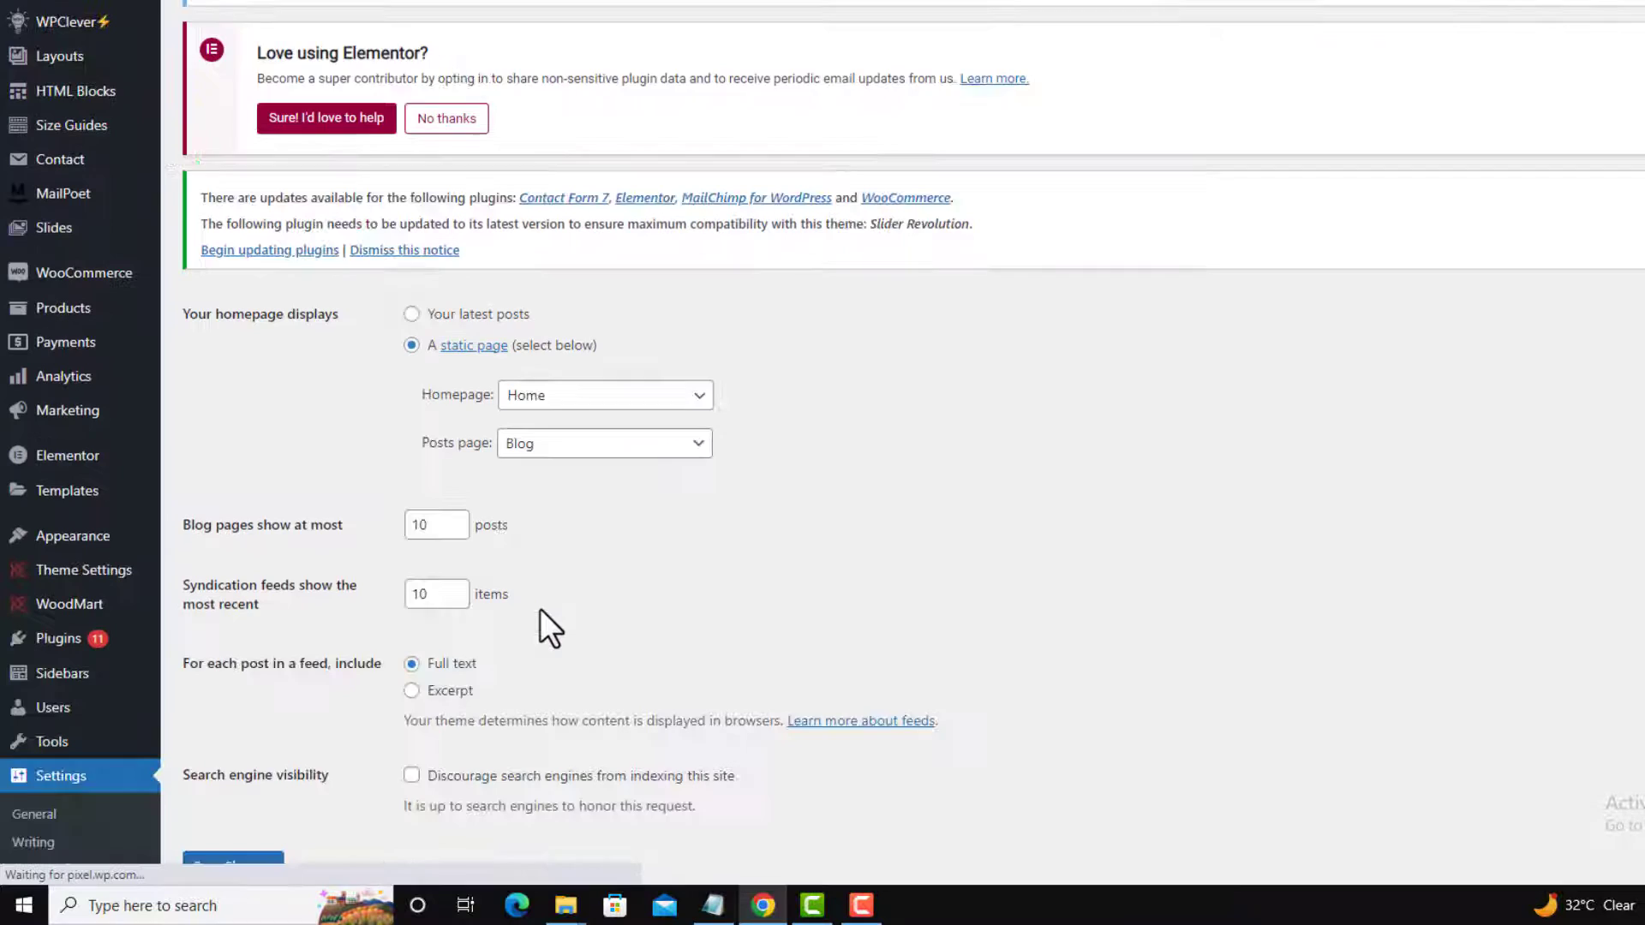
scroll(down, 3)
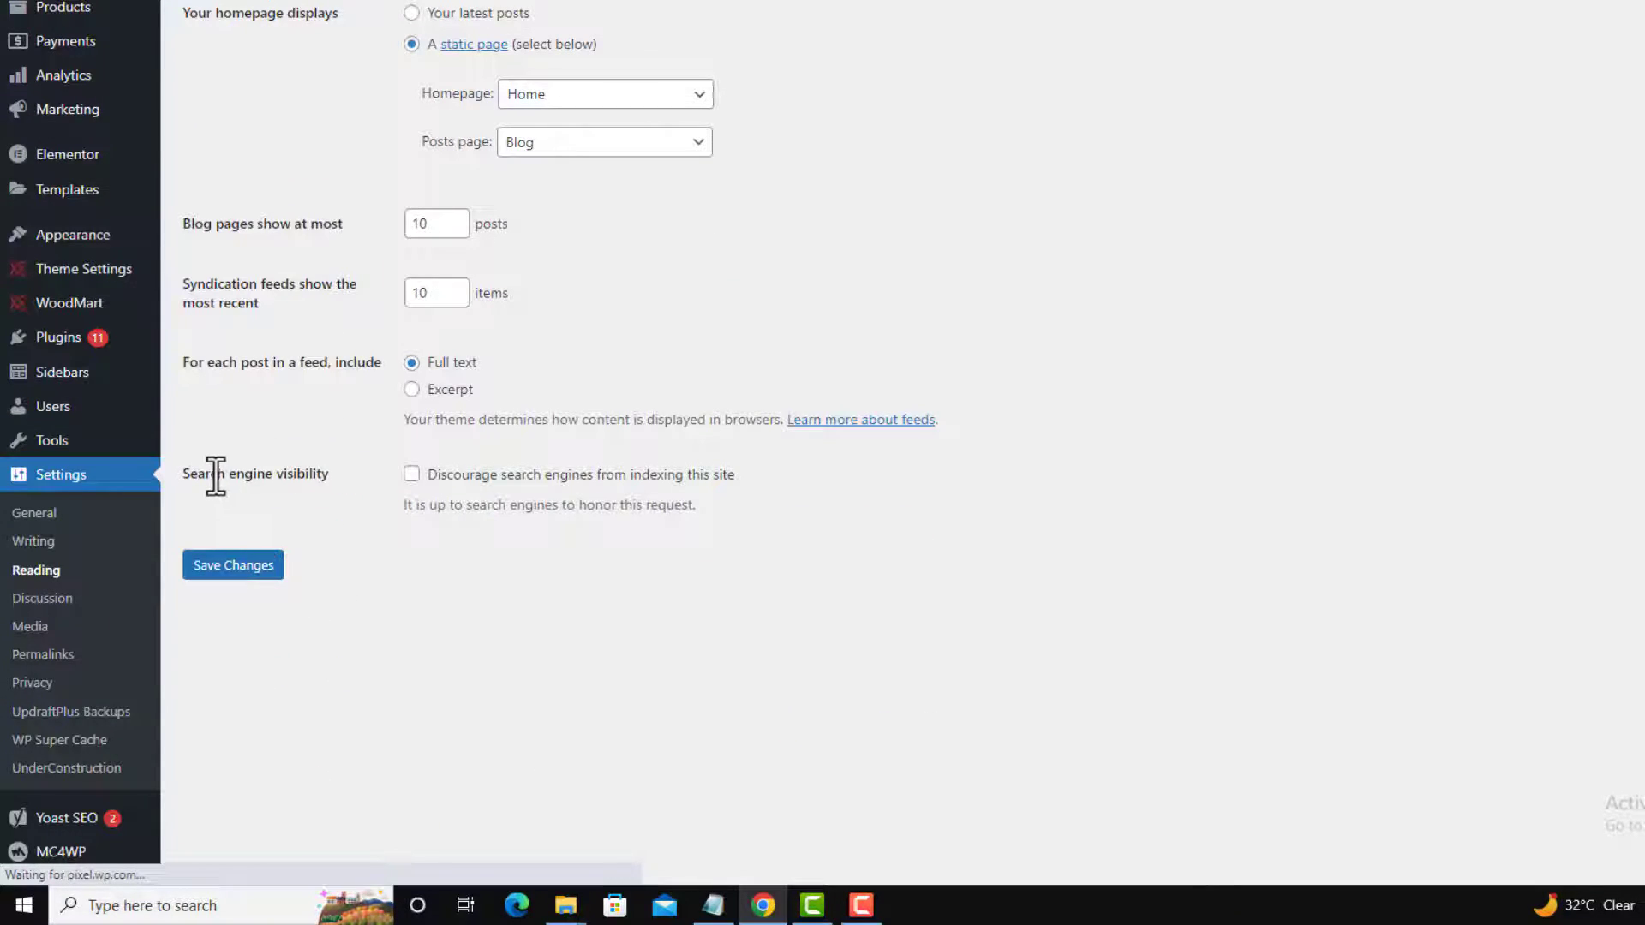
mouse_move(349, 548)
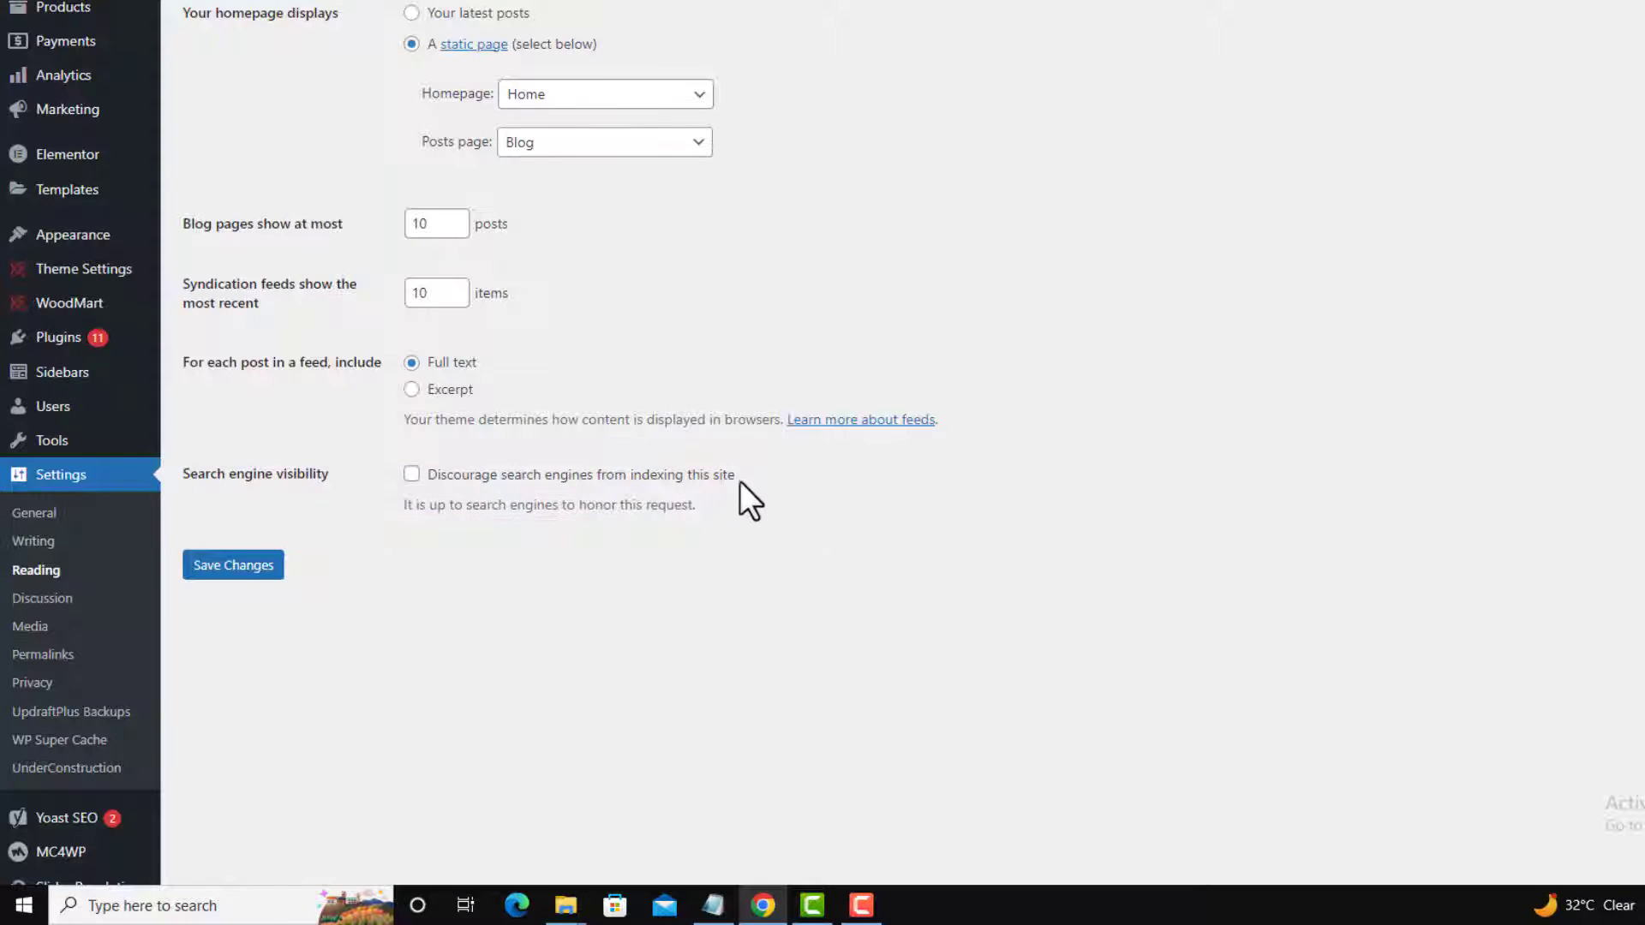
double_click(581, 473)
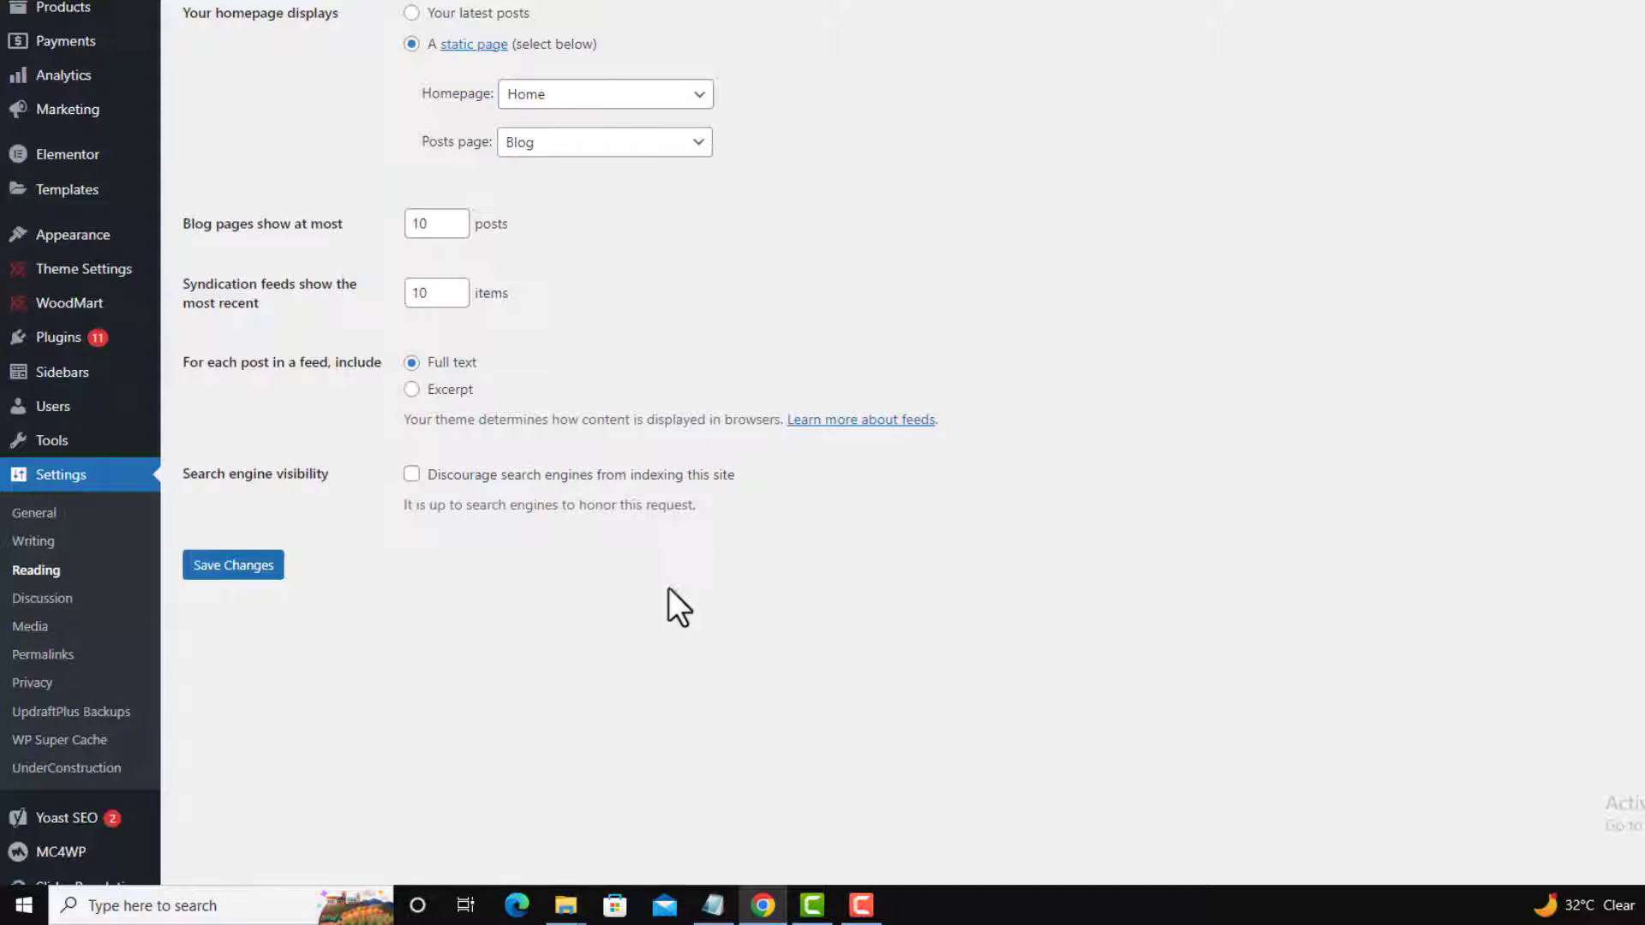
mouse_move(546, 514)
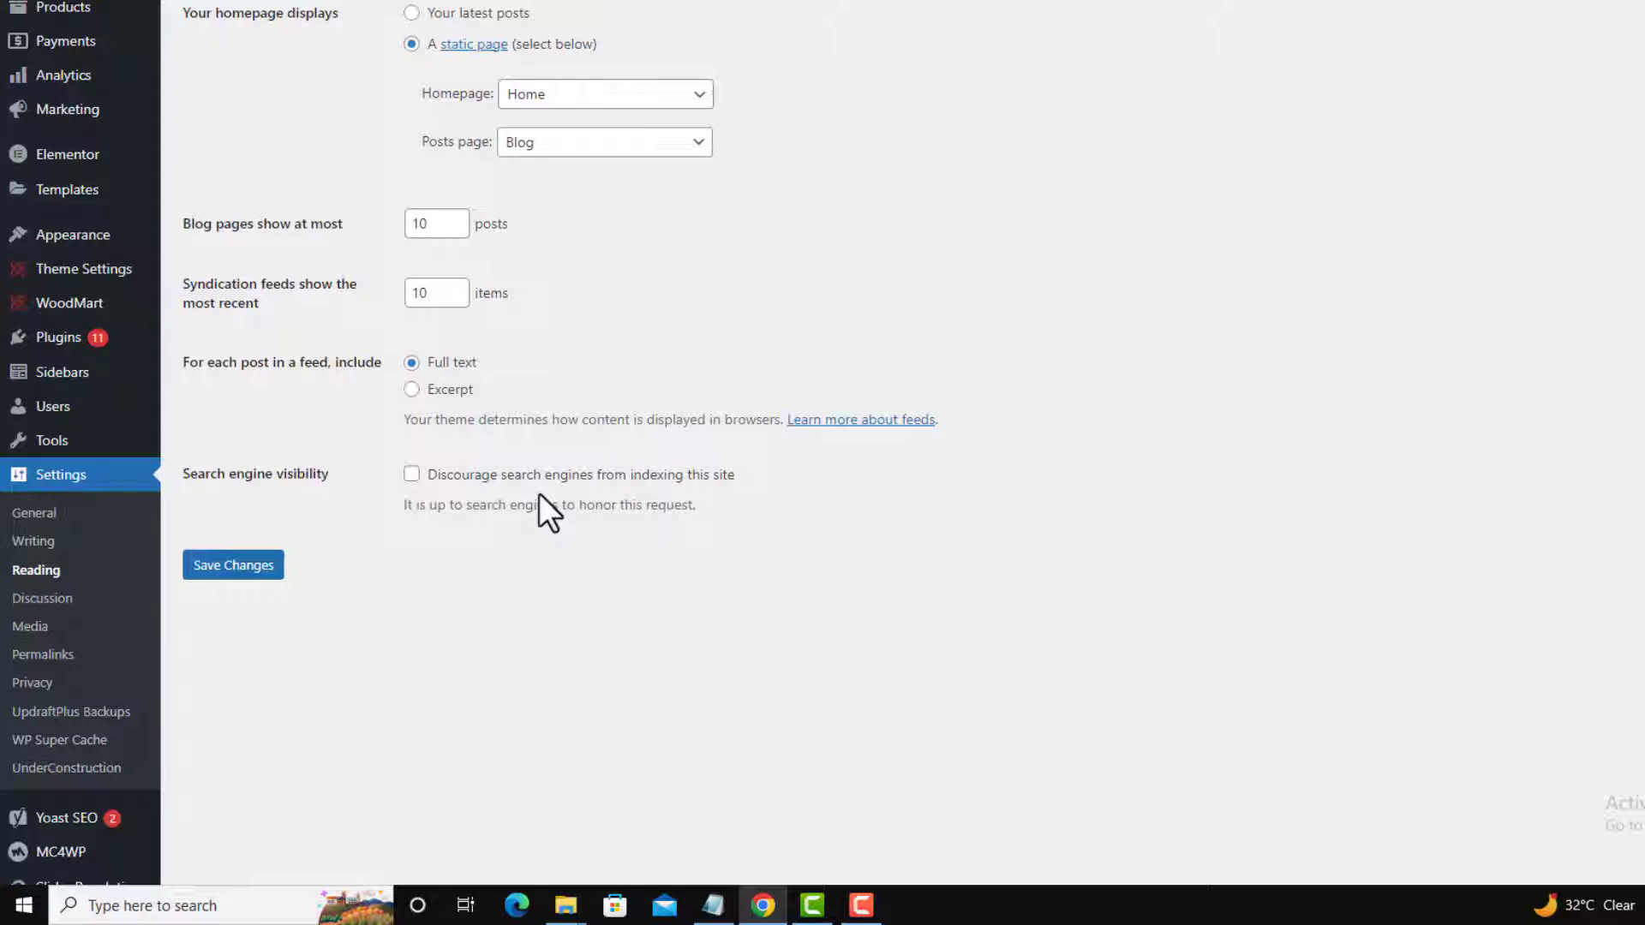
scroll(up, 3)
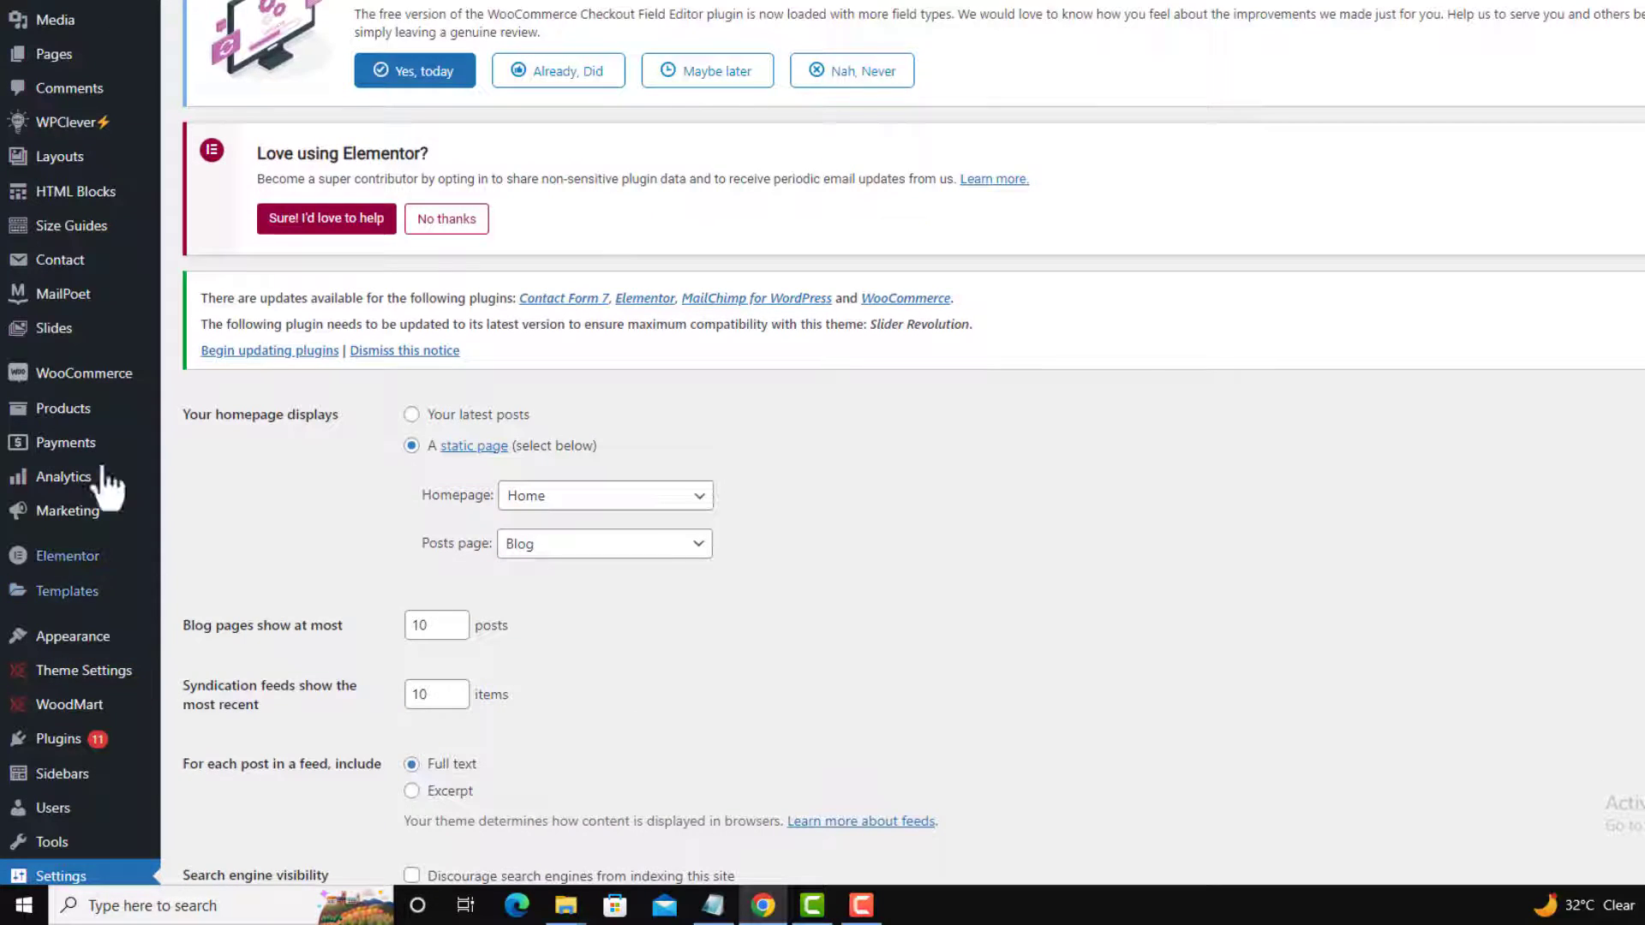
mouse_move(65, 421)
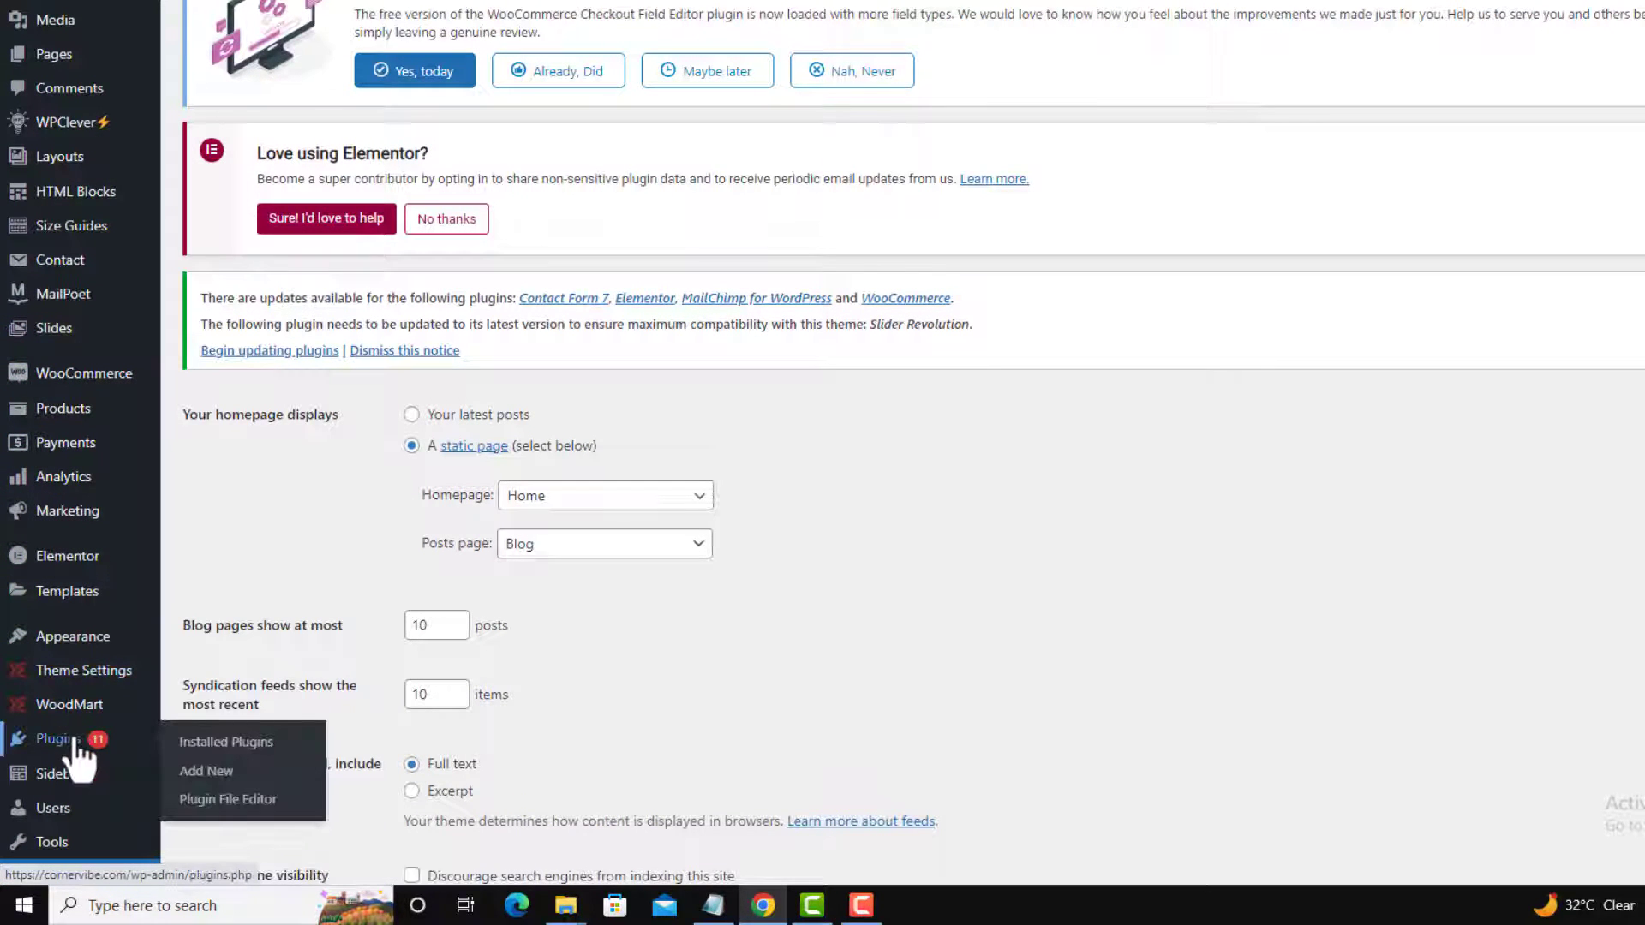
mouse_move(206, 771)
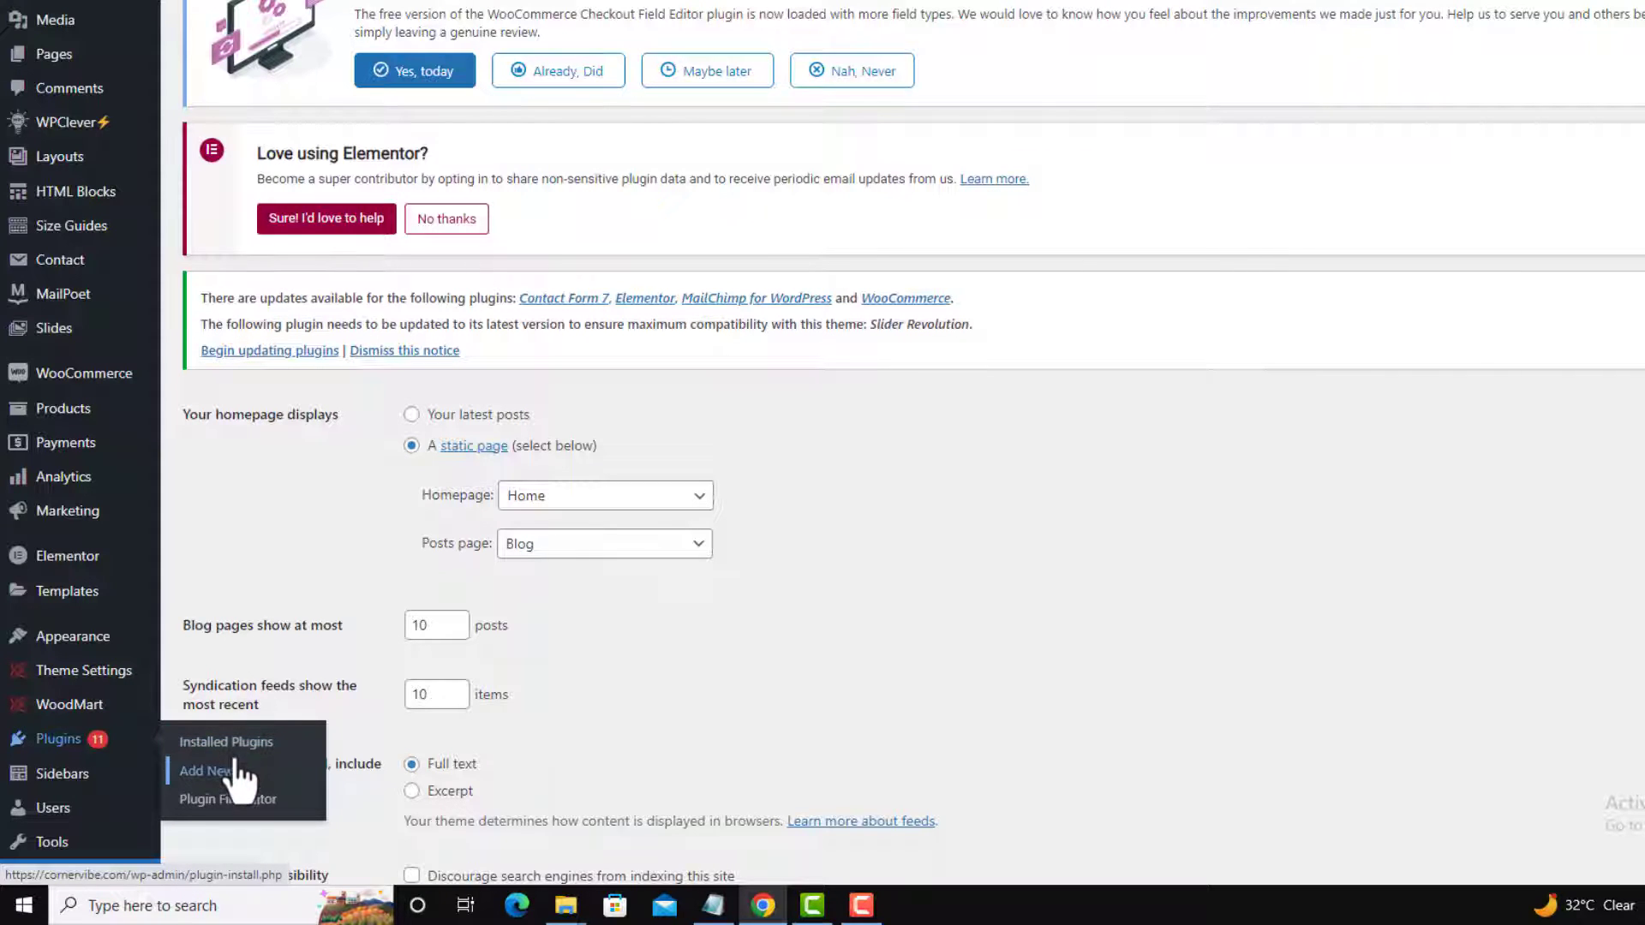
- Go to Plugins > Add New to browse featured plugins and the plugin search
click(206, 771)
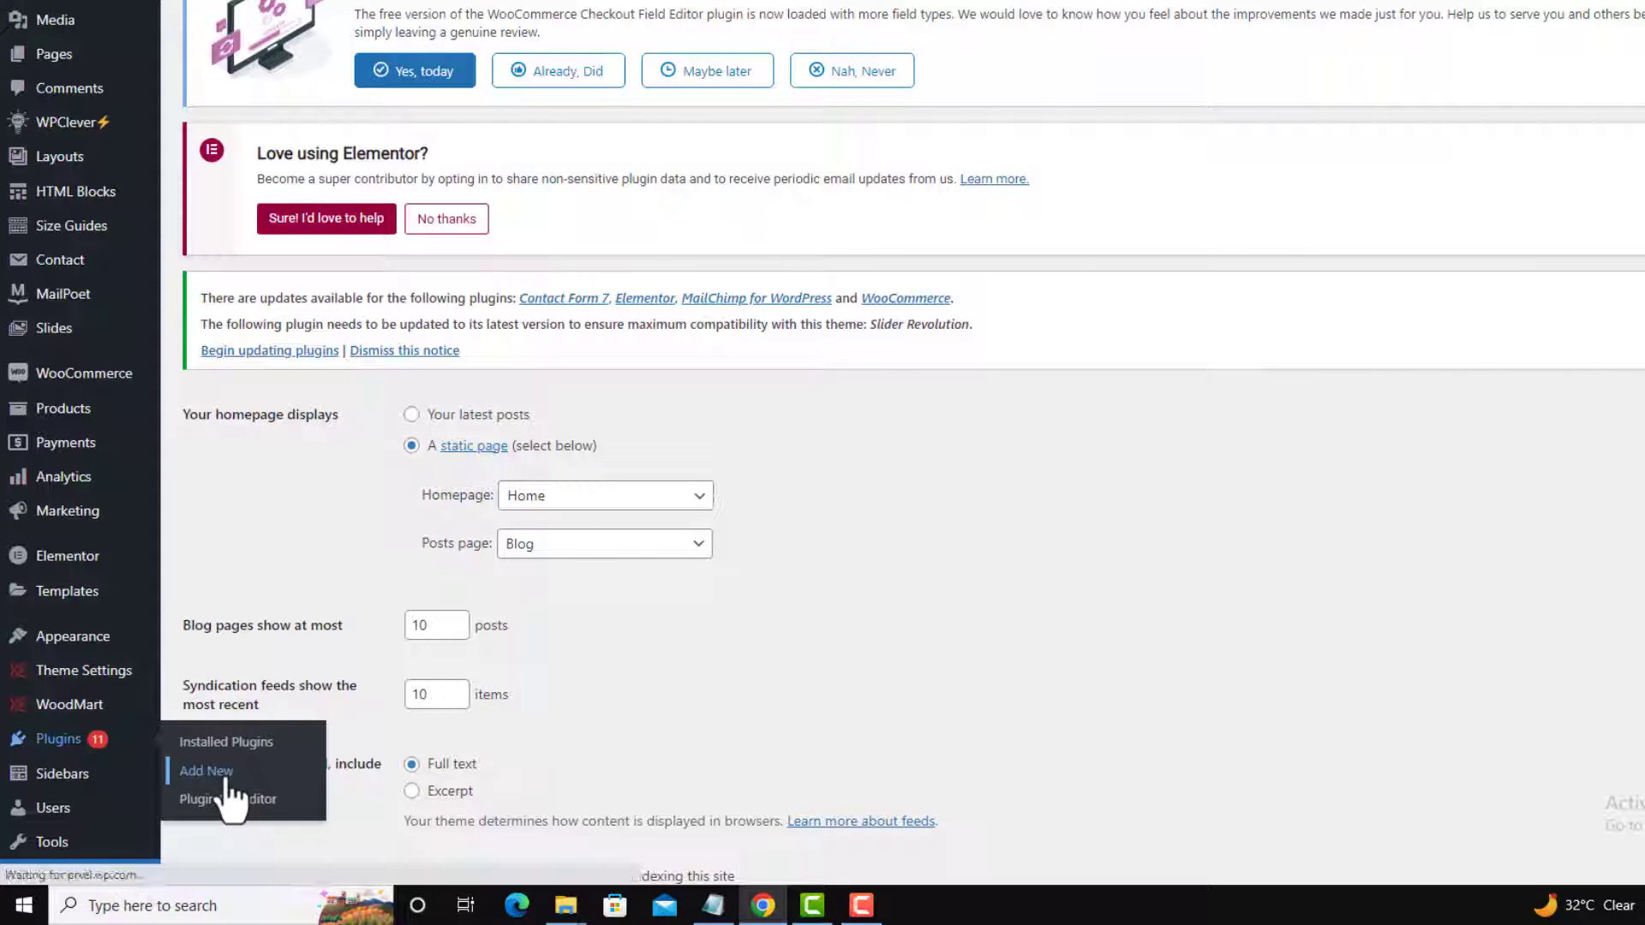
mouse_move(494, 585)
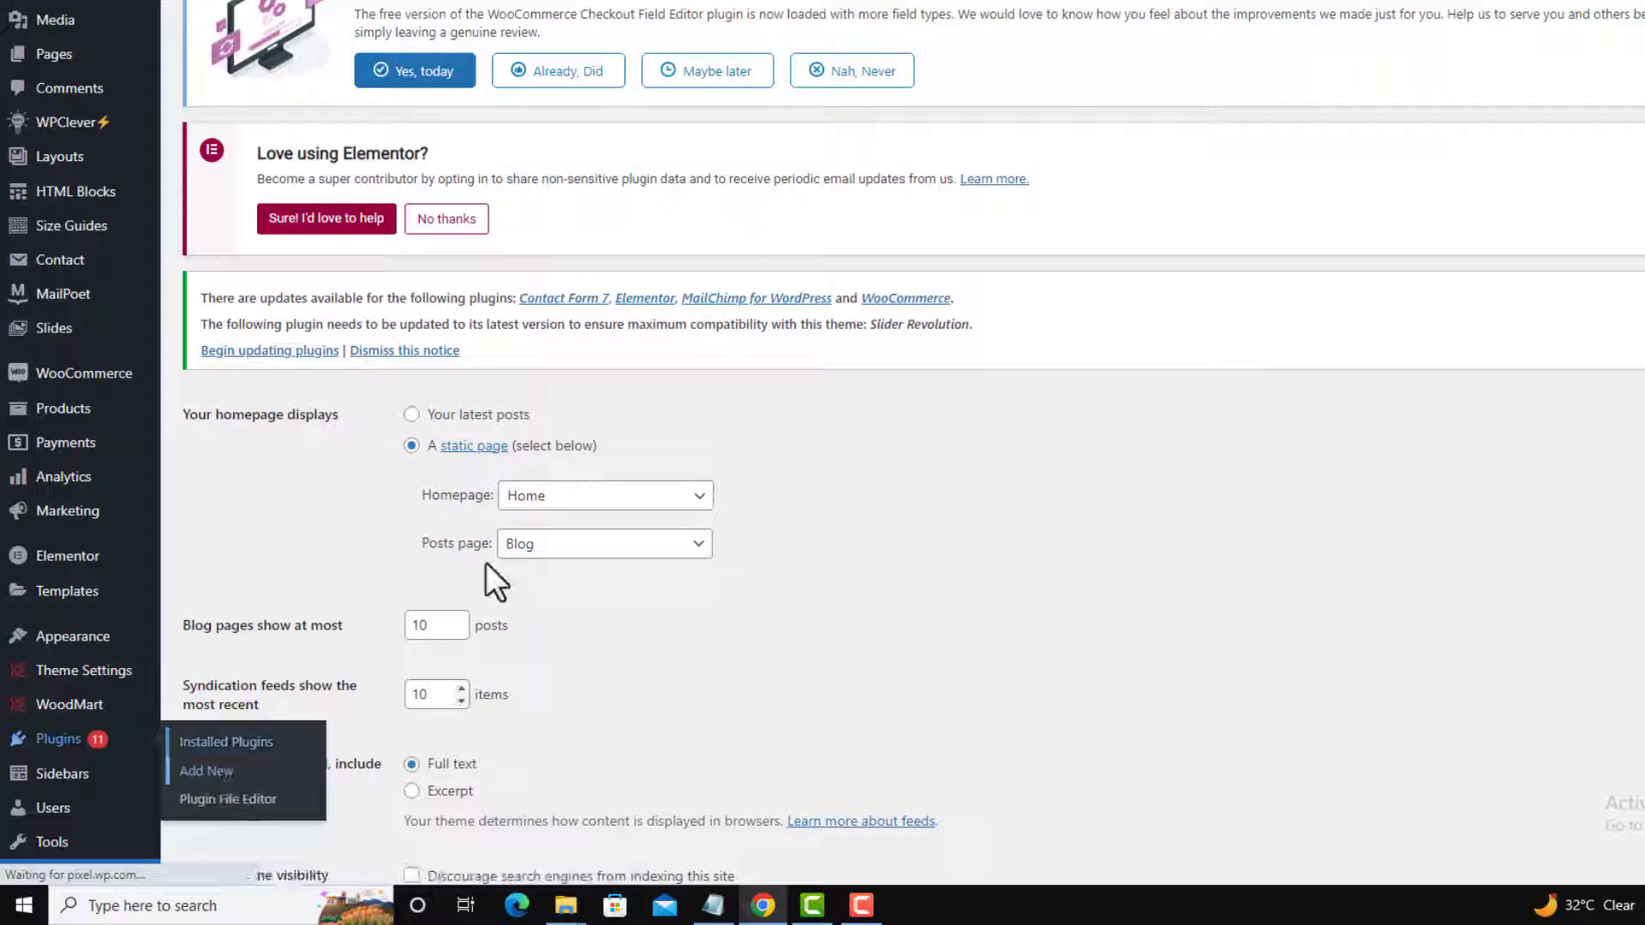
mouse_move(430, 388)
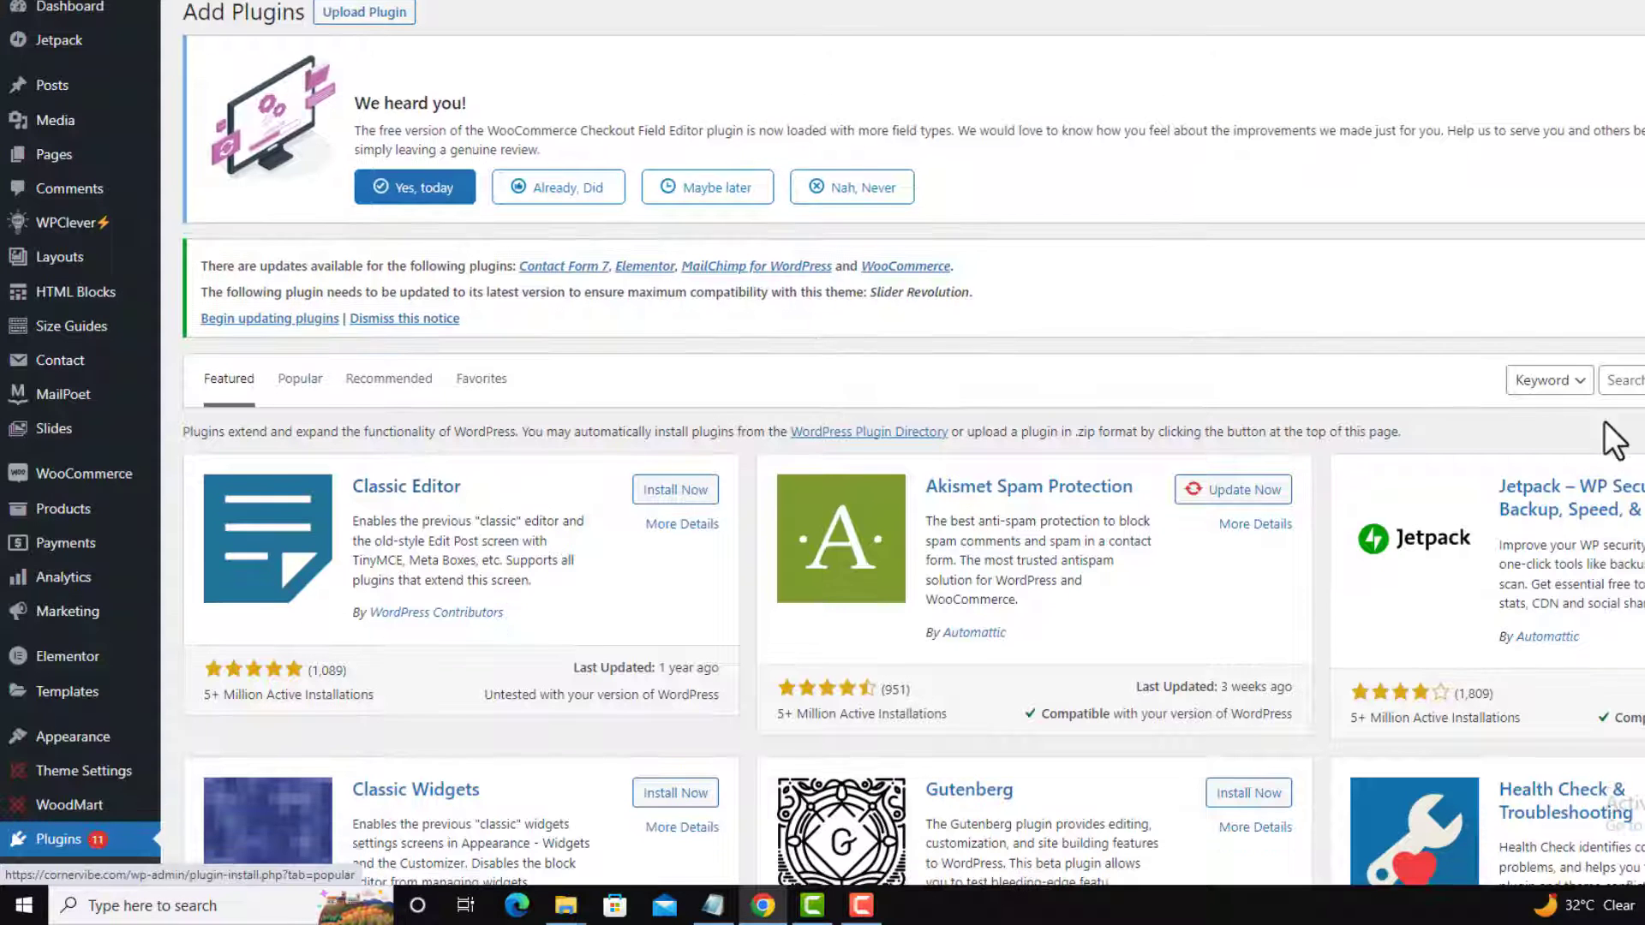
scroll(up, 3)
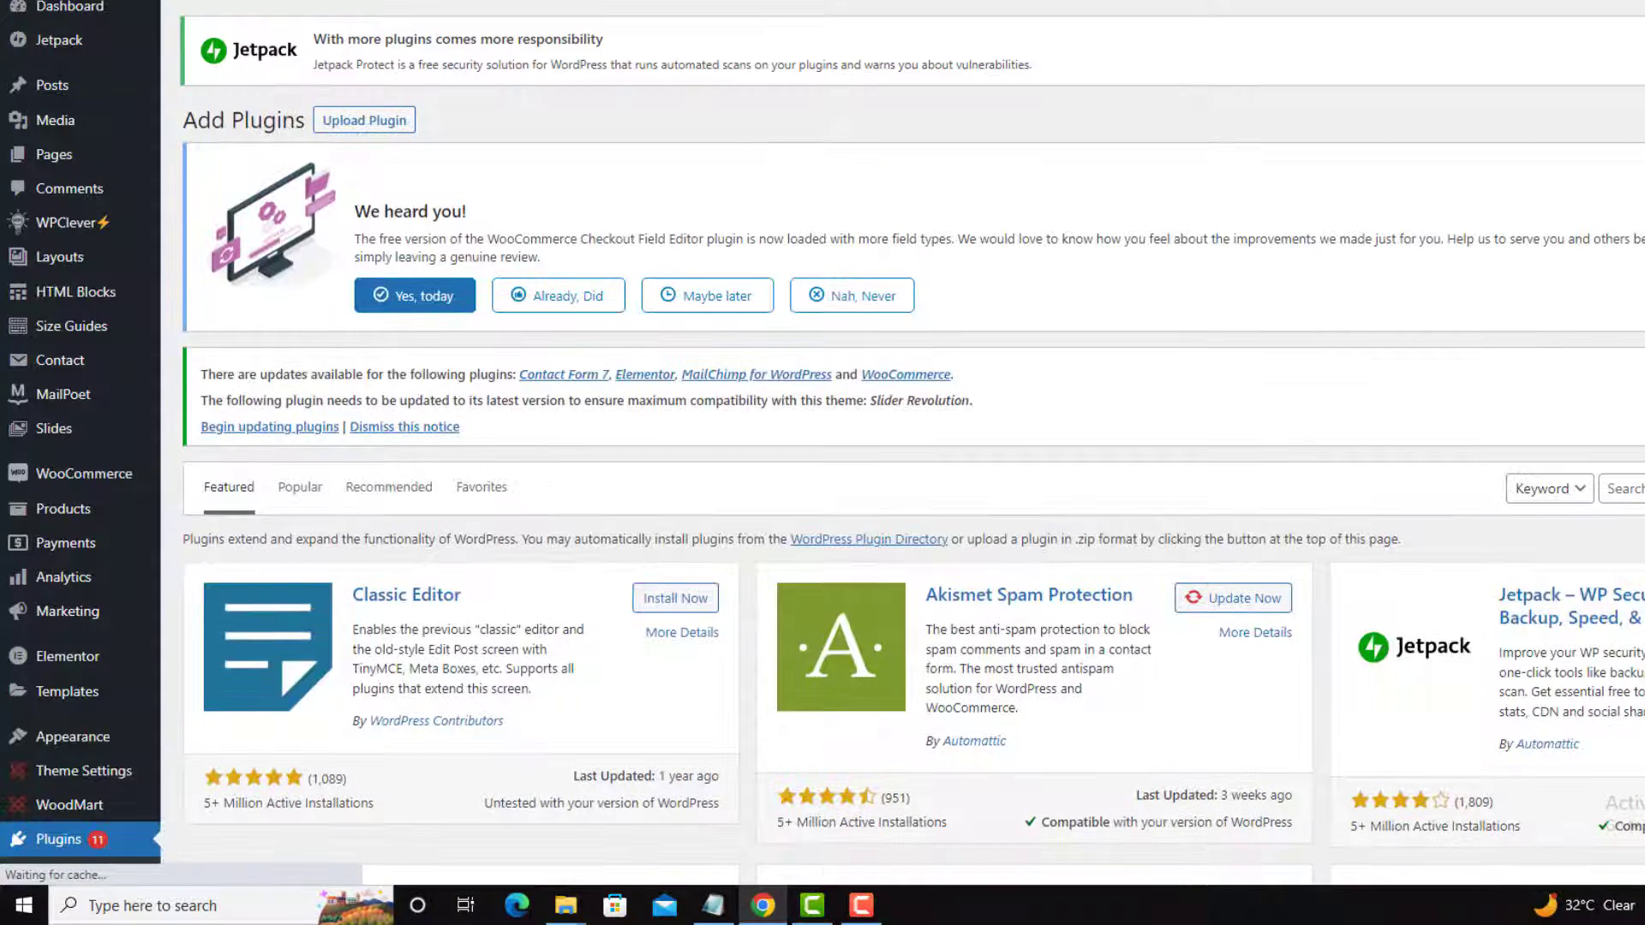
scroll(down, 3)
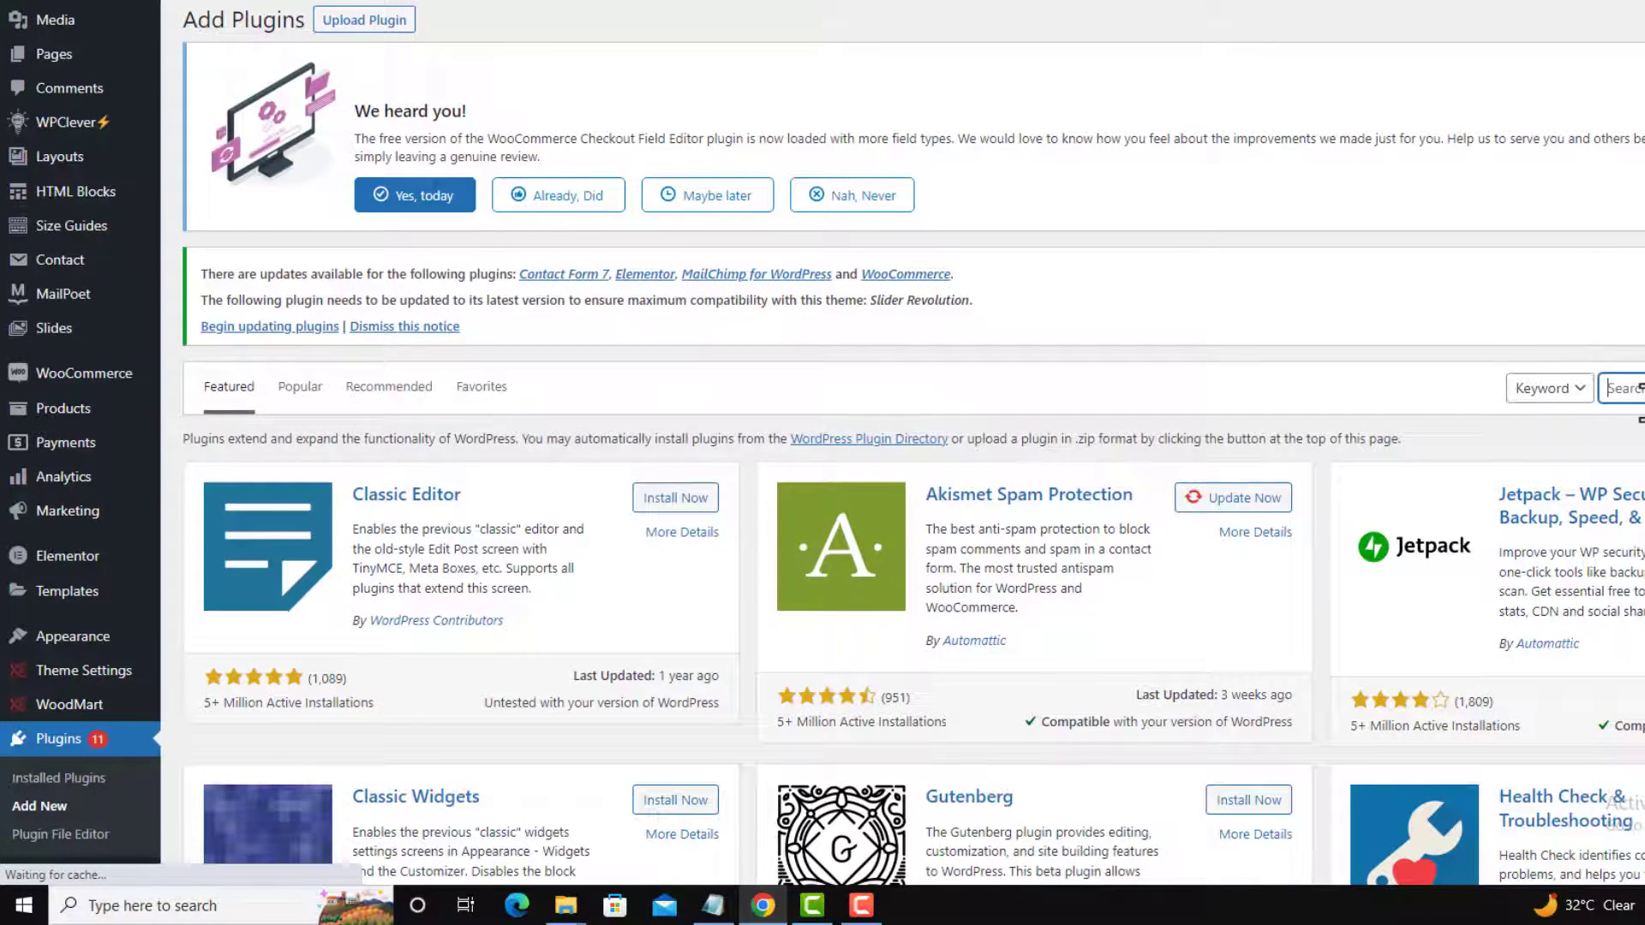
text(yoast)
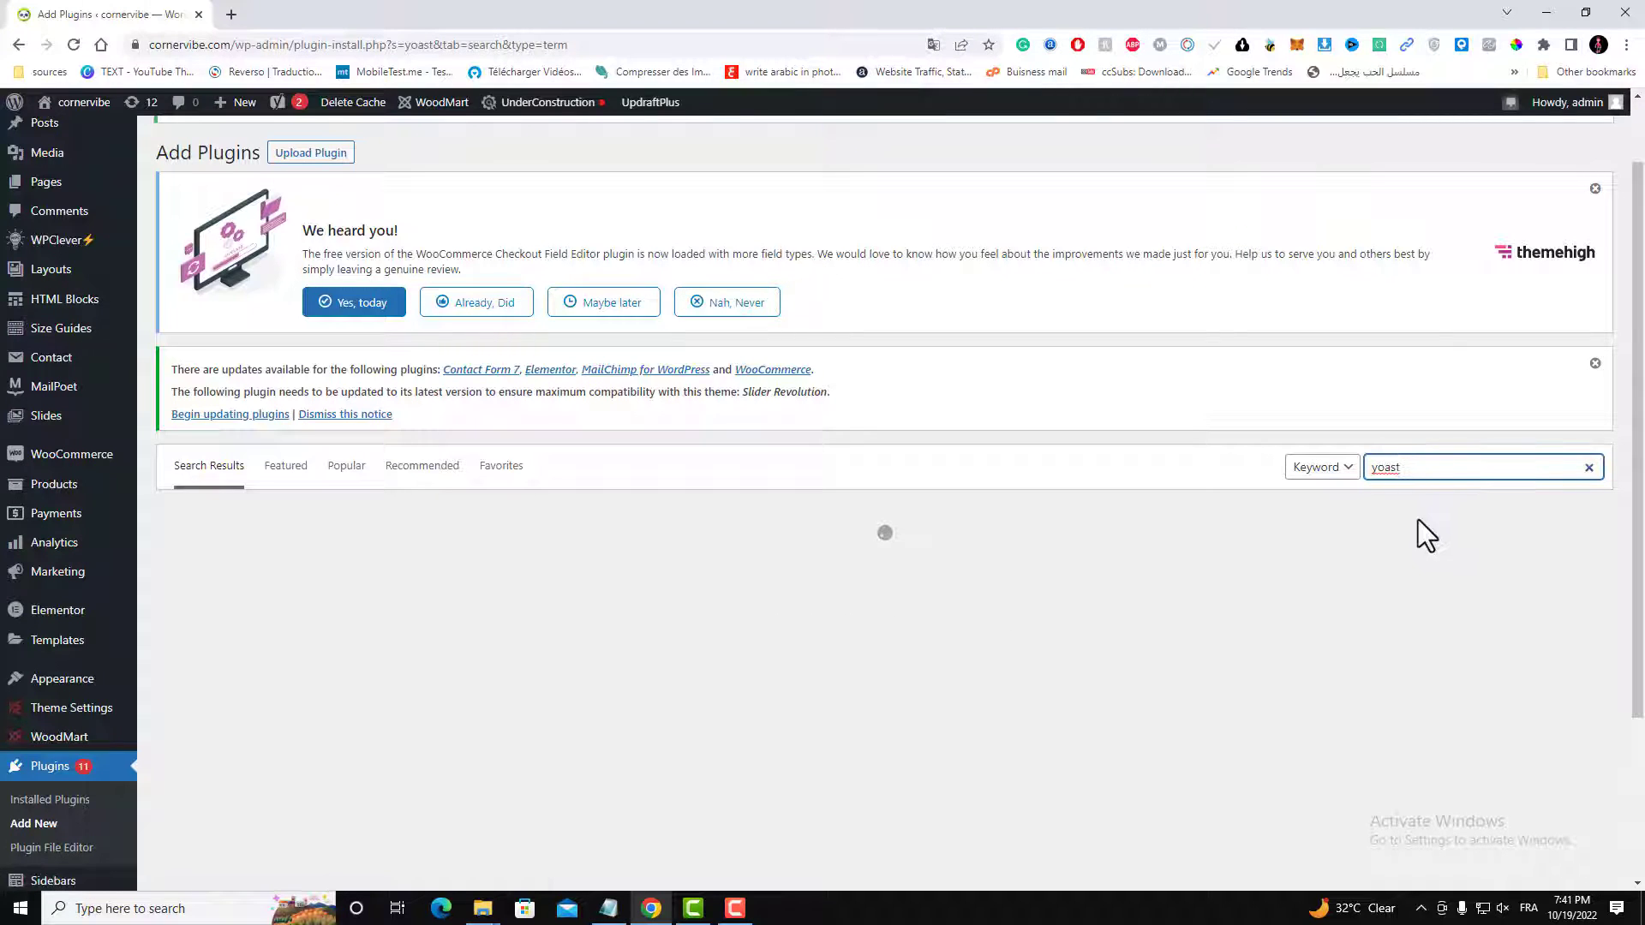
mouse_move(976, 632)
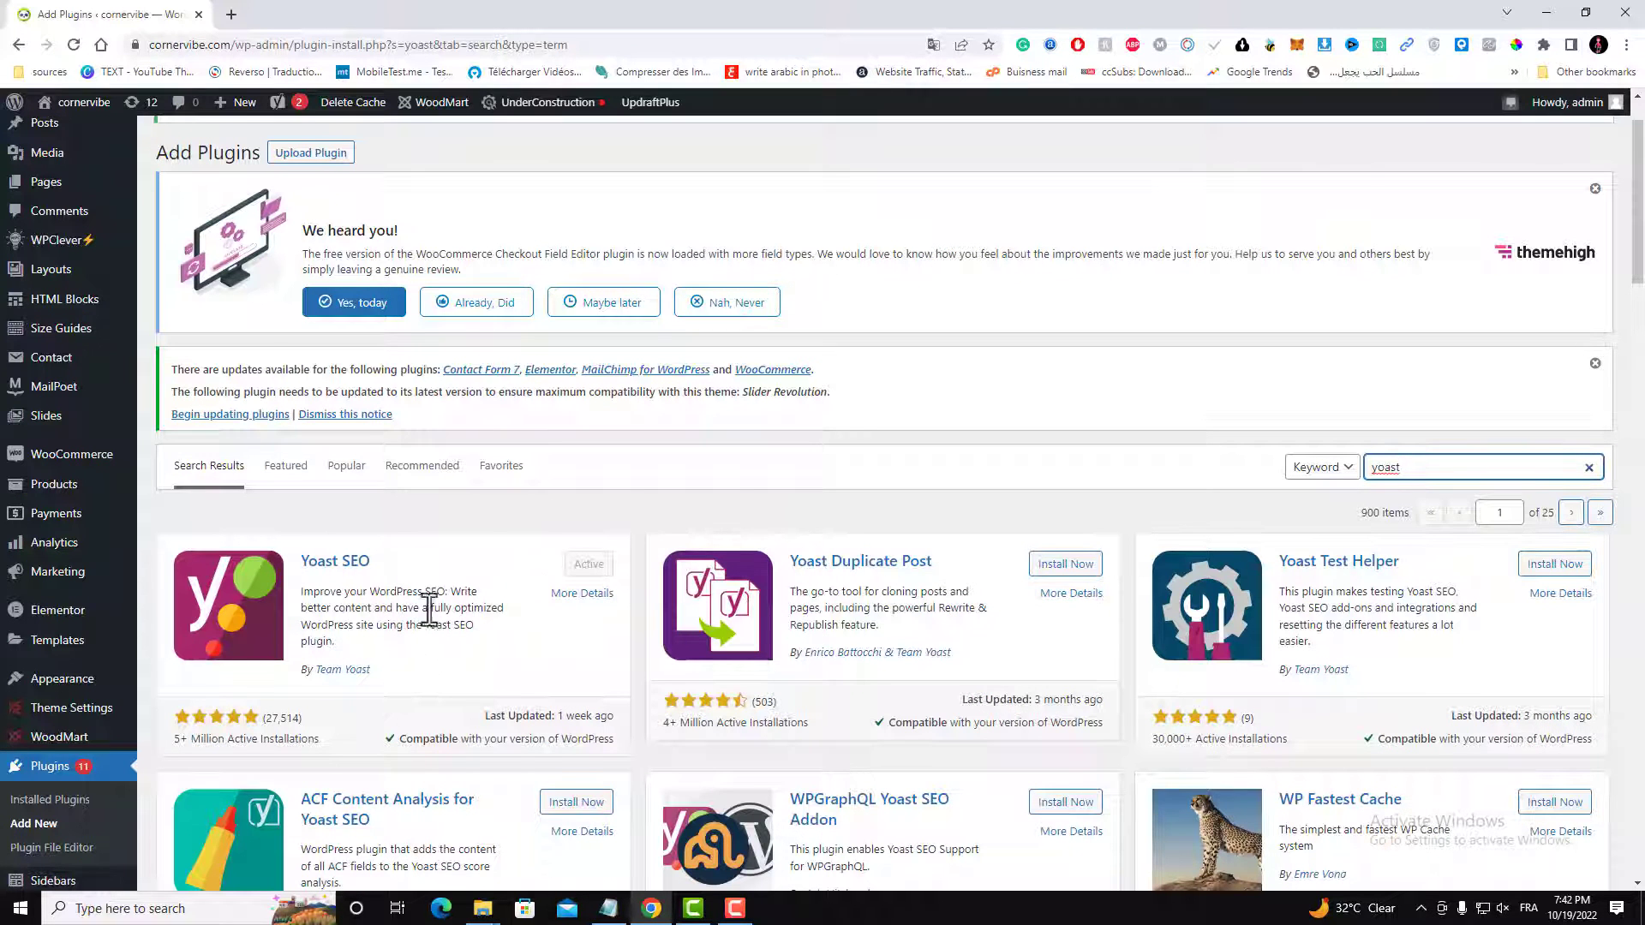
mouse_move(320, 713)
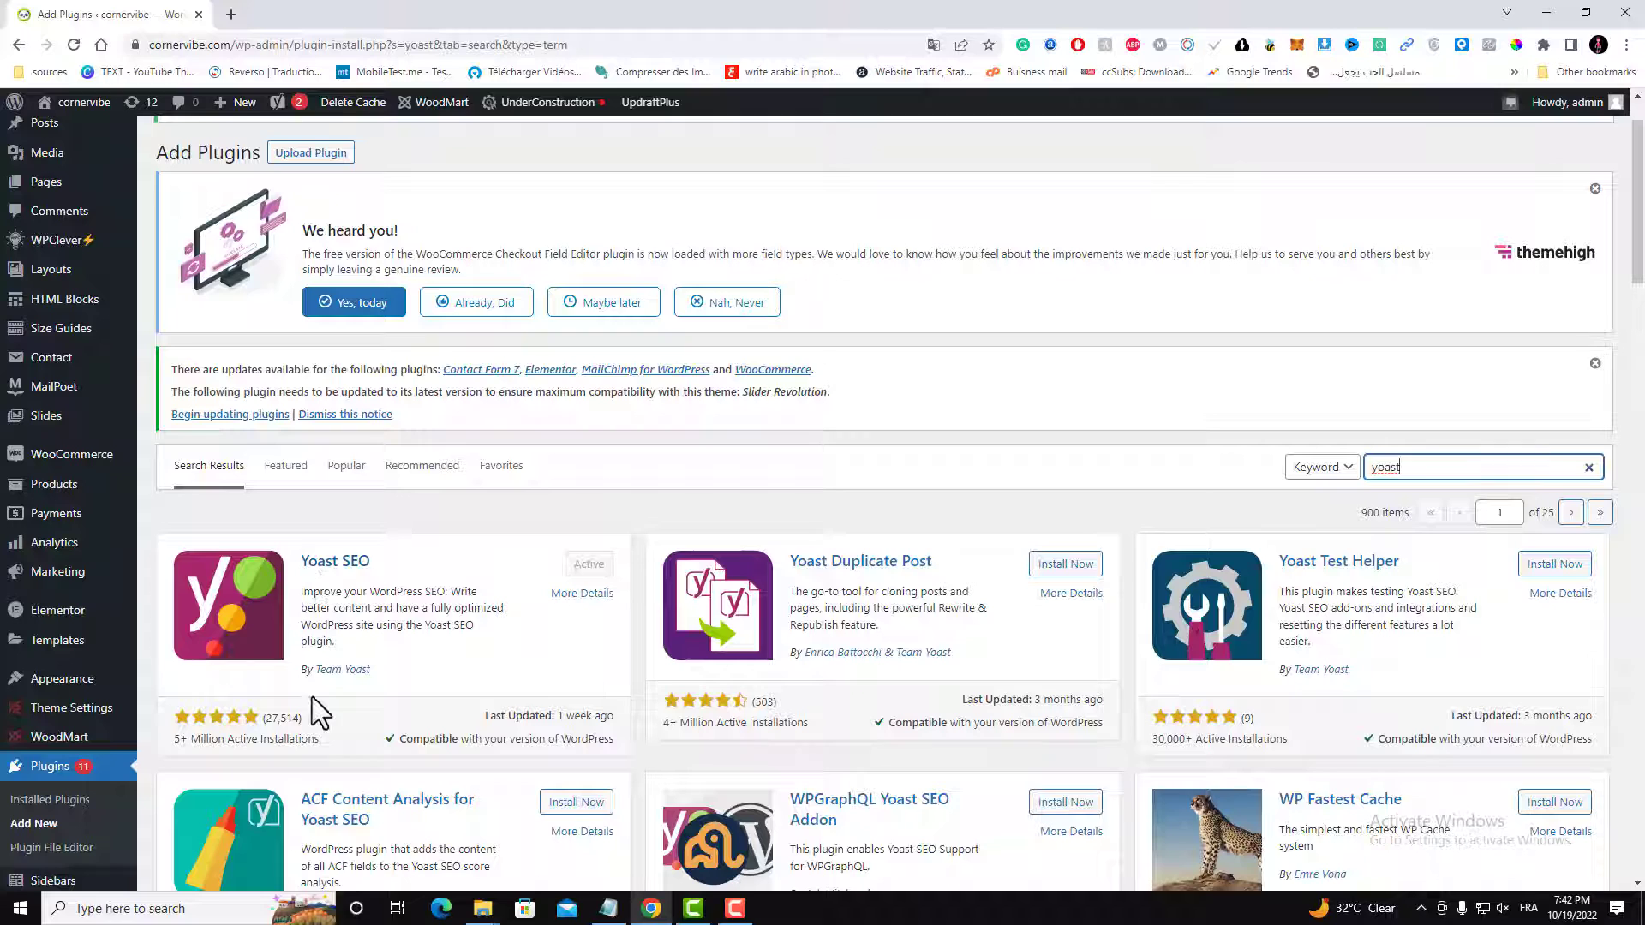
mouse_move(271, 608)
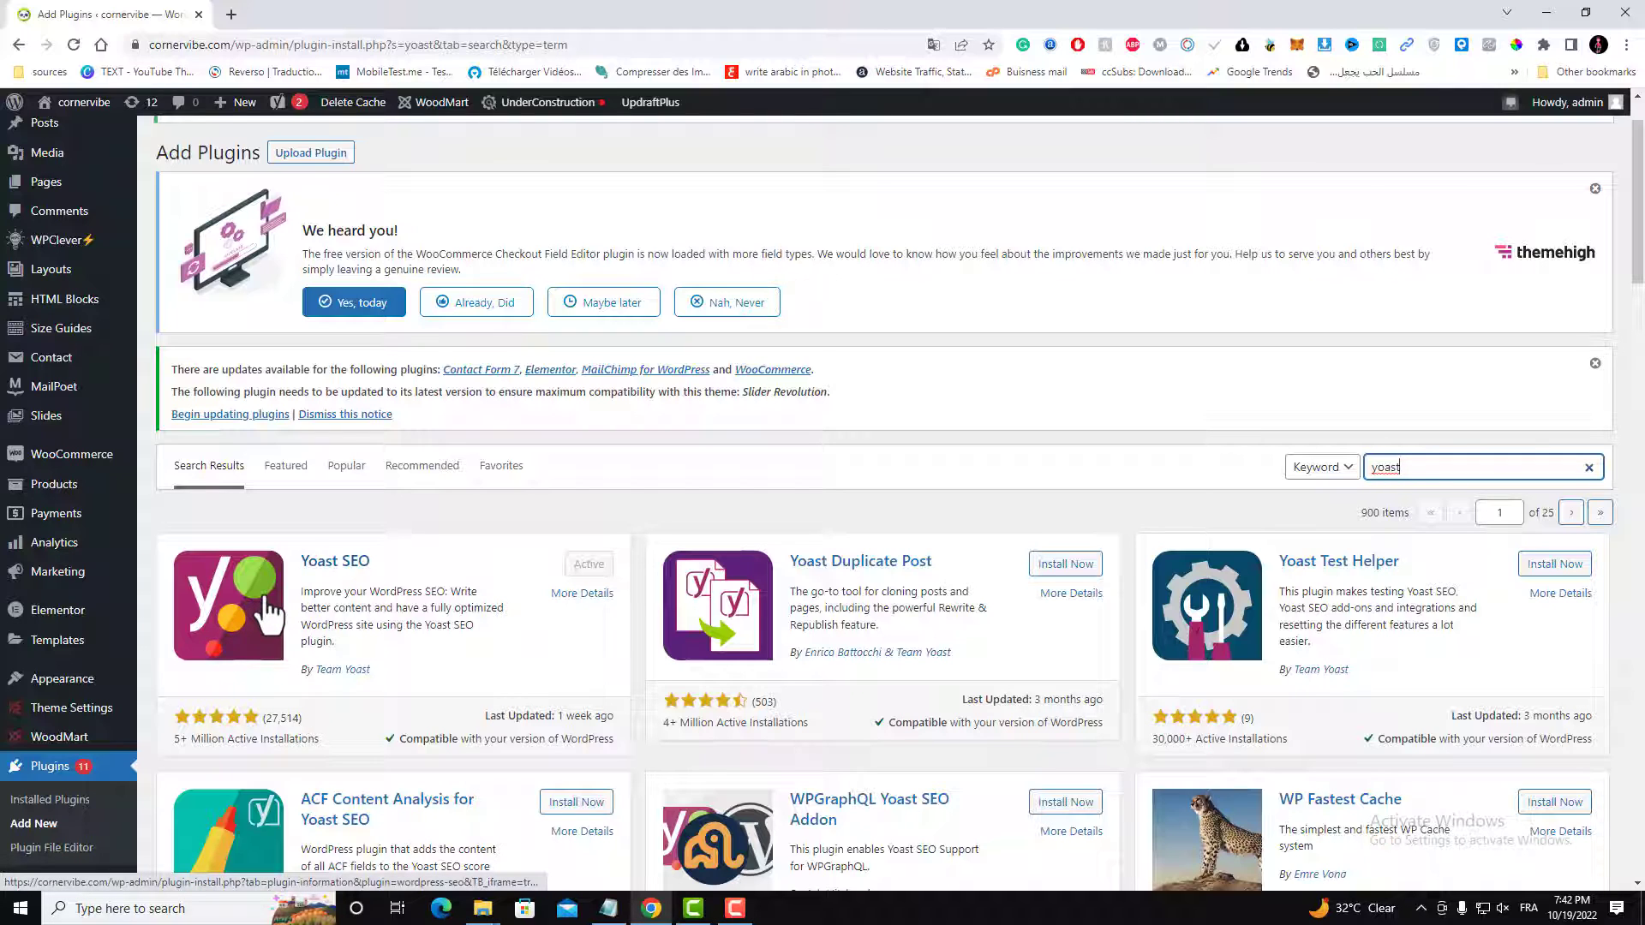
mouse_move(242, 611)
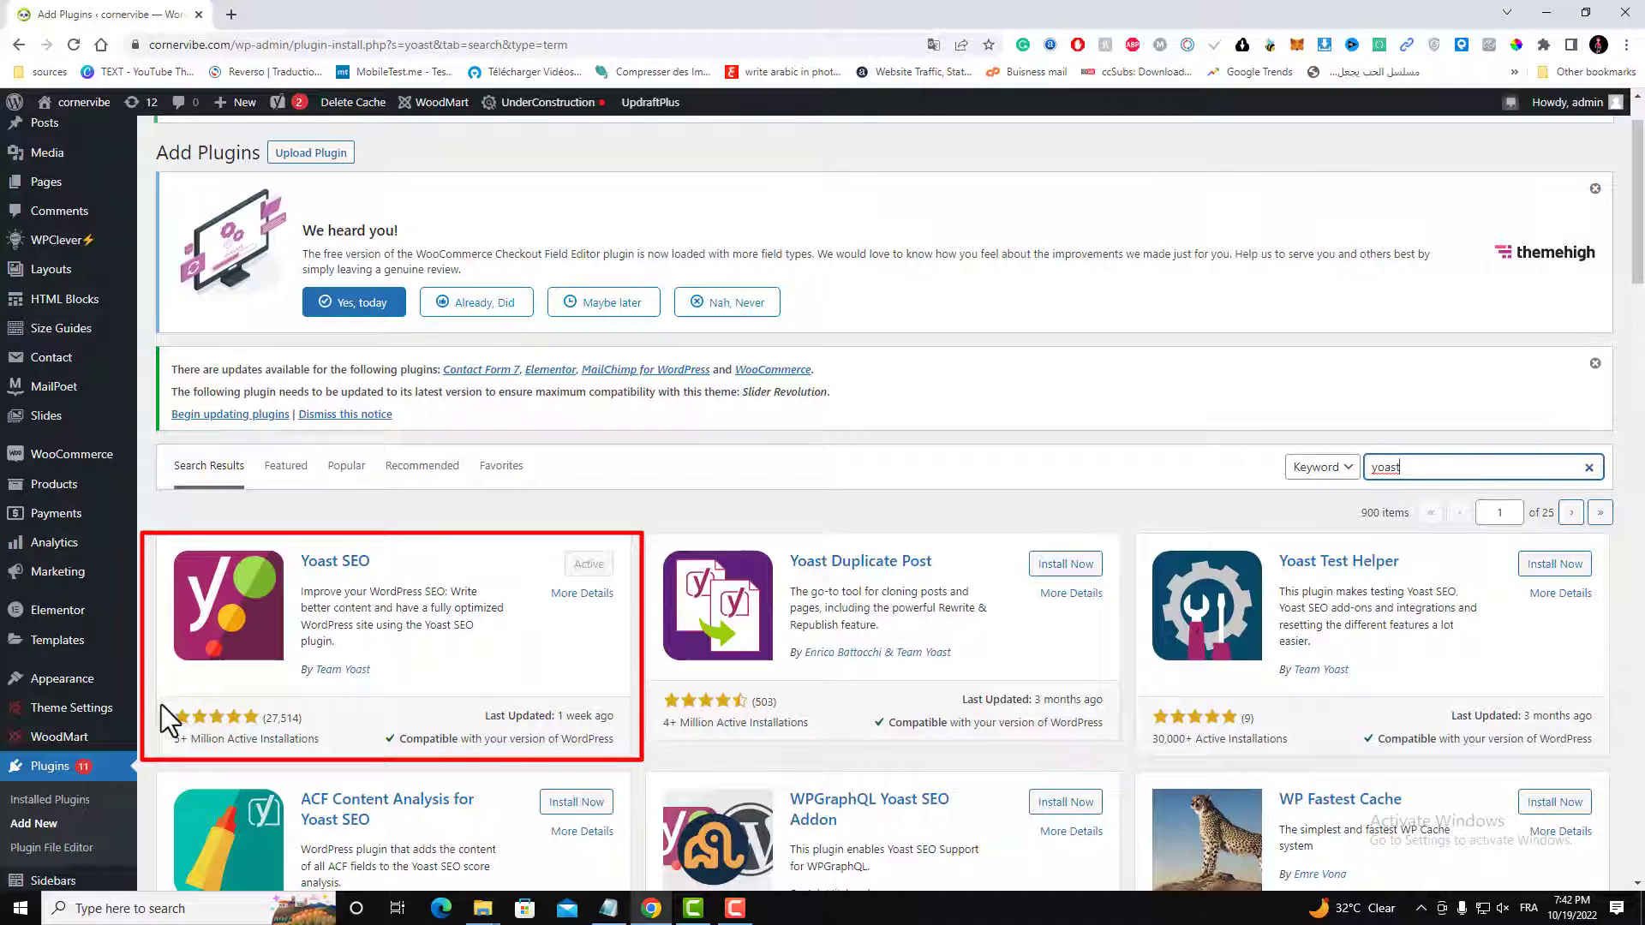
mouse_move(176, 755)
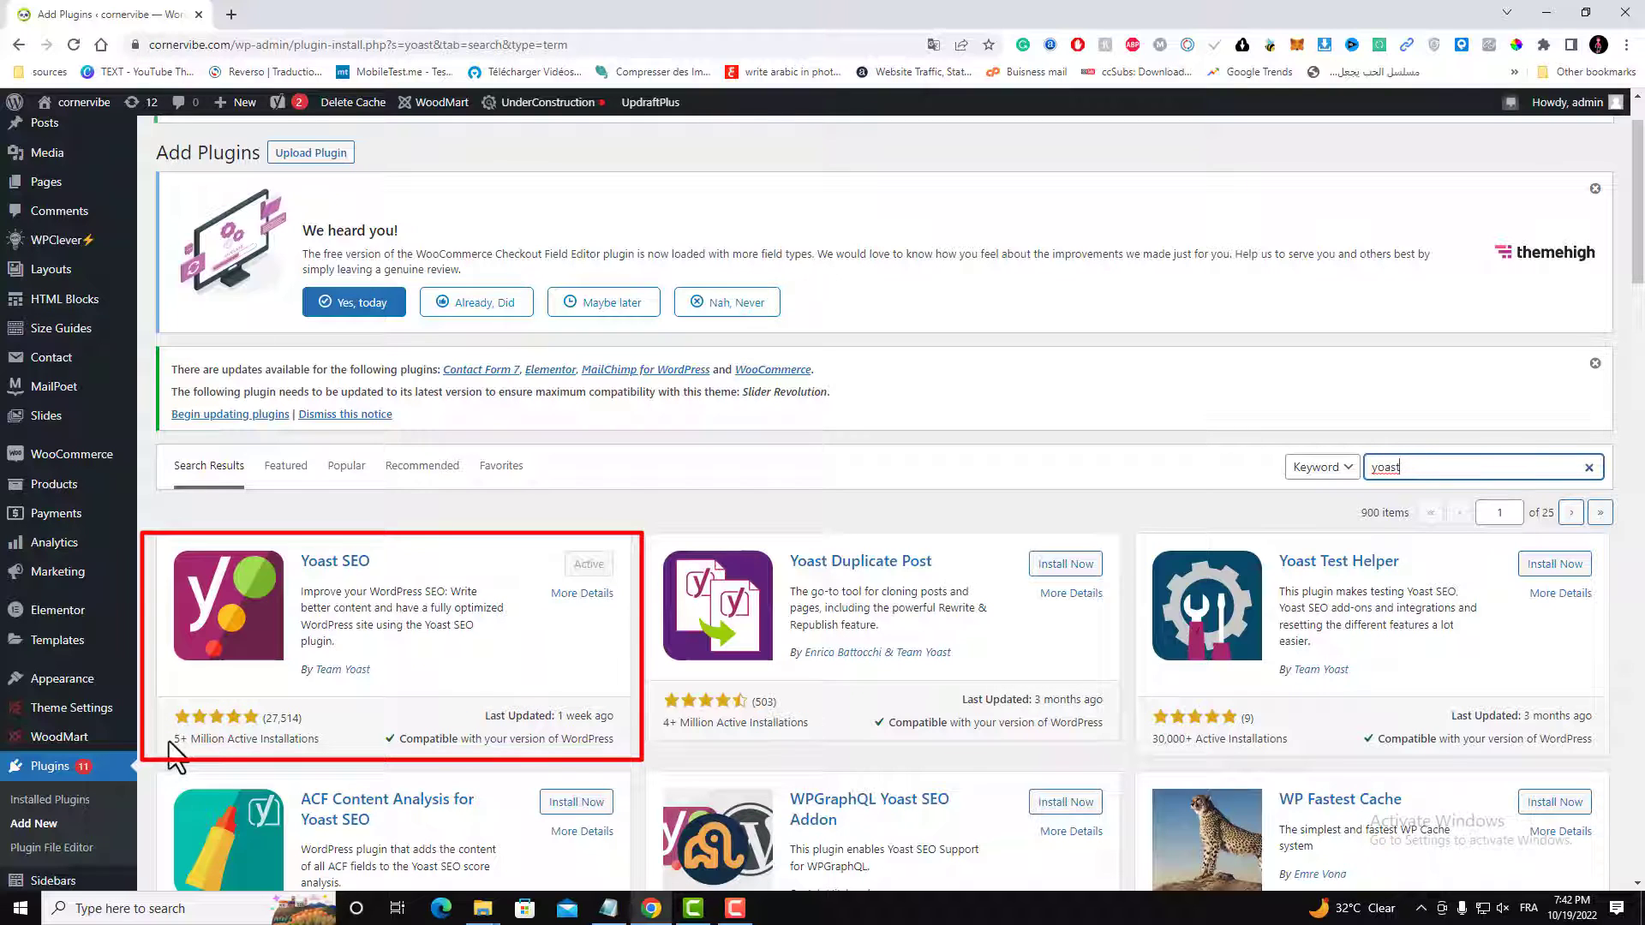
mouse_move(660, 593)
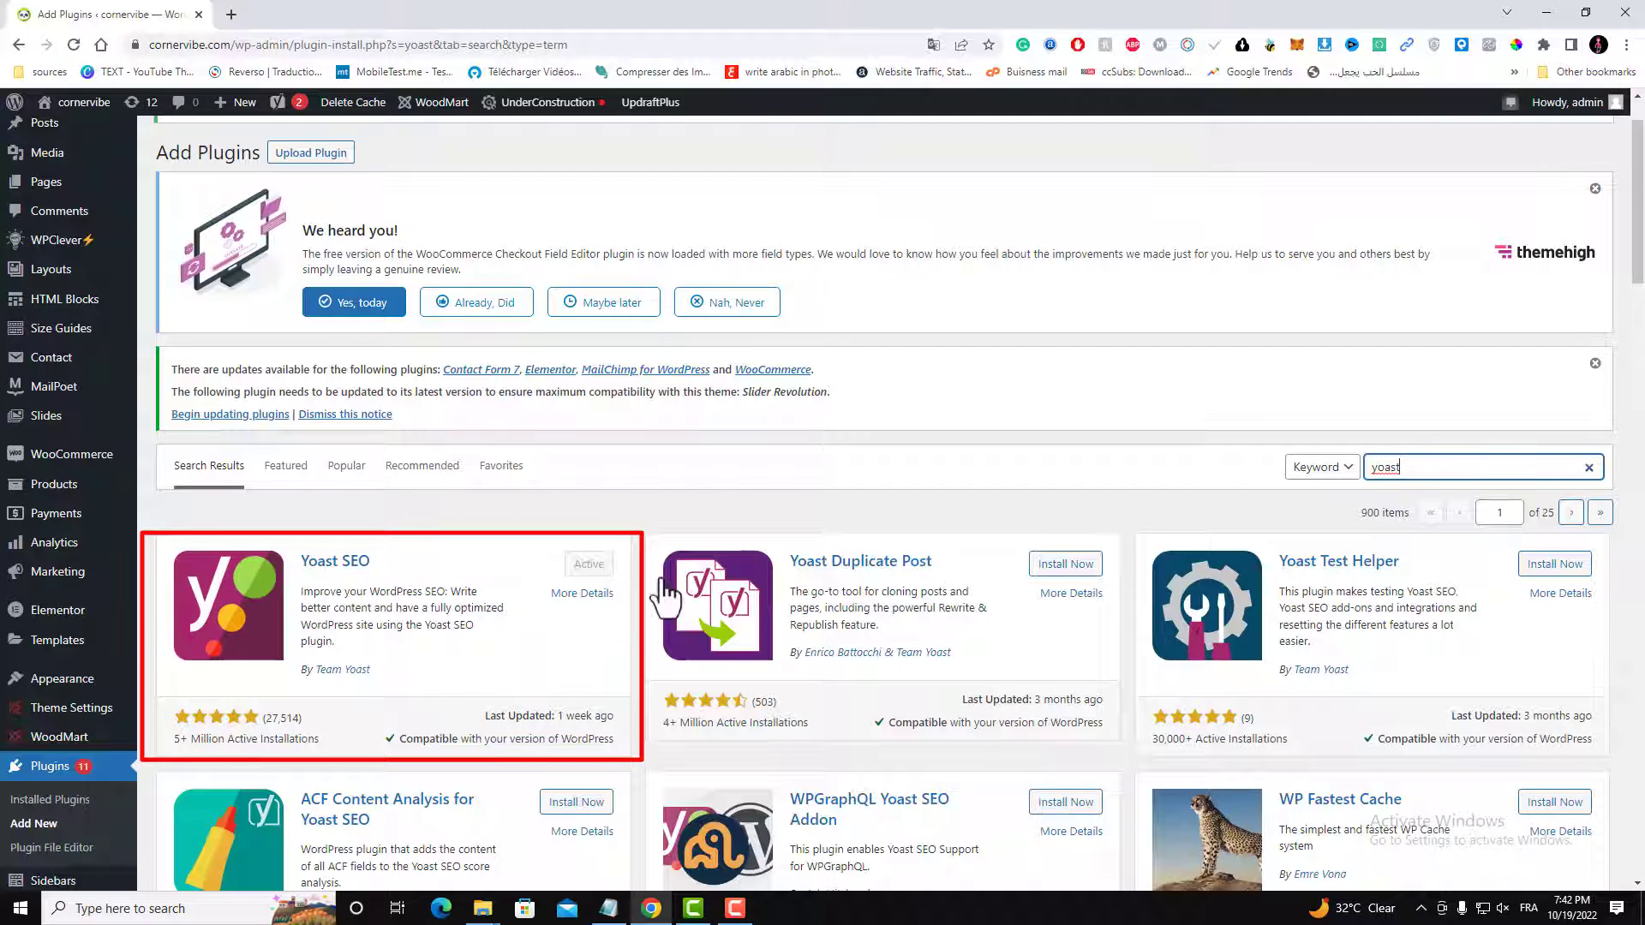
mouse_move(606, 580)
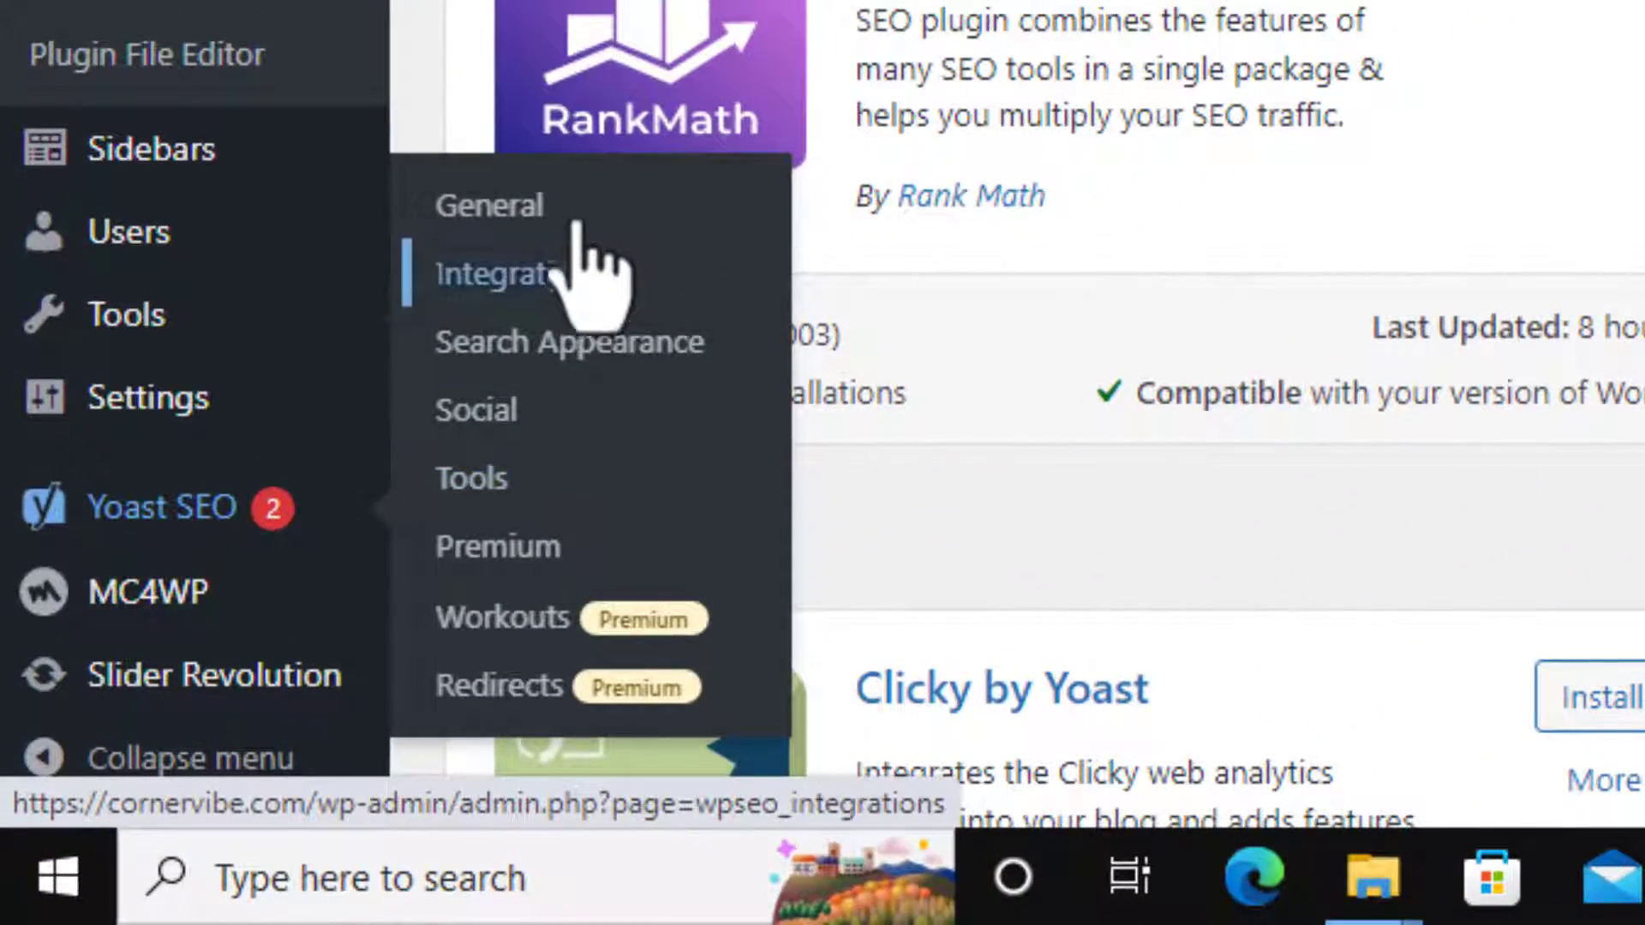
mouse_move(488, 205)
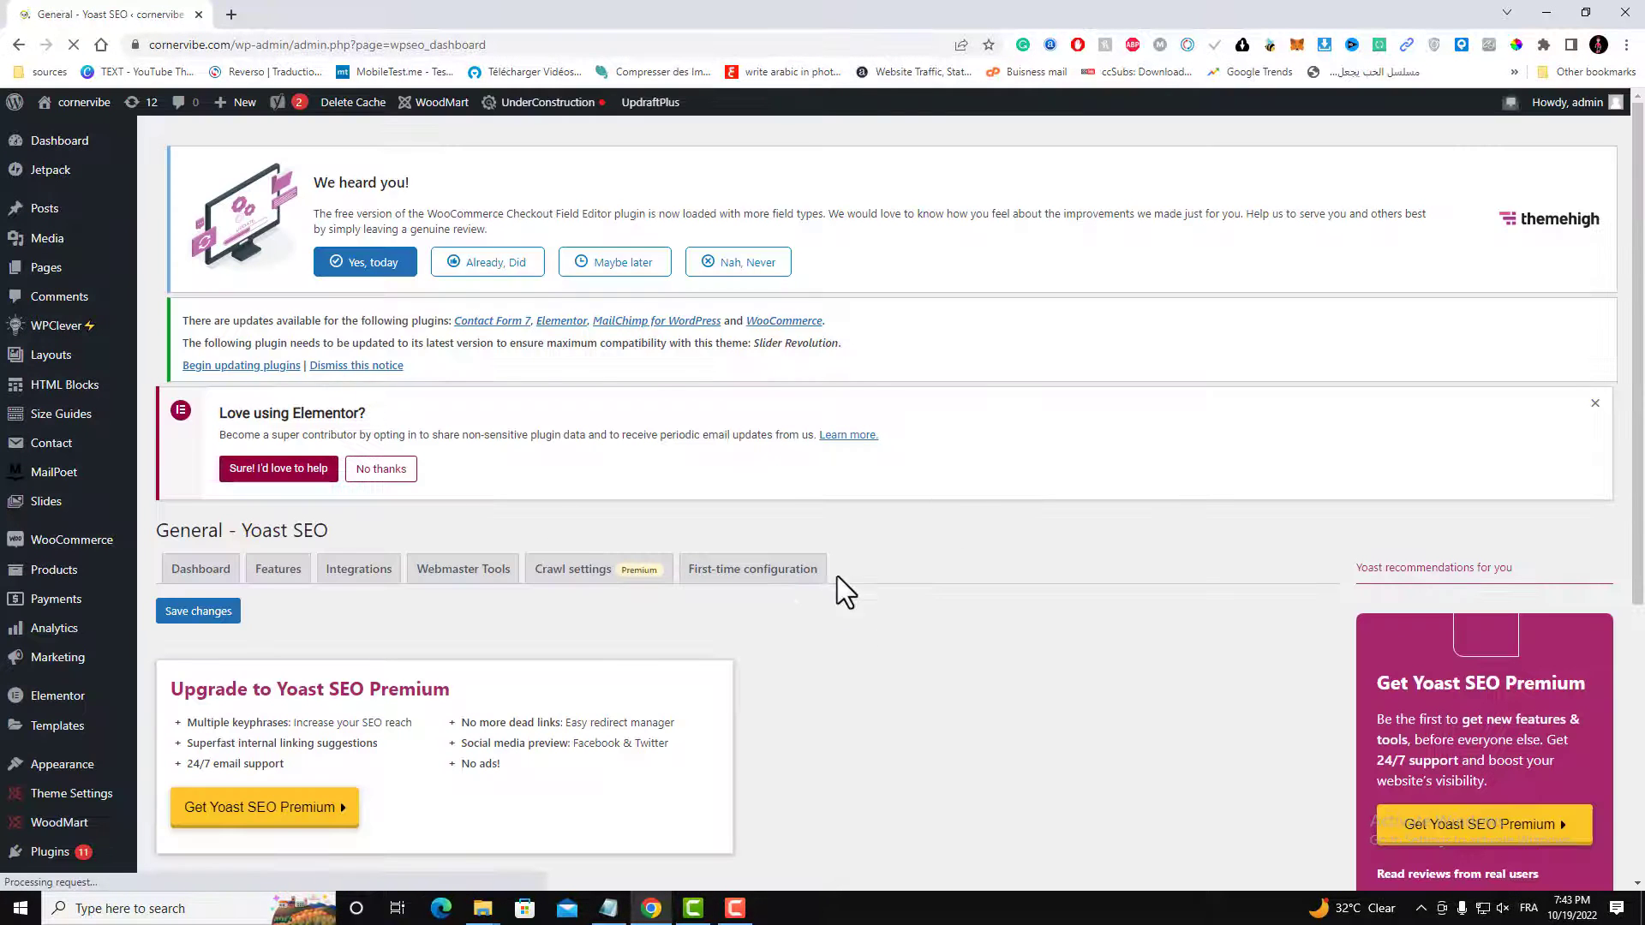
- Review the Yoast SEO dashboard showing no SEO problems and two notifications
scroll(down, 3)
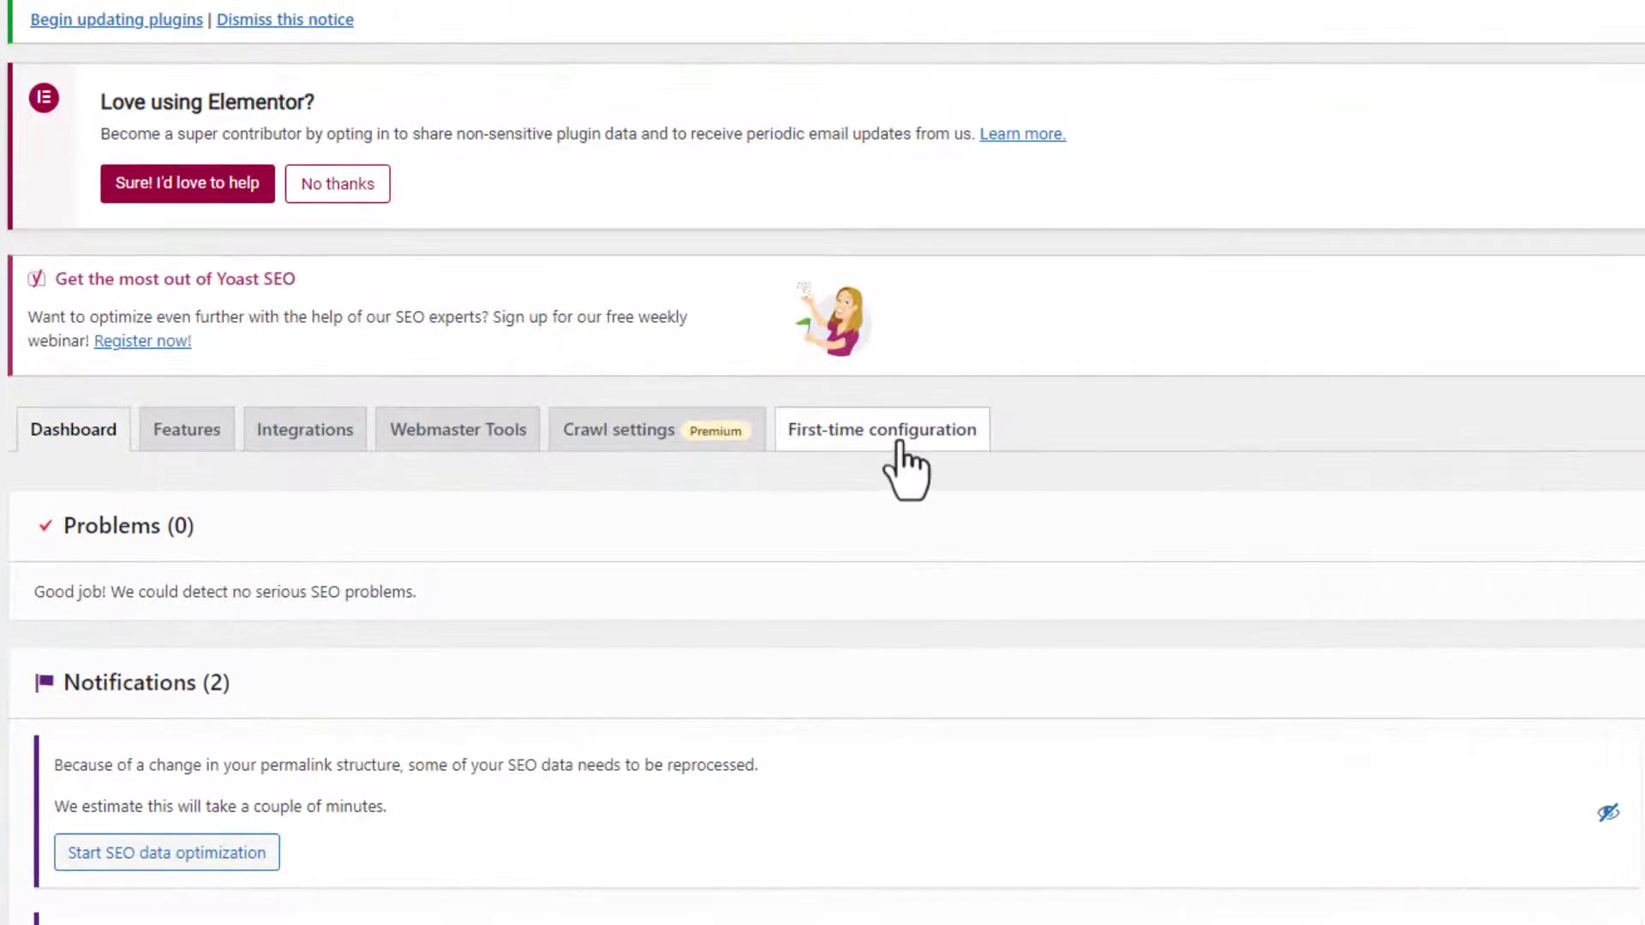
- Review Yoast SEO's First-time configuration tab, with all five setup steps marked complete
click(882, 429)
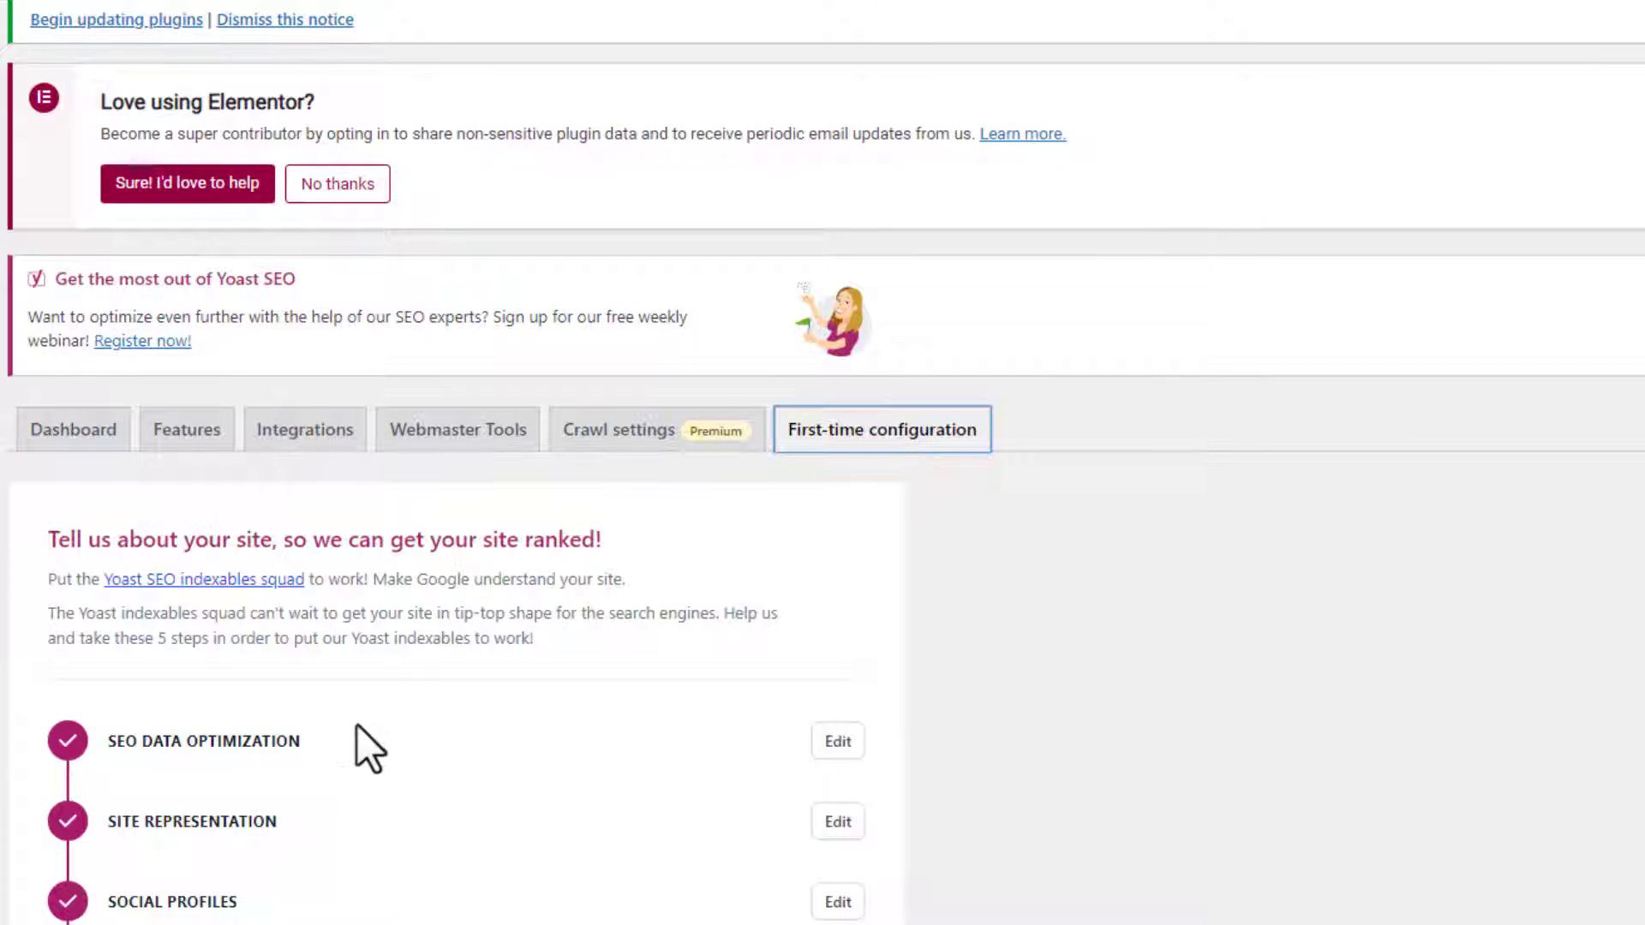
mouse_move(396, 580)
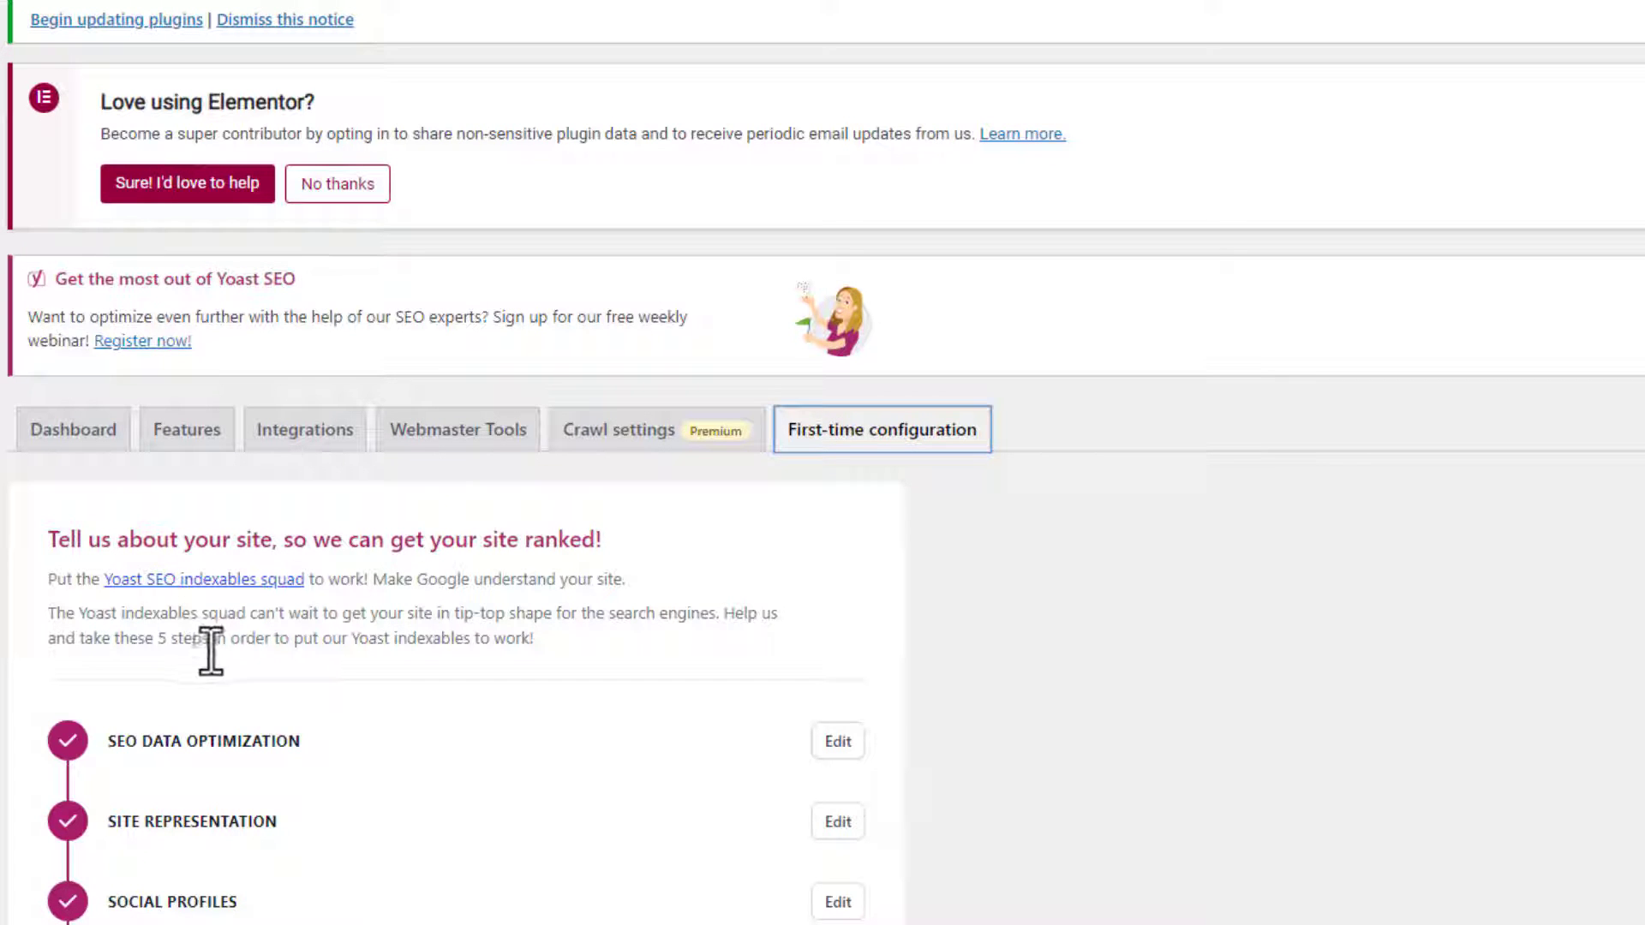
mouse_move(914, 645)
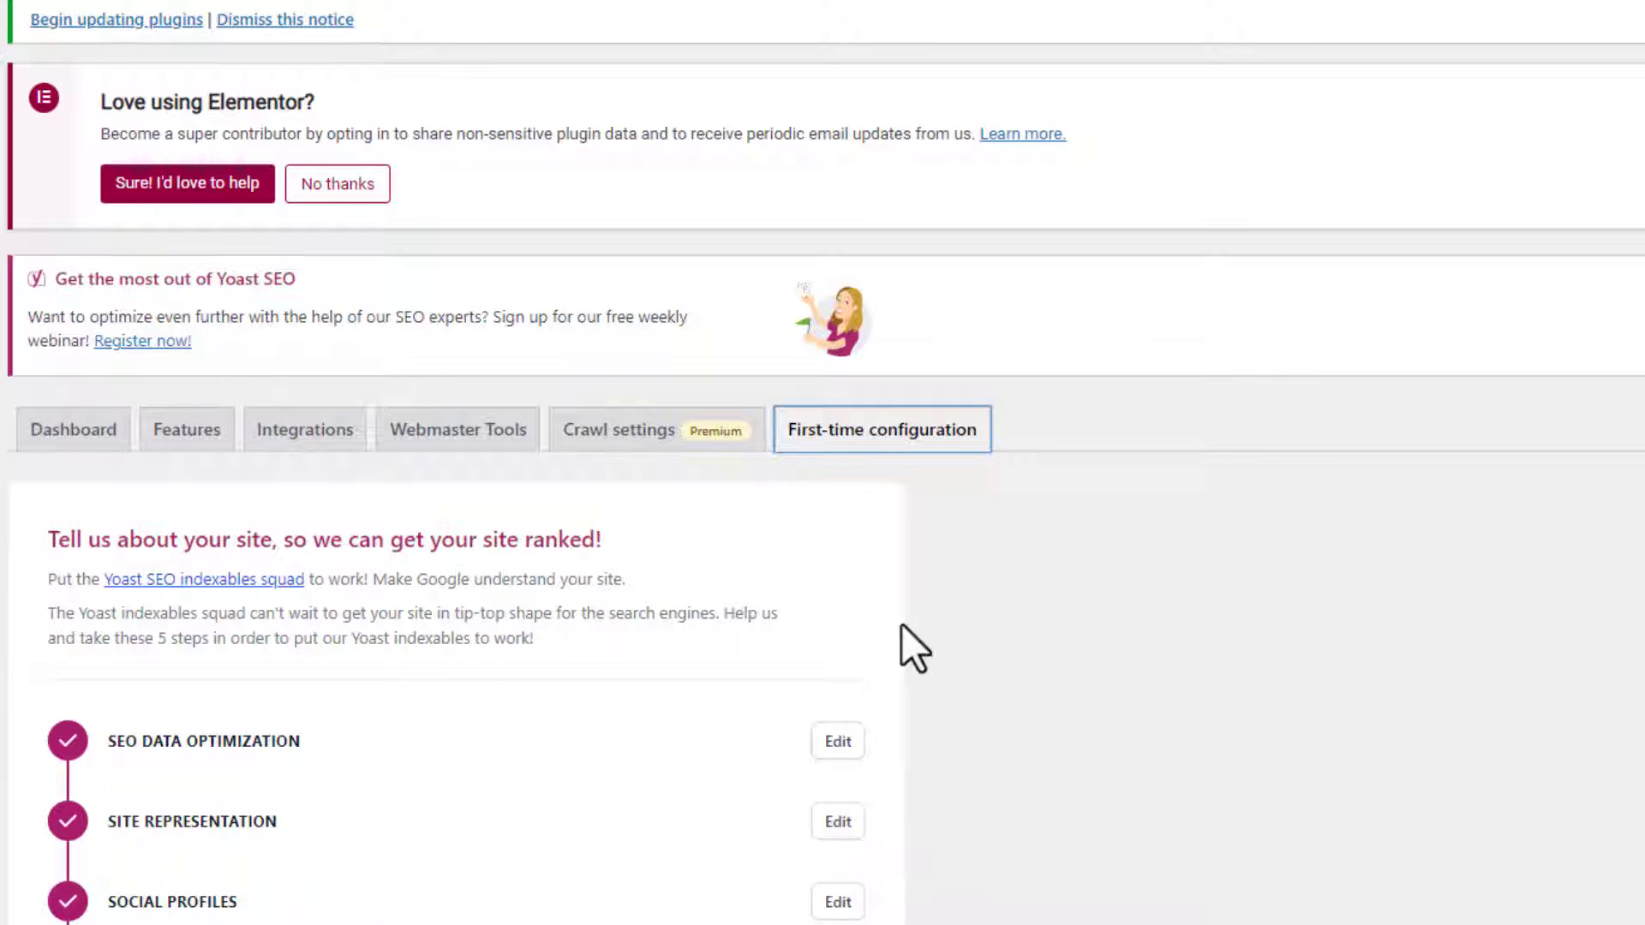
scroll(down, 3)
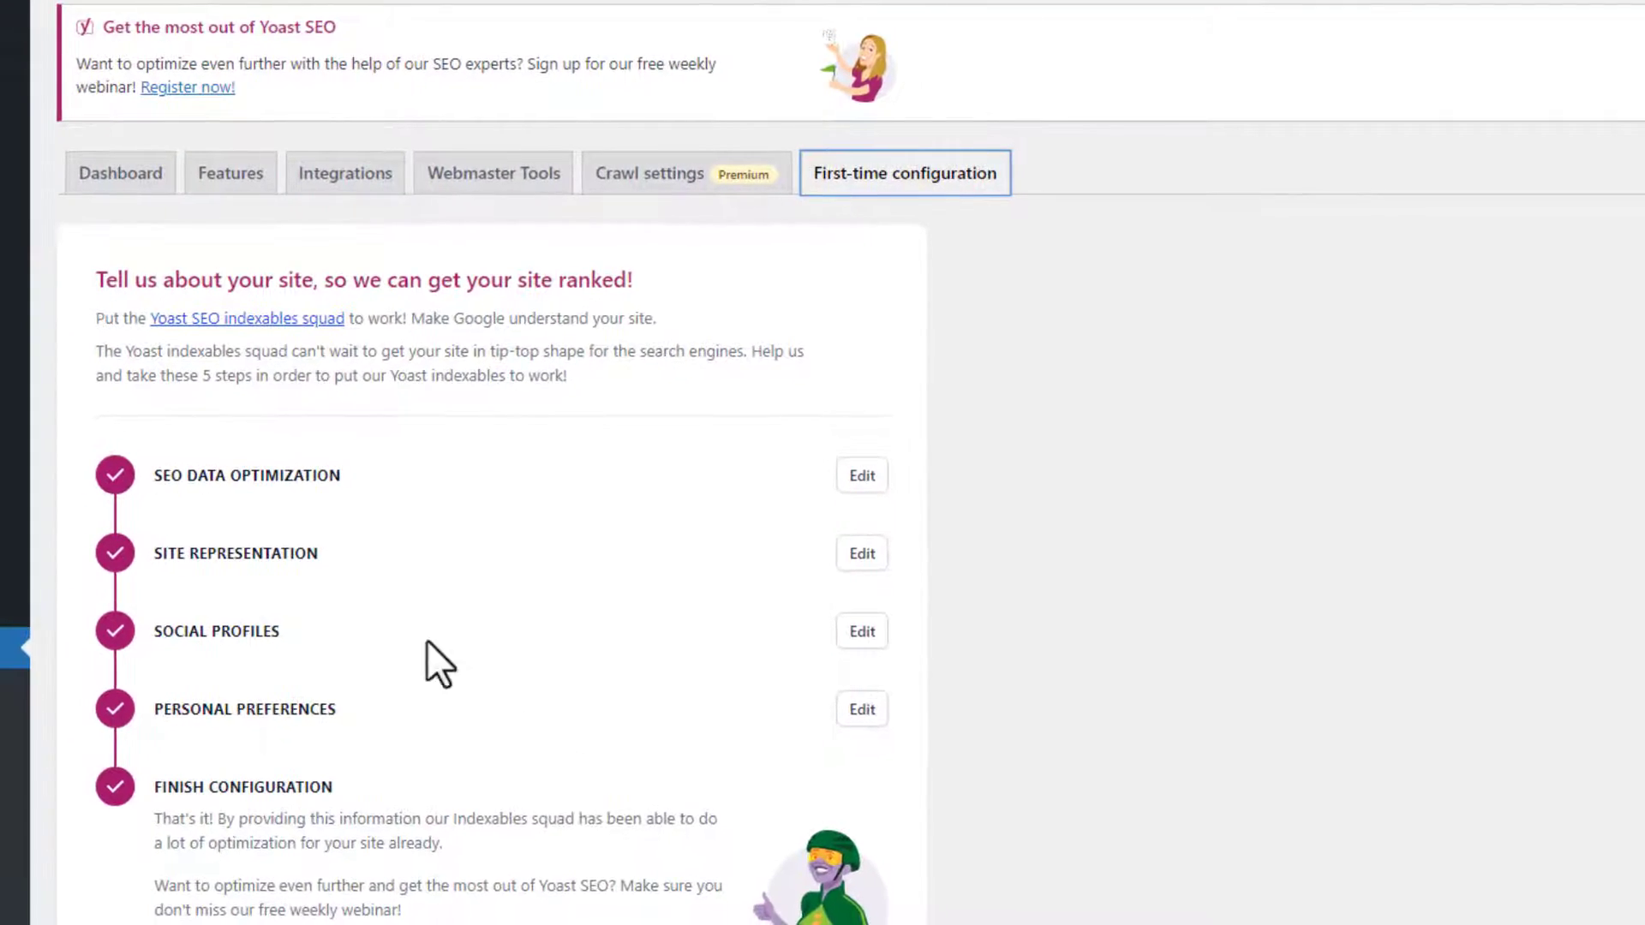
scroll(down, 3)
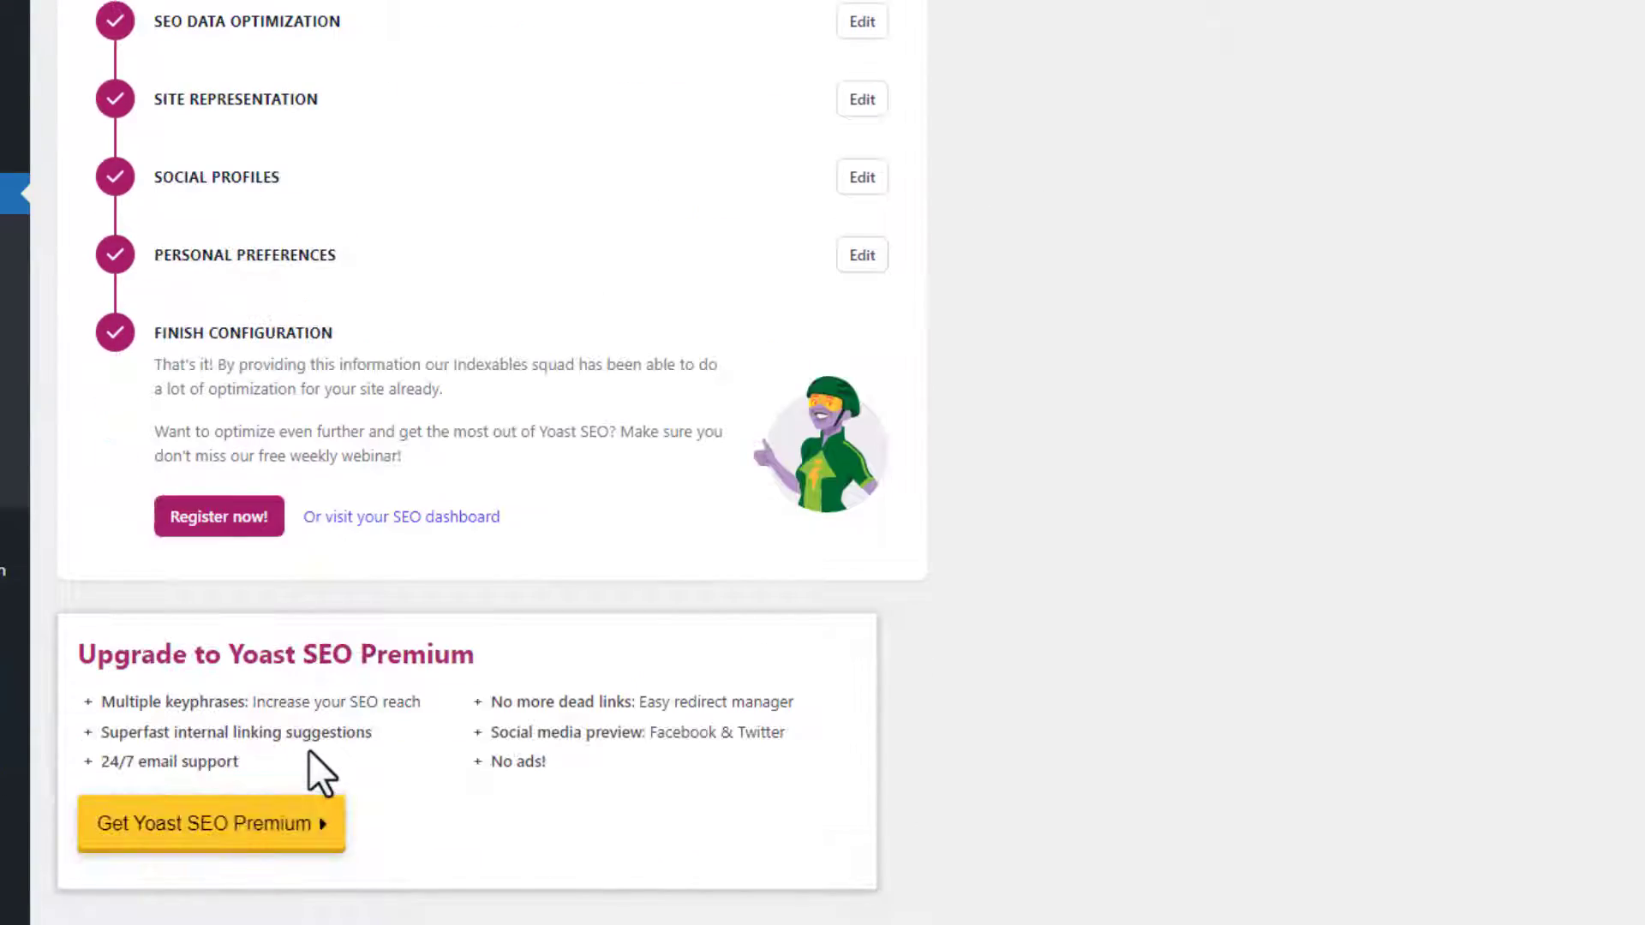
scroll(up, 3)
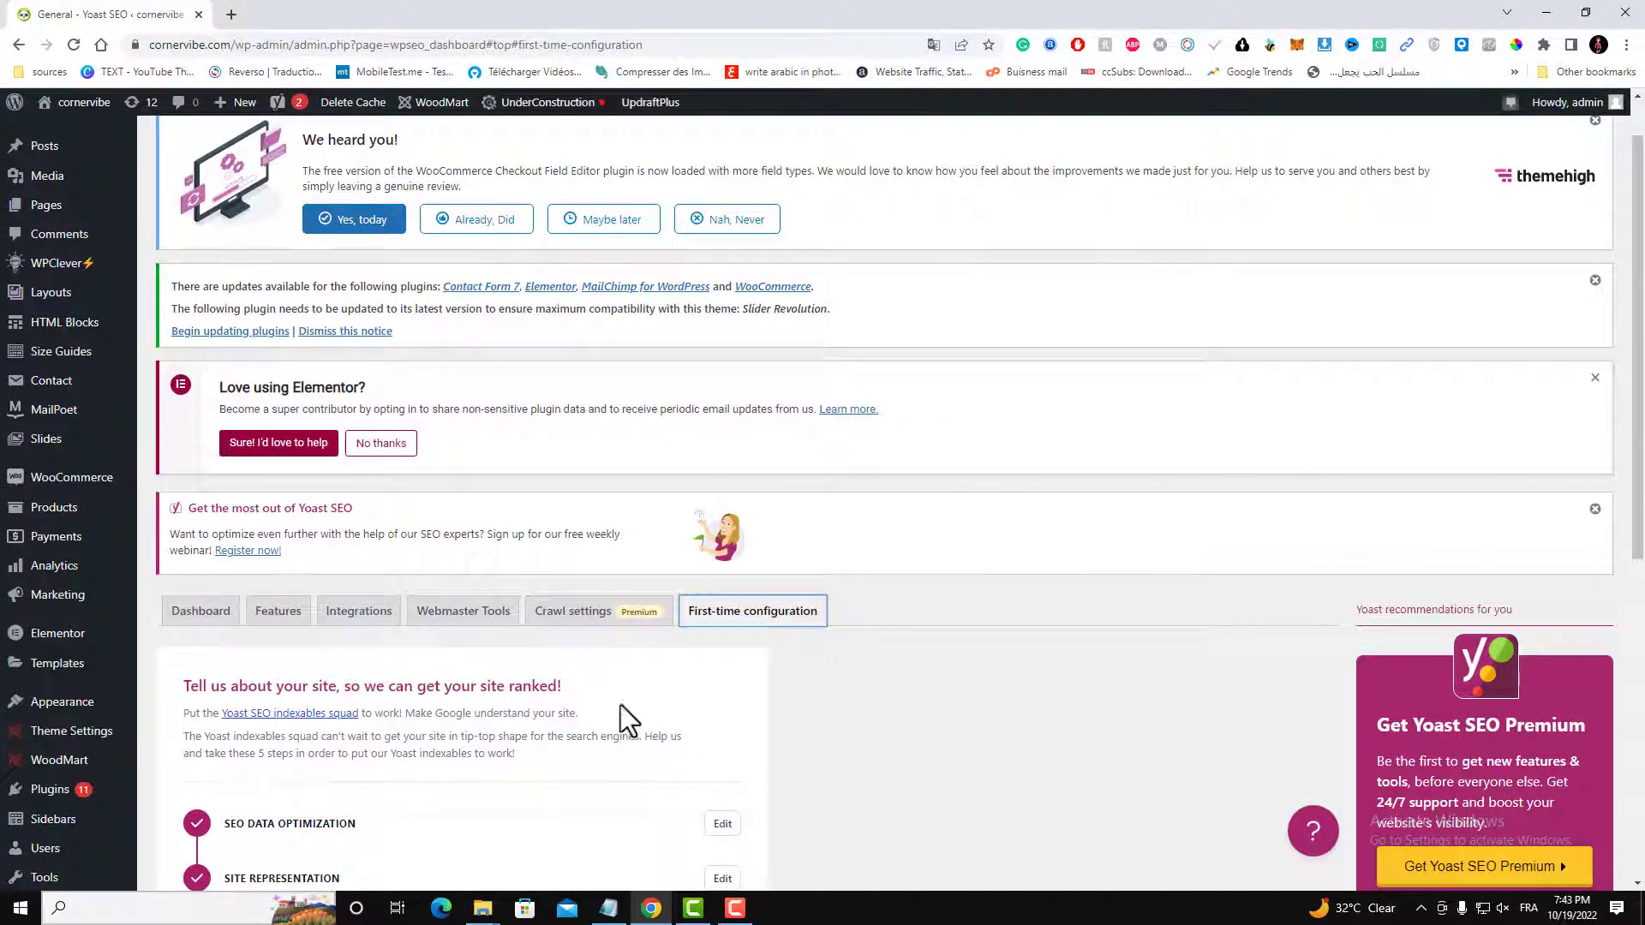
mouse_move(358, 610)
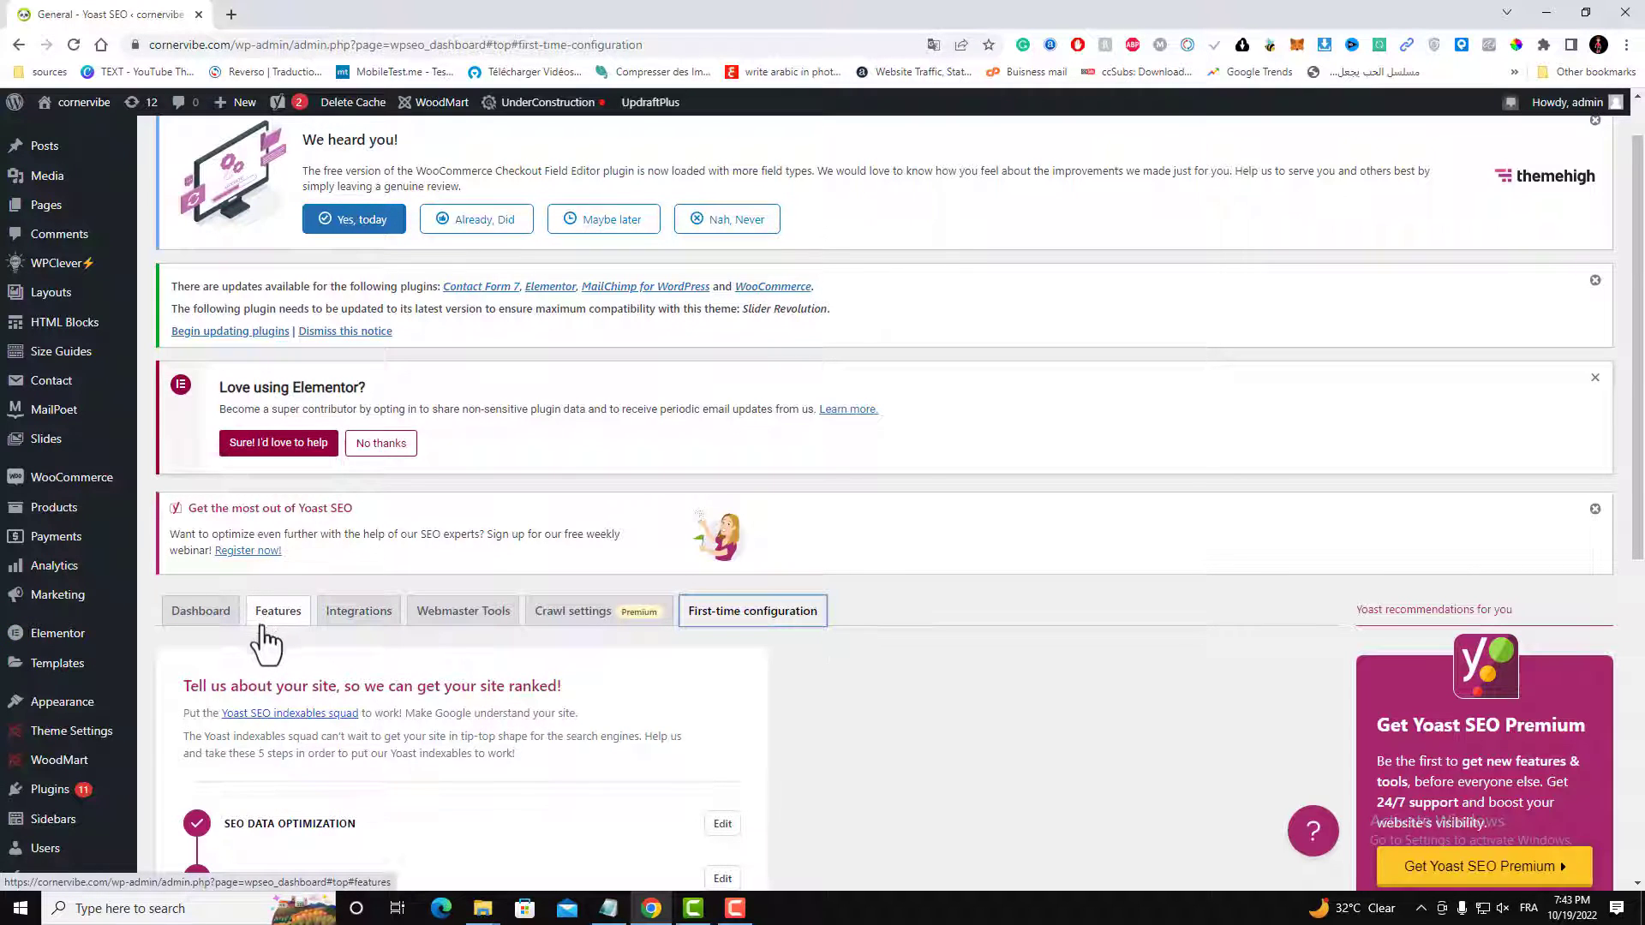
mouse_move(283, 629)
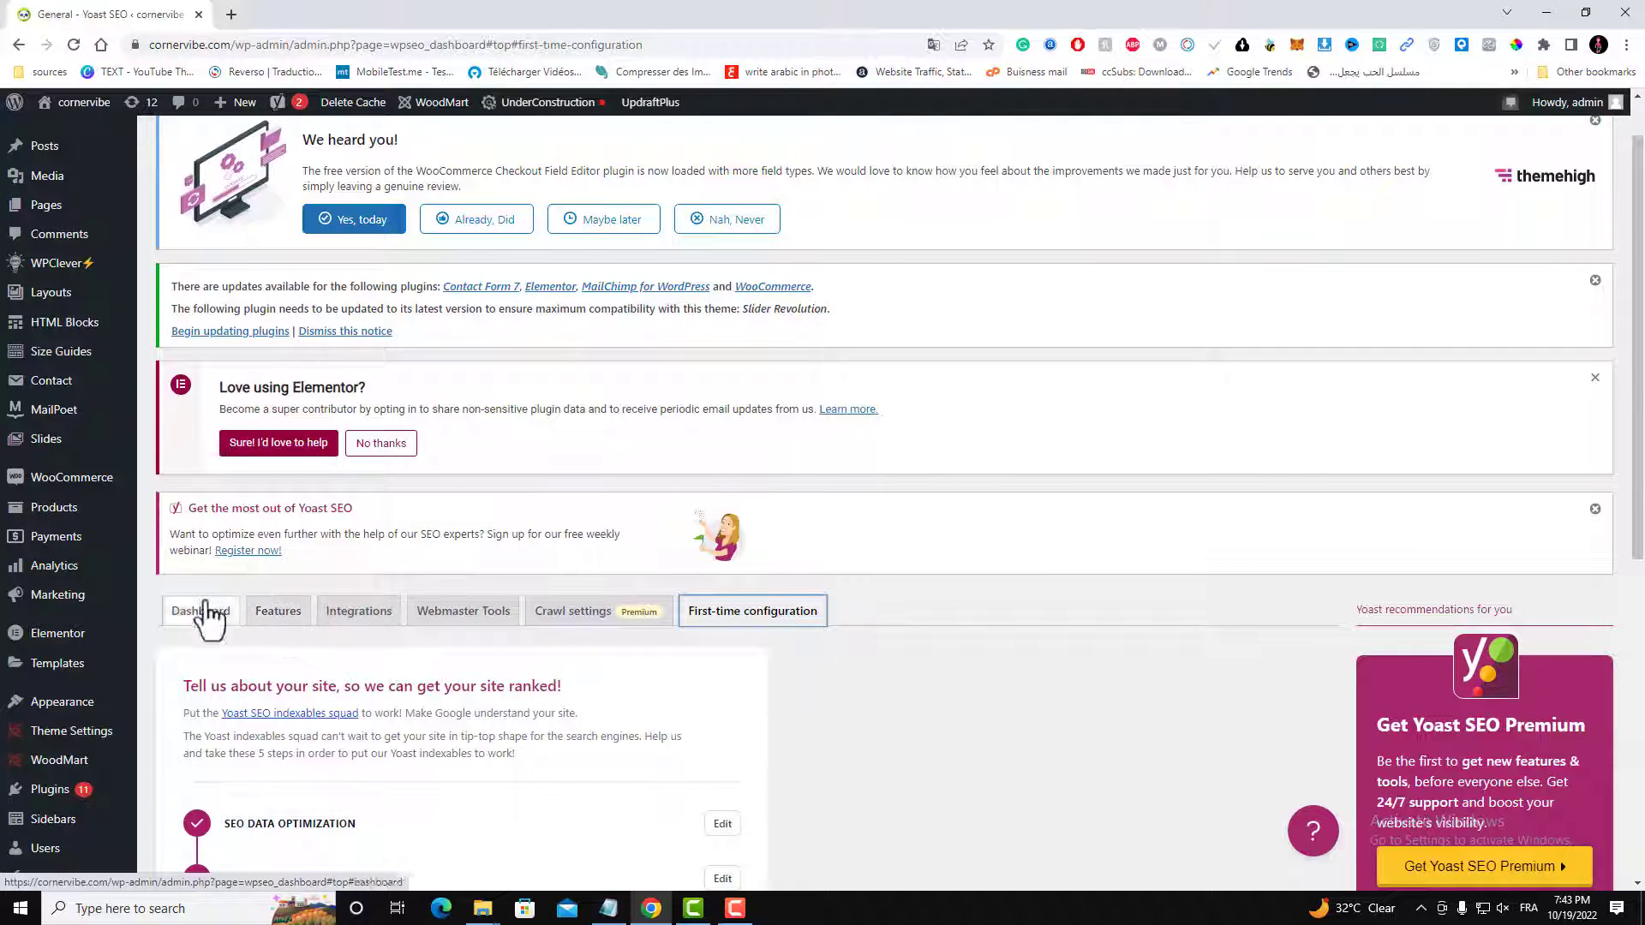
mouse_move(277, 610)
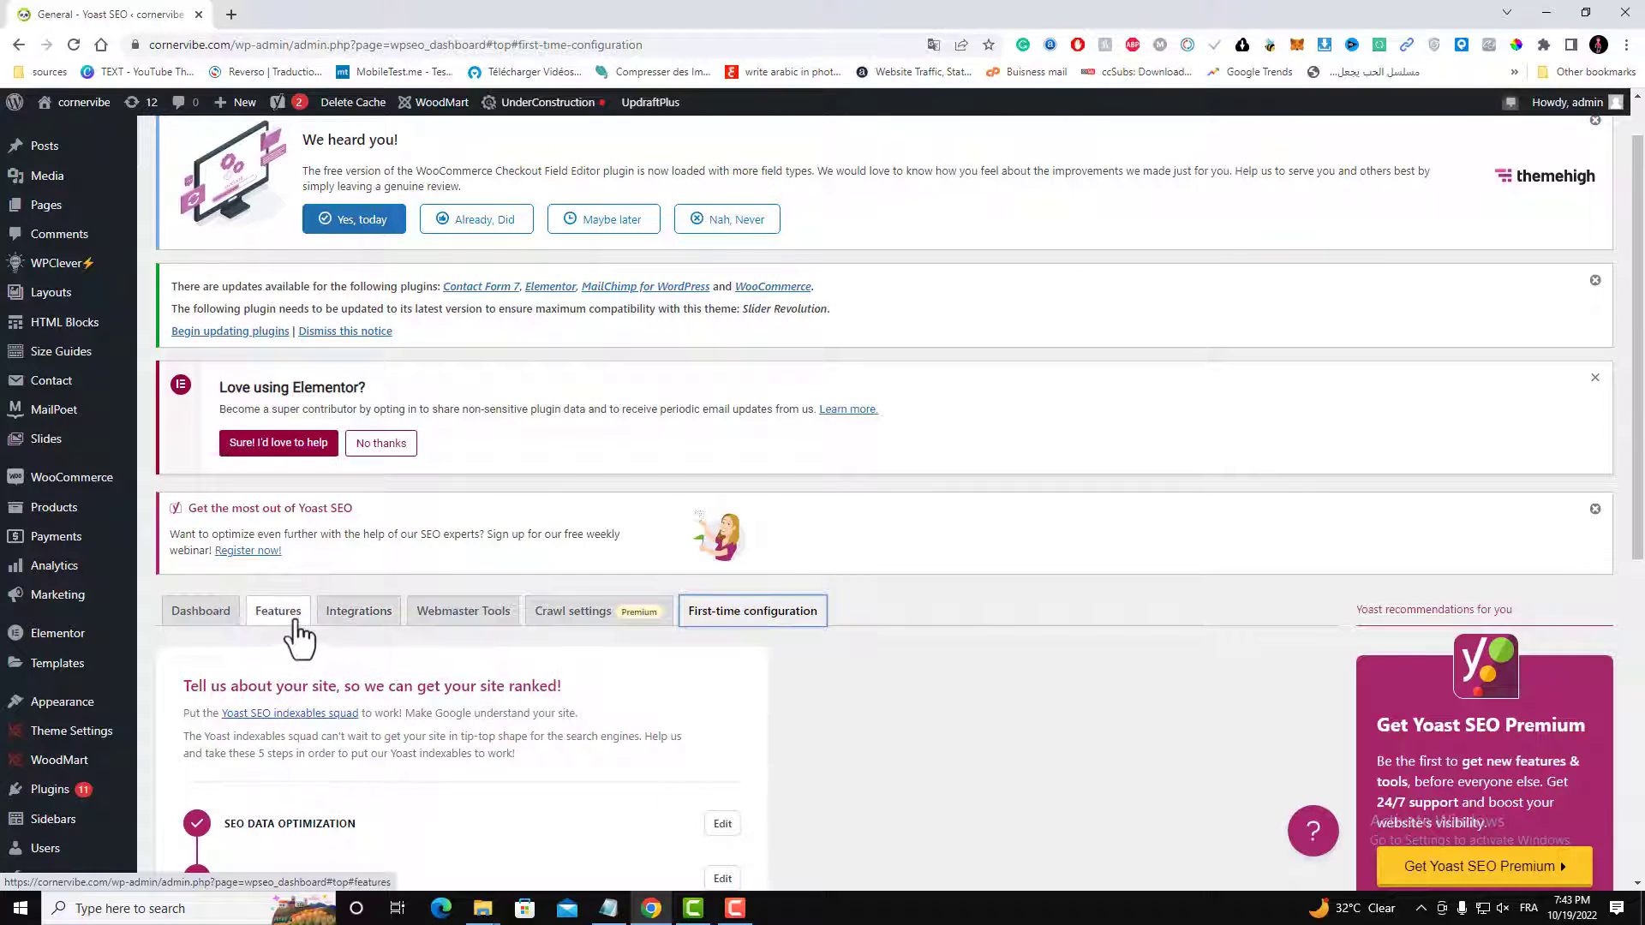
mouse_move(462, 611)
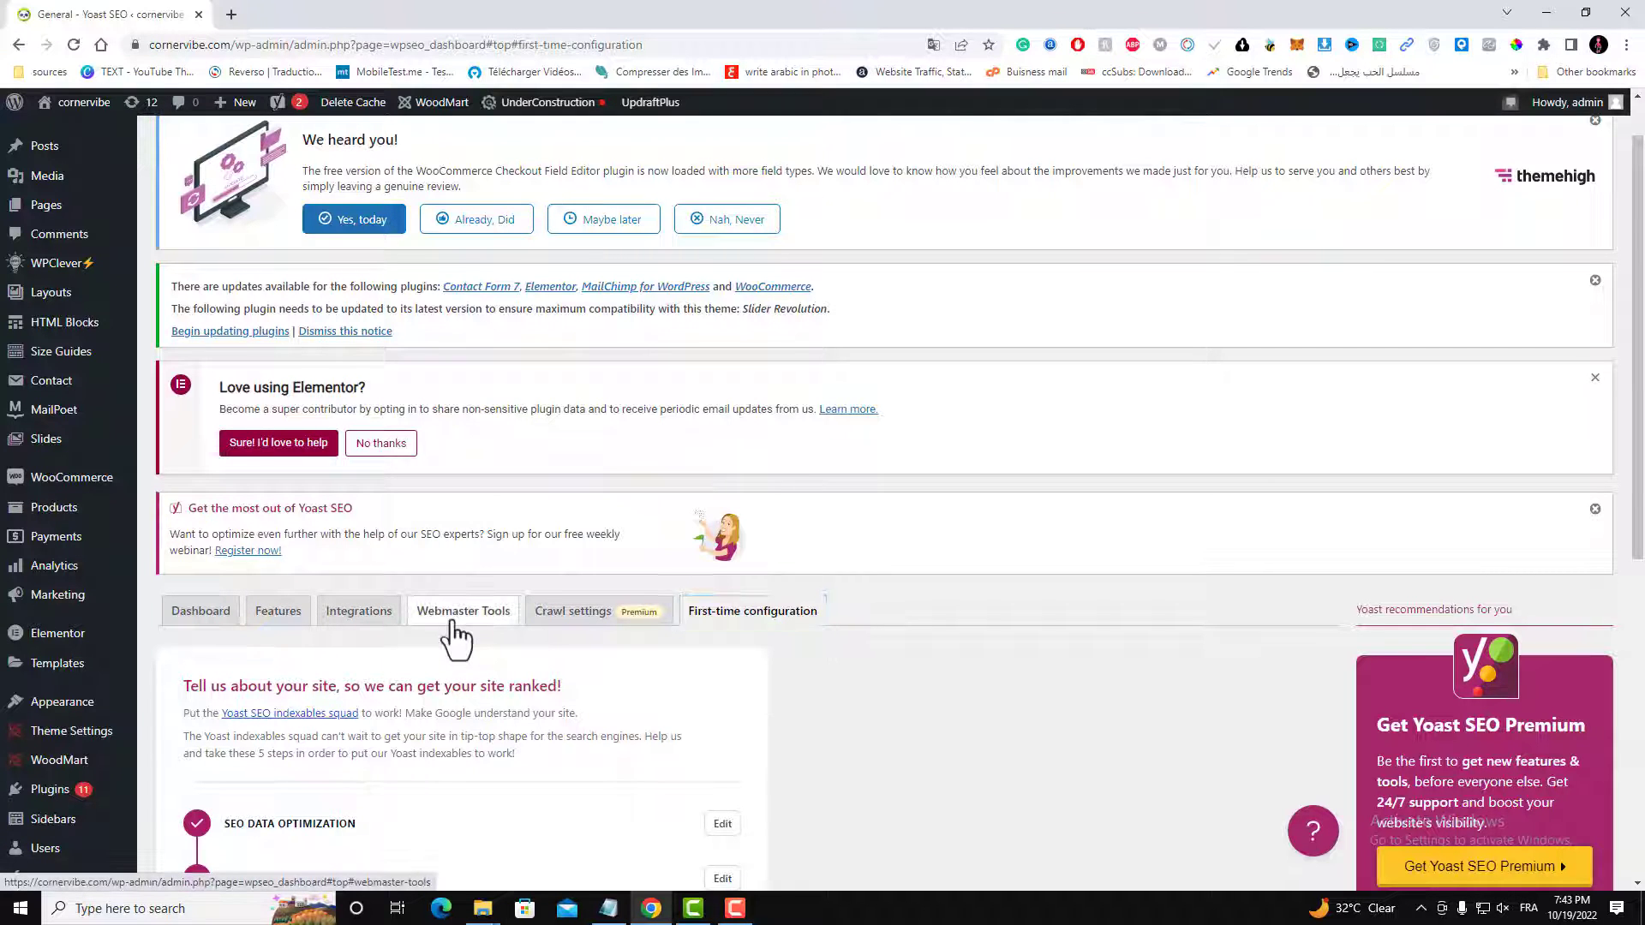
- Show Yoast SEO's Webmaster Tools page with the Google verification code filled in
click(462, 611)
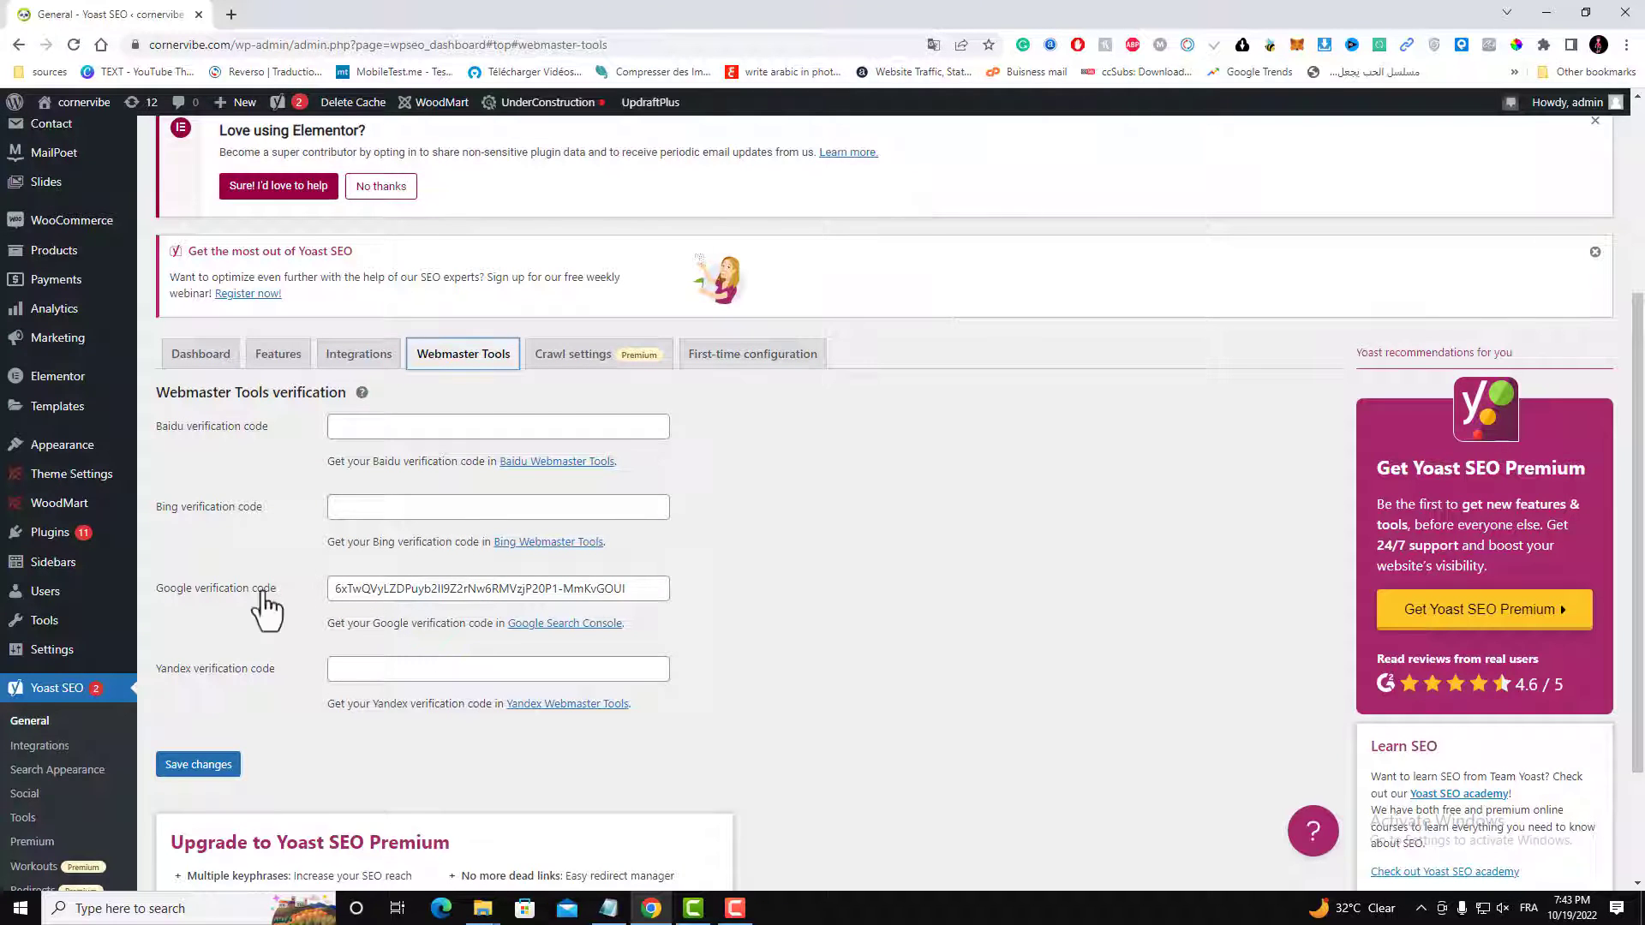
mouse_move(504, 618)
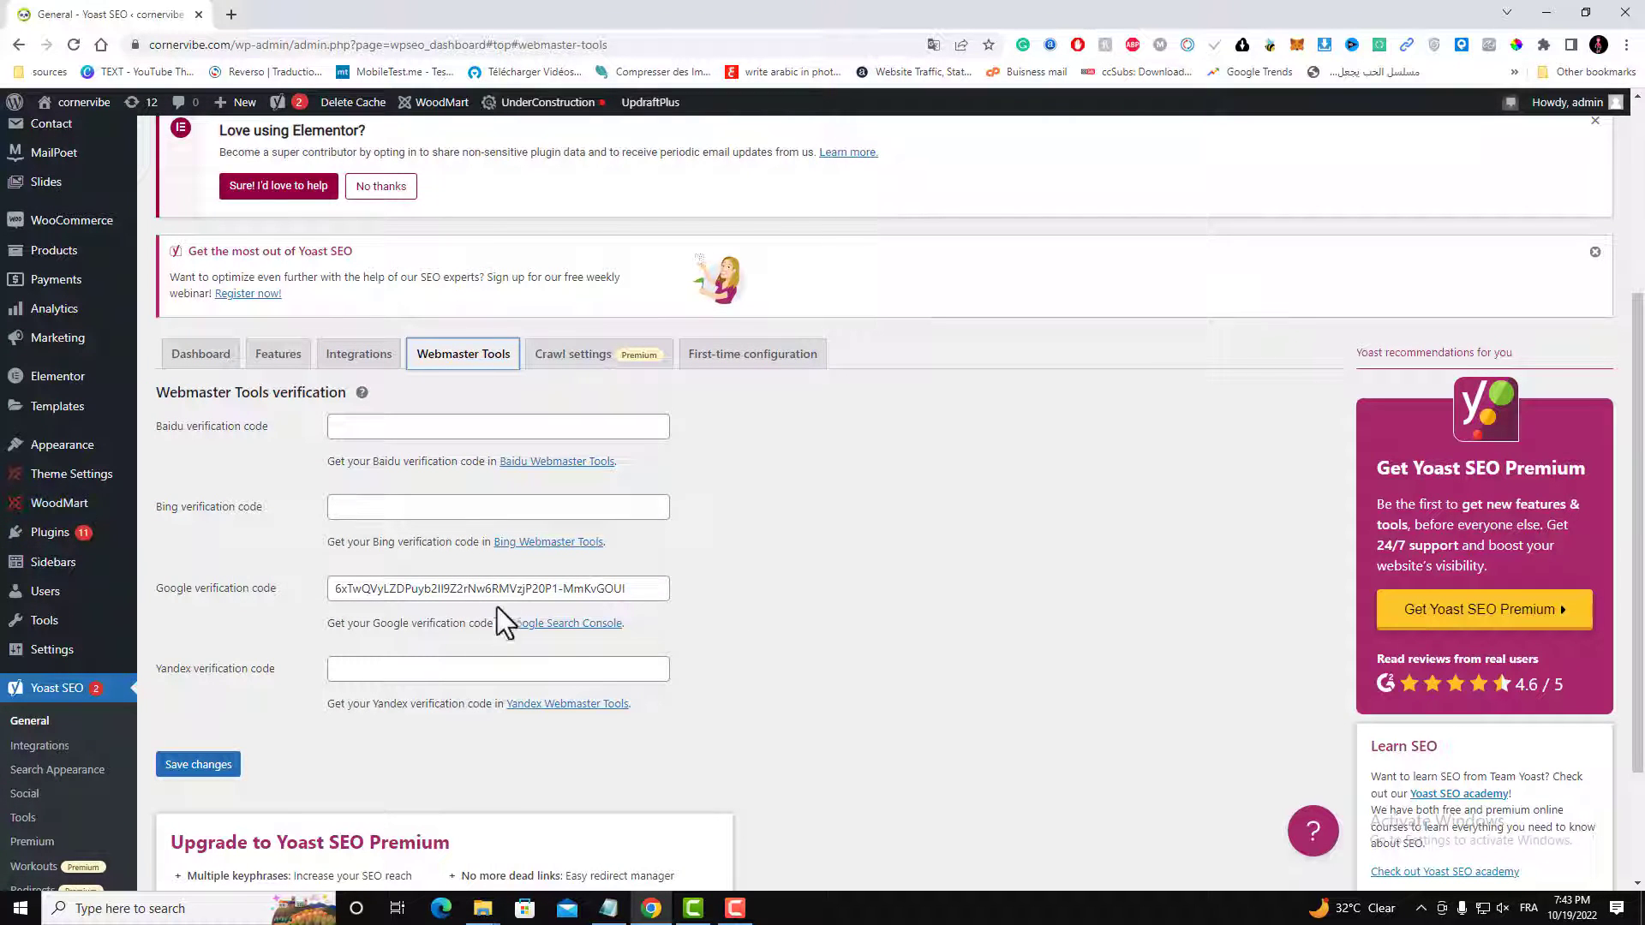
mouse_move(183, 608)
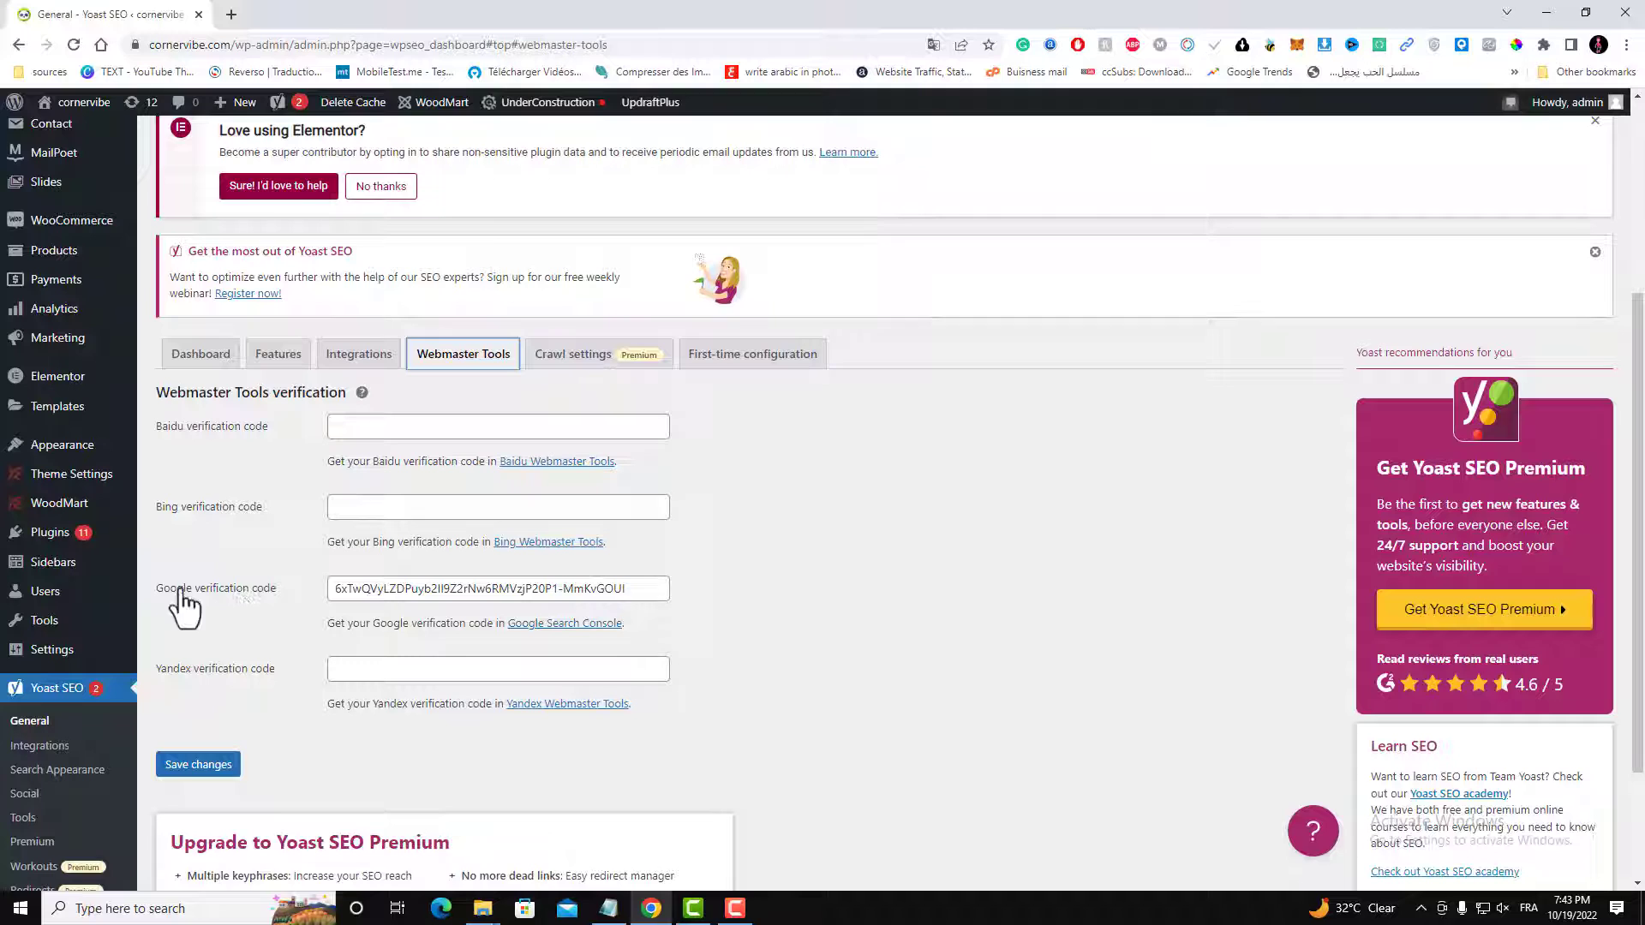
mouse_move(565, 623)
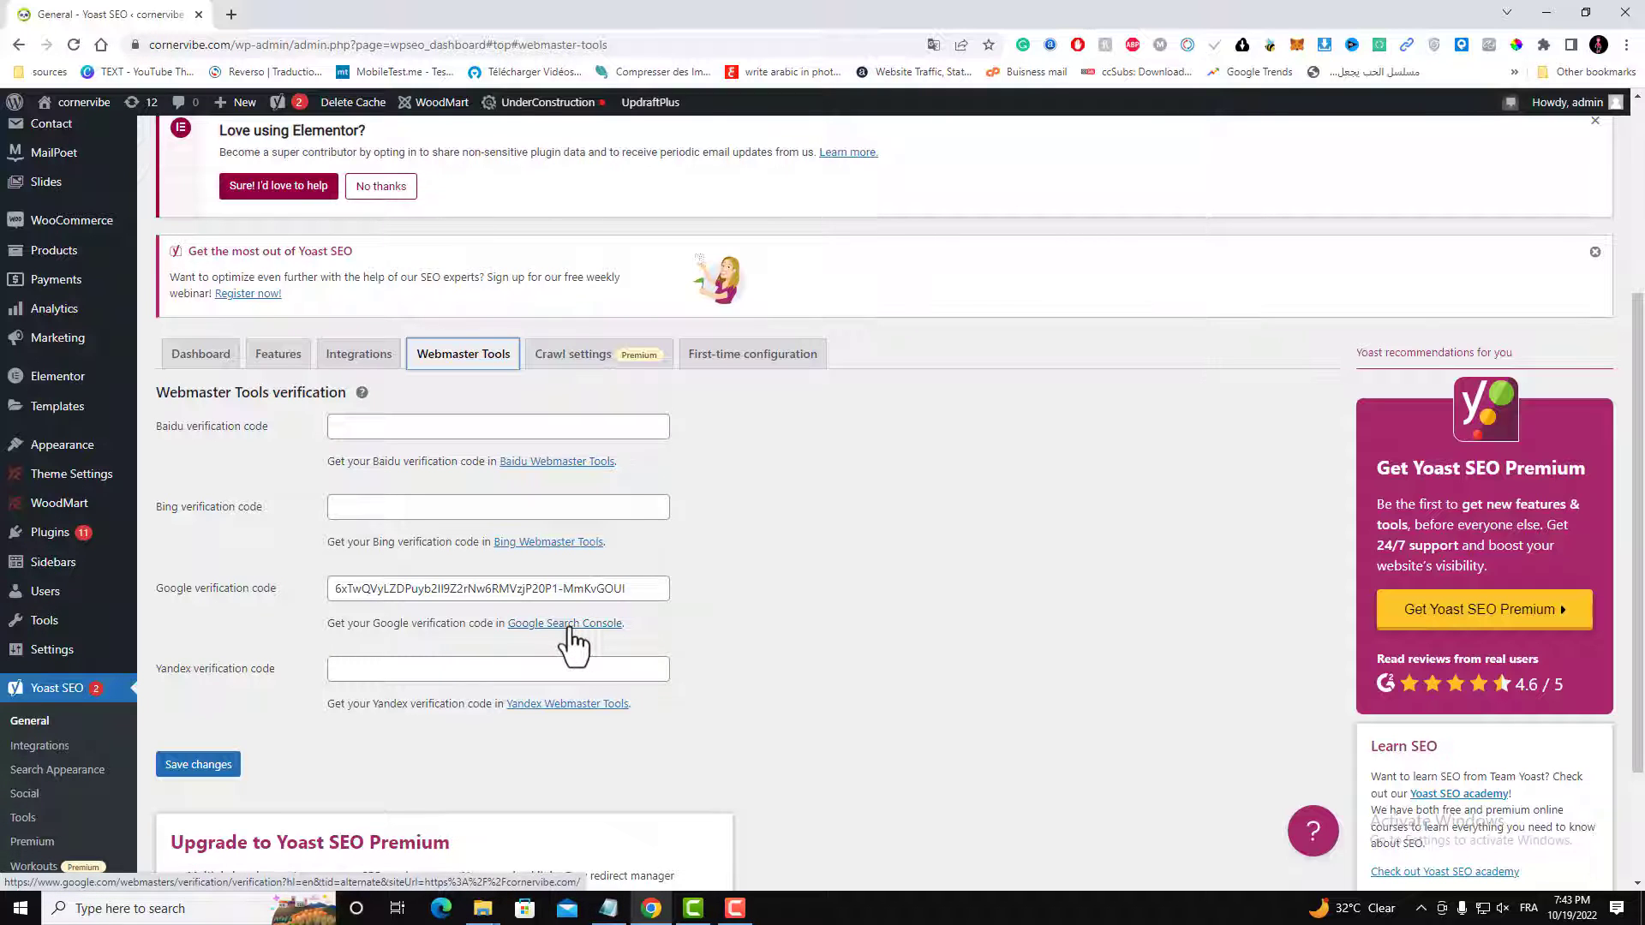
- Open the Google Search Console link, confirming the site is already a verified owner
click(565, 622)
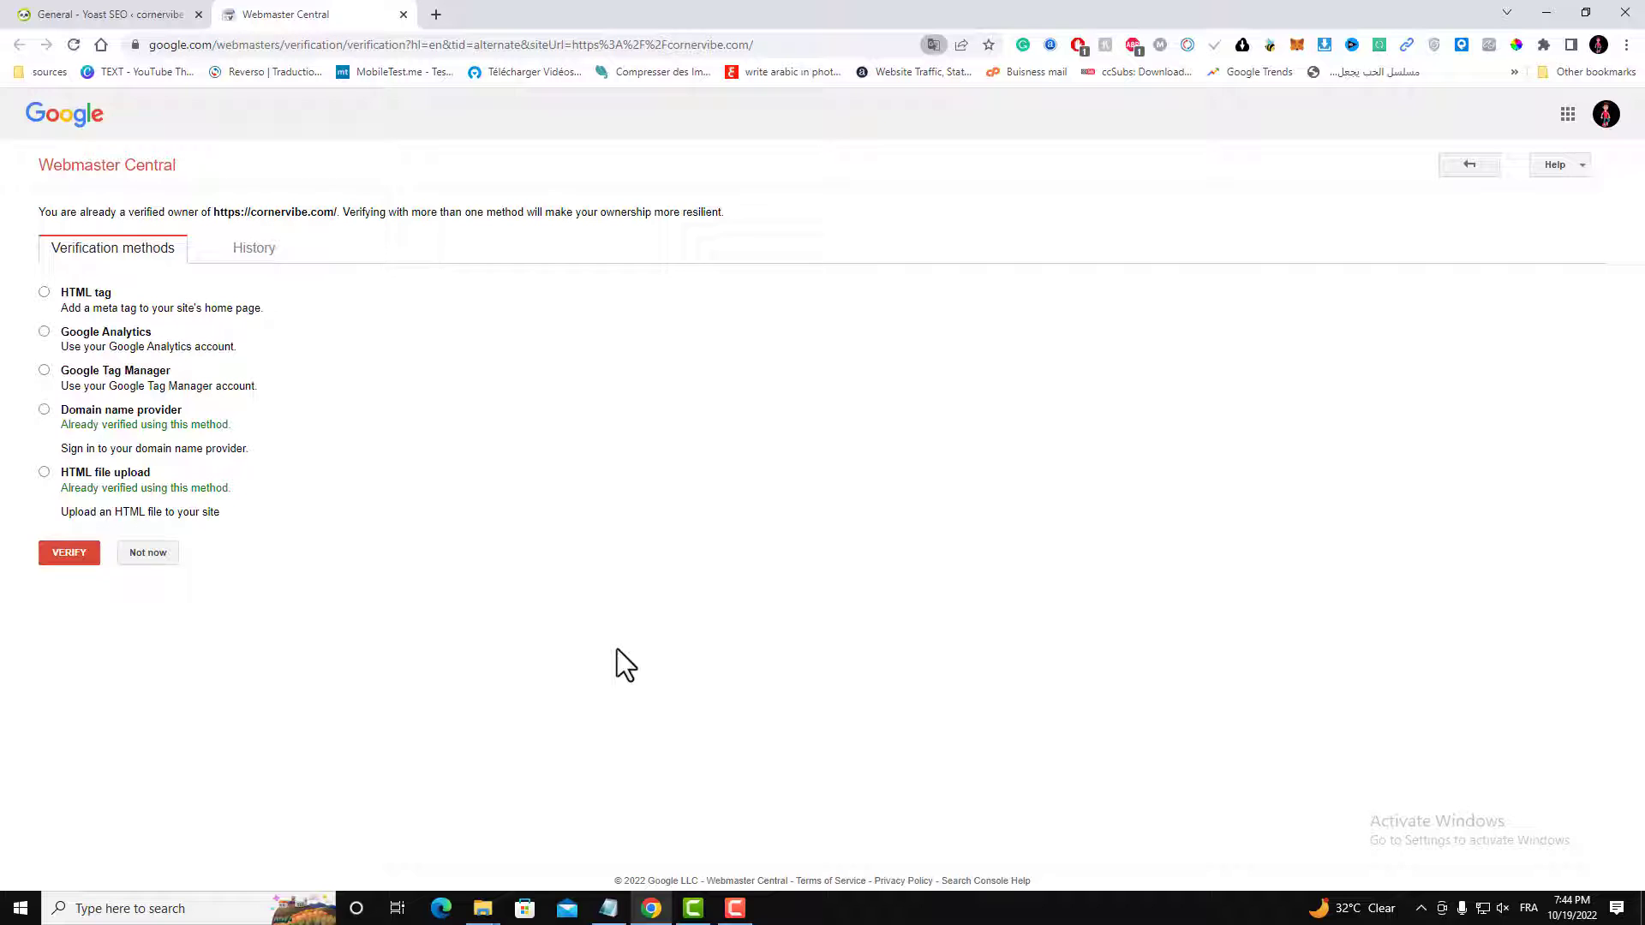
click(69, 552)
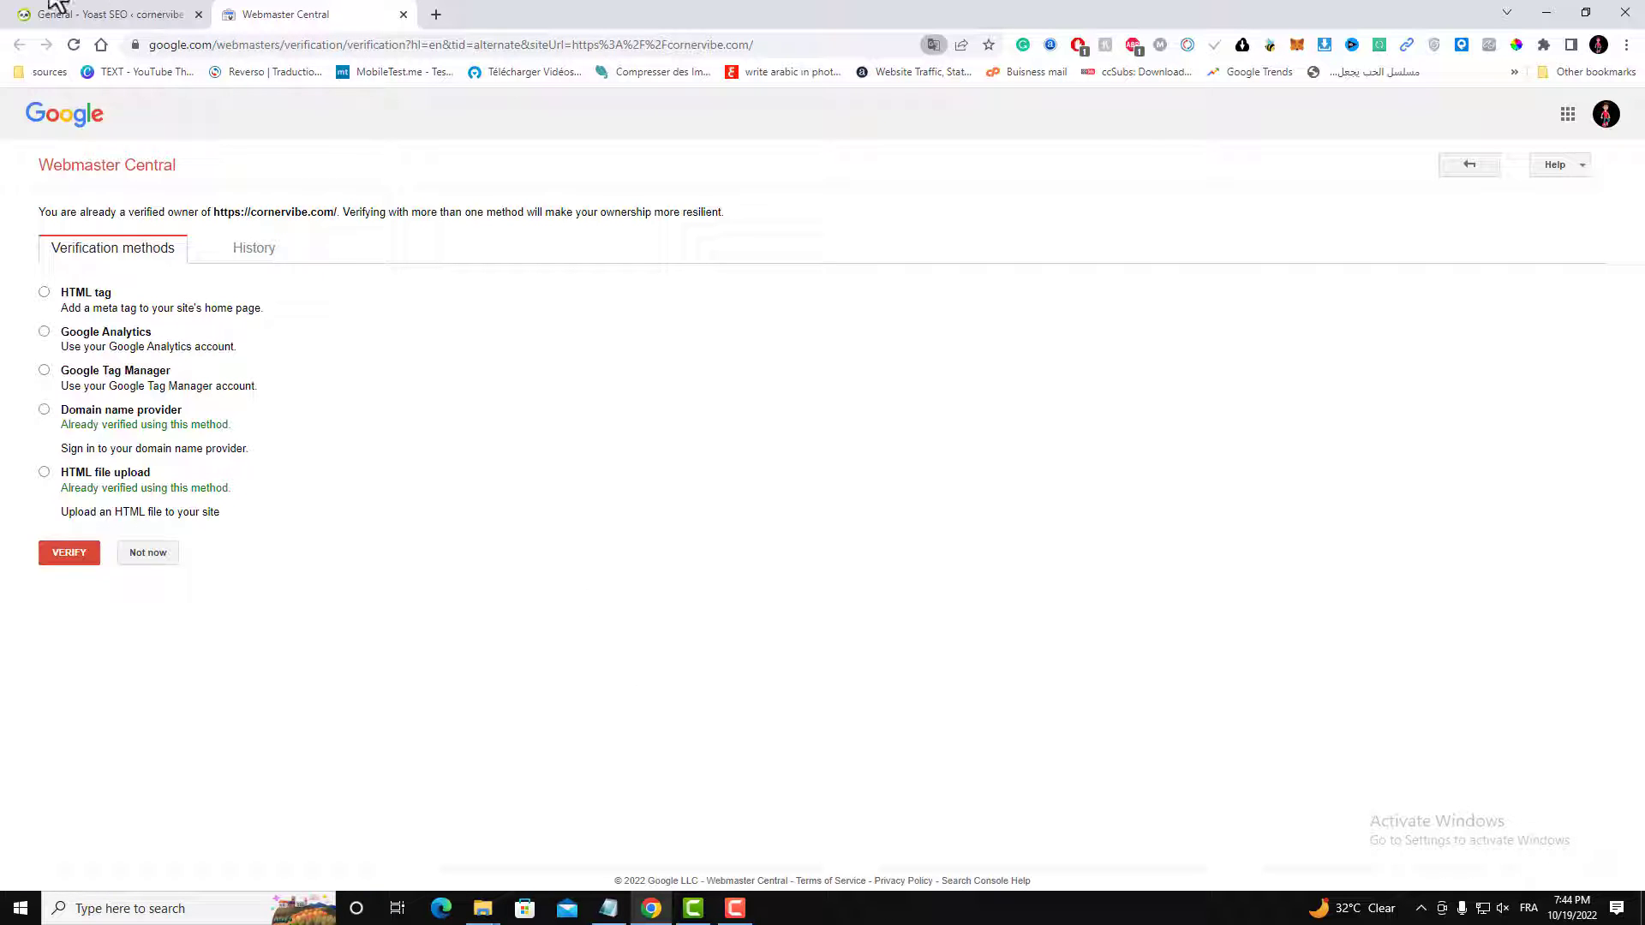
- Return to Yoast SEO General > Features and review the XML sitemaps toggle, left On
click(104, 13)
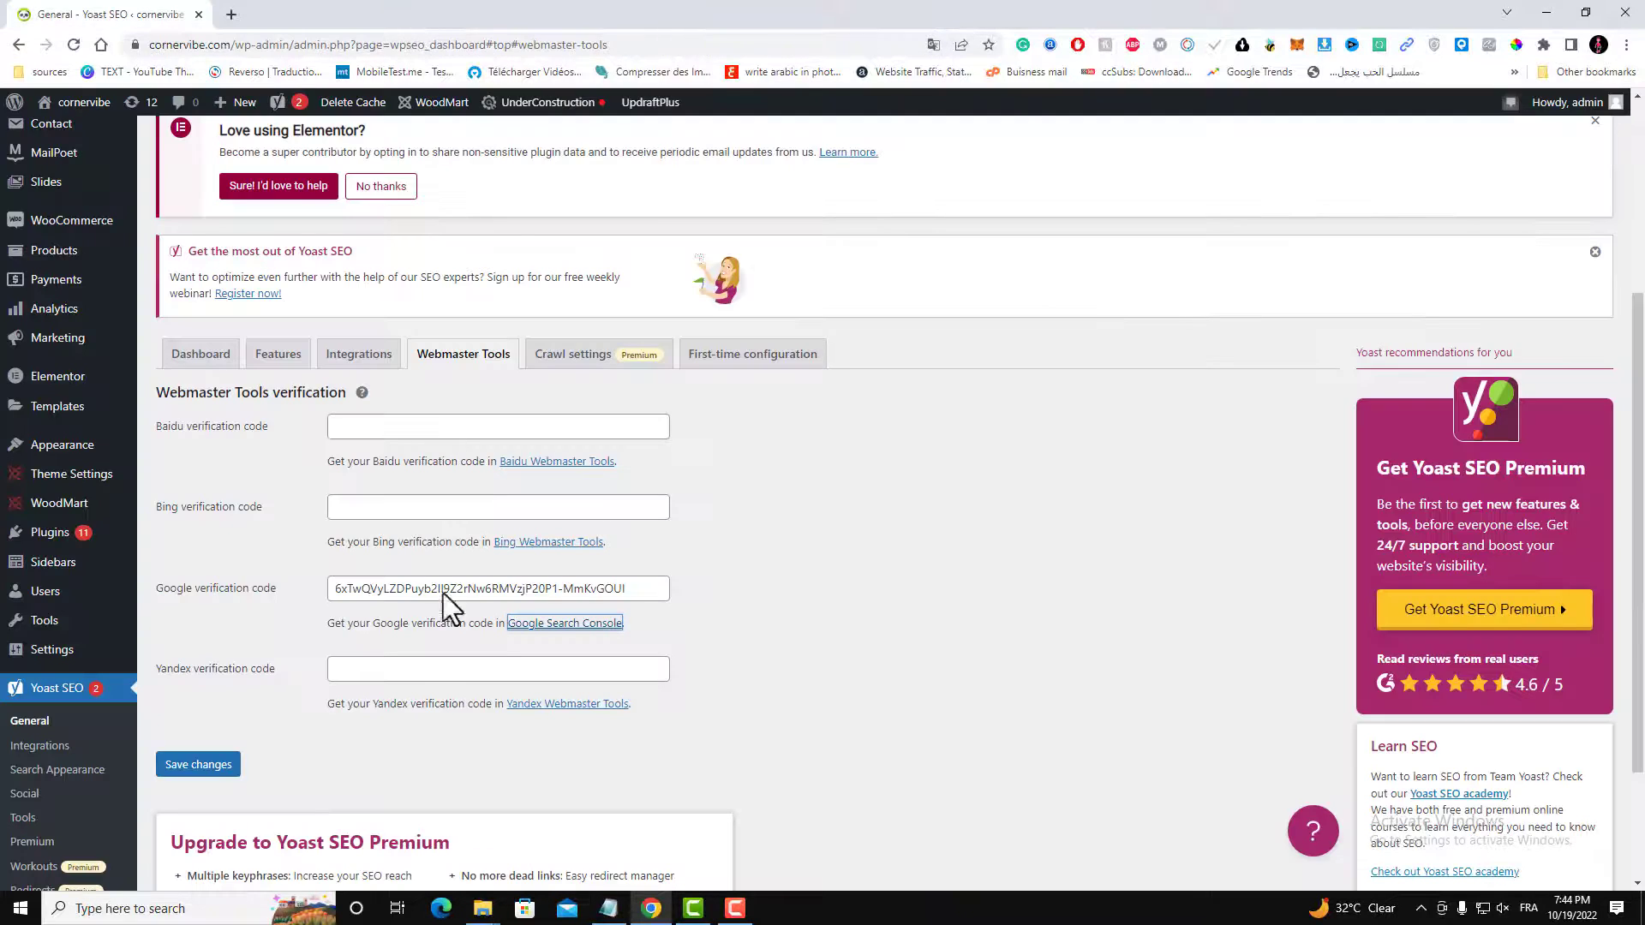
click(276, 354)
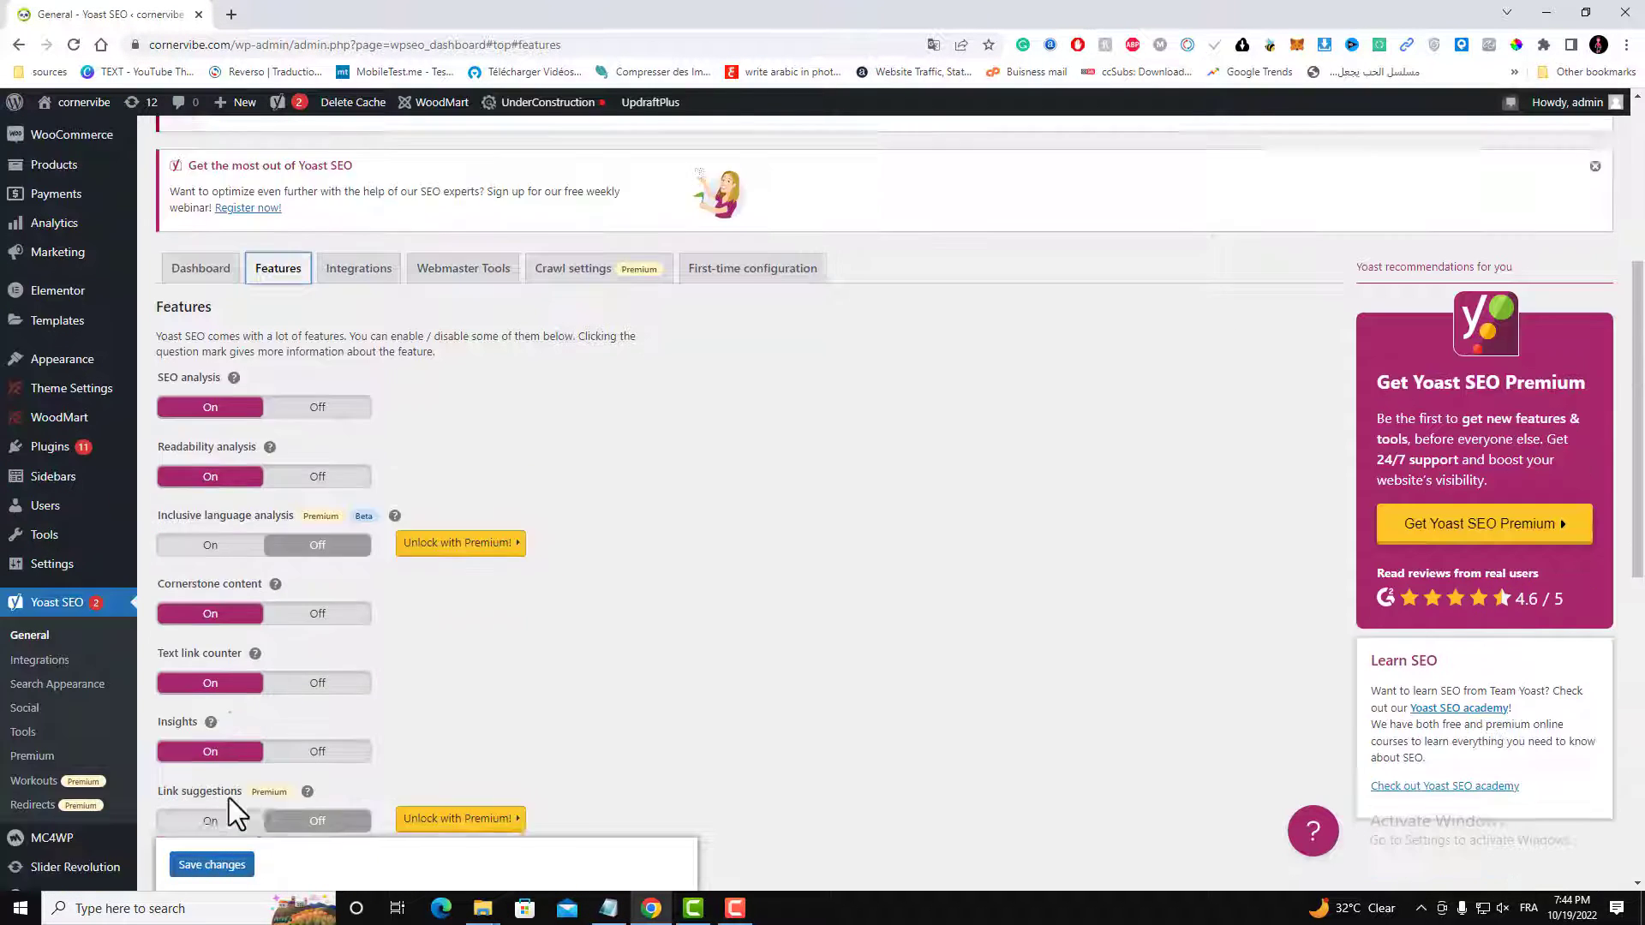
scroll(down, 3)
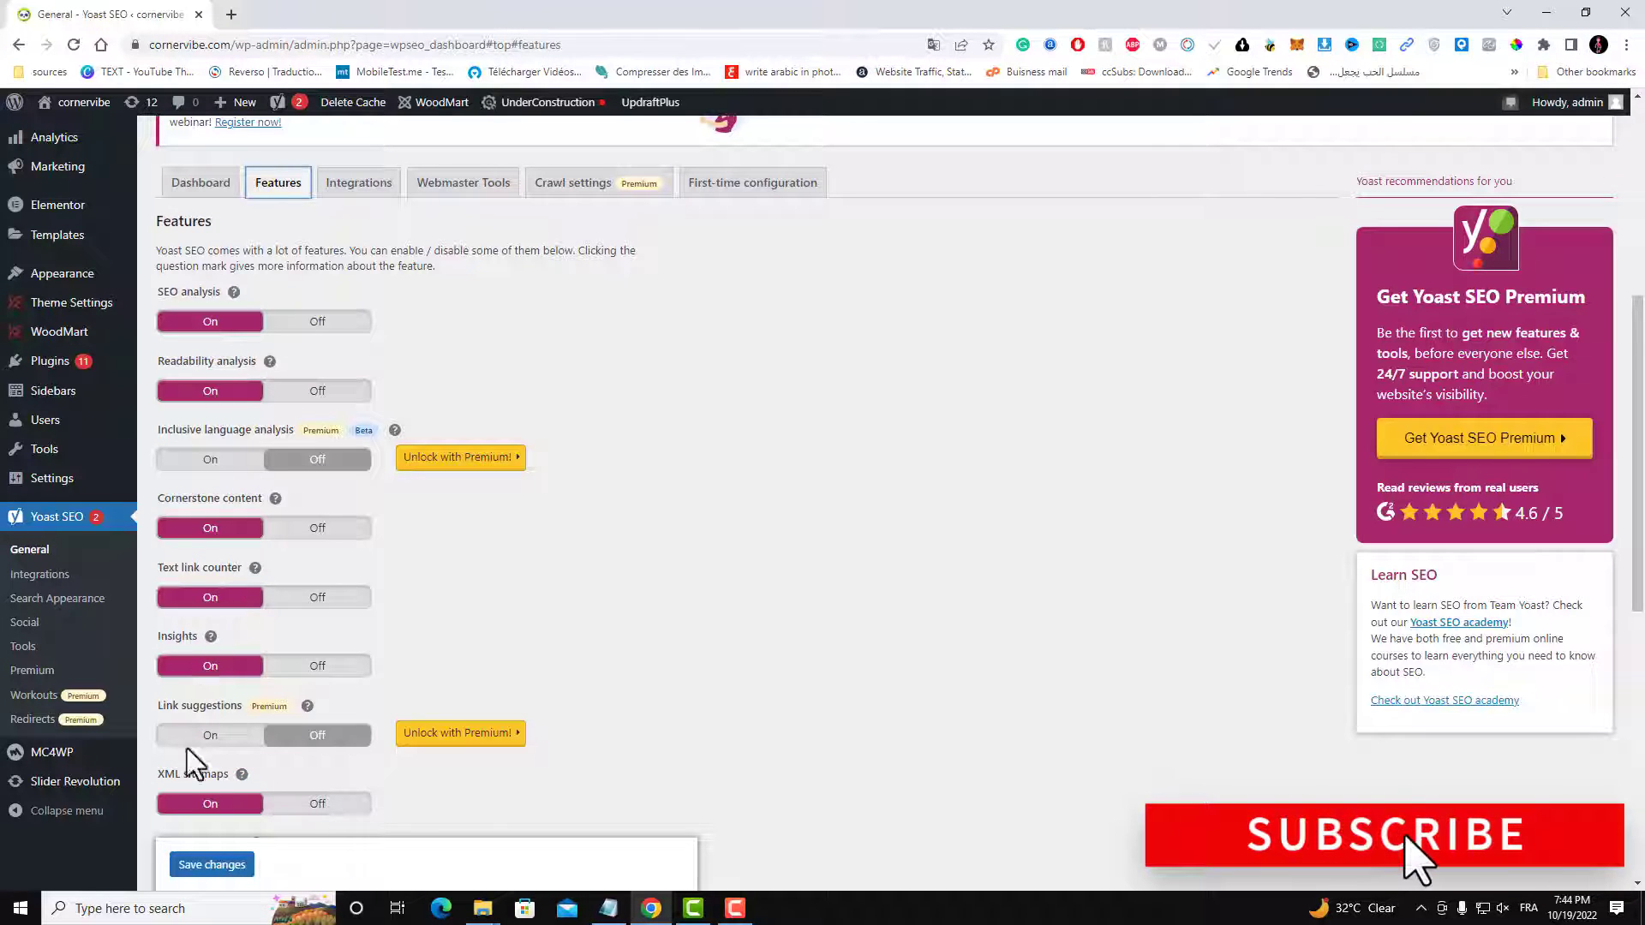
scroll(down, 3)
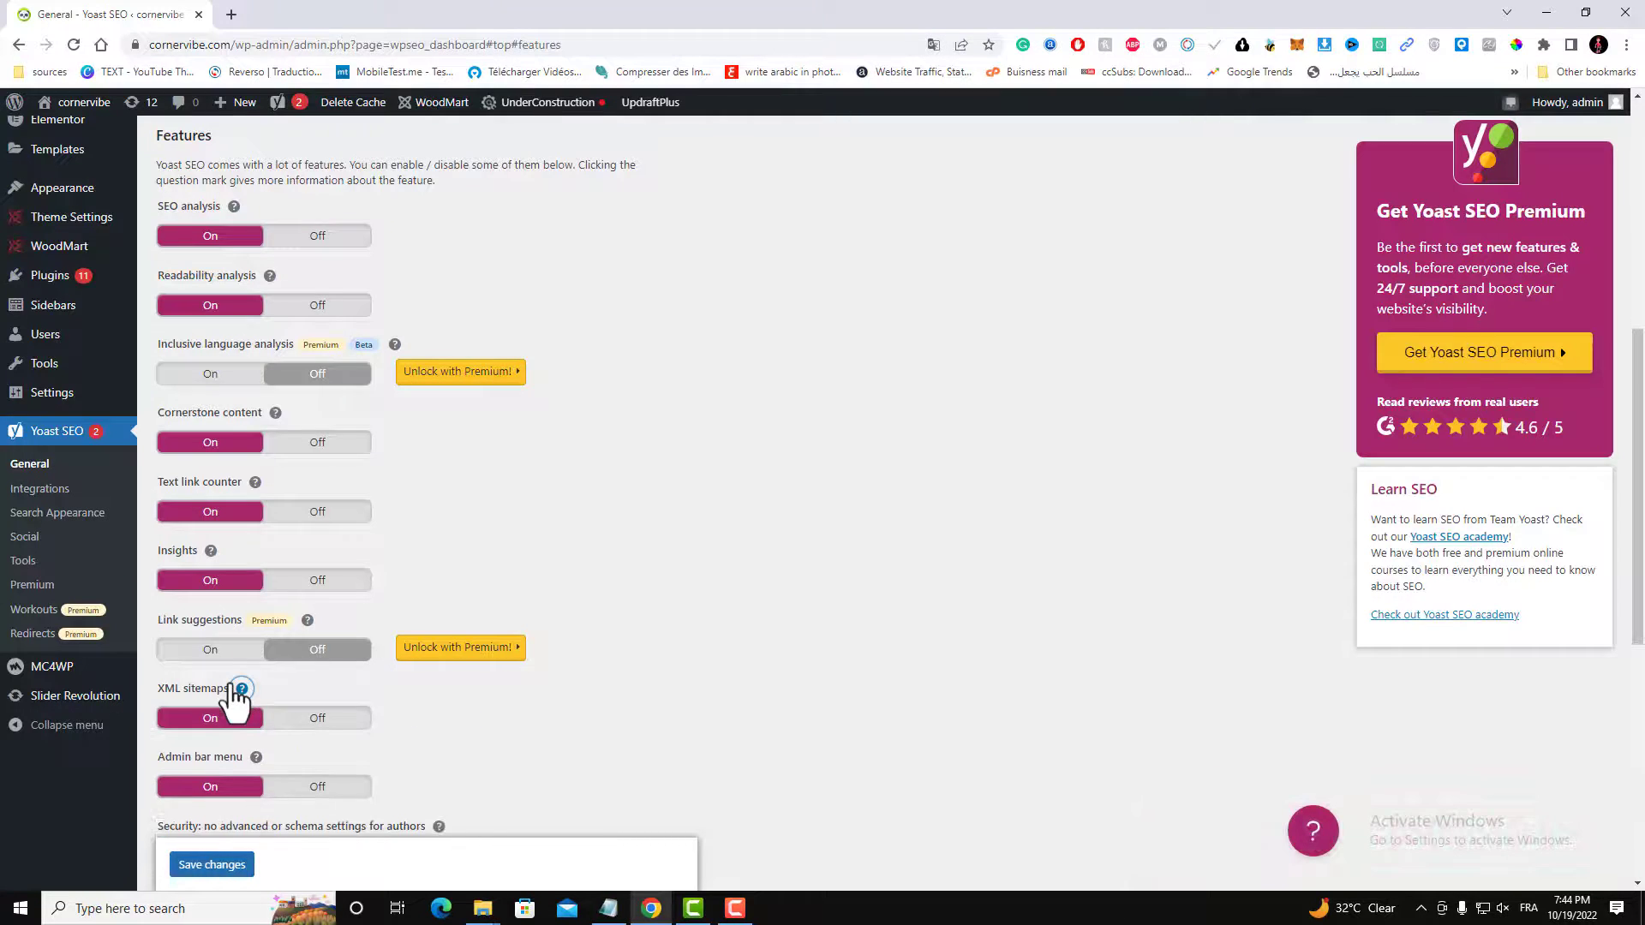
click(240, 688)
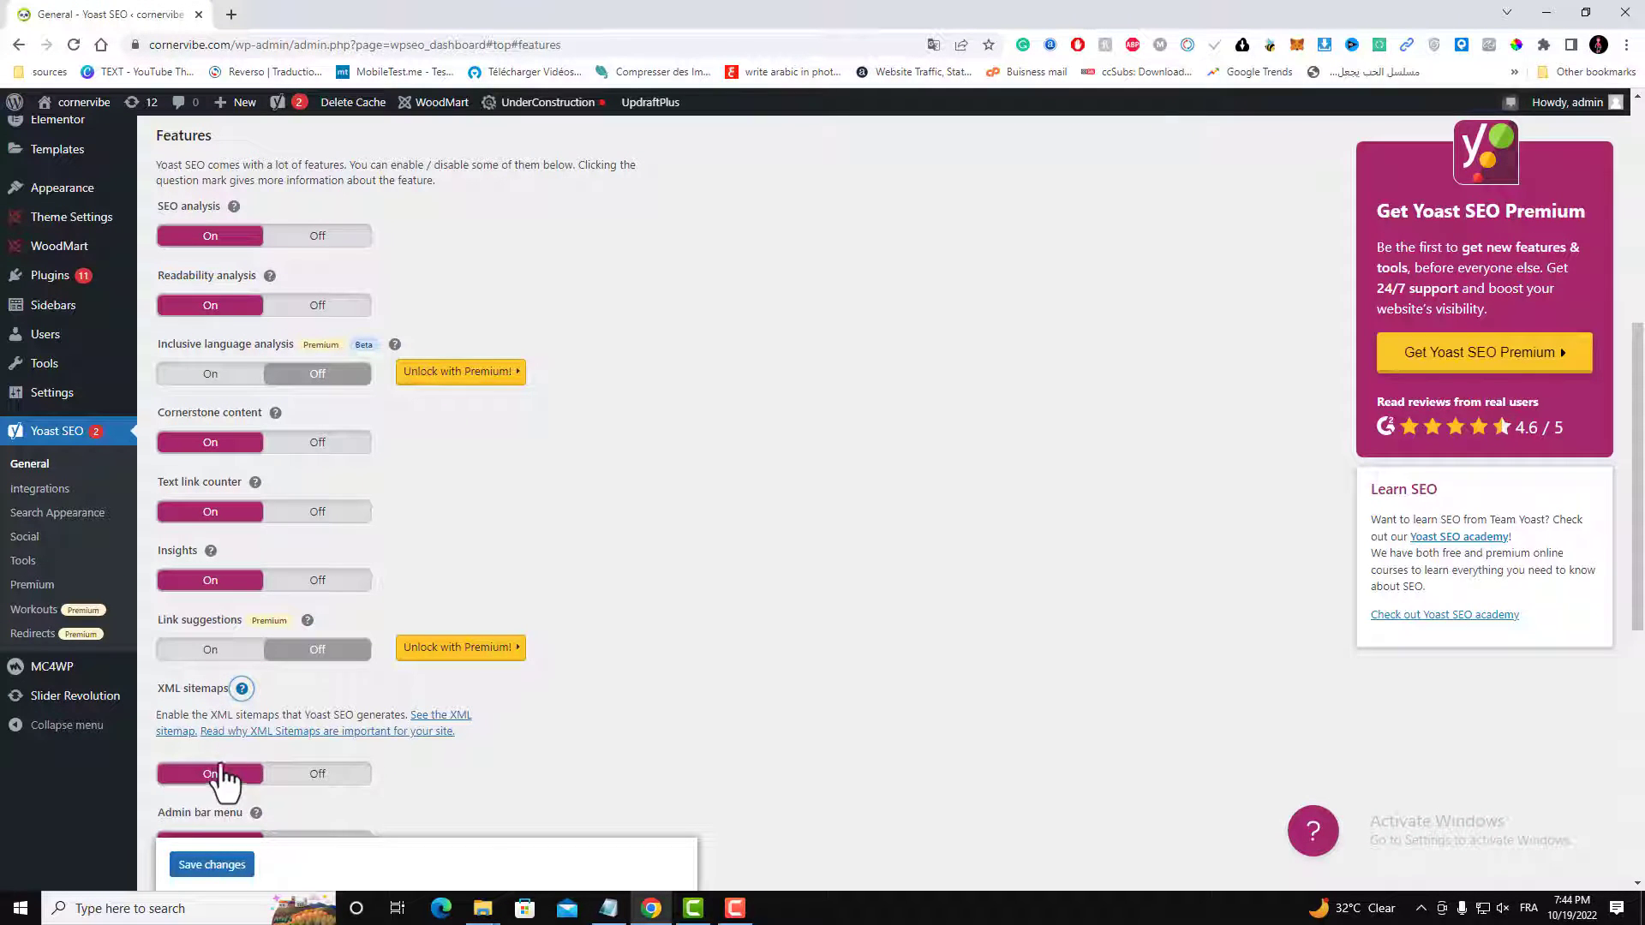
mouse_move(412, 734)
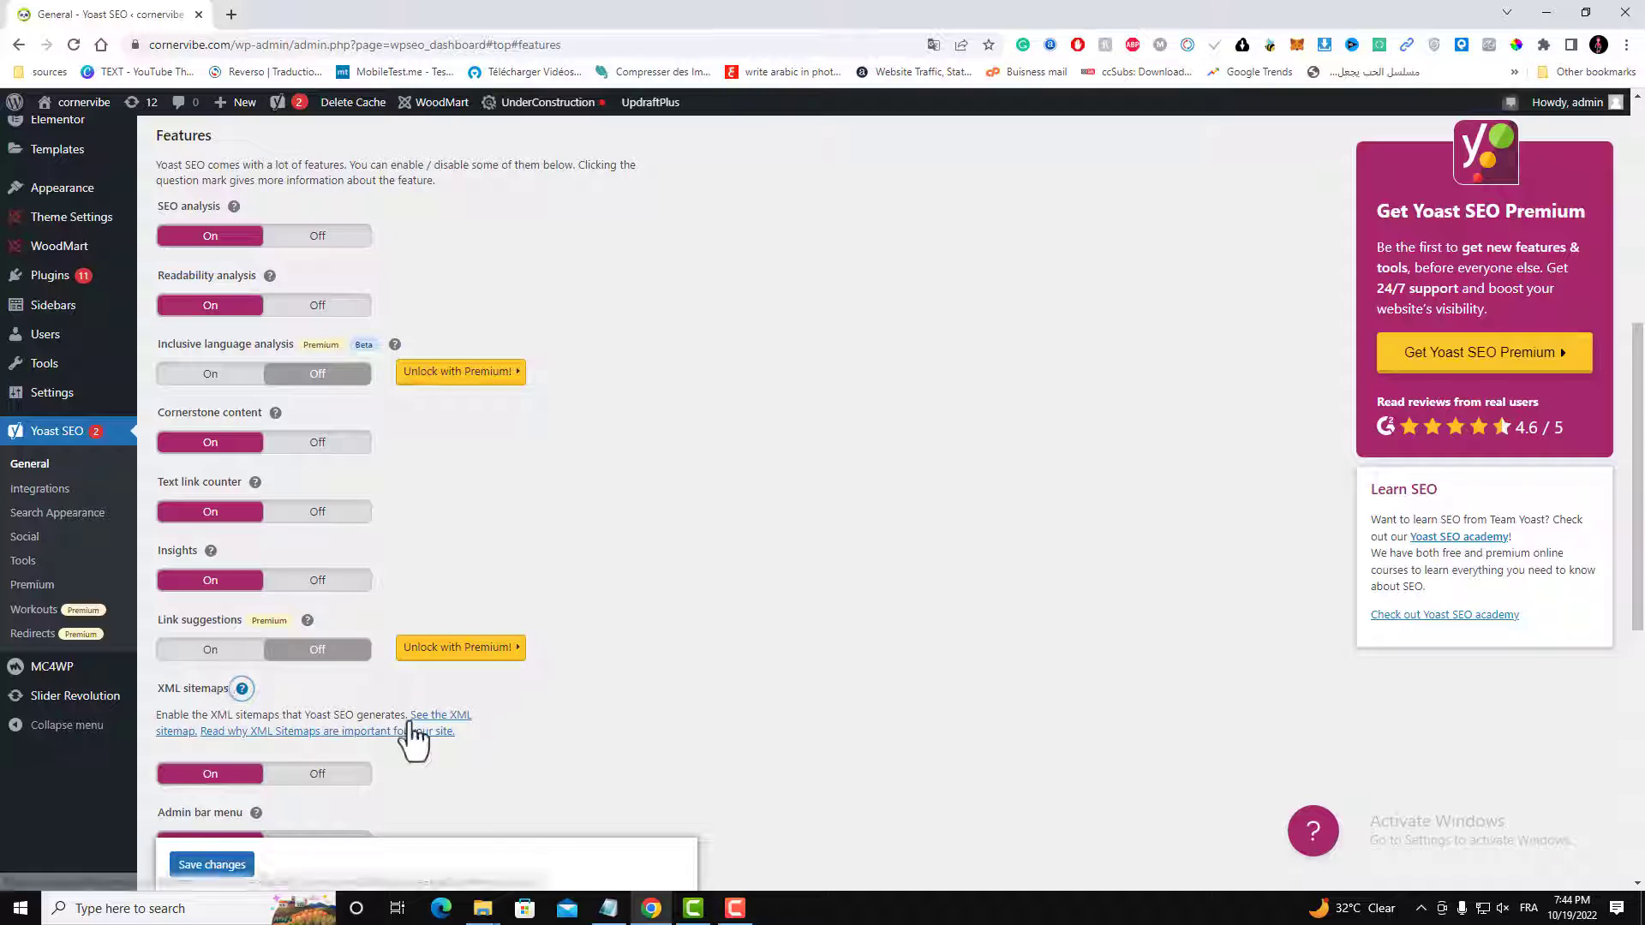
mouse_move(467, 729)
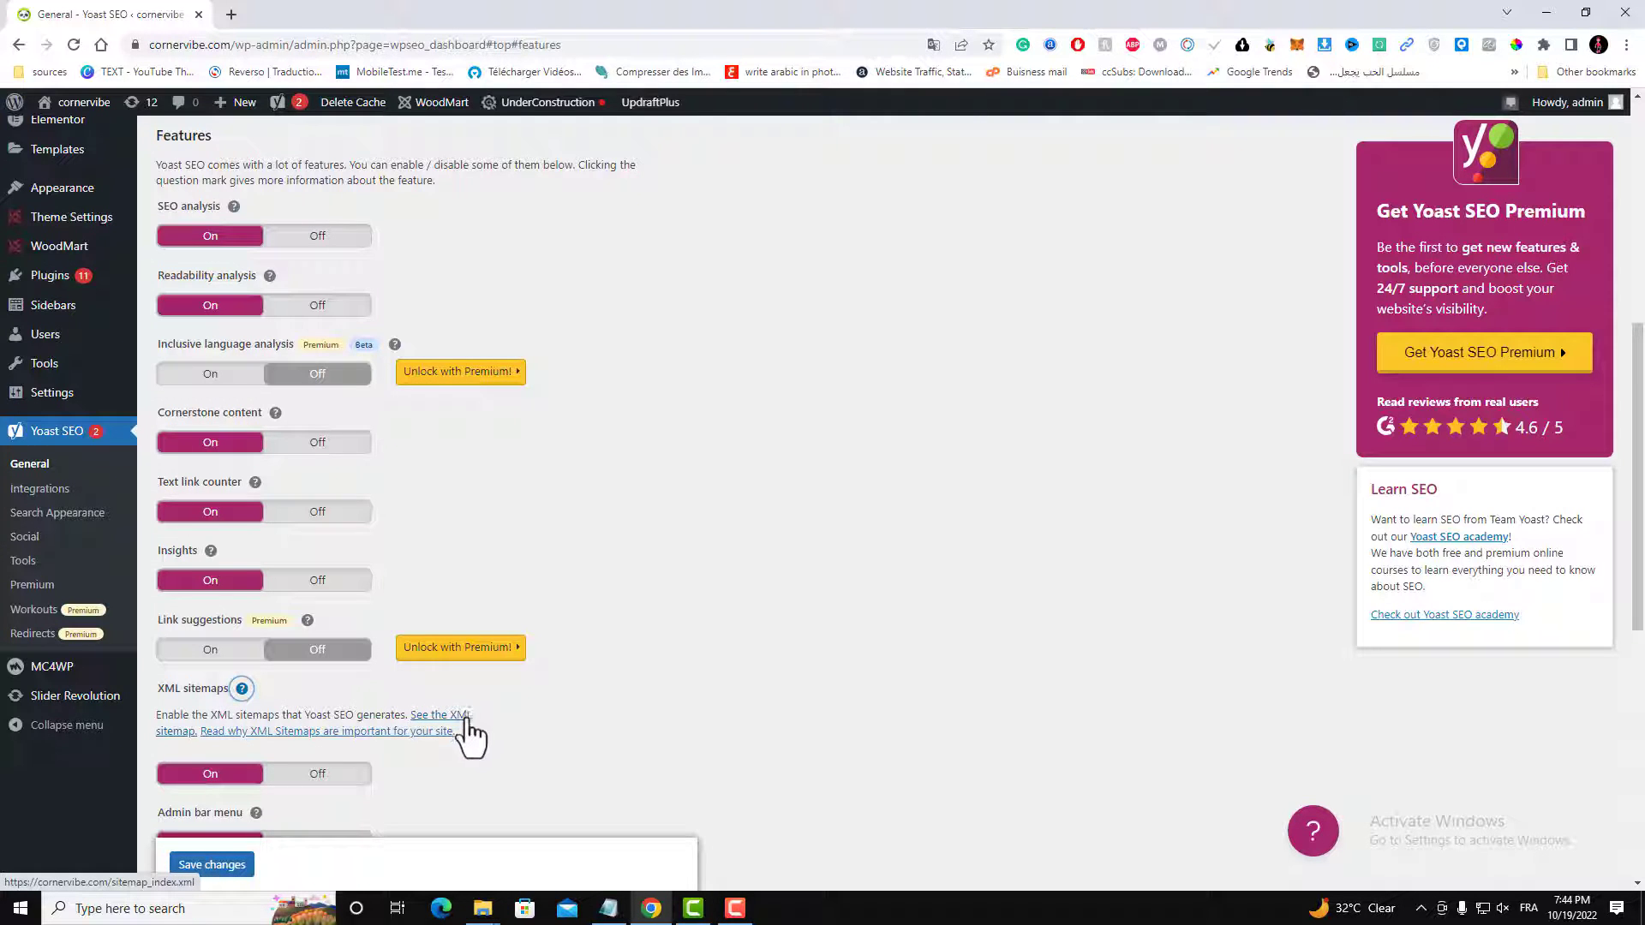
- Open sitemap_index.xml listing four sitemaps, then switch back to the Yoast SEO tab
click(439, 714)
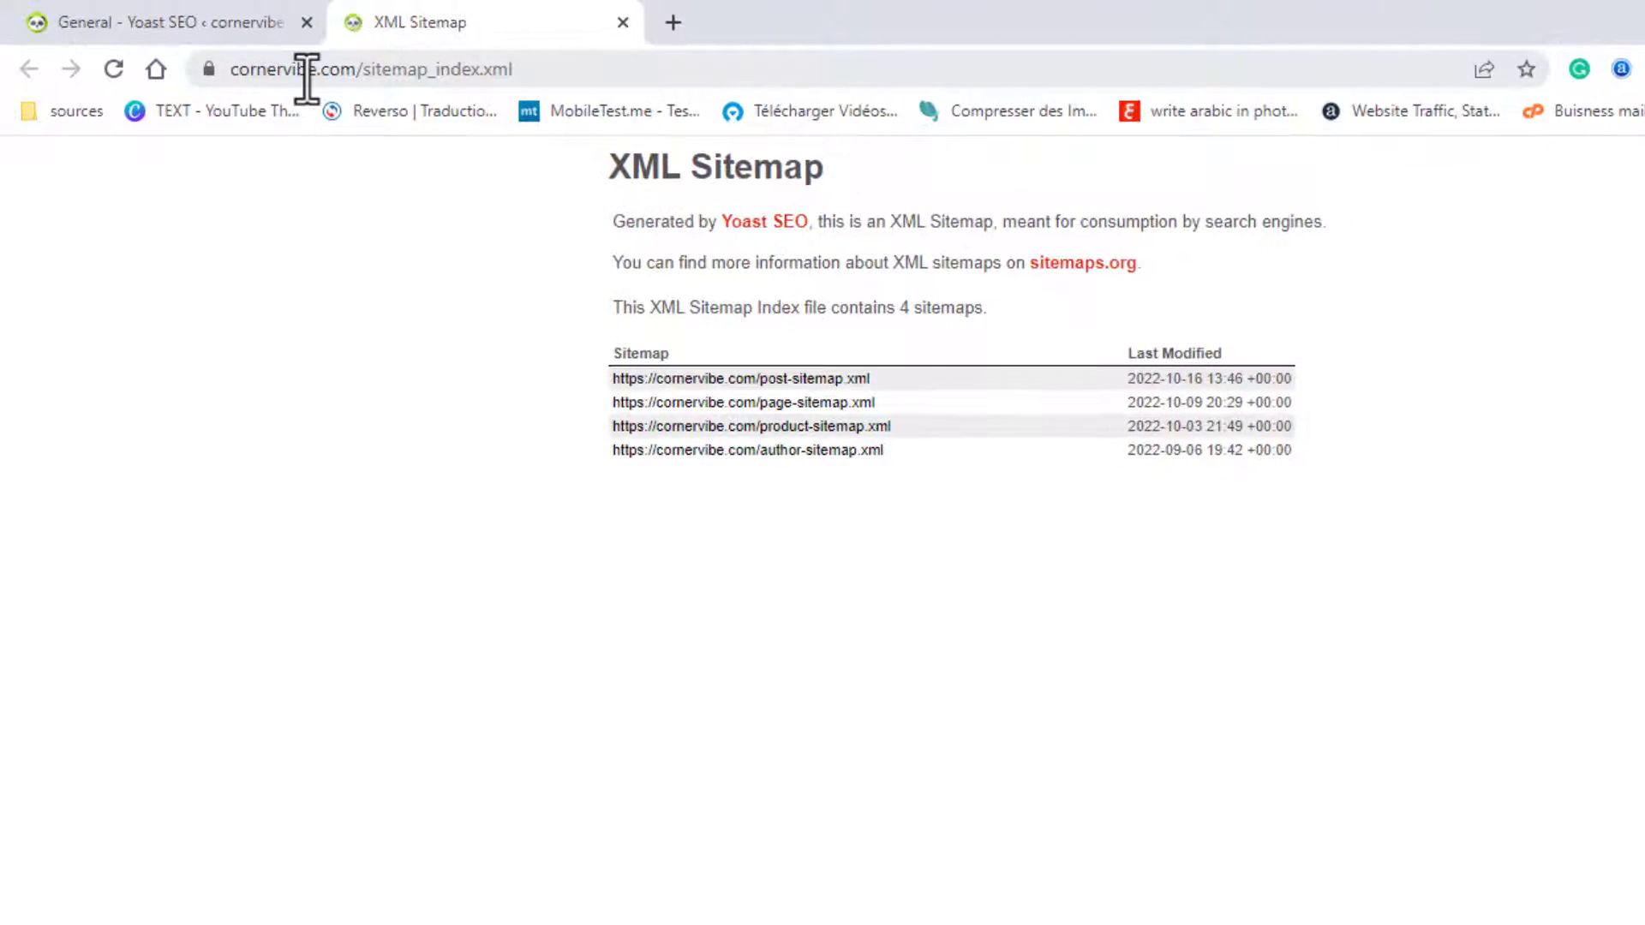
mouse_move(697, 461)
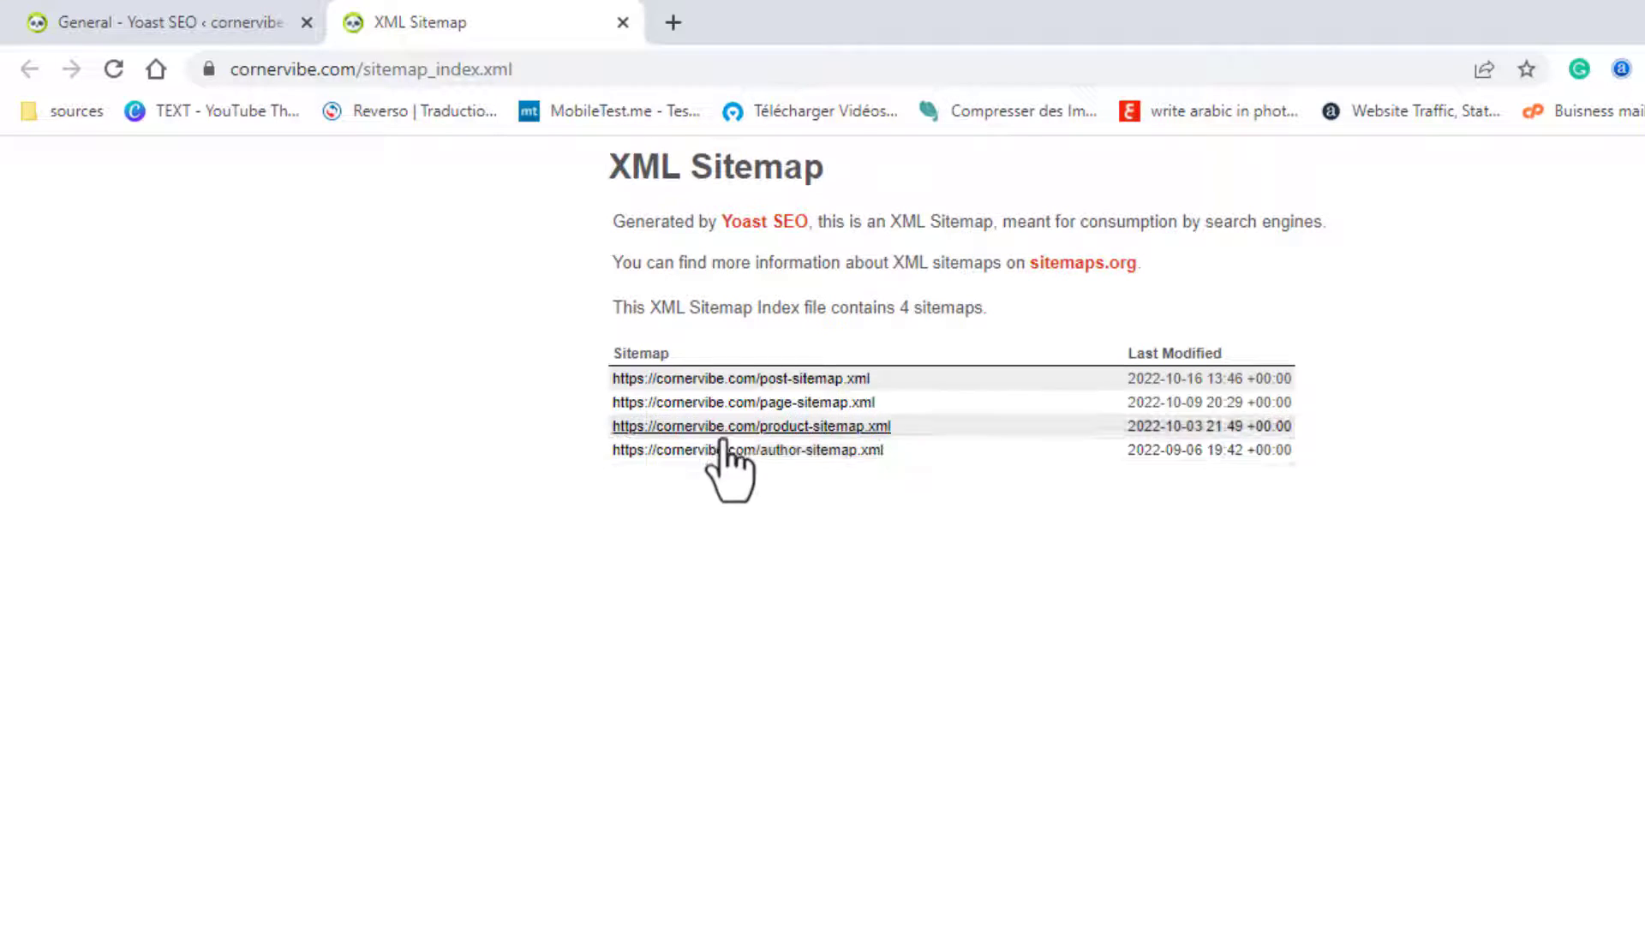
mouse_move(576, 543)
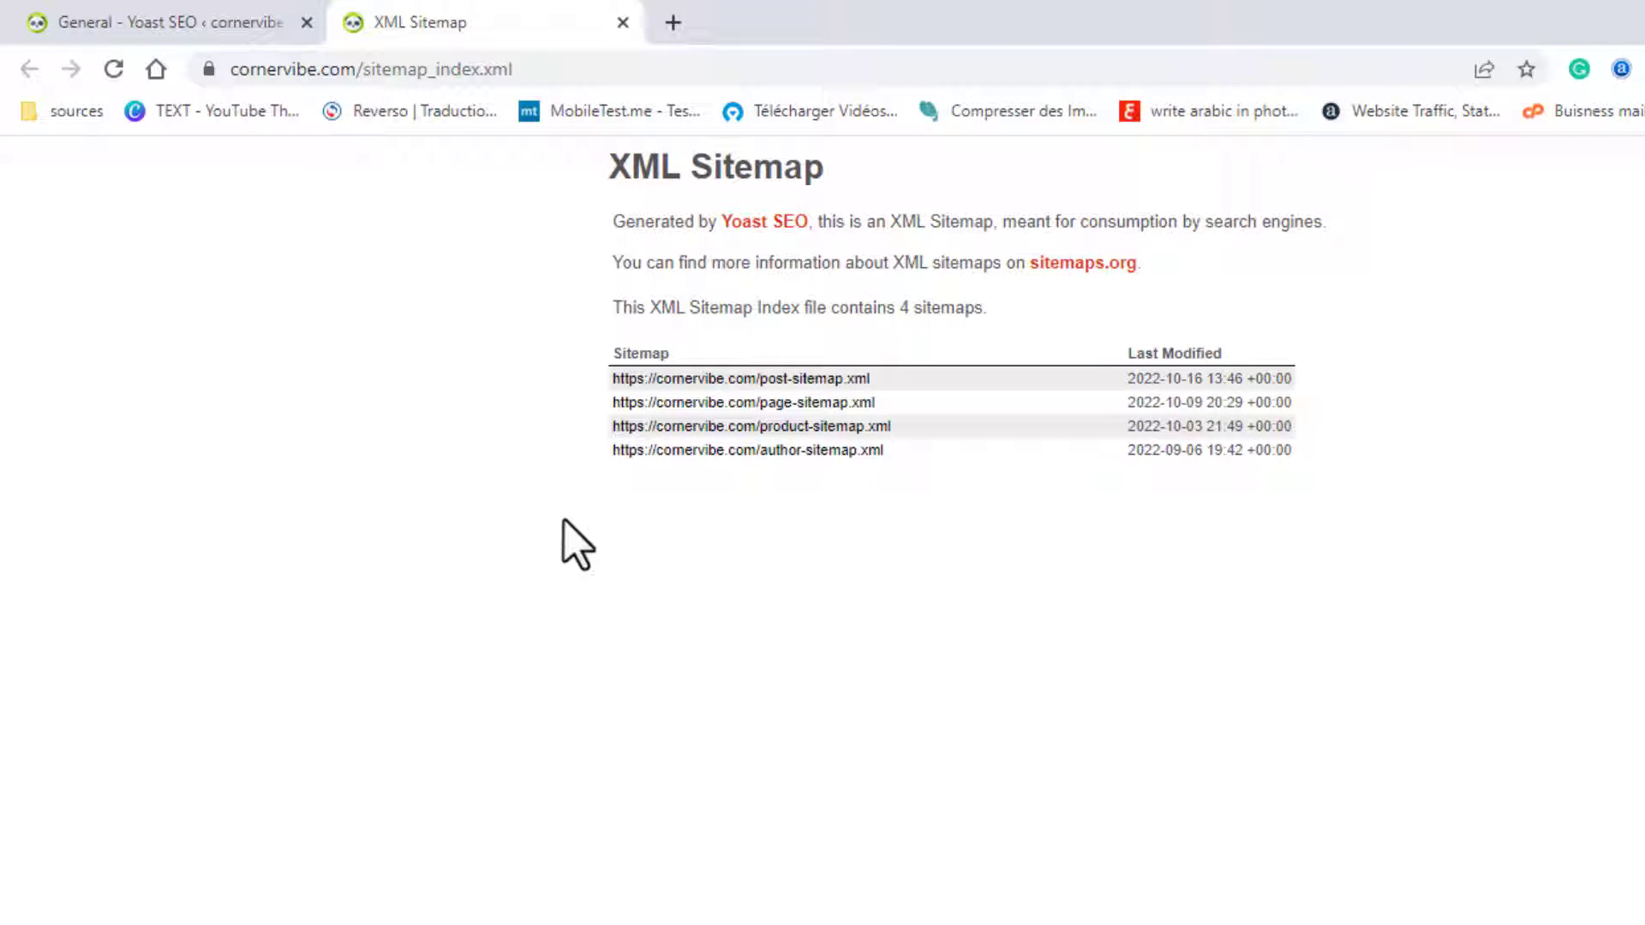
click(136, 17)
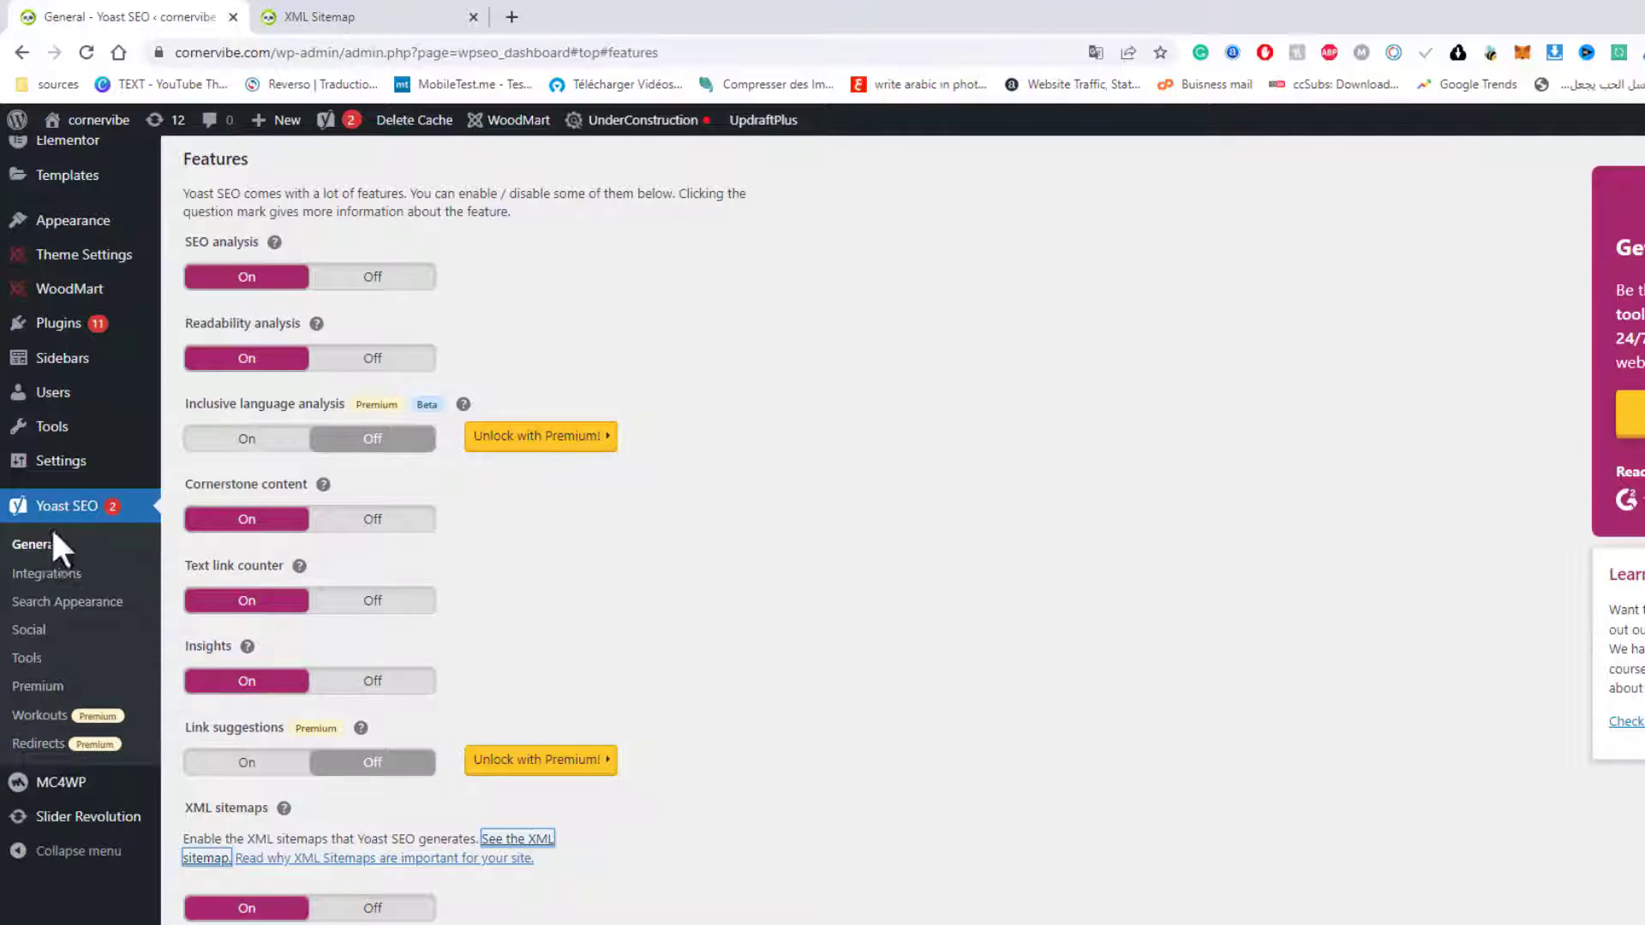
- Go to Yoast SEO > Search Appearance from the admin sidebar
click(67, 601)
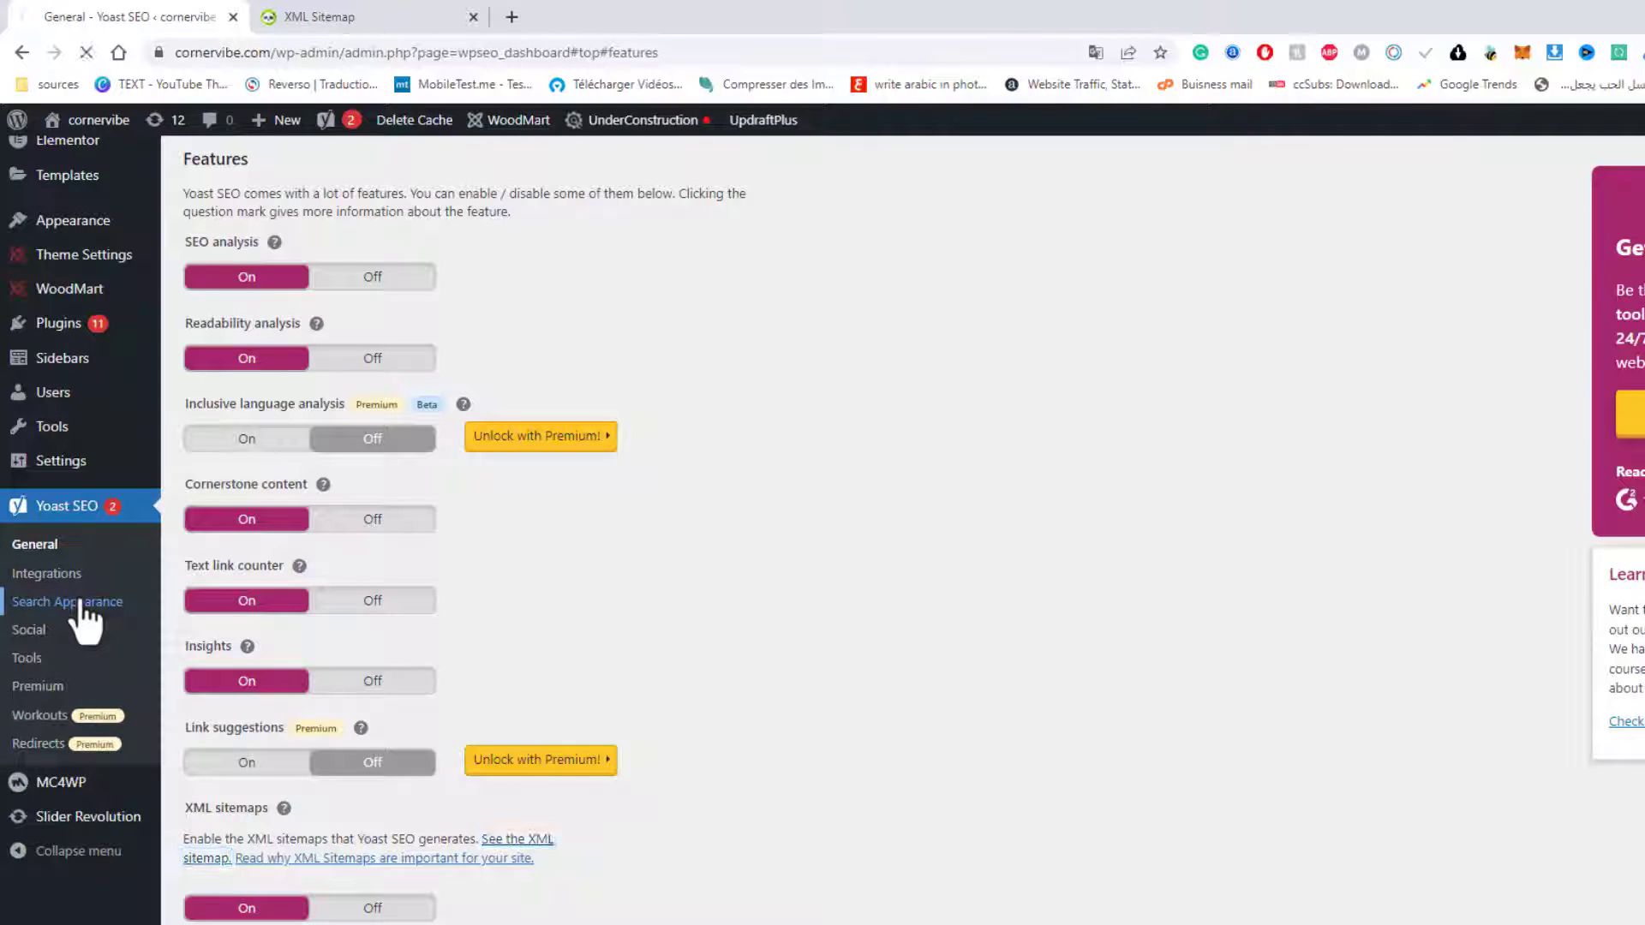
mouse_move(104, 524)
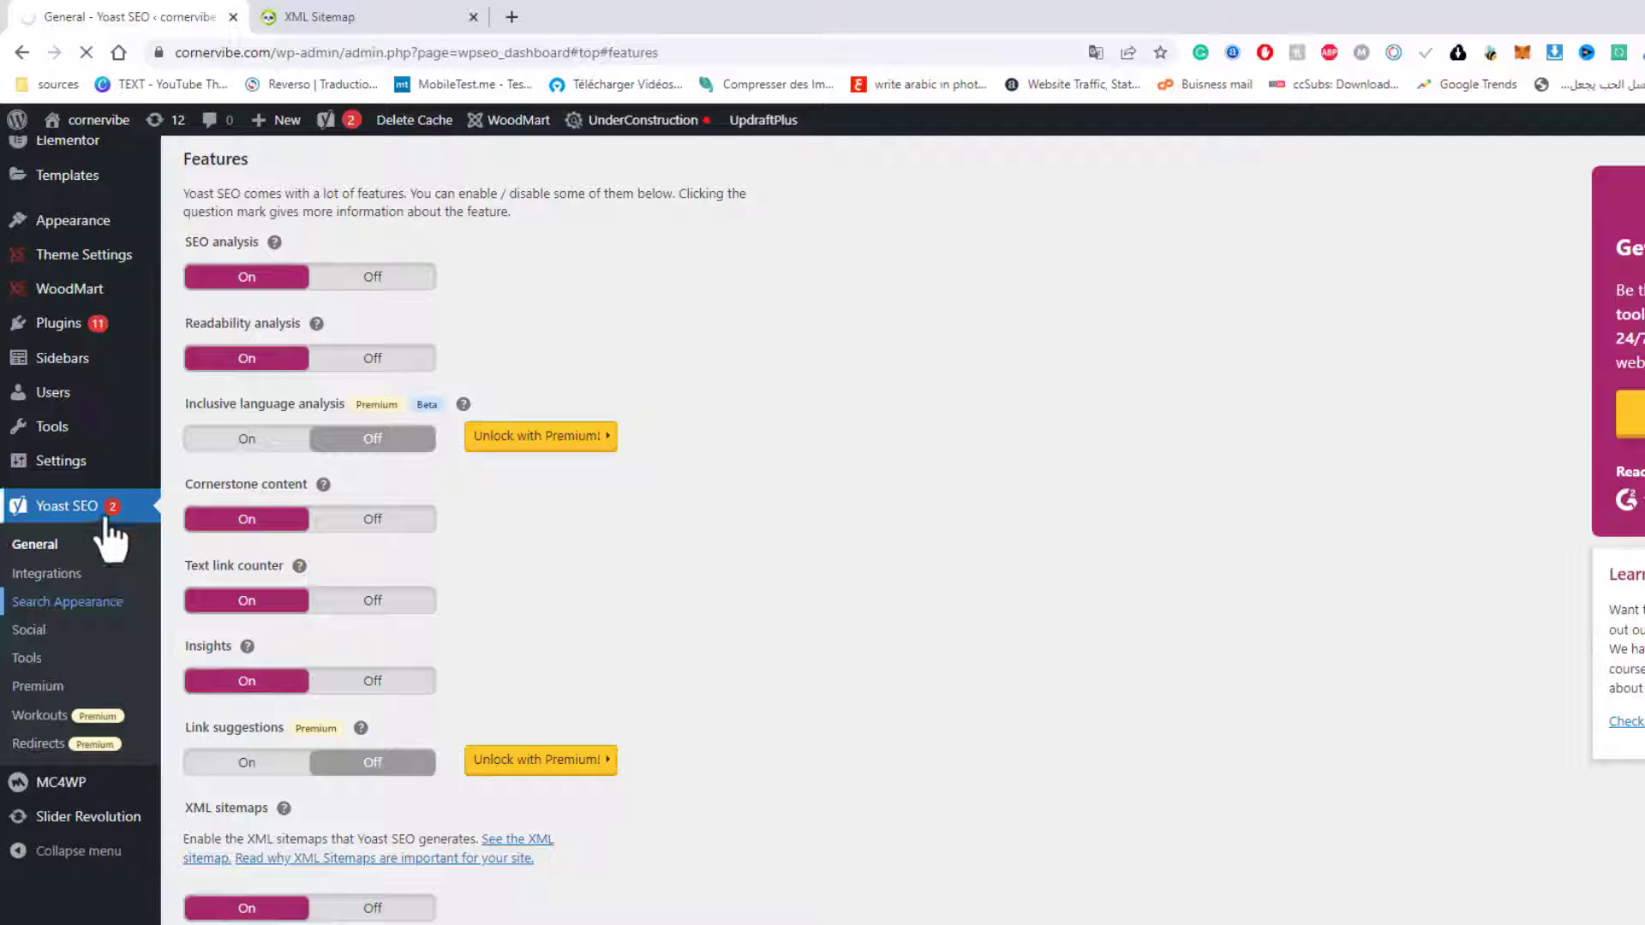
click(66, 601)
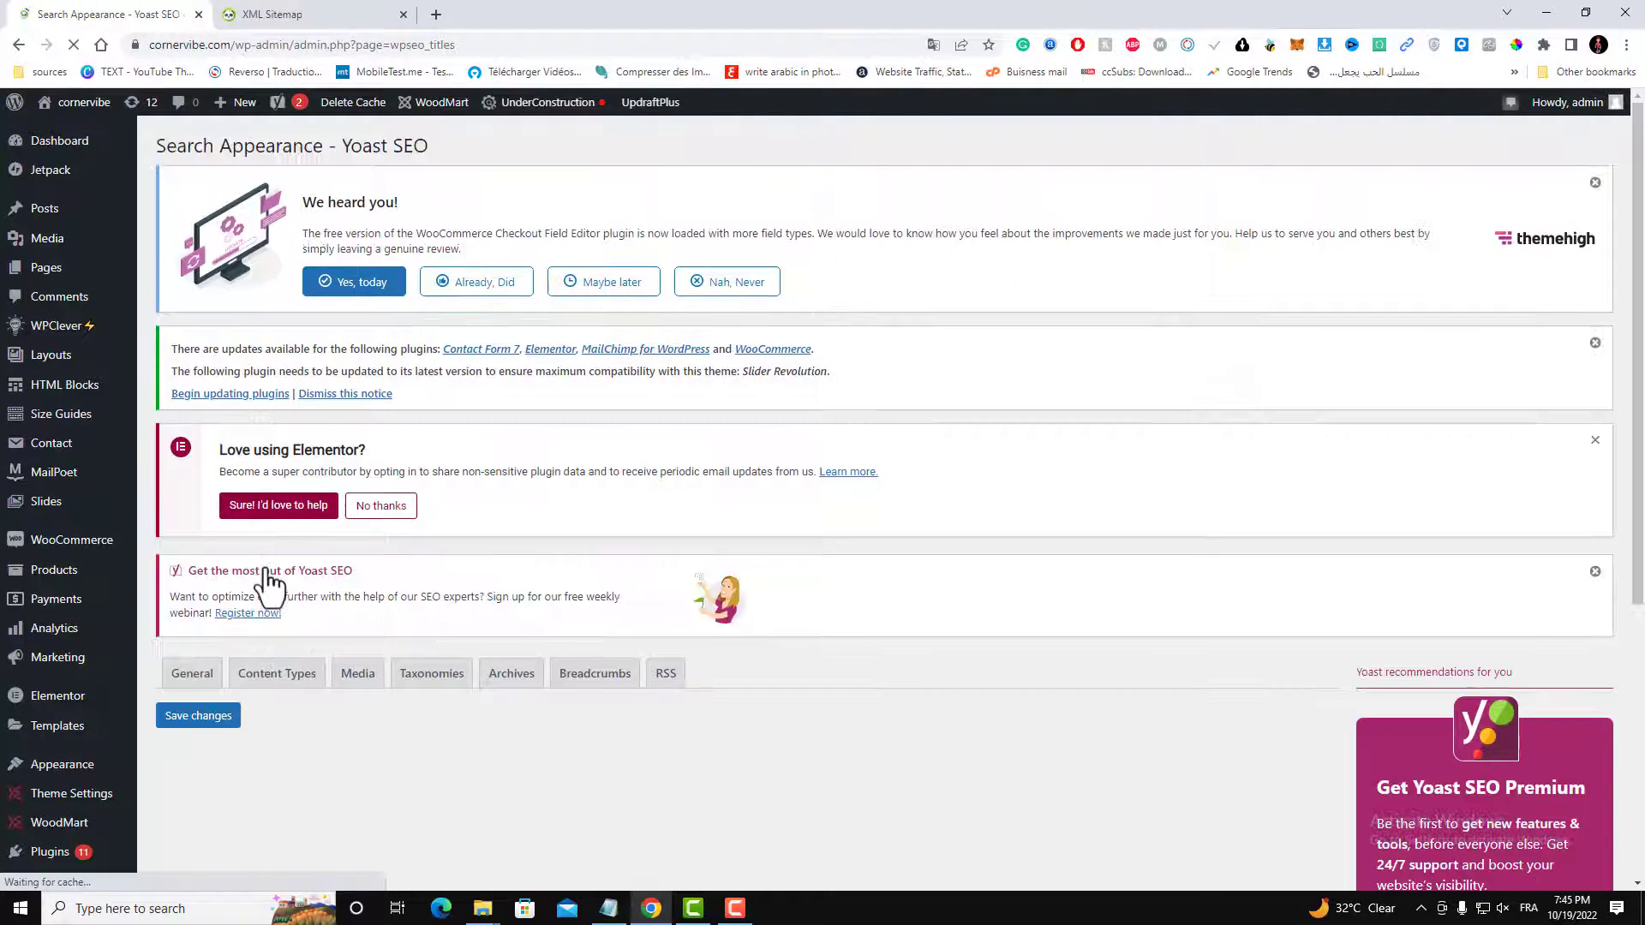
- On the Content Types tab, collapse Posts and expand the Layouts settings
click(276, 673)
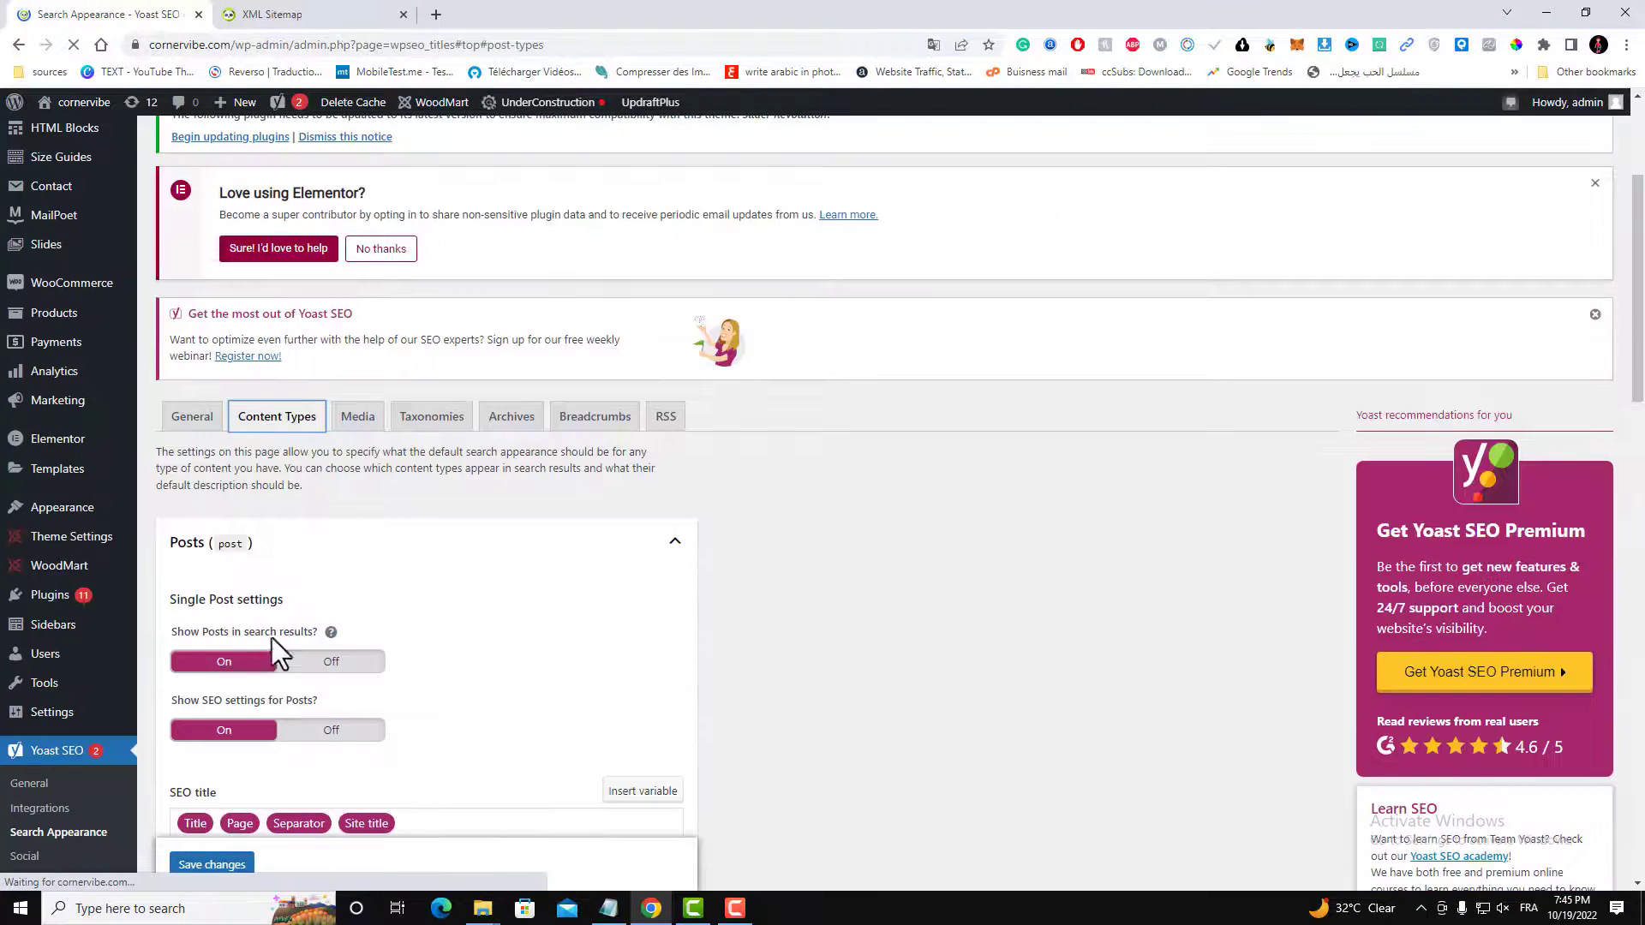
click(674, 542)
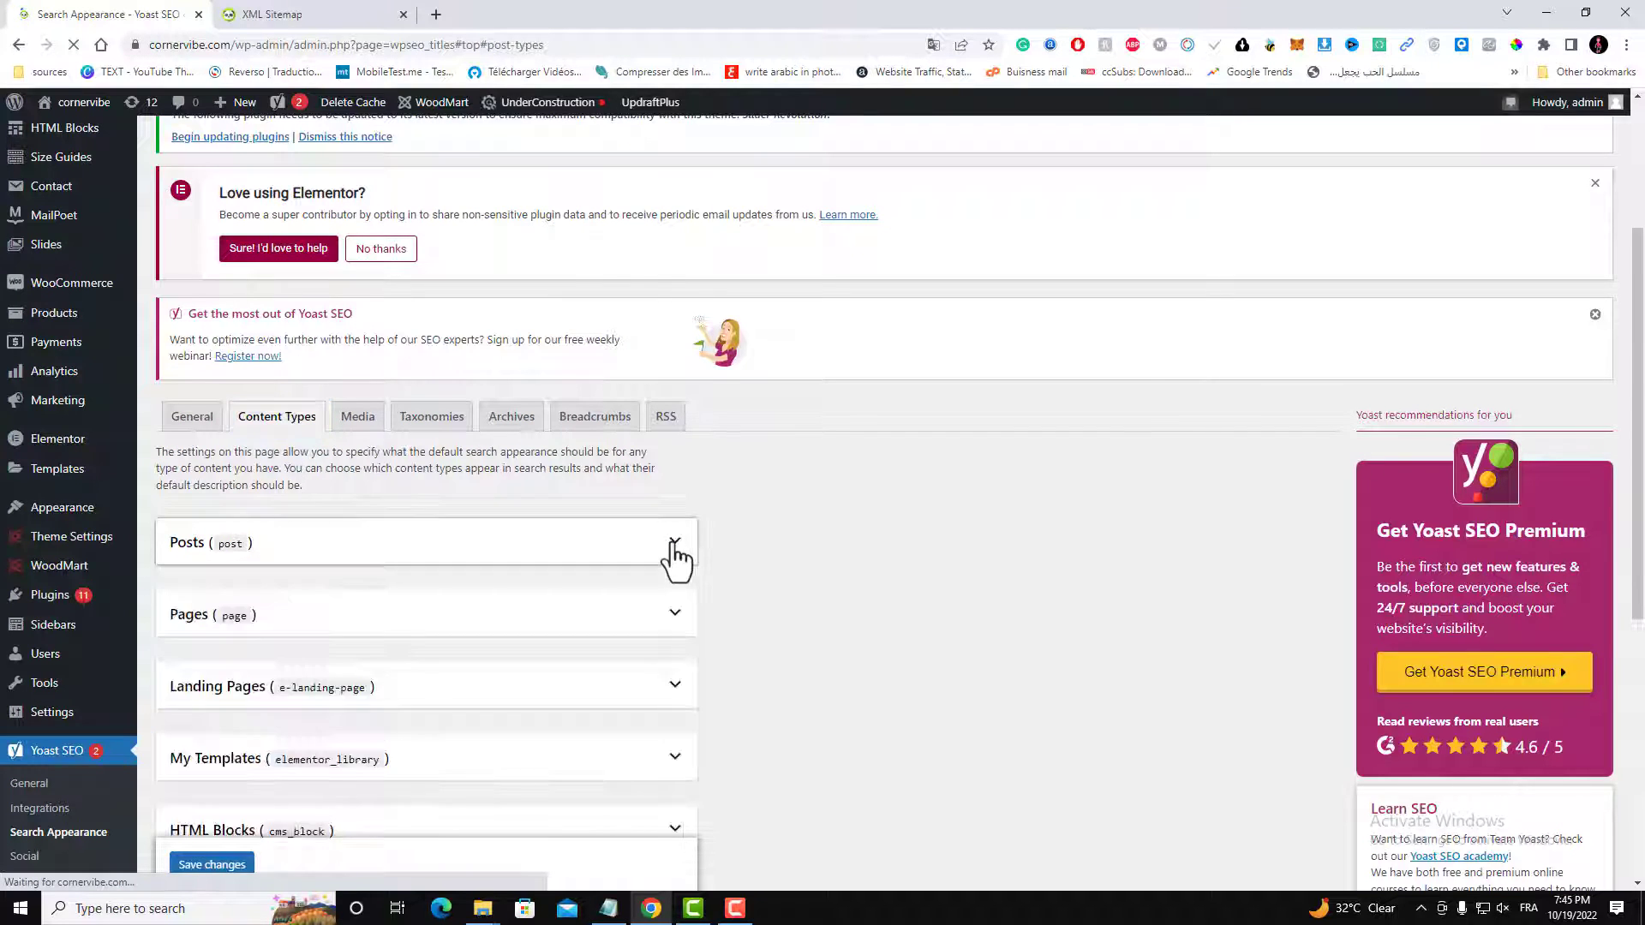
scroll(down, 3)
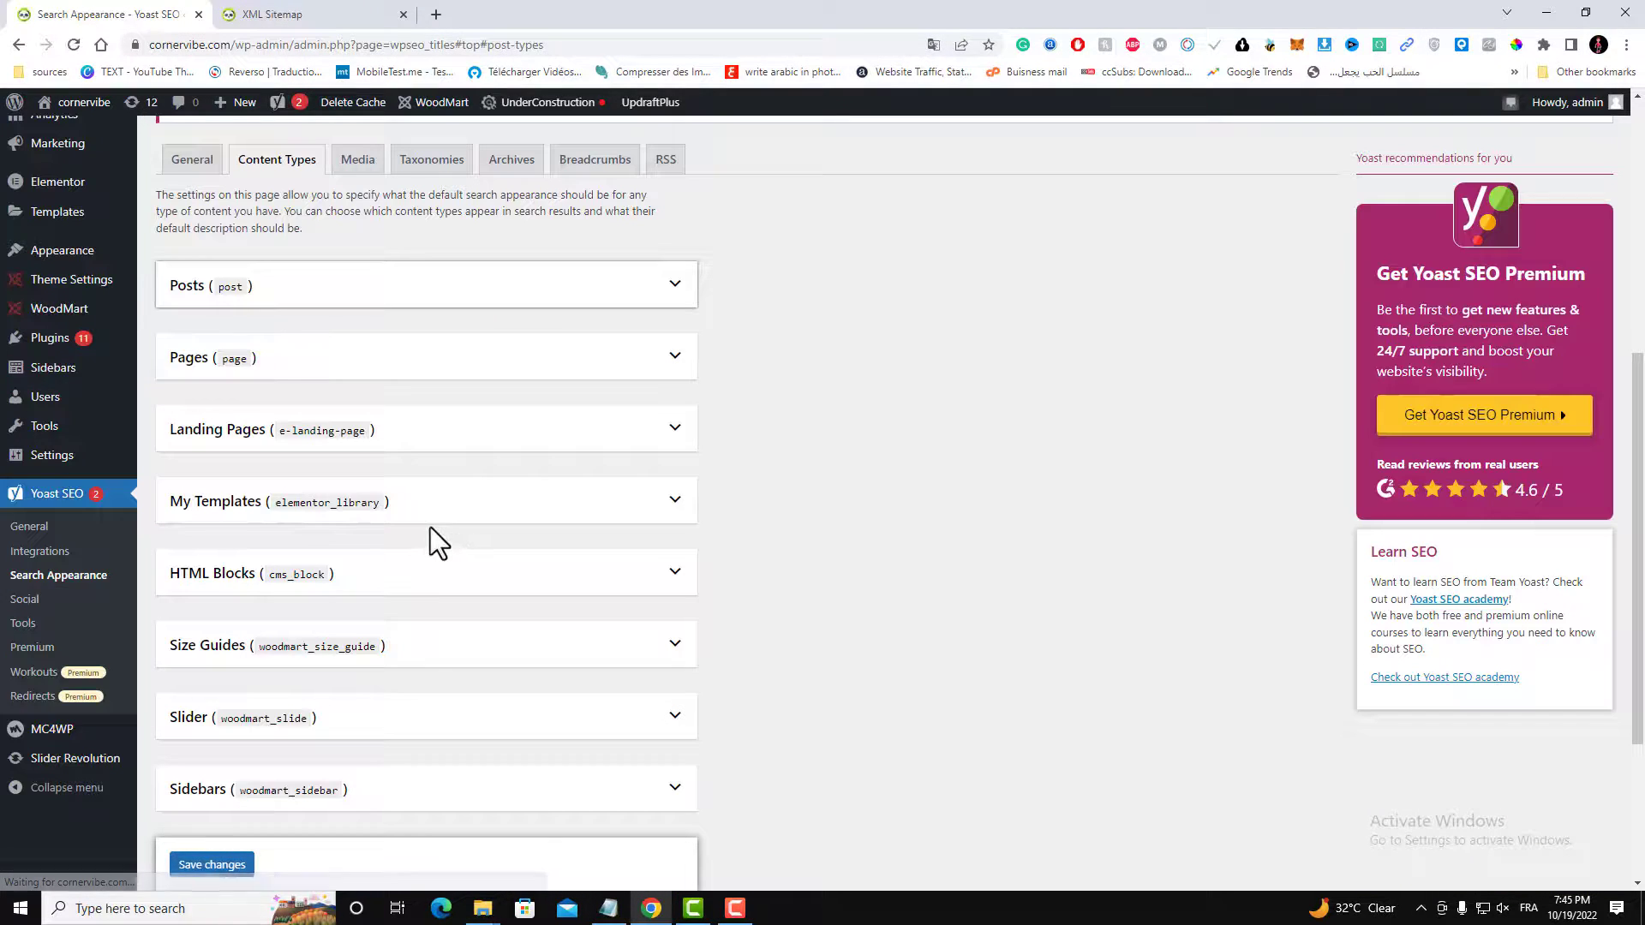
scroll(down, 3)
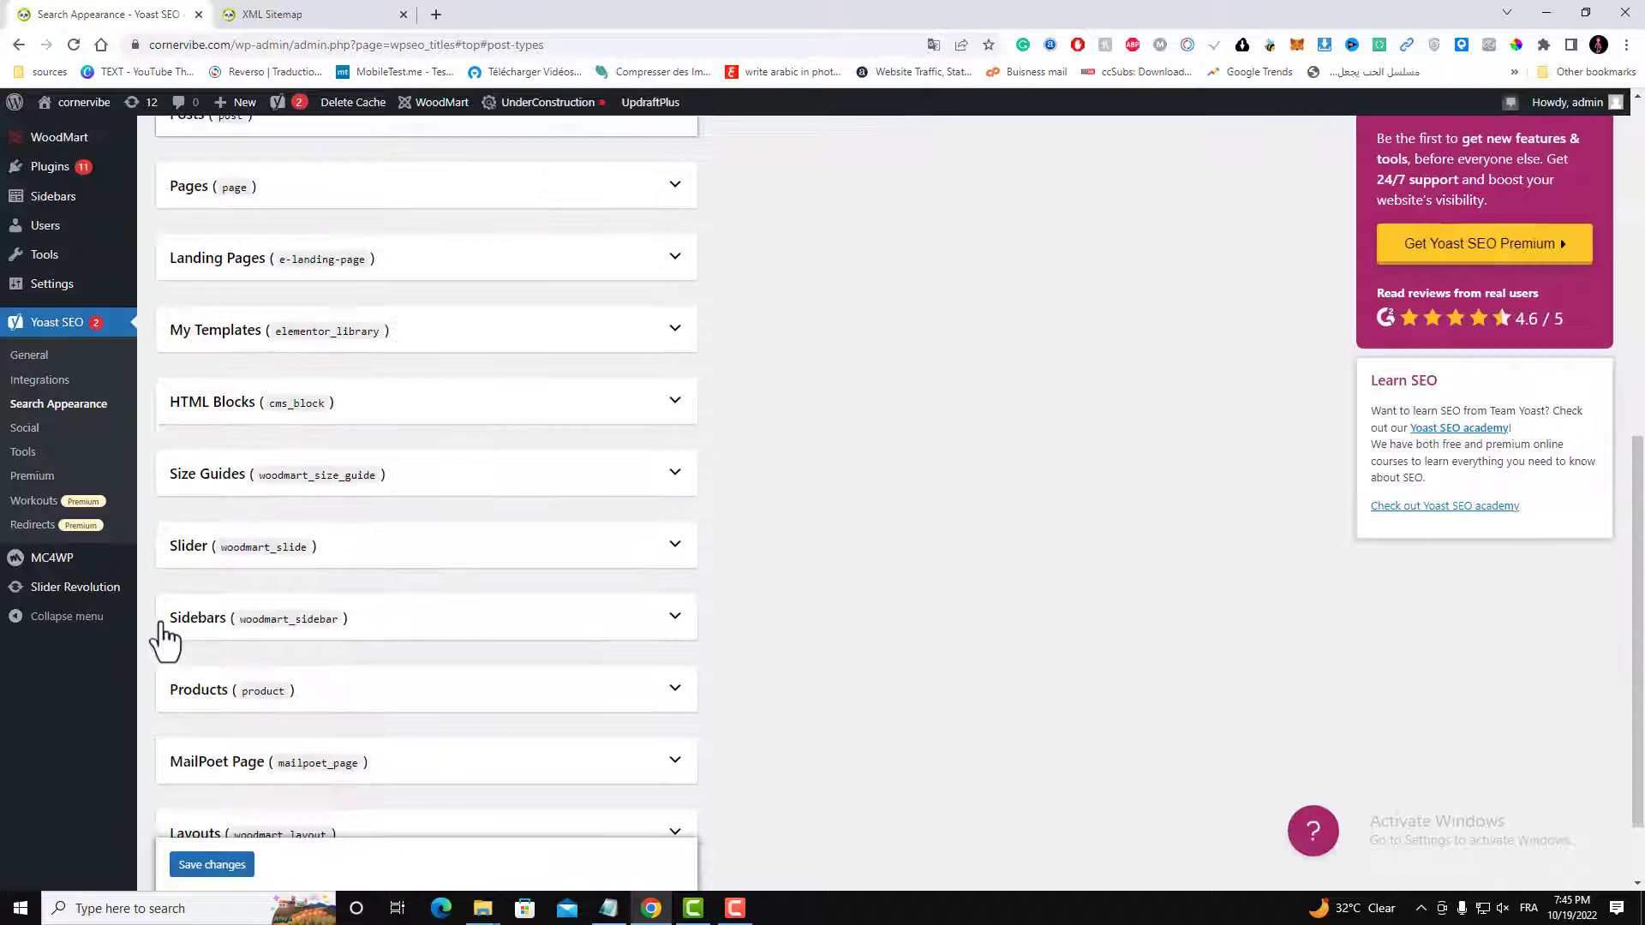
scroll(down, 3)
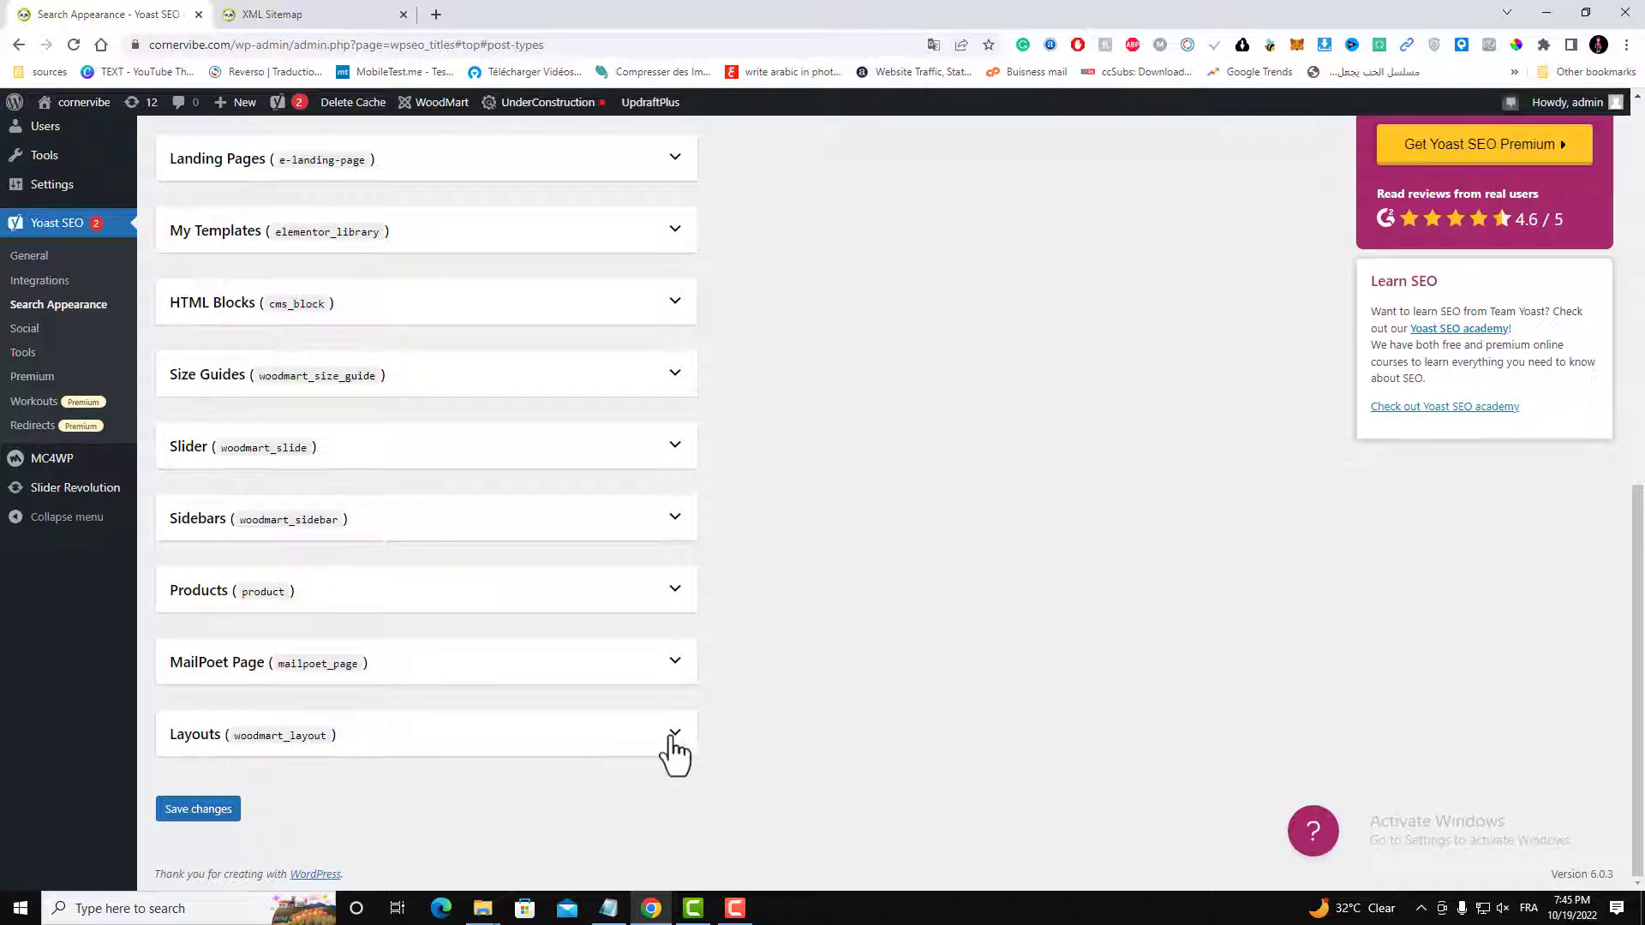
click(673, 733)
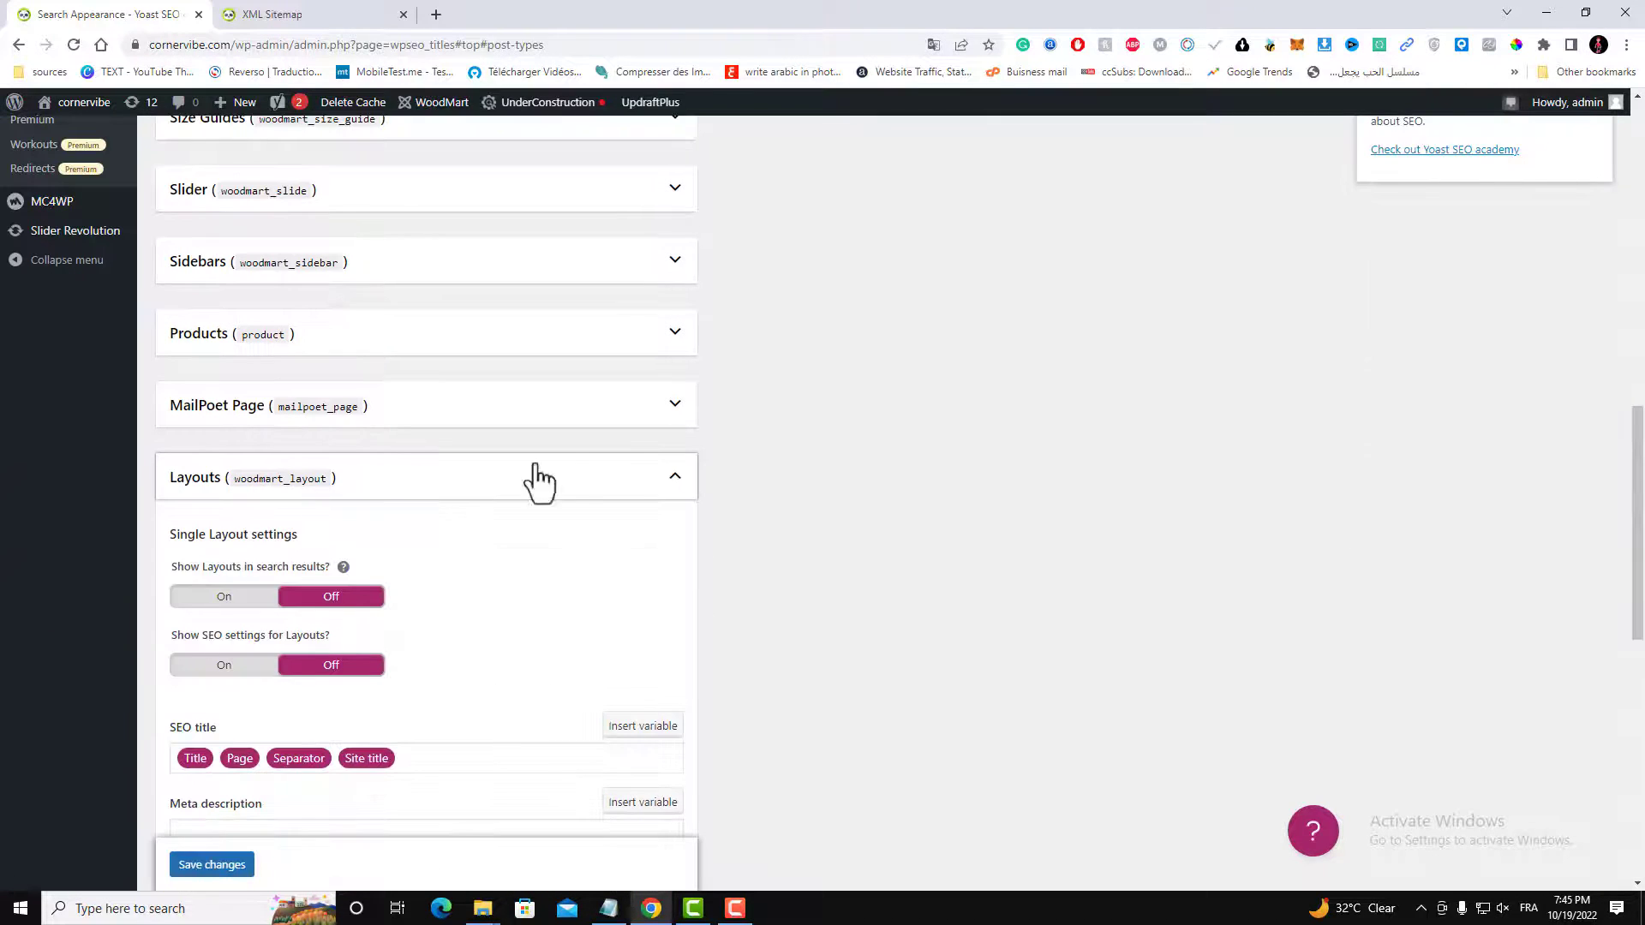
mouse_move(388, 514)
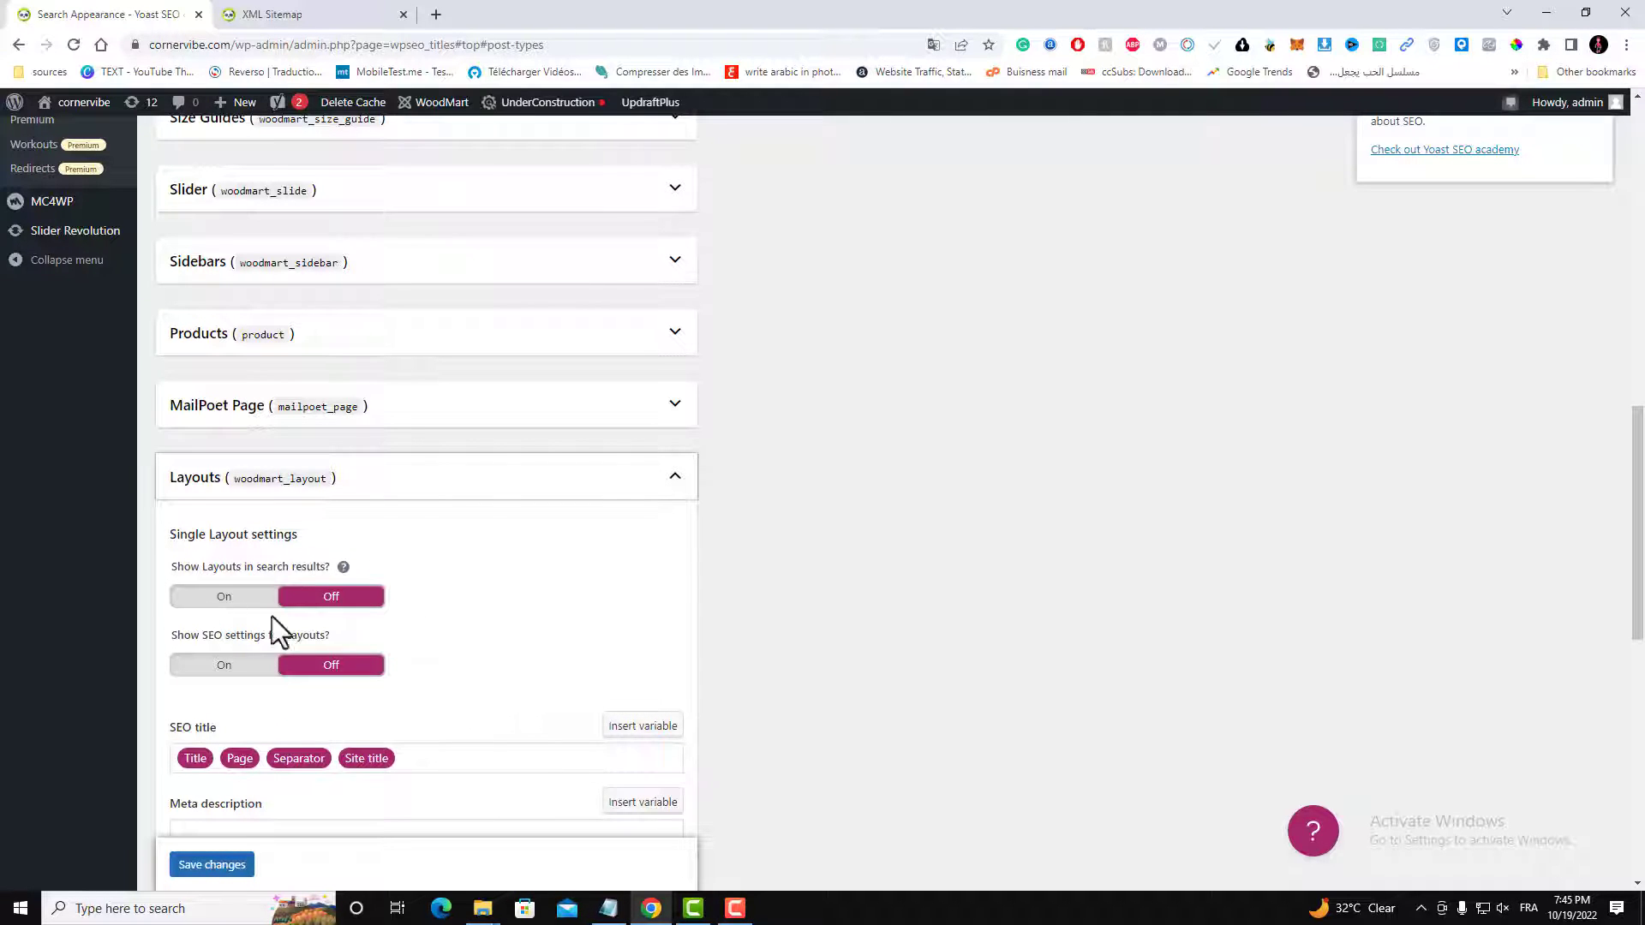
mouse_move(252, 655)
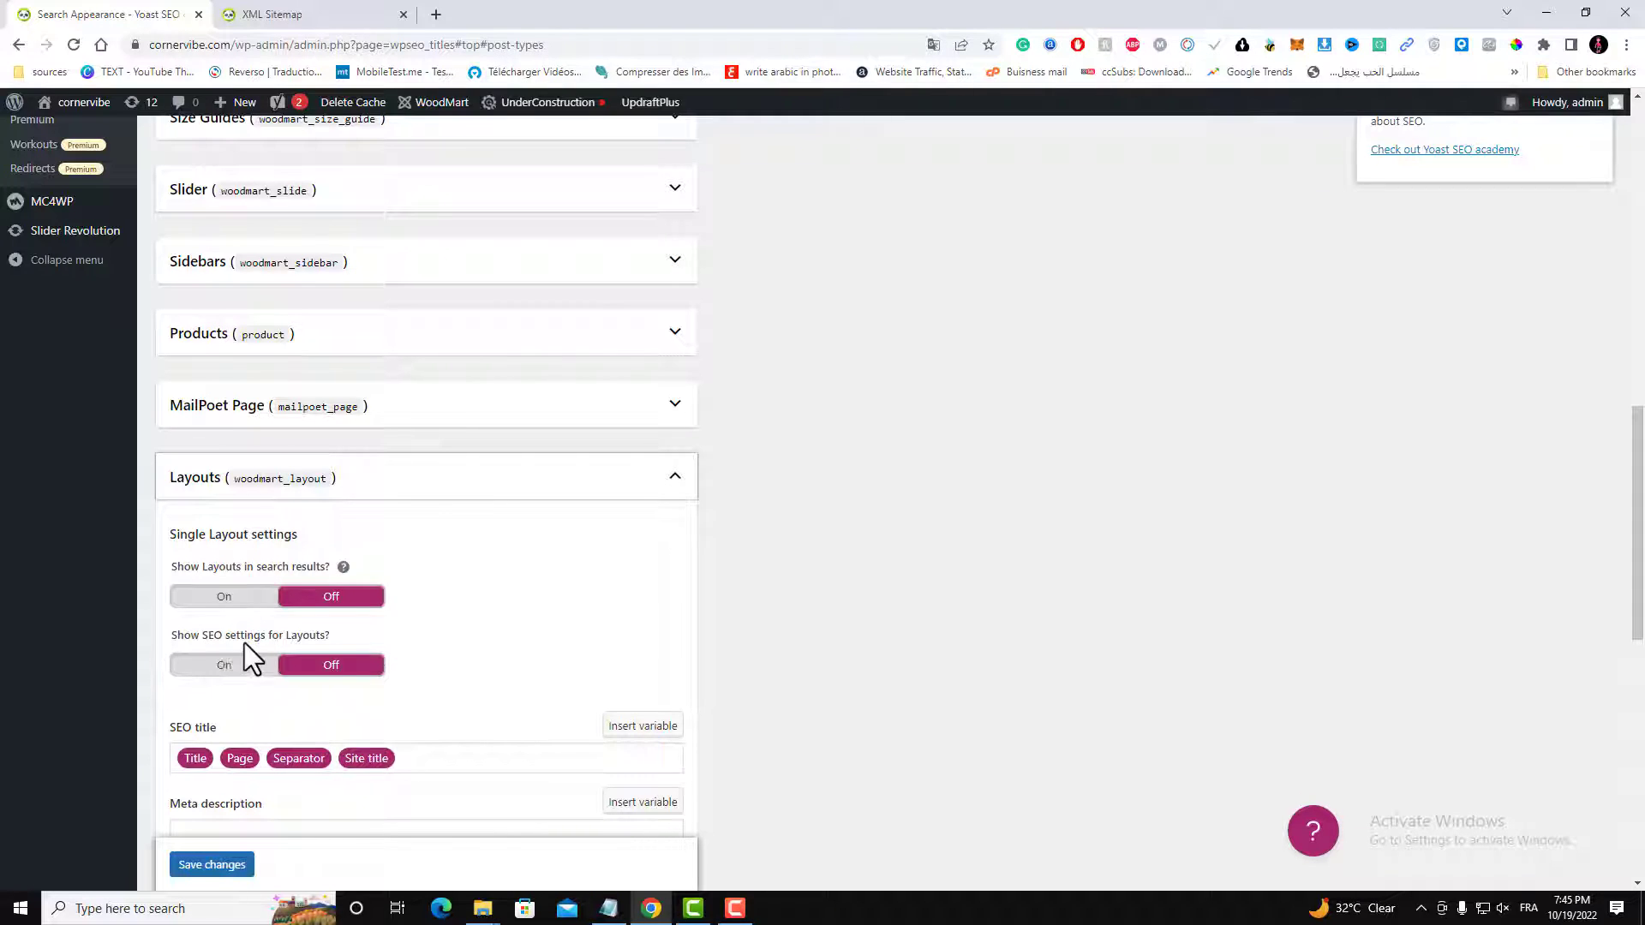
mouse_move(434, 640)
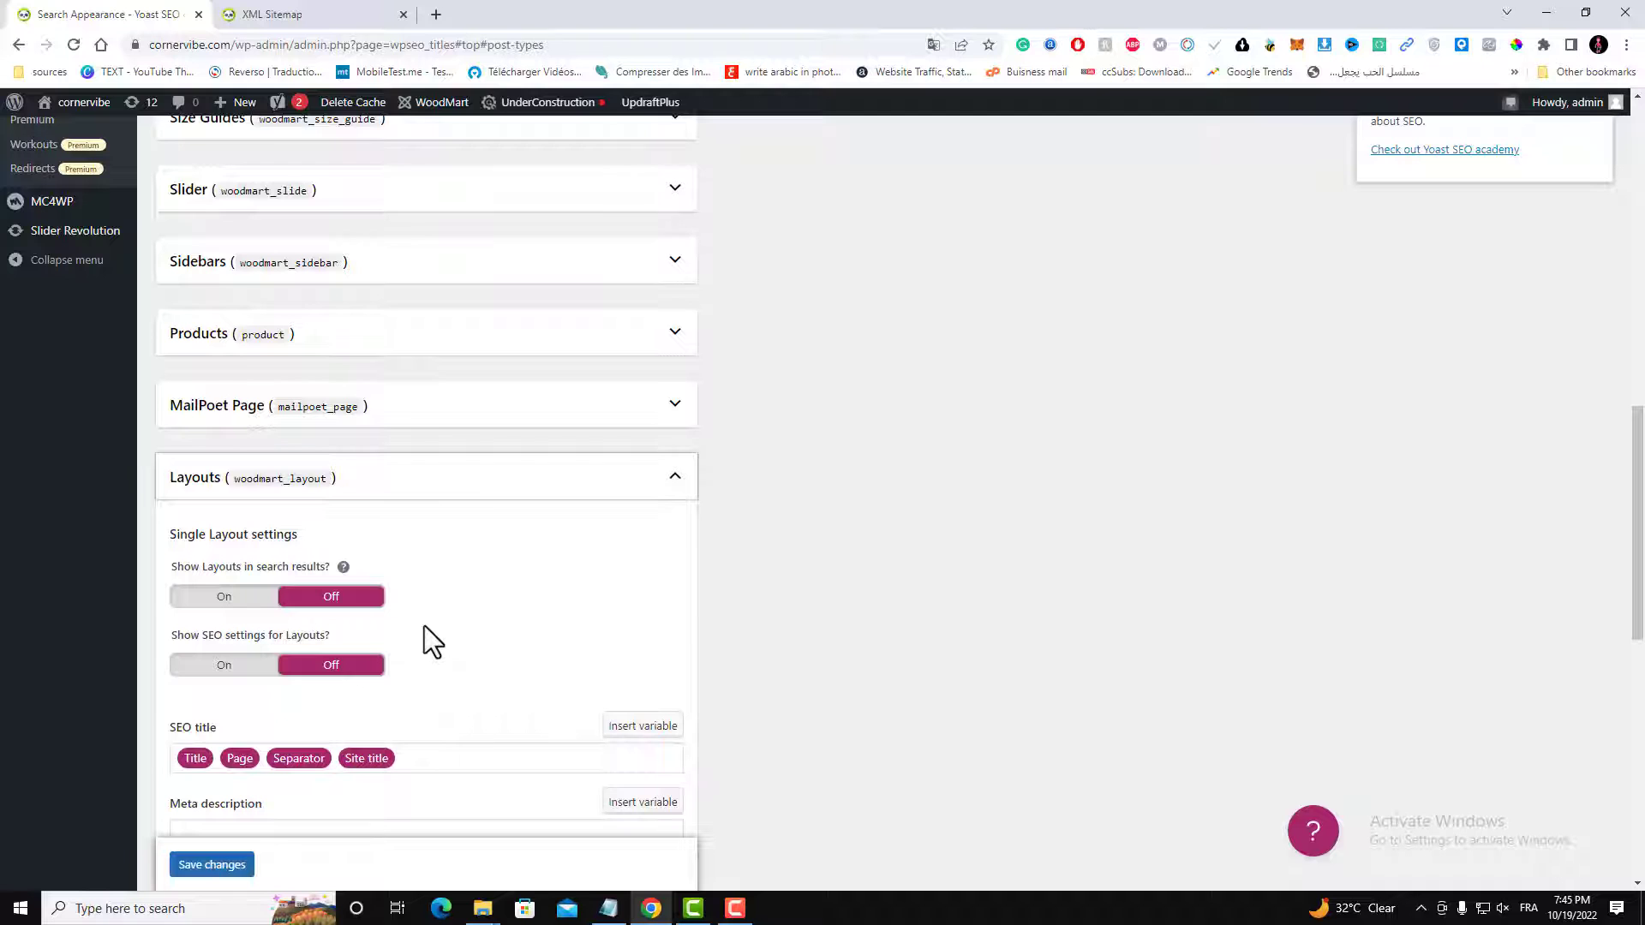
- Leave 'Show Layouts in search results' Off, then return to the sitemap index tab
scroll(up, 3)
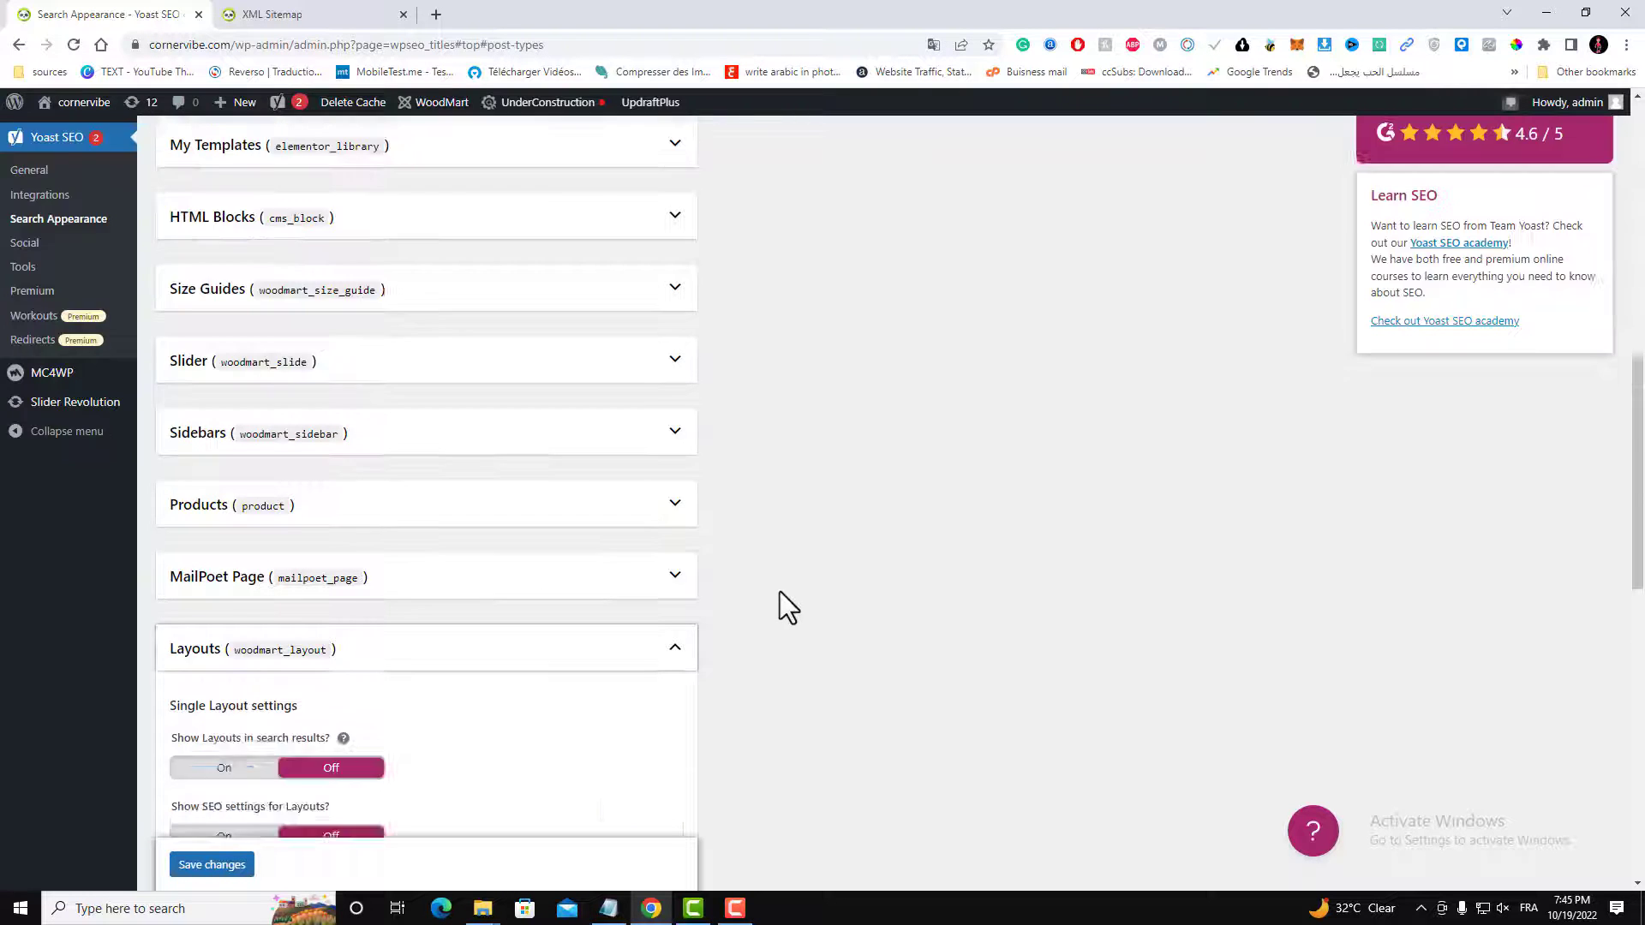
scroll(up, 3)
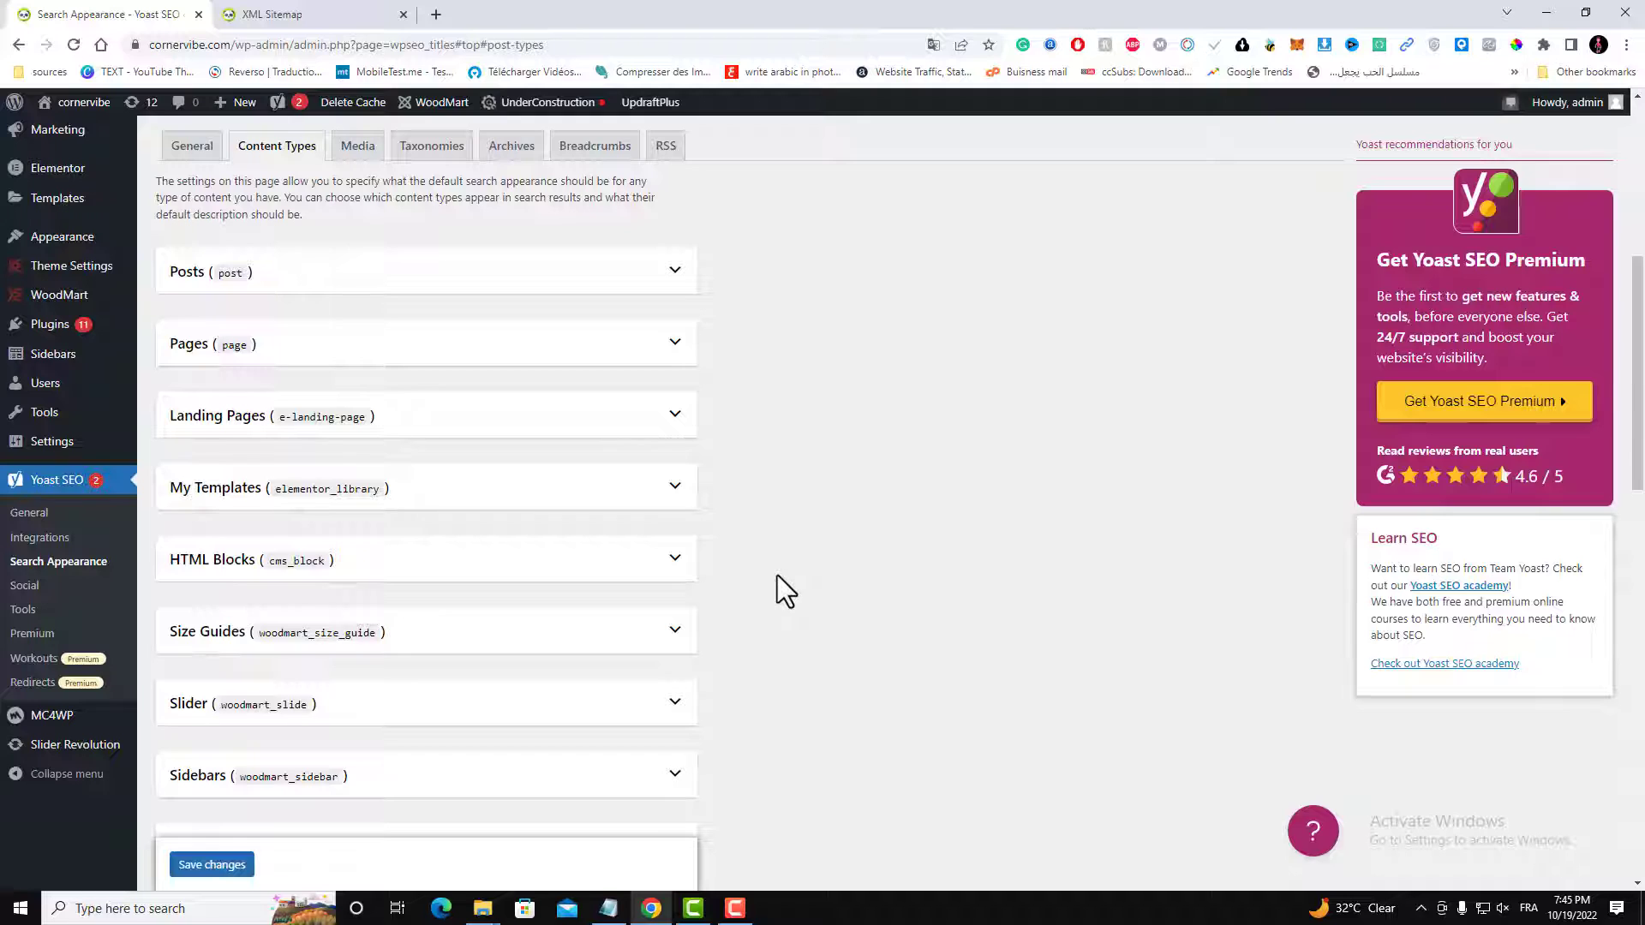
mouse_move(200, 352)
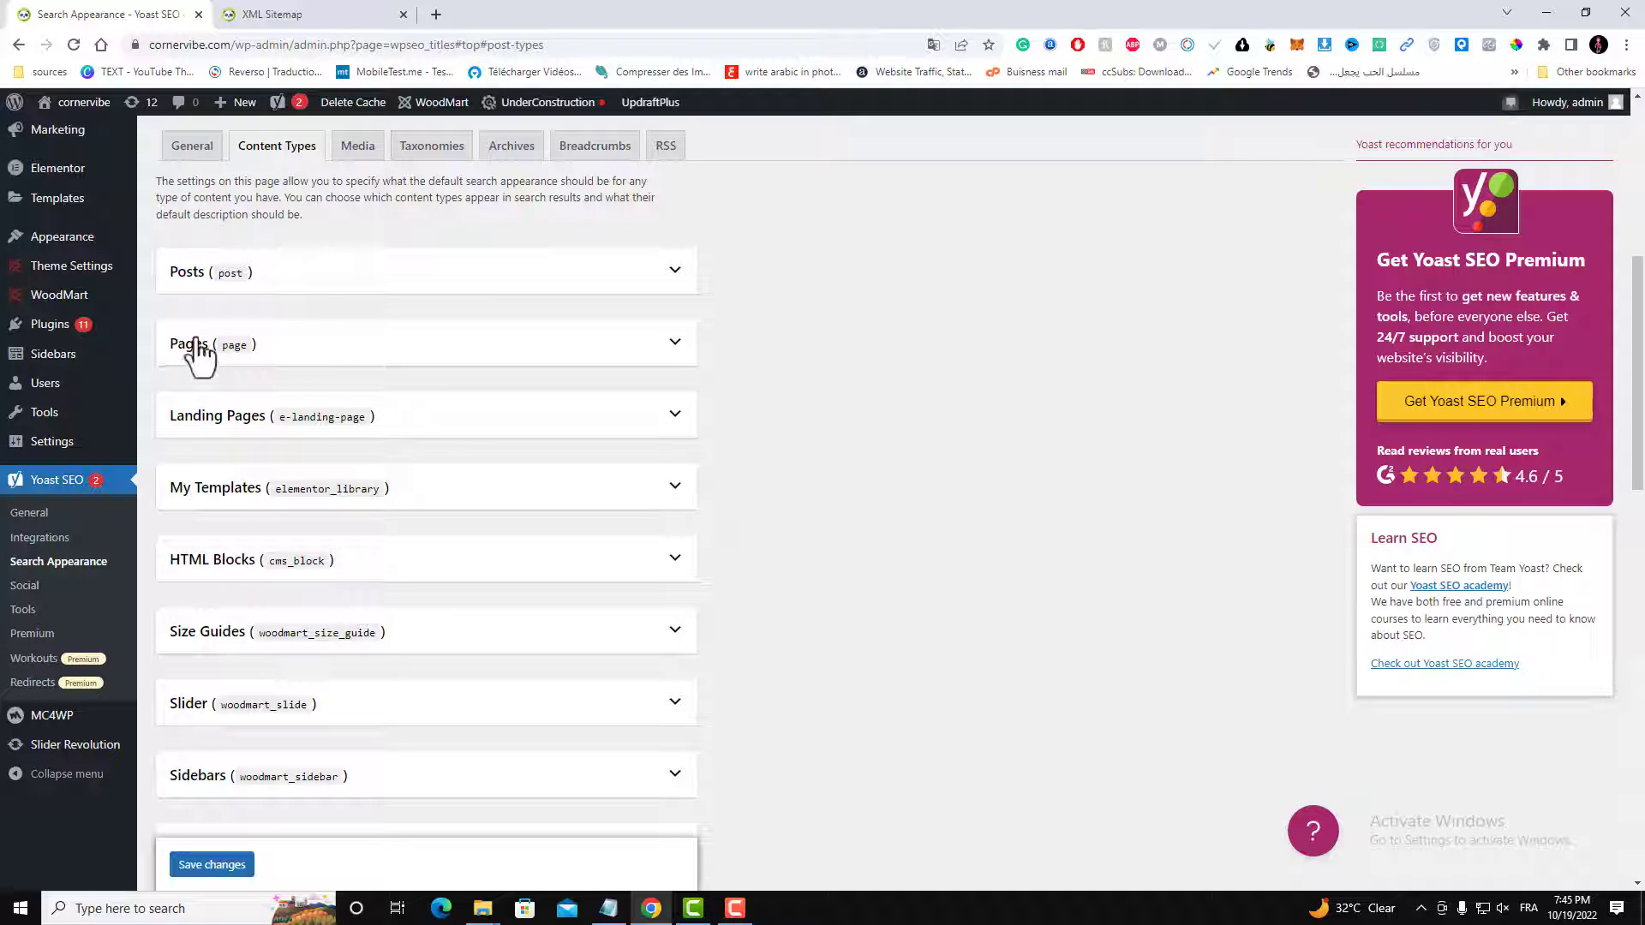
mouse_move(276, 462)
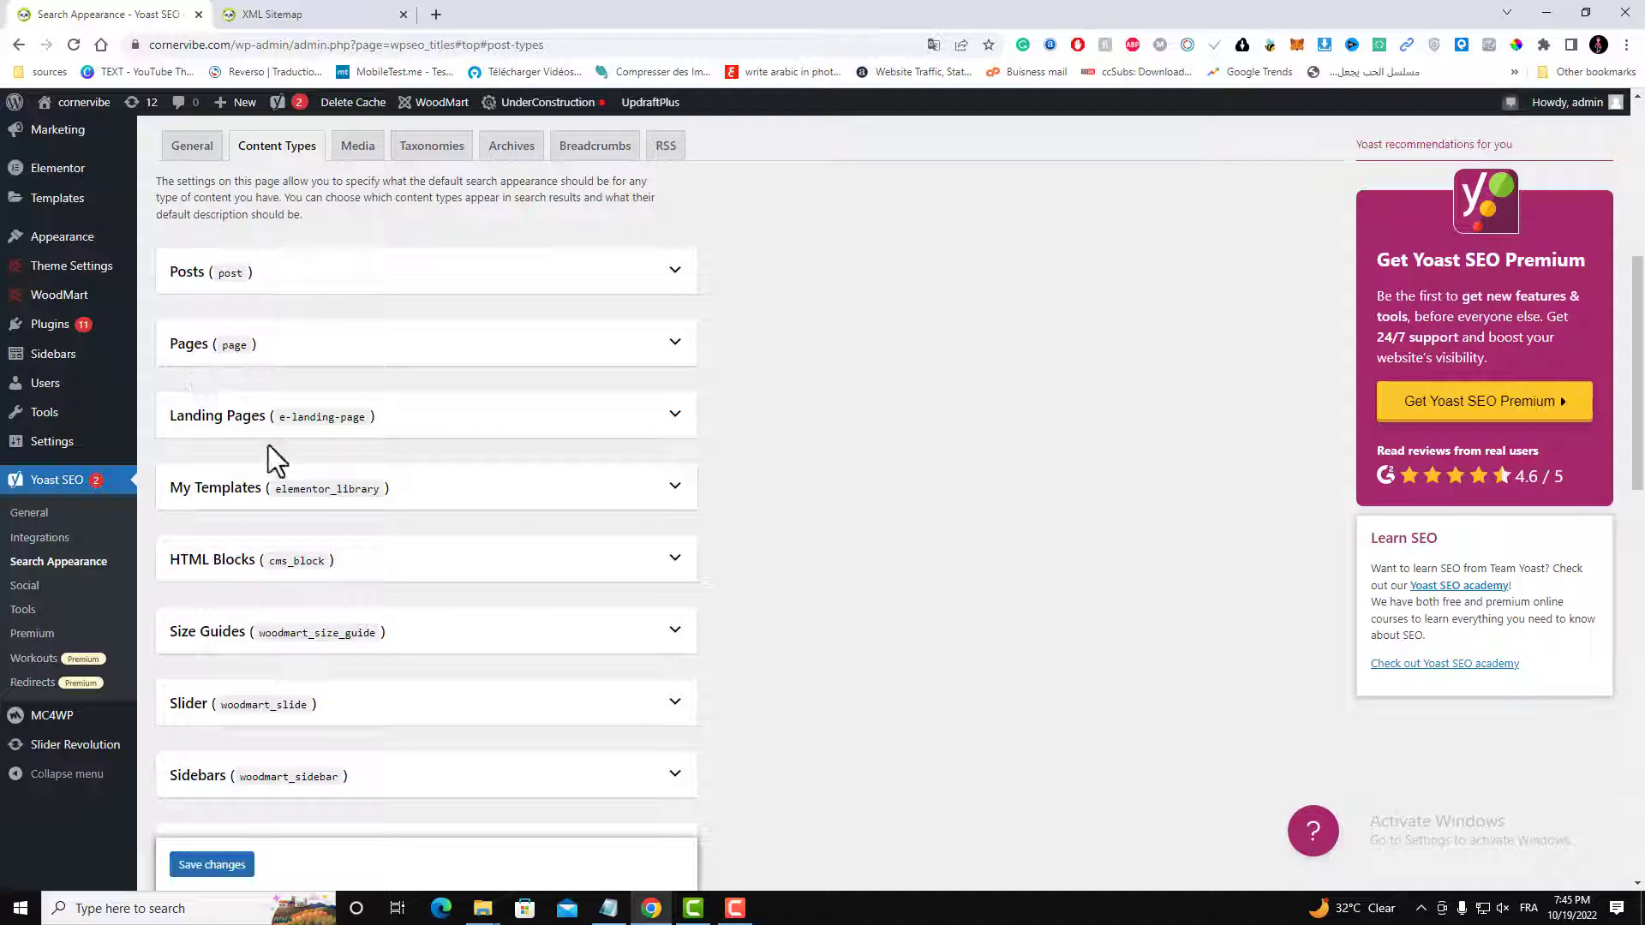
scroll(down, 3)
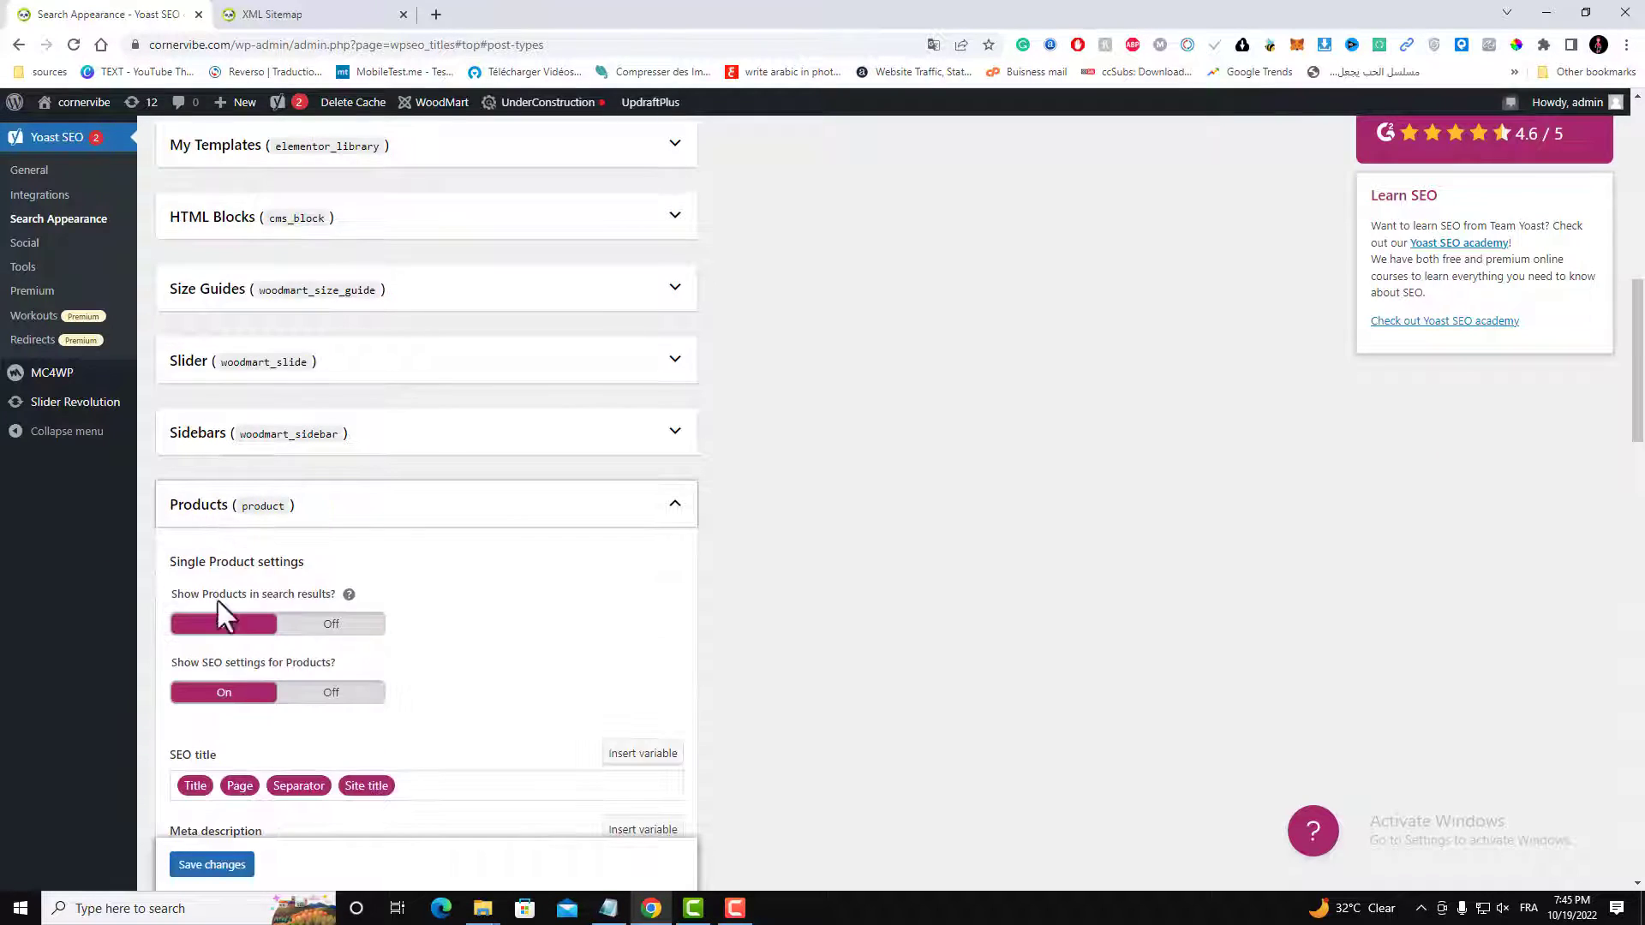
scroll(down, 3)
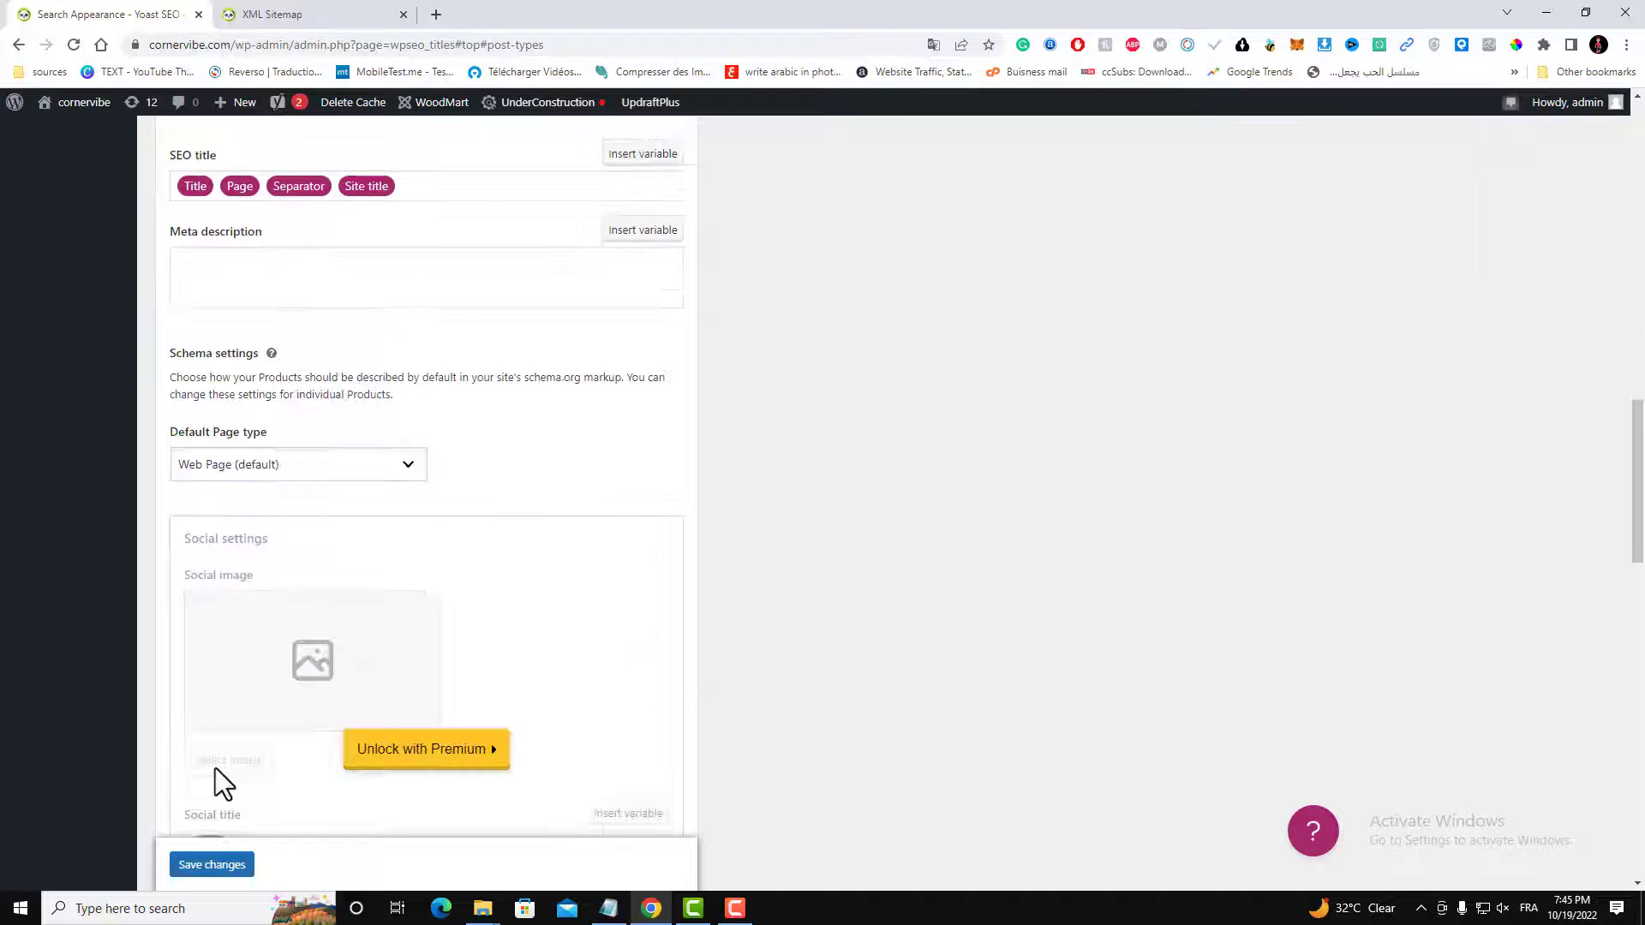
scroll(down, 3)
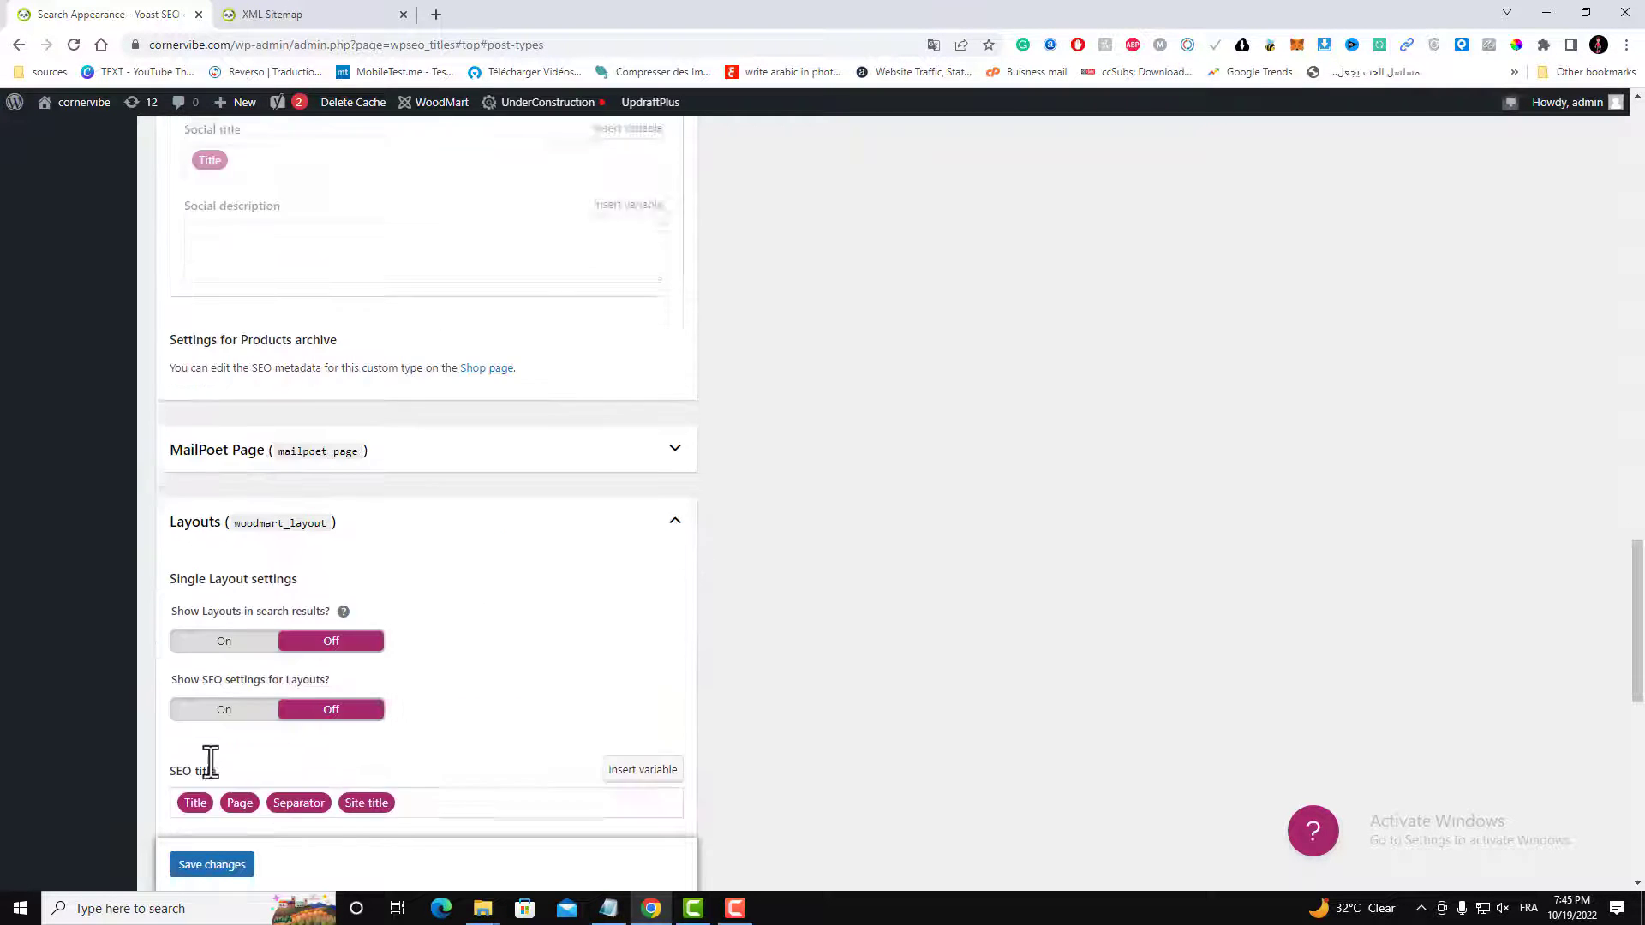
mouse_move(237, 566)
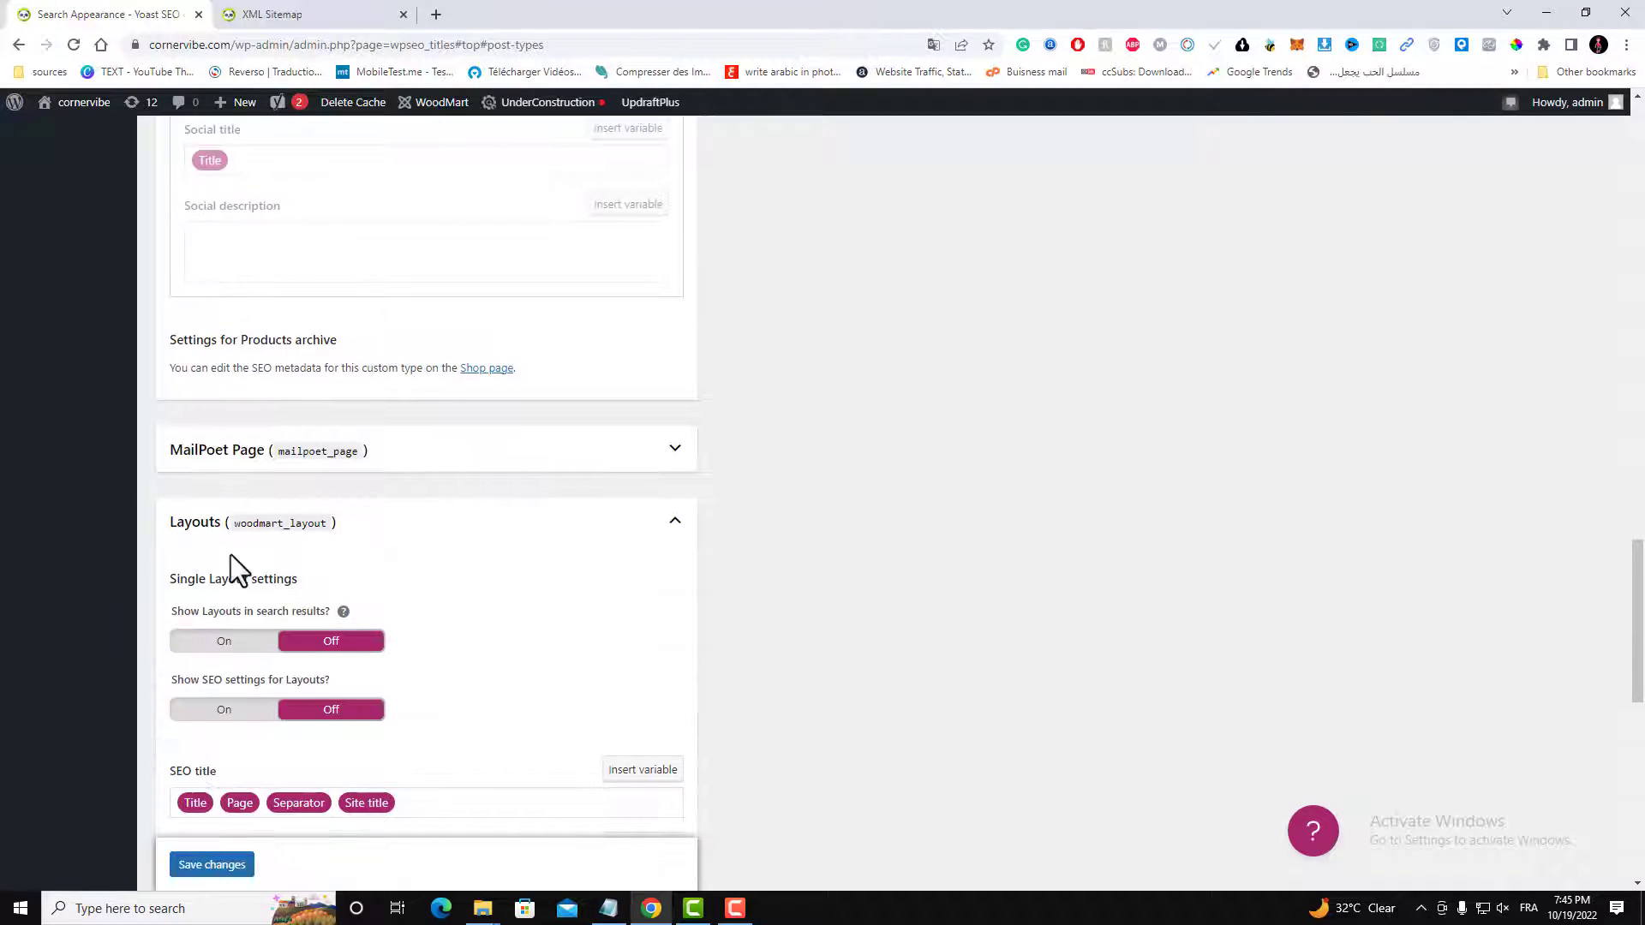
scroll(down, 3)
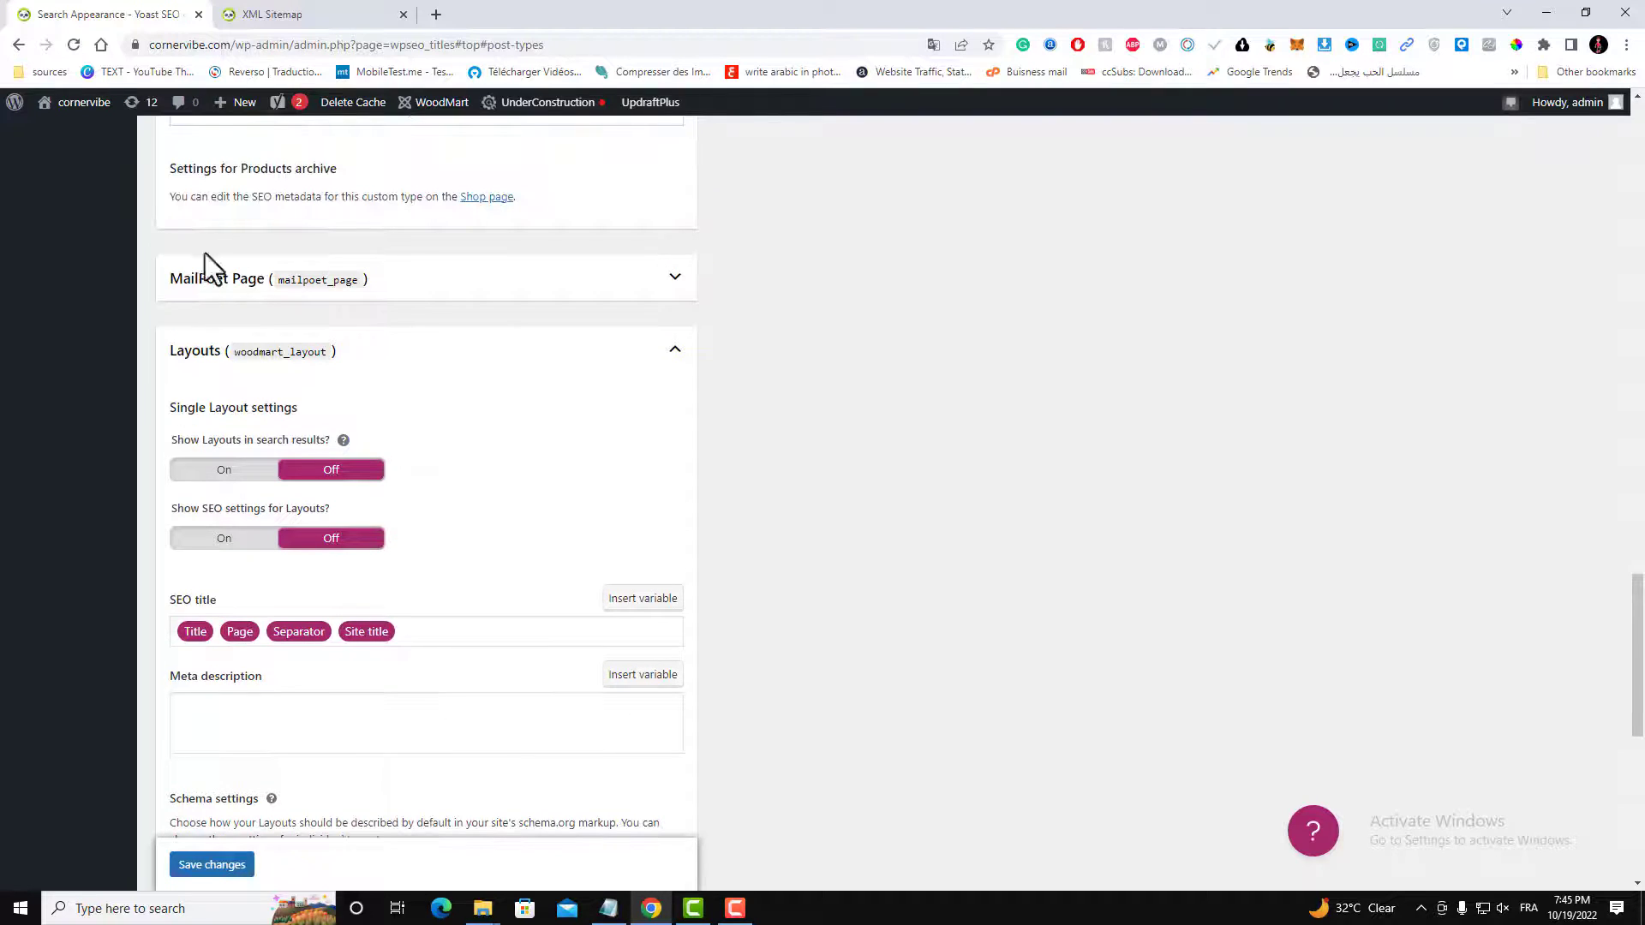
mouse_move(200, 466)
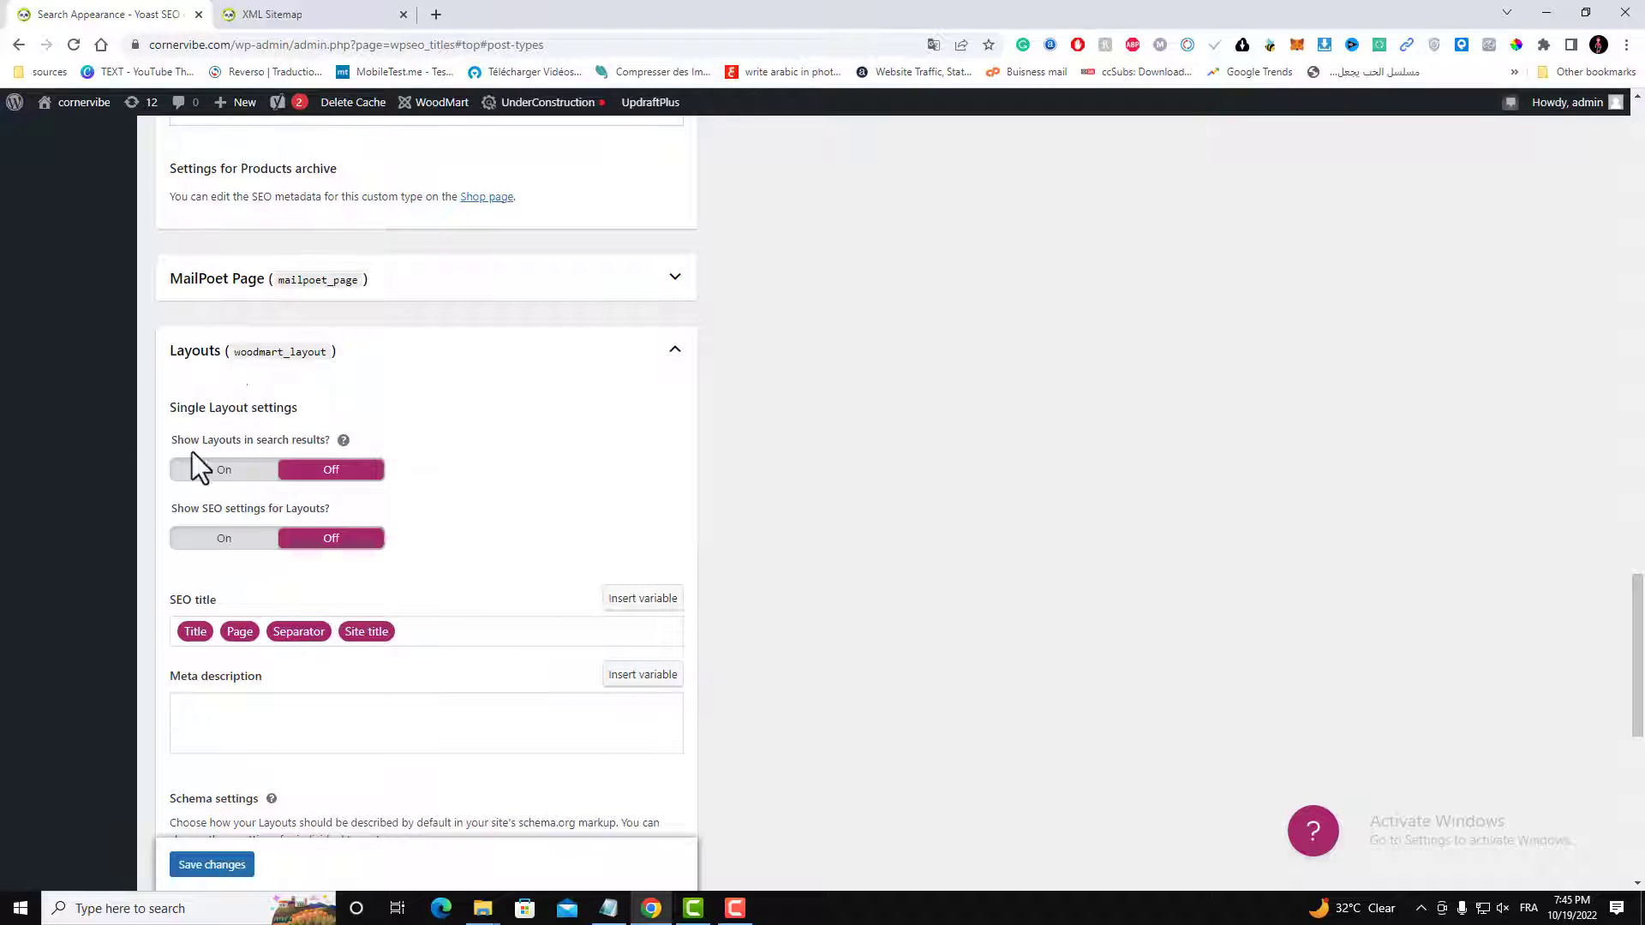
scroll(down, 3)
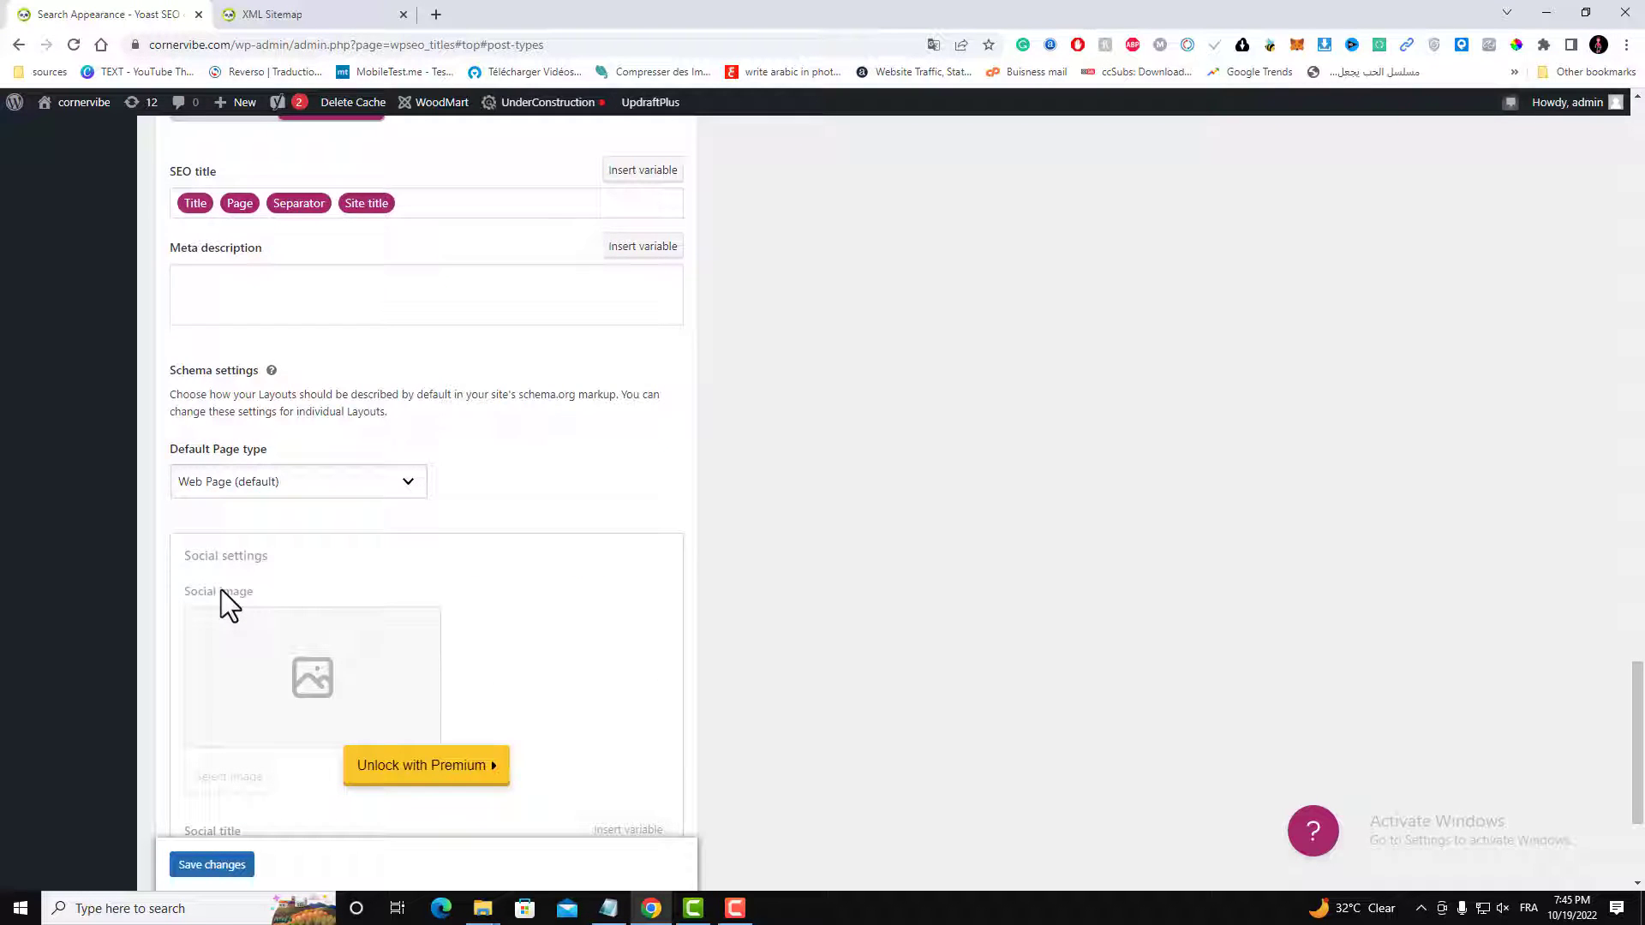
scroll(down, 3)
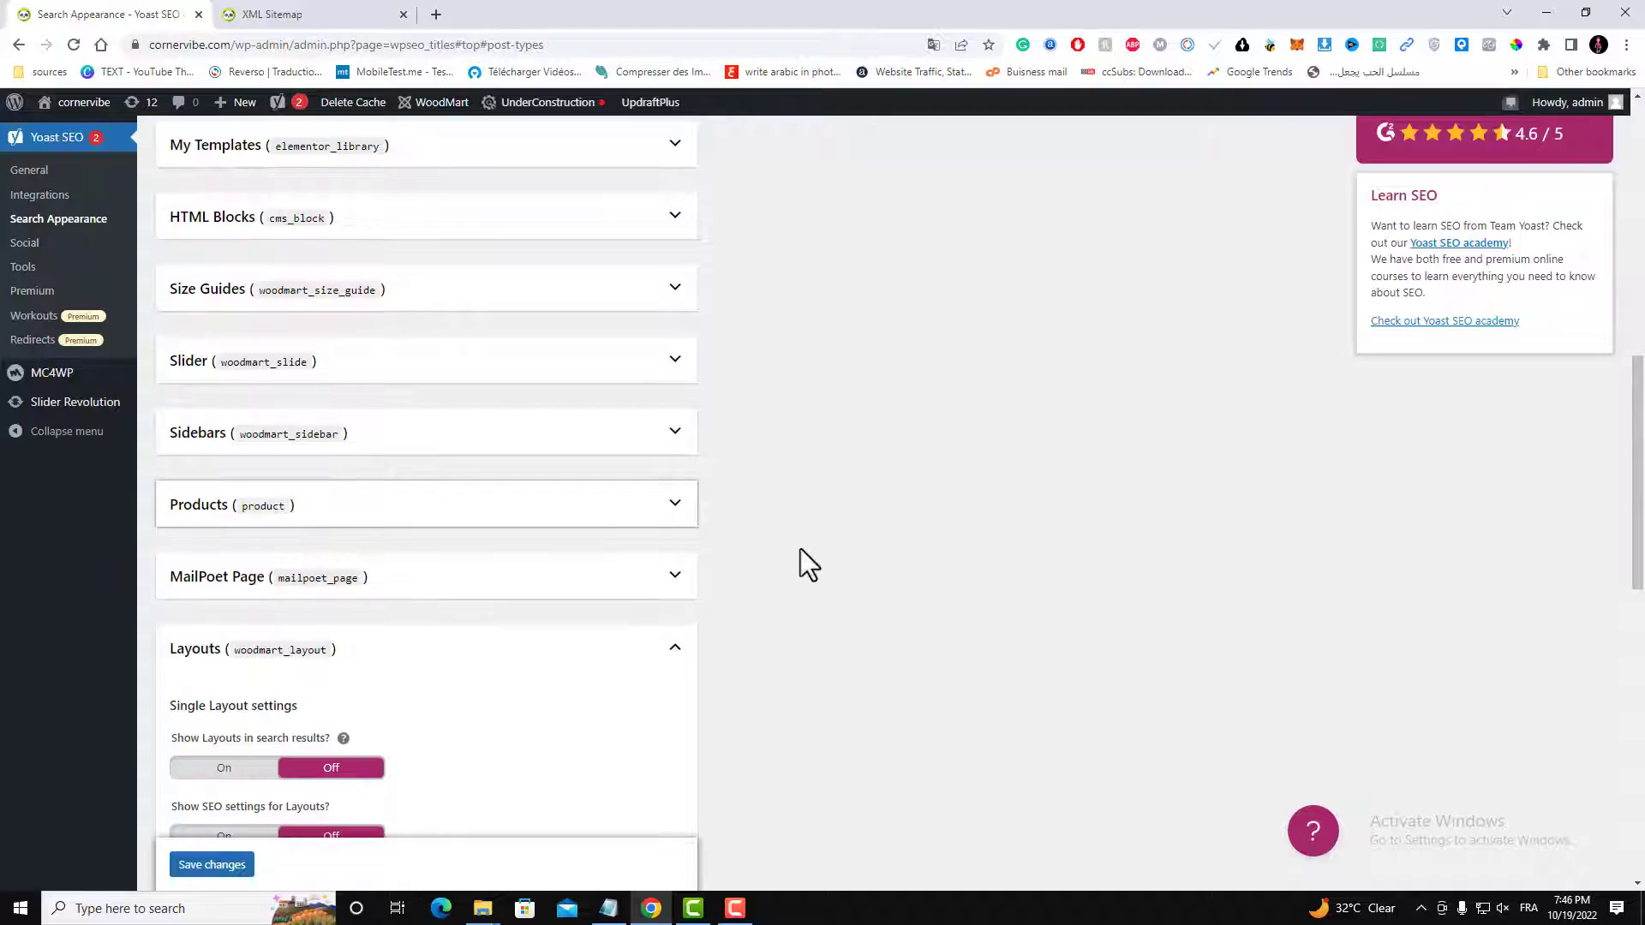
scroll(up, 3)
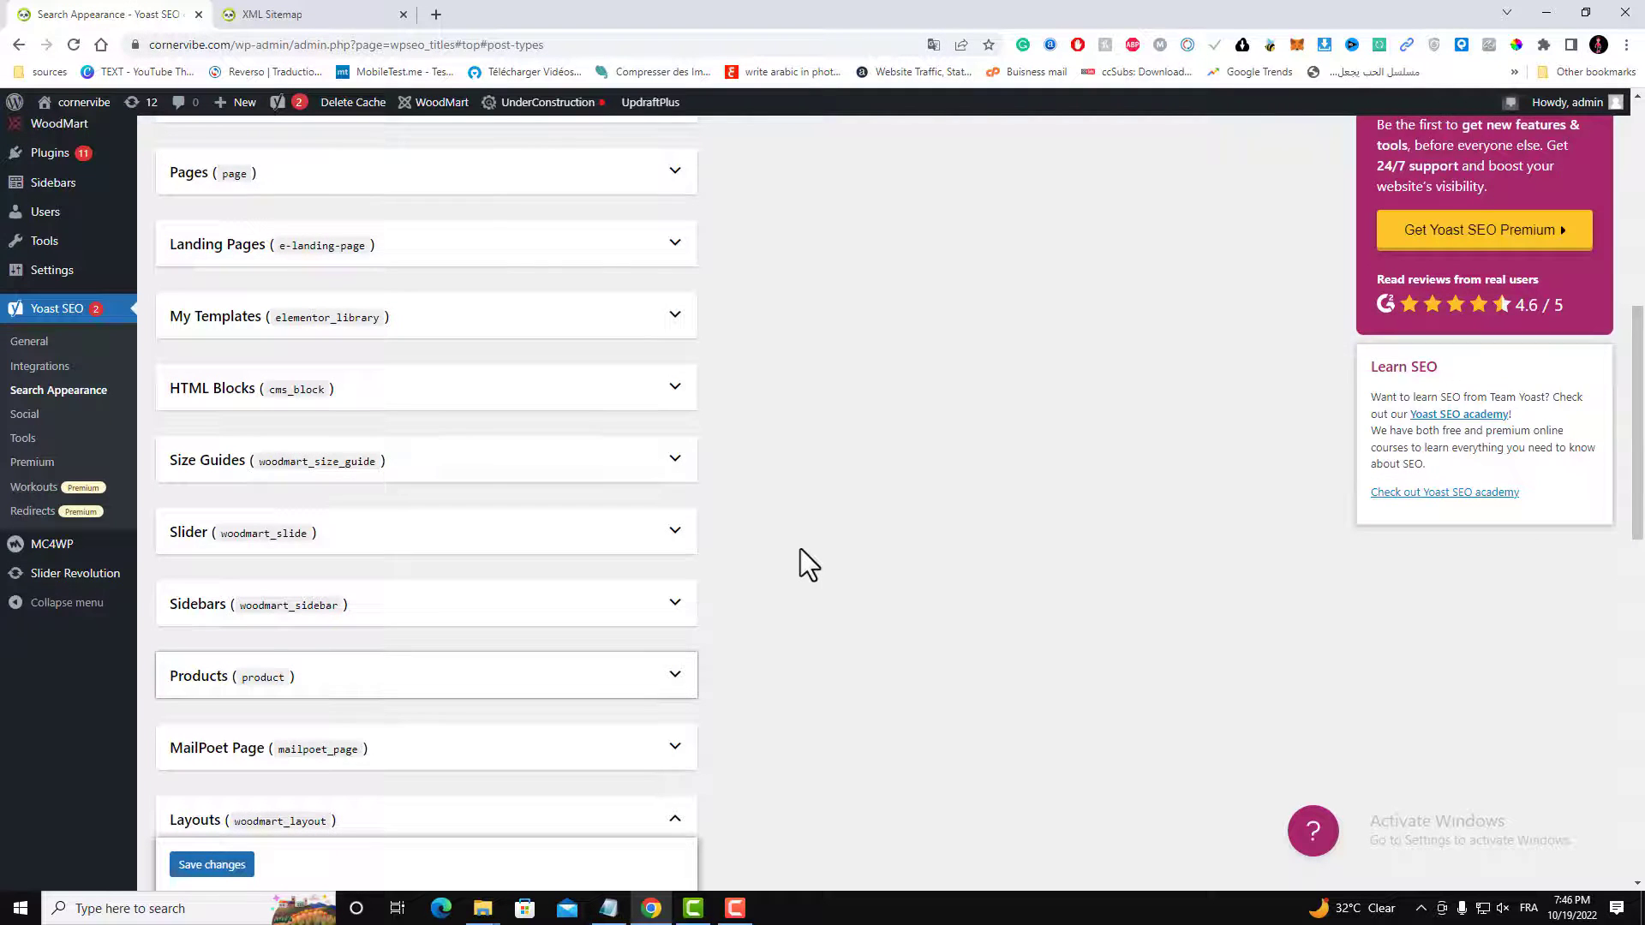
scroll(up, 3)
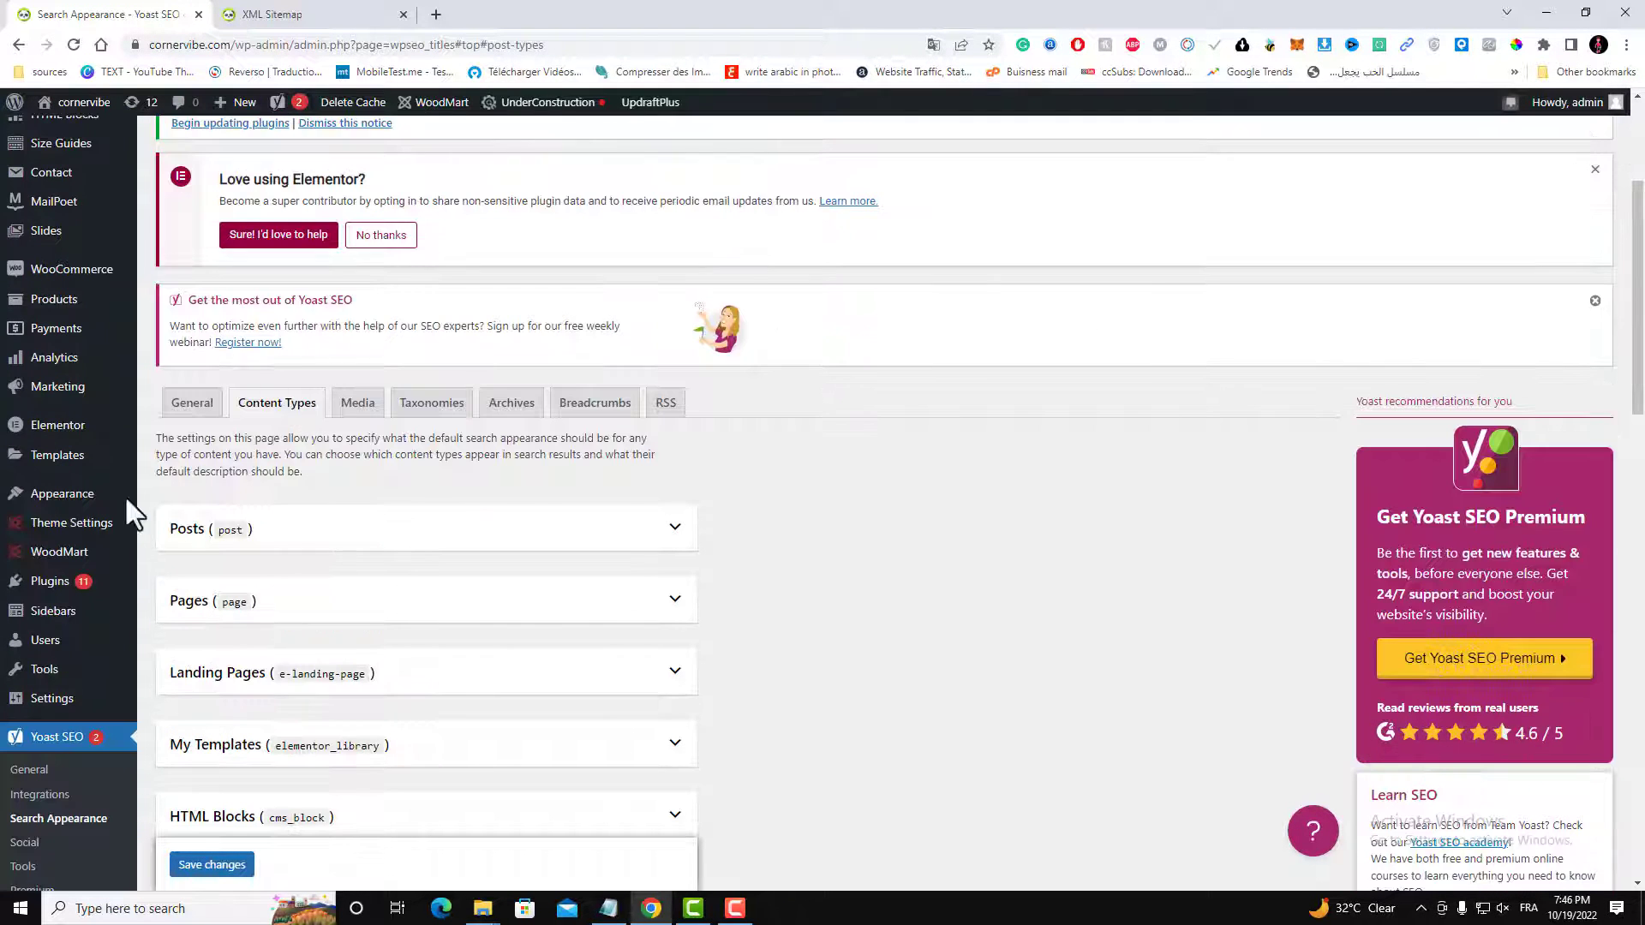
mouse_move(57, 587)
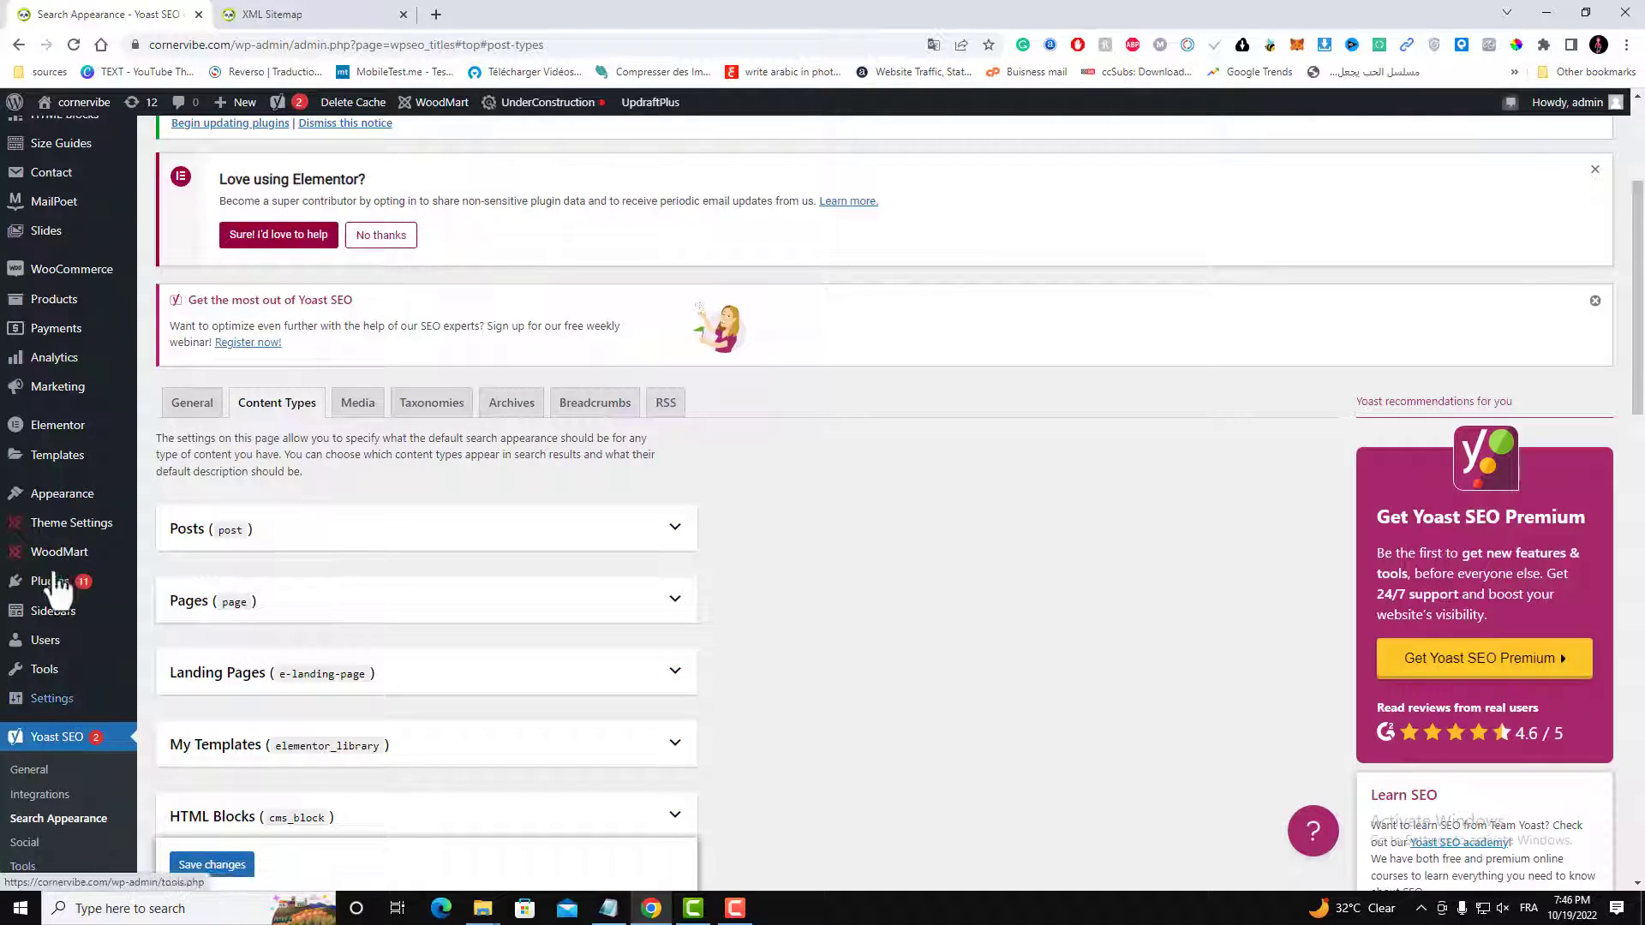
scroll(down, 3)
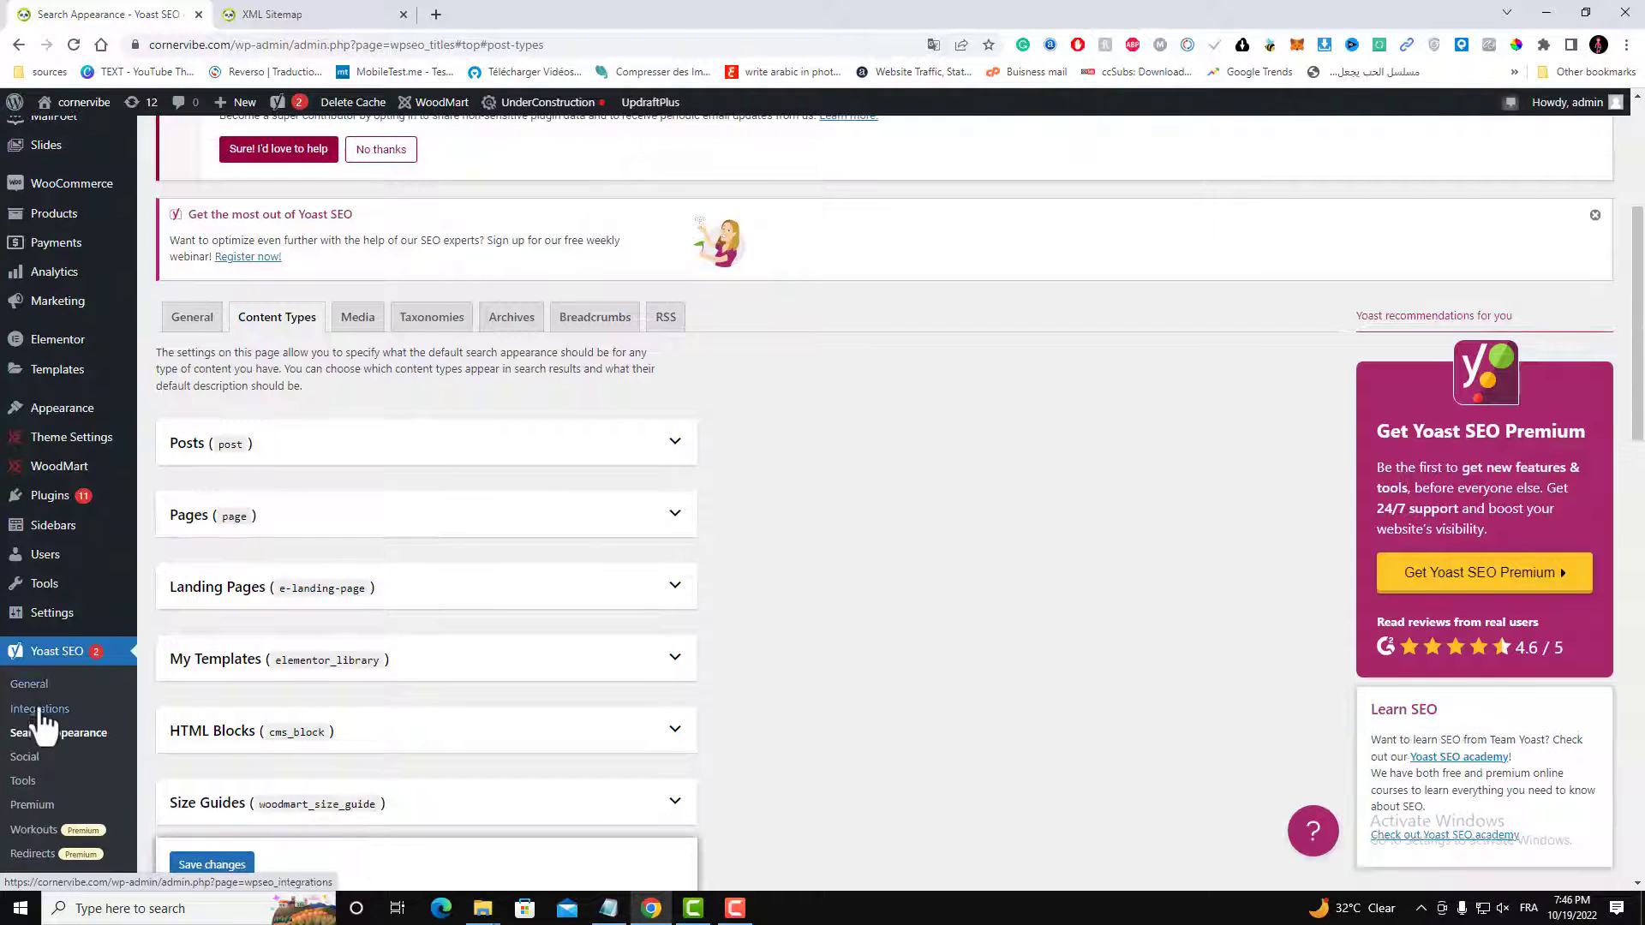
click(284, 14)
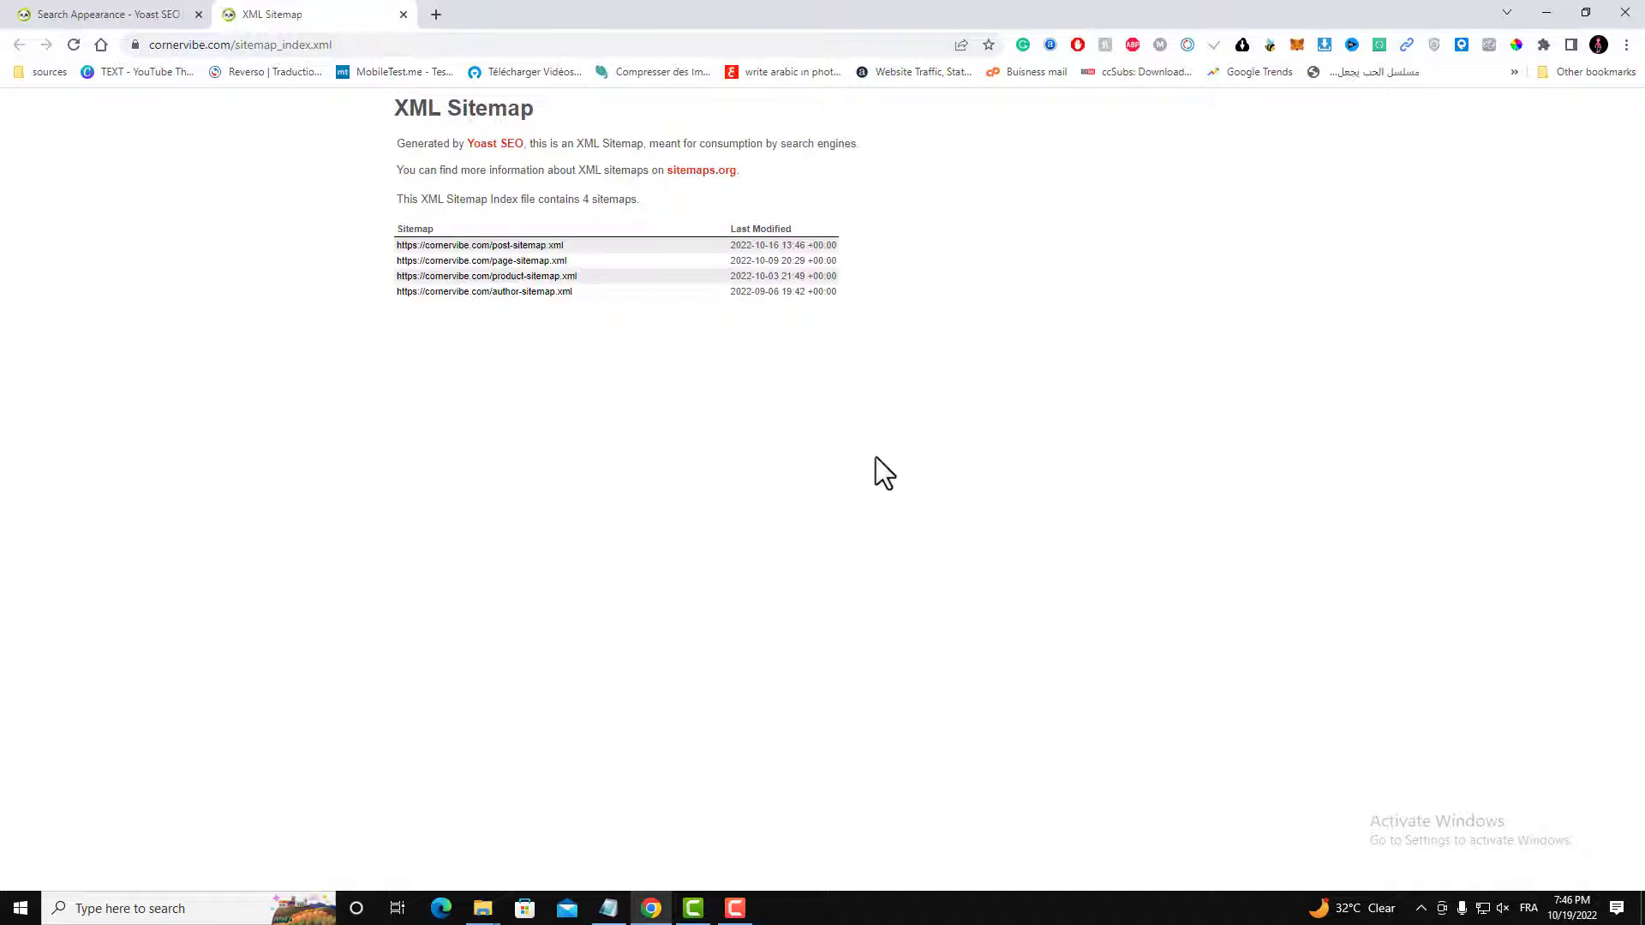
mouse_move(504, 199)
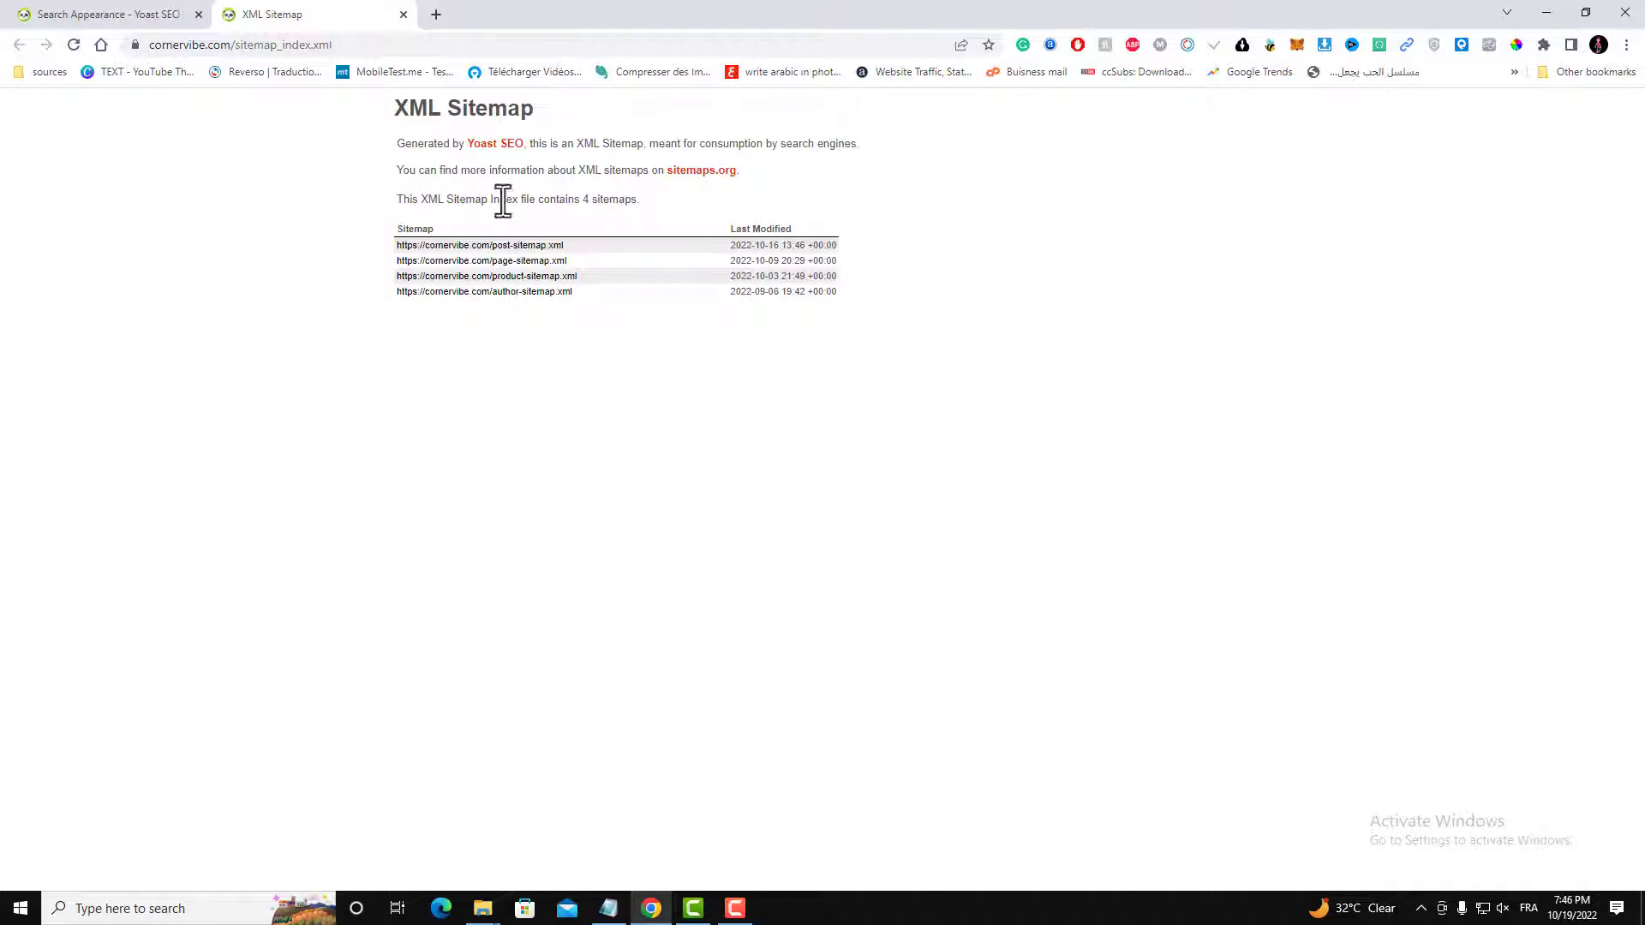
mouse_move(513, 346)
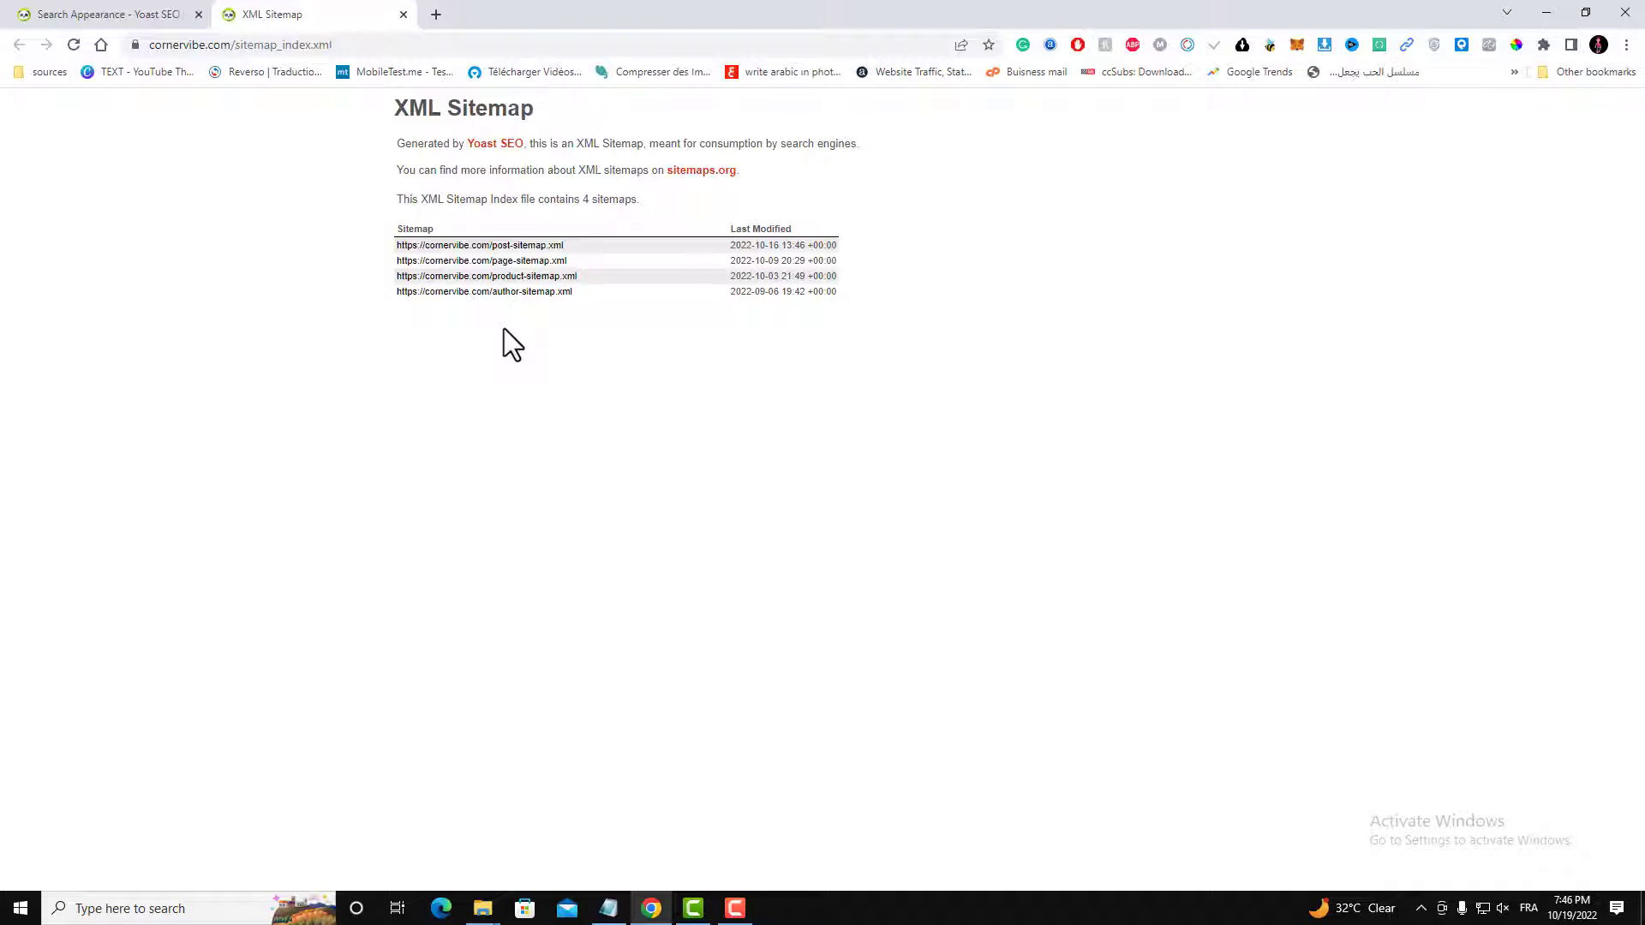
mouse_move(319, 179)
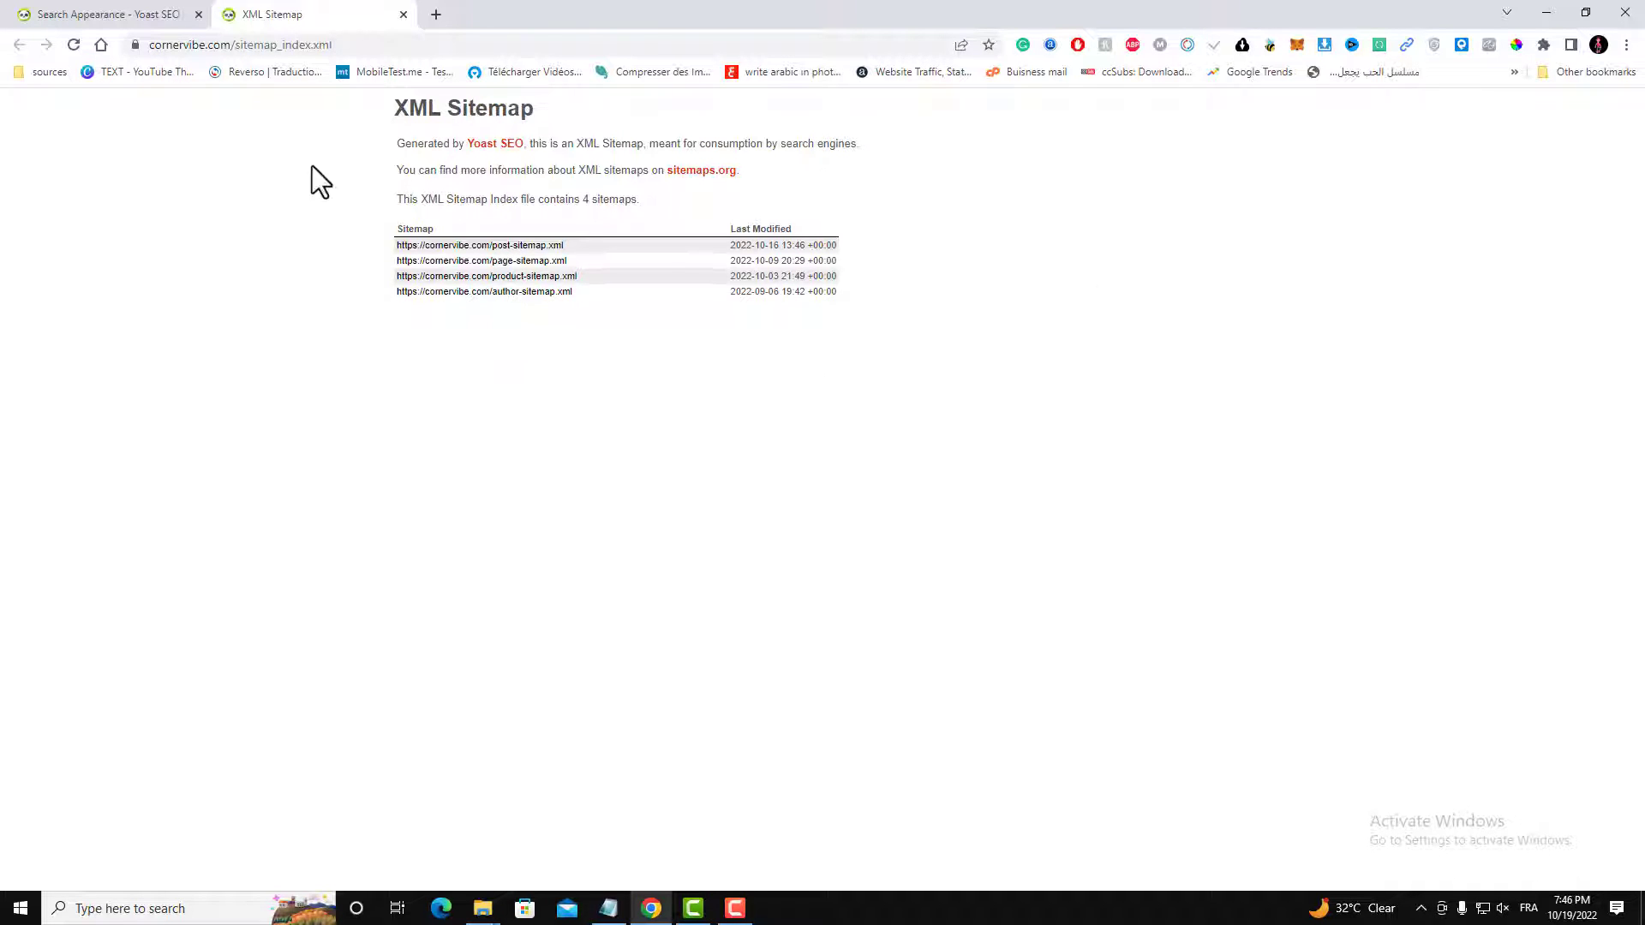
mouse_move(574, 381)
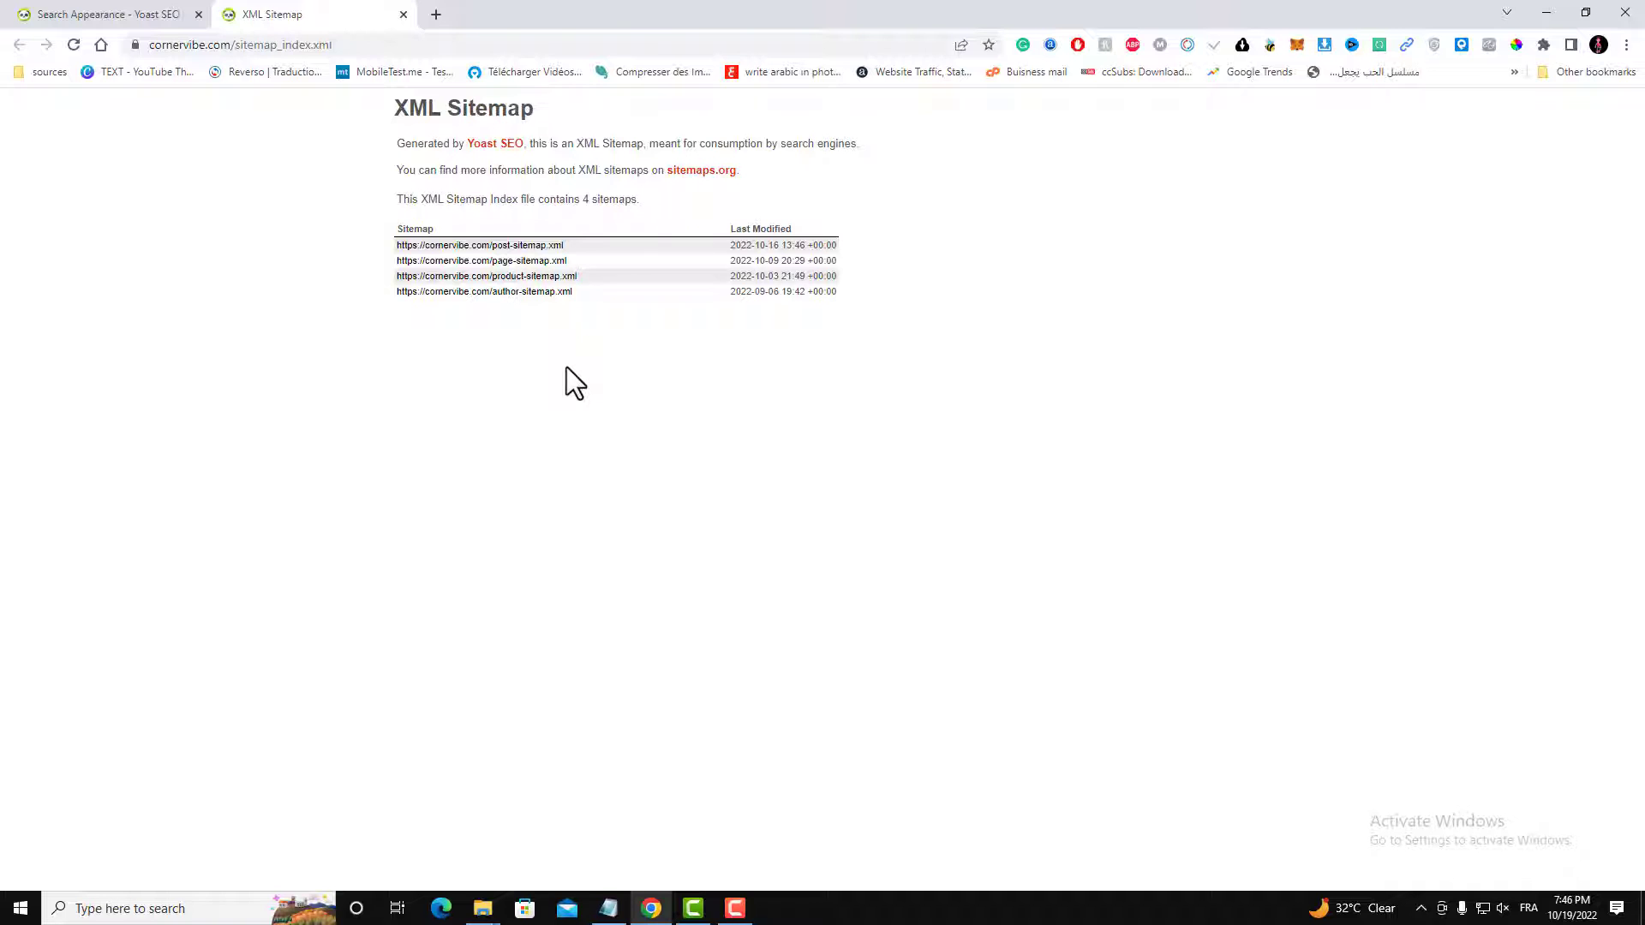
mouse_move(377, 234)
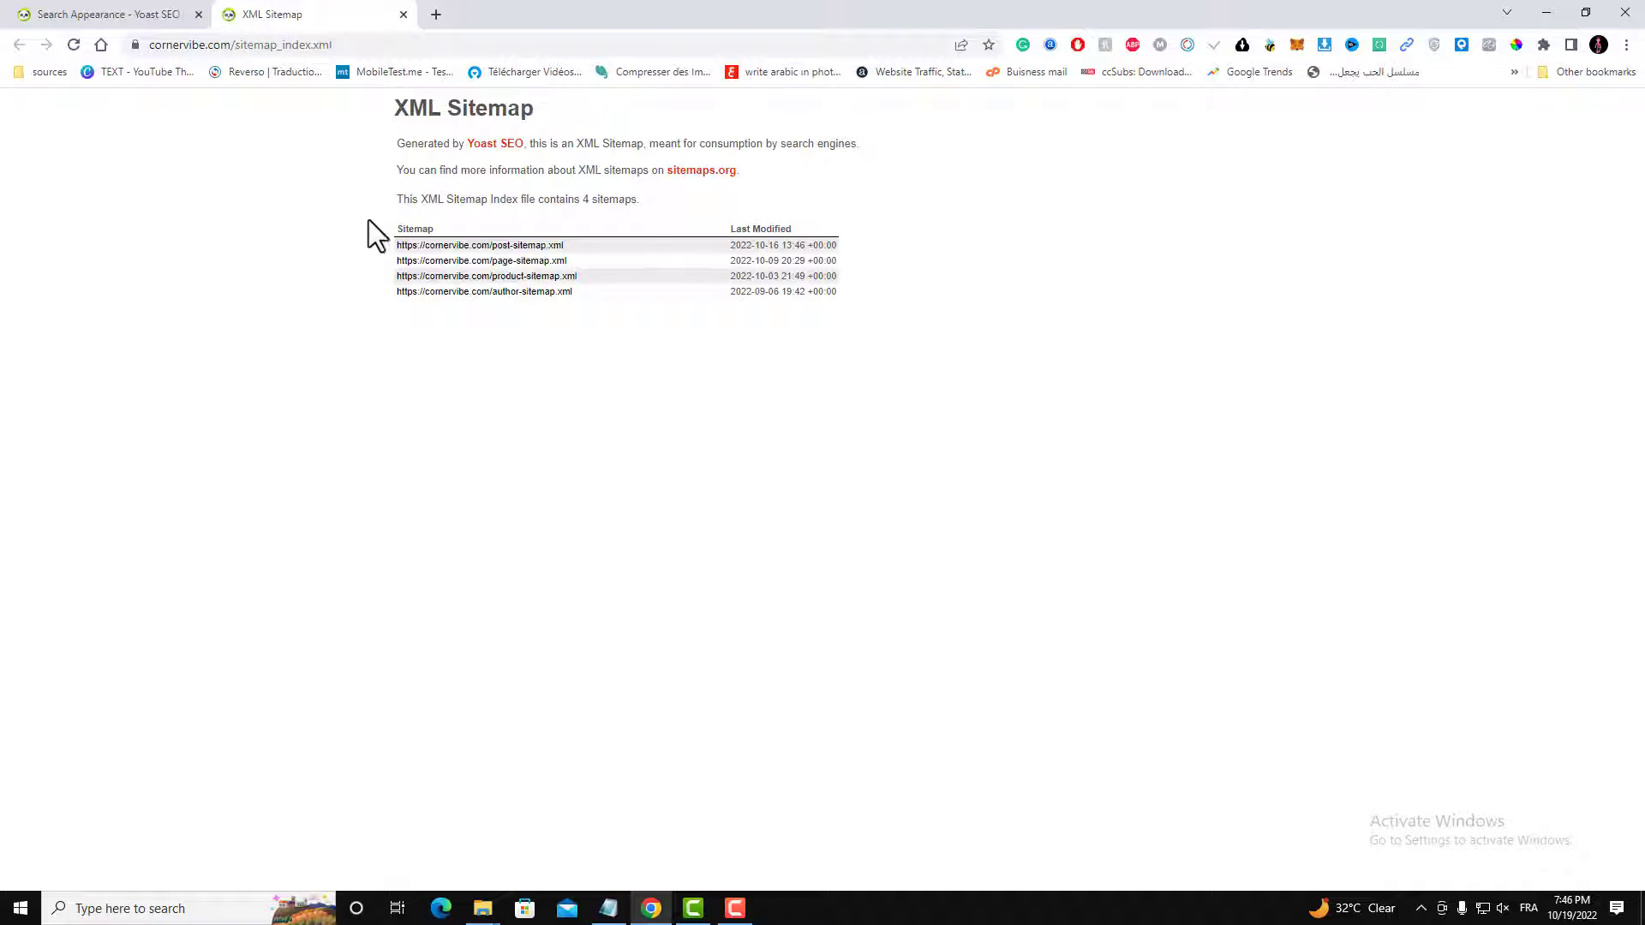
mouse_move(337, 335)
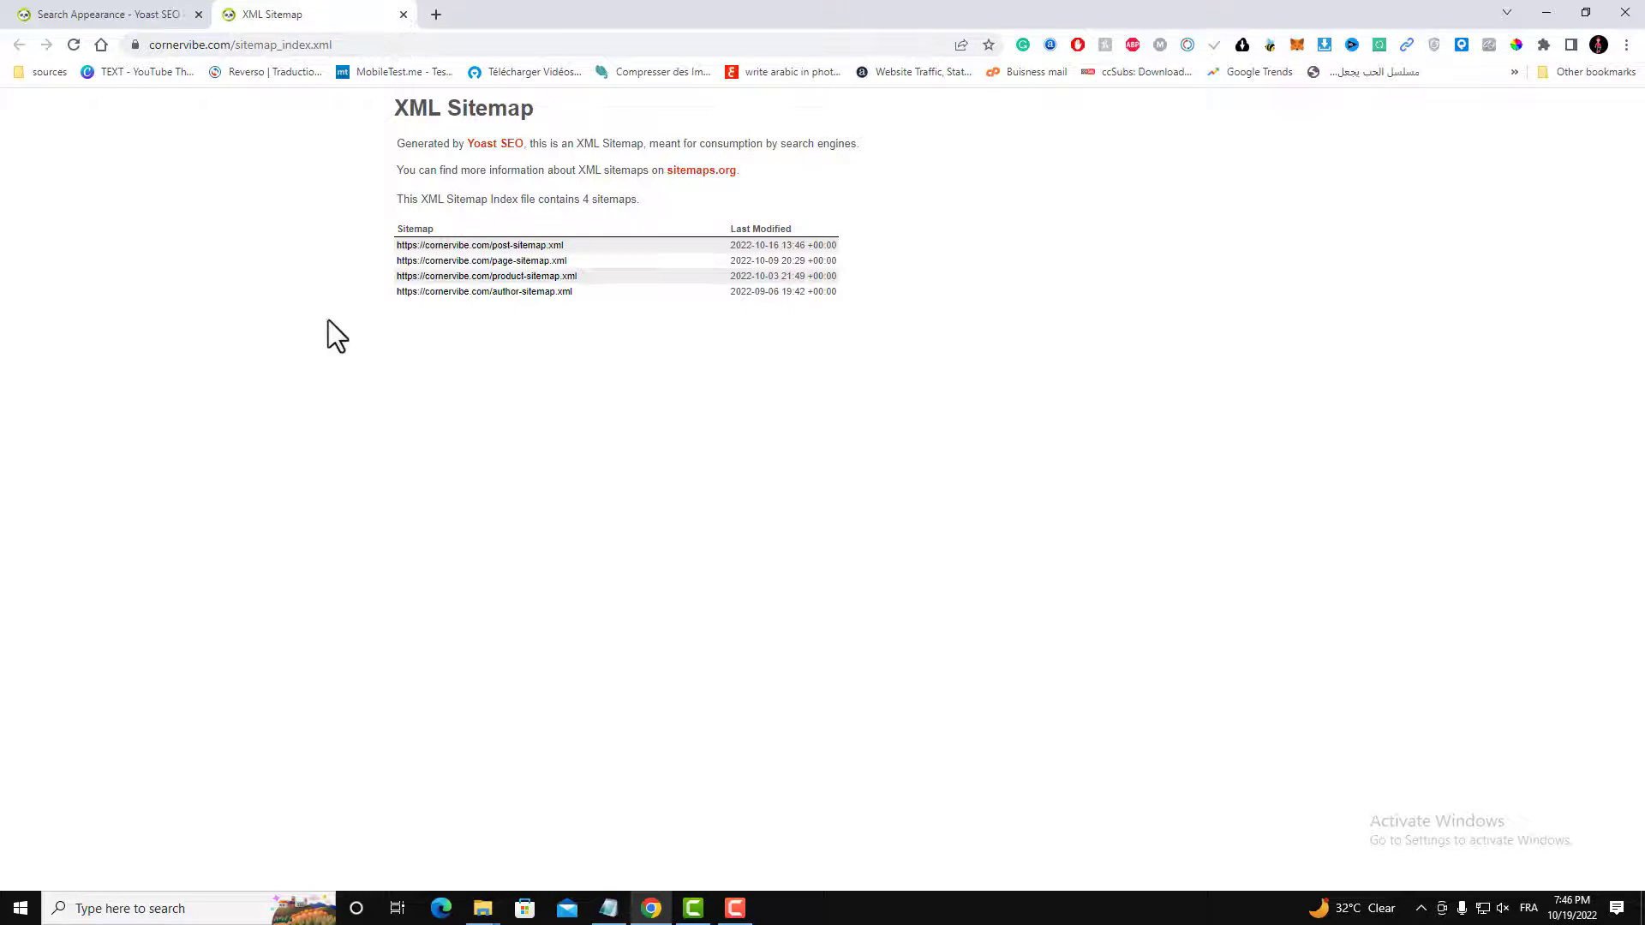
mouse_move(396, 345)
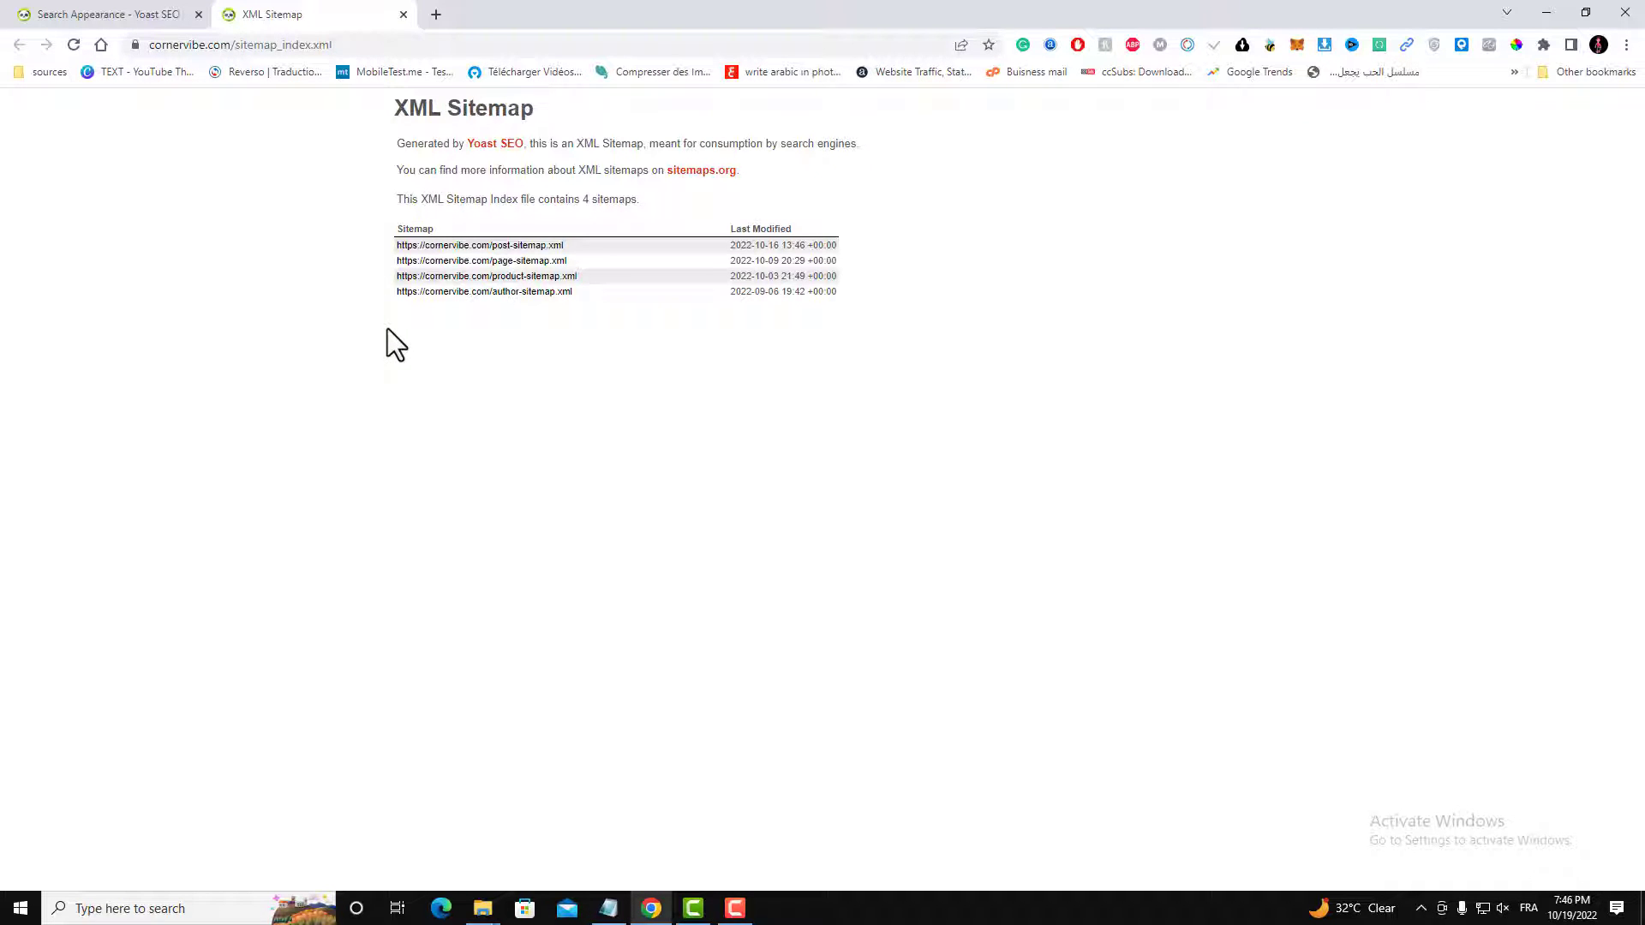
mouse_move(141, 459)
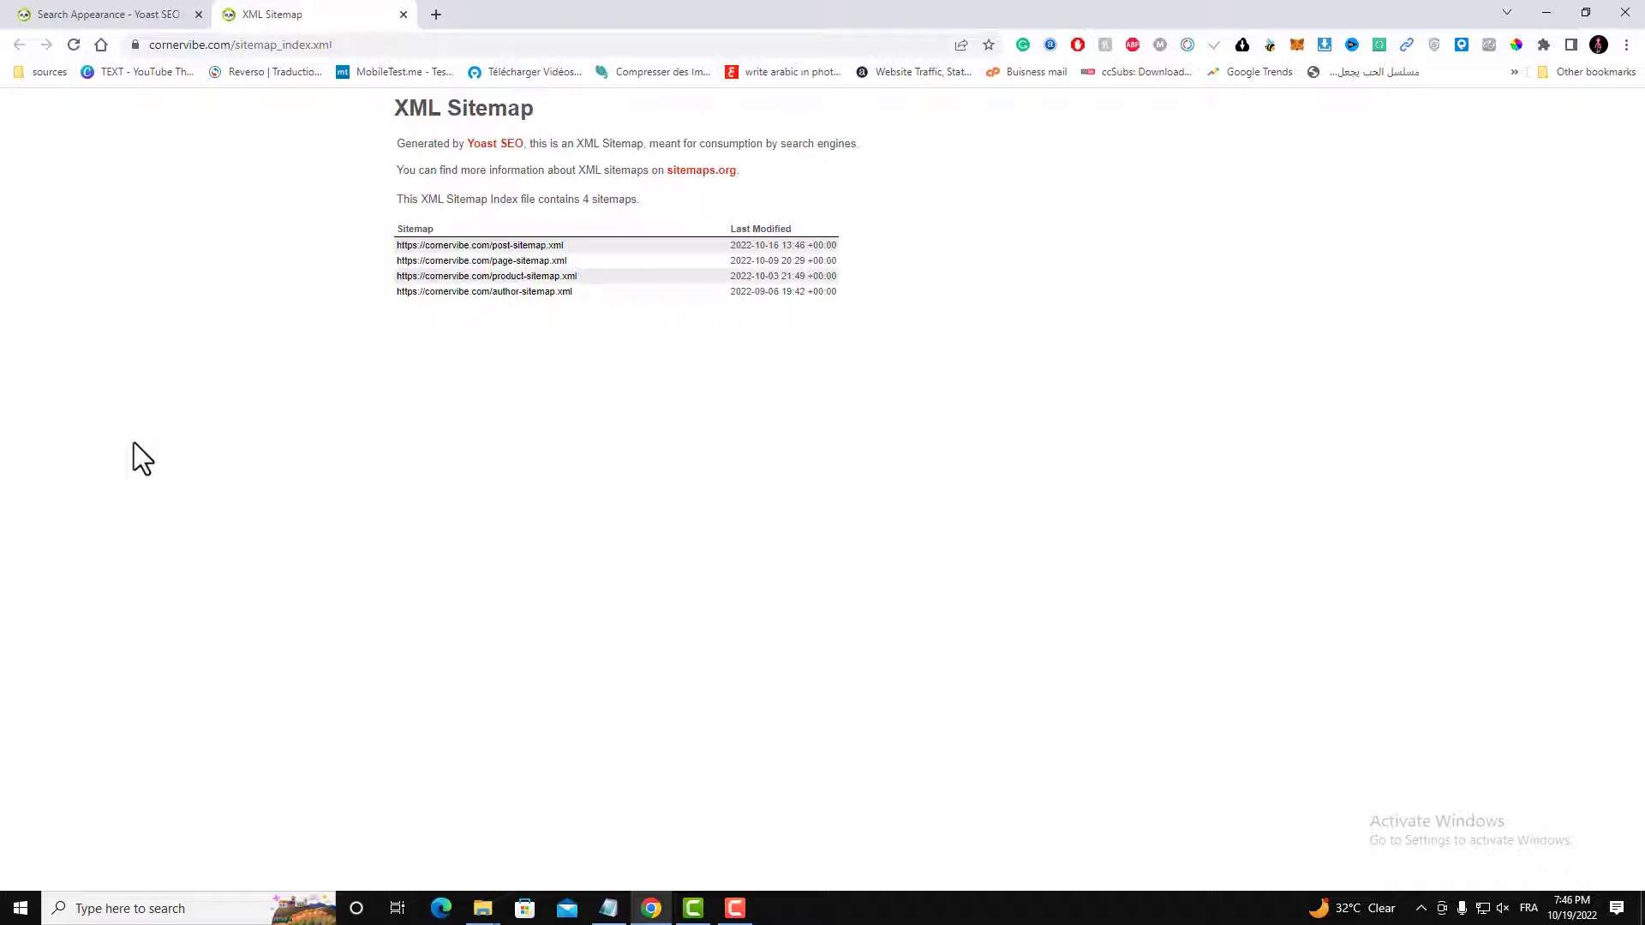
mouse_move(129, 210)
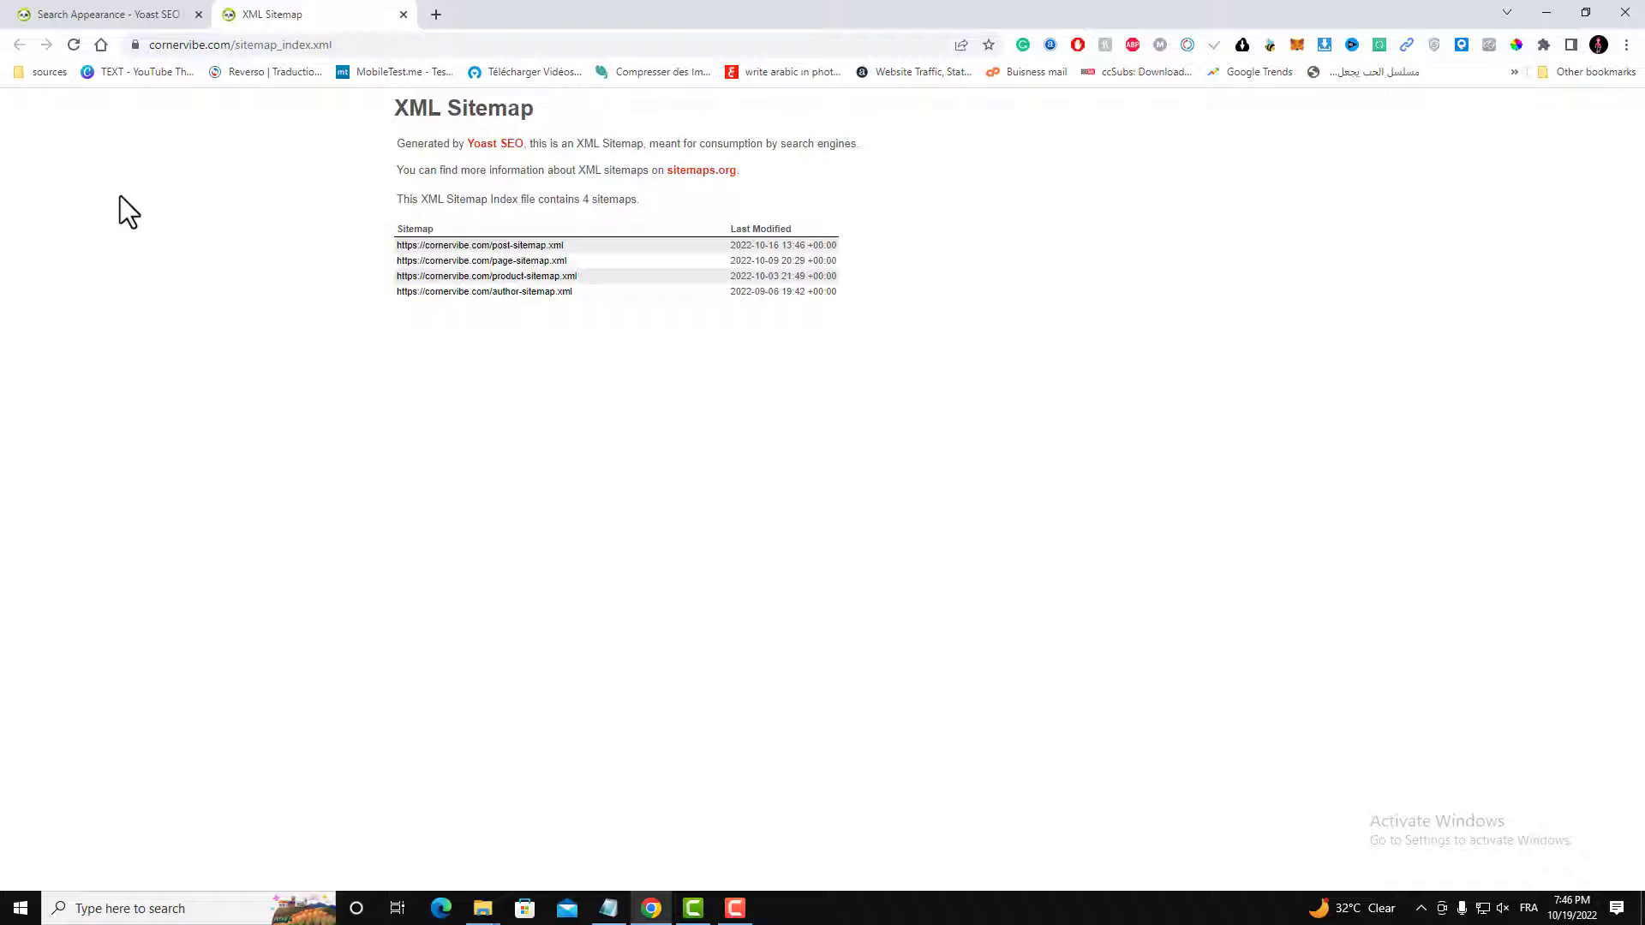
mouse_move(193, 486)
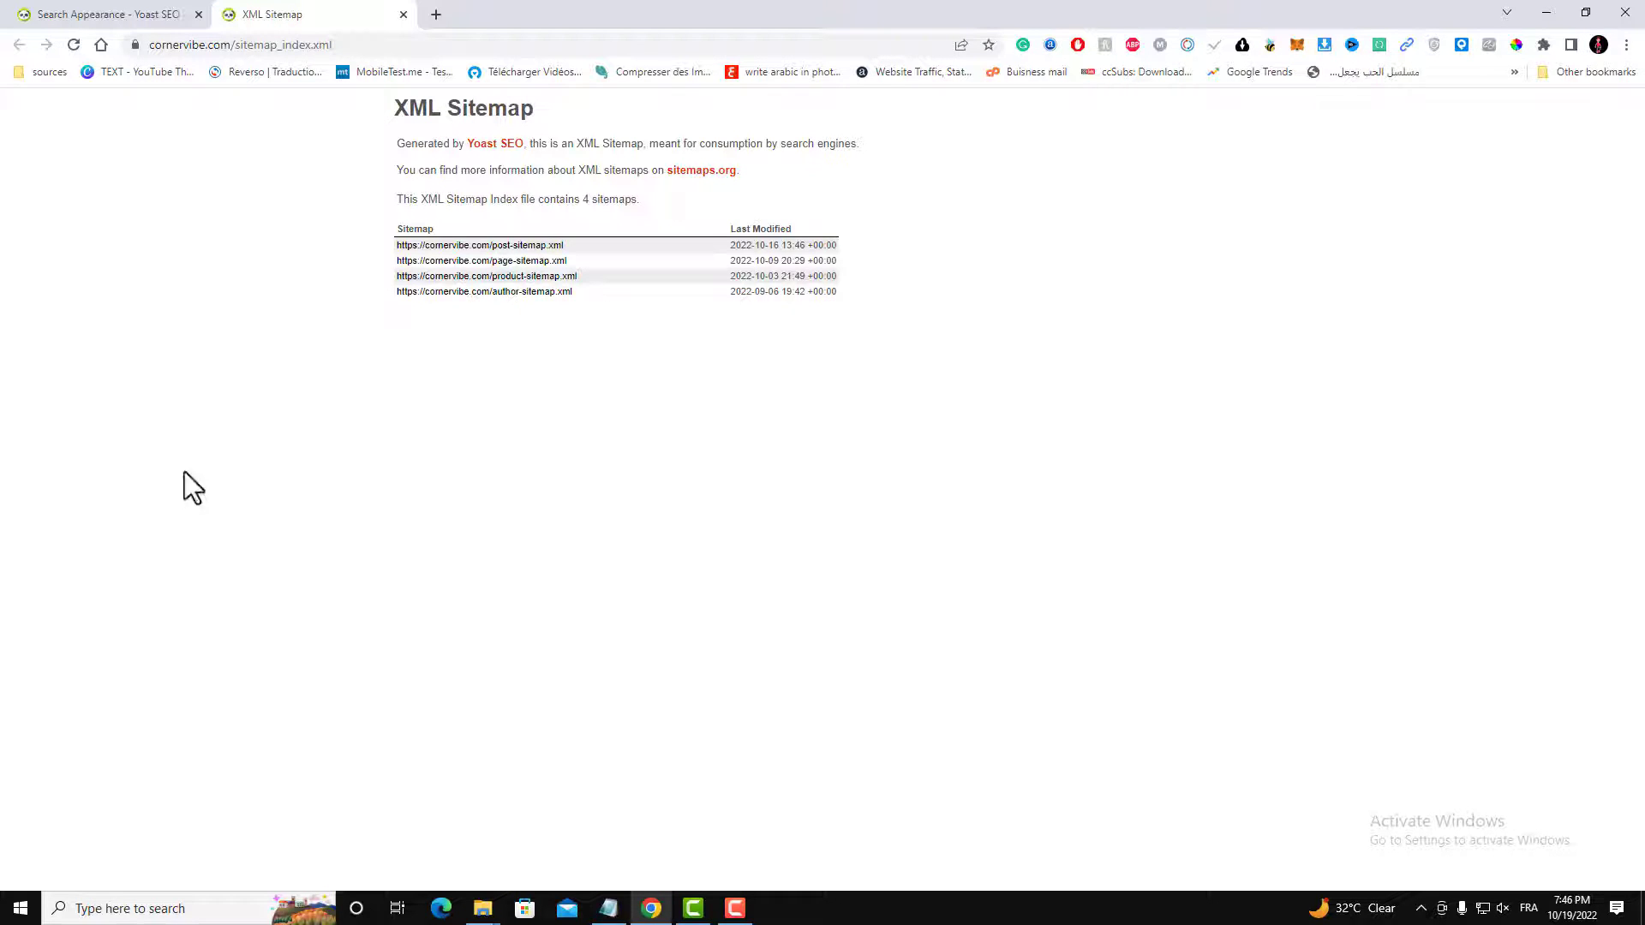
mouse_move(180, 449)
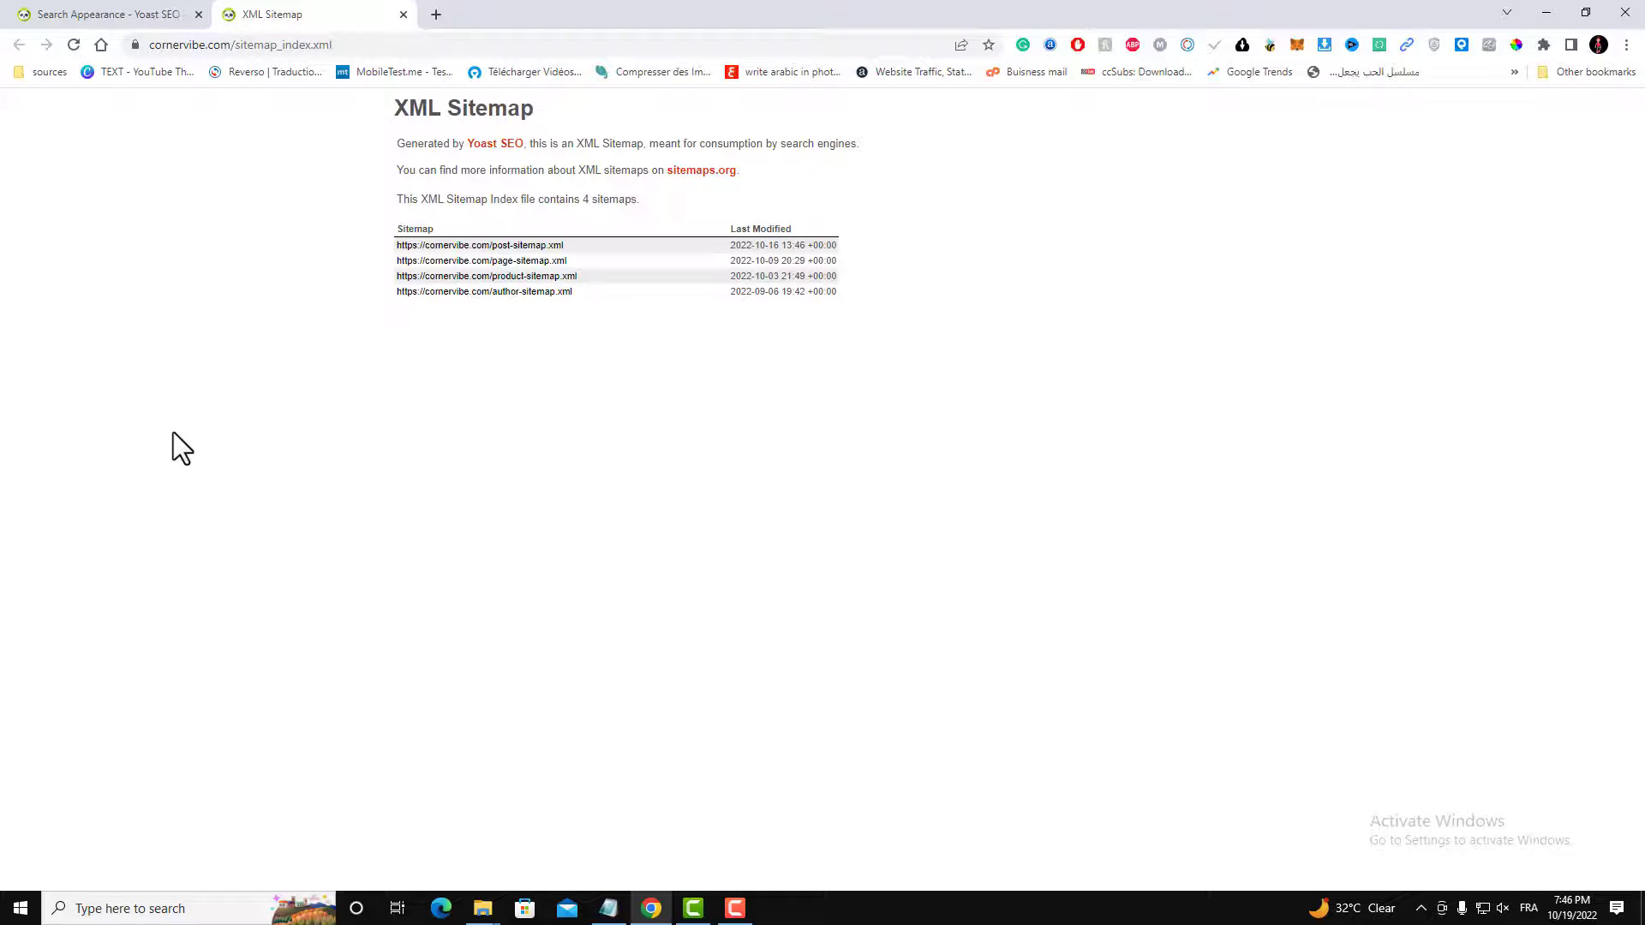
mouse_move(375, 110)
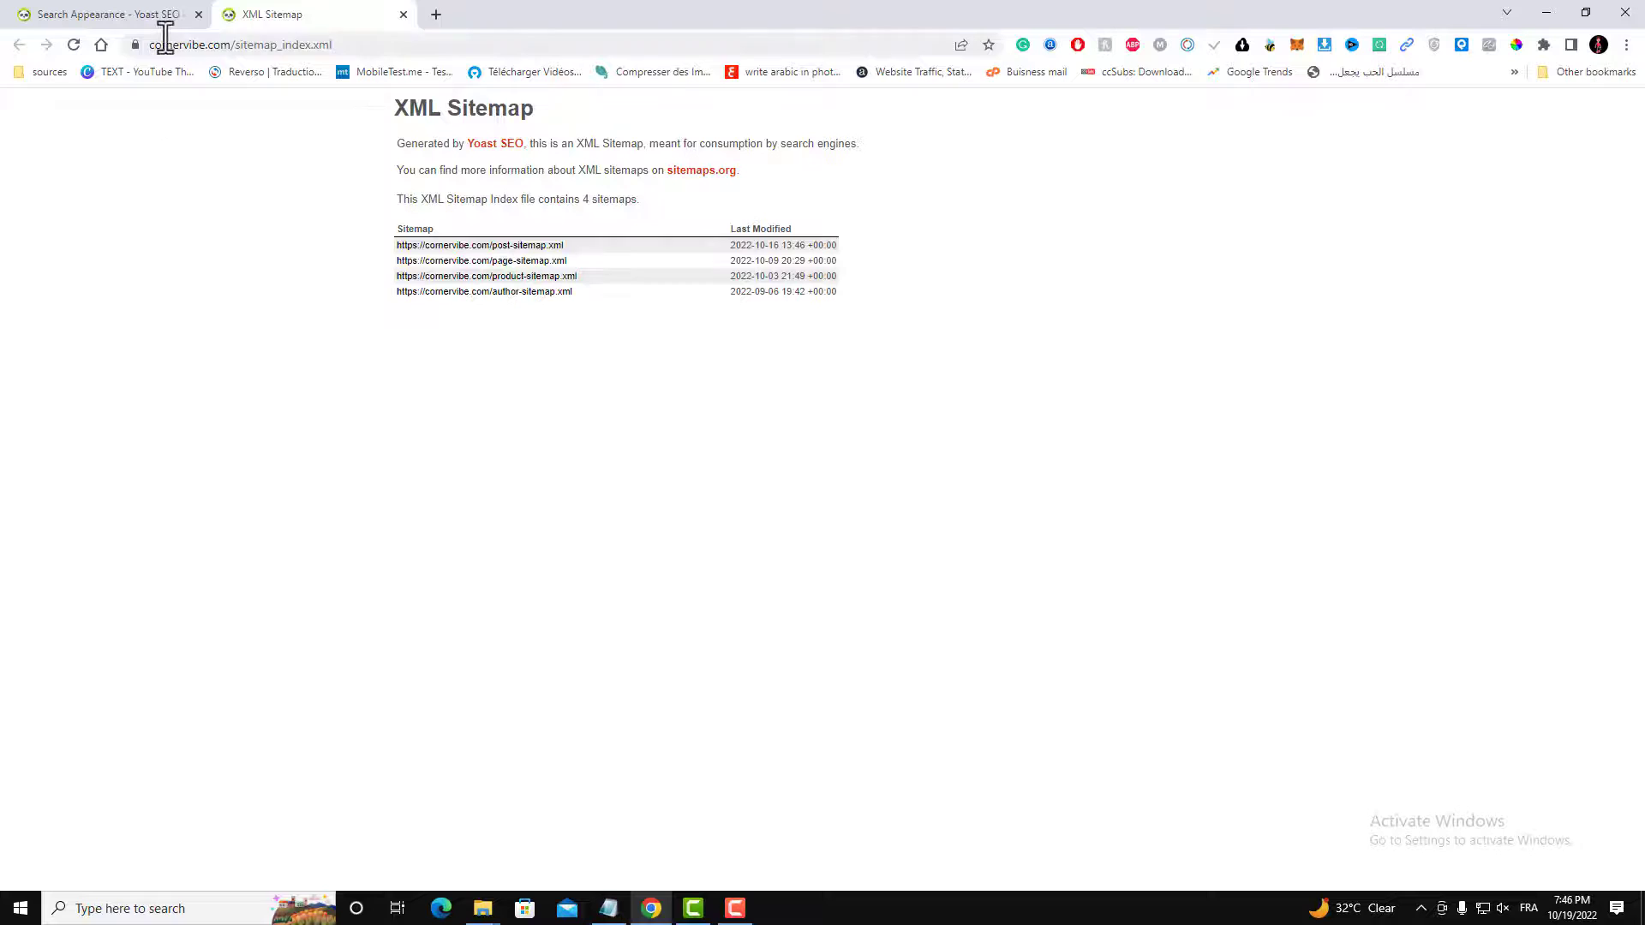
click(263, 44)
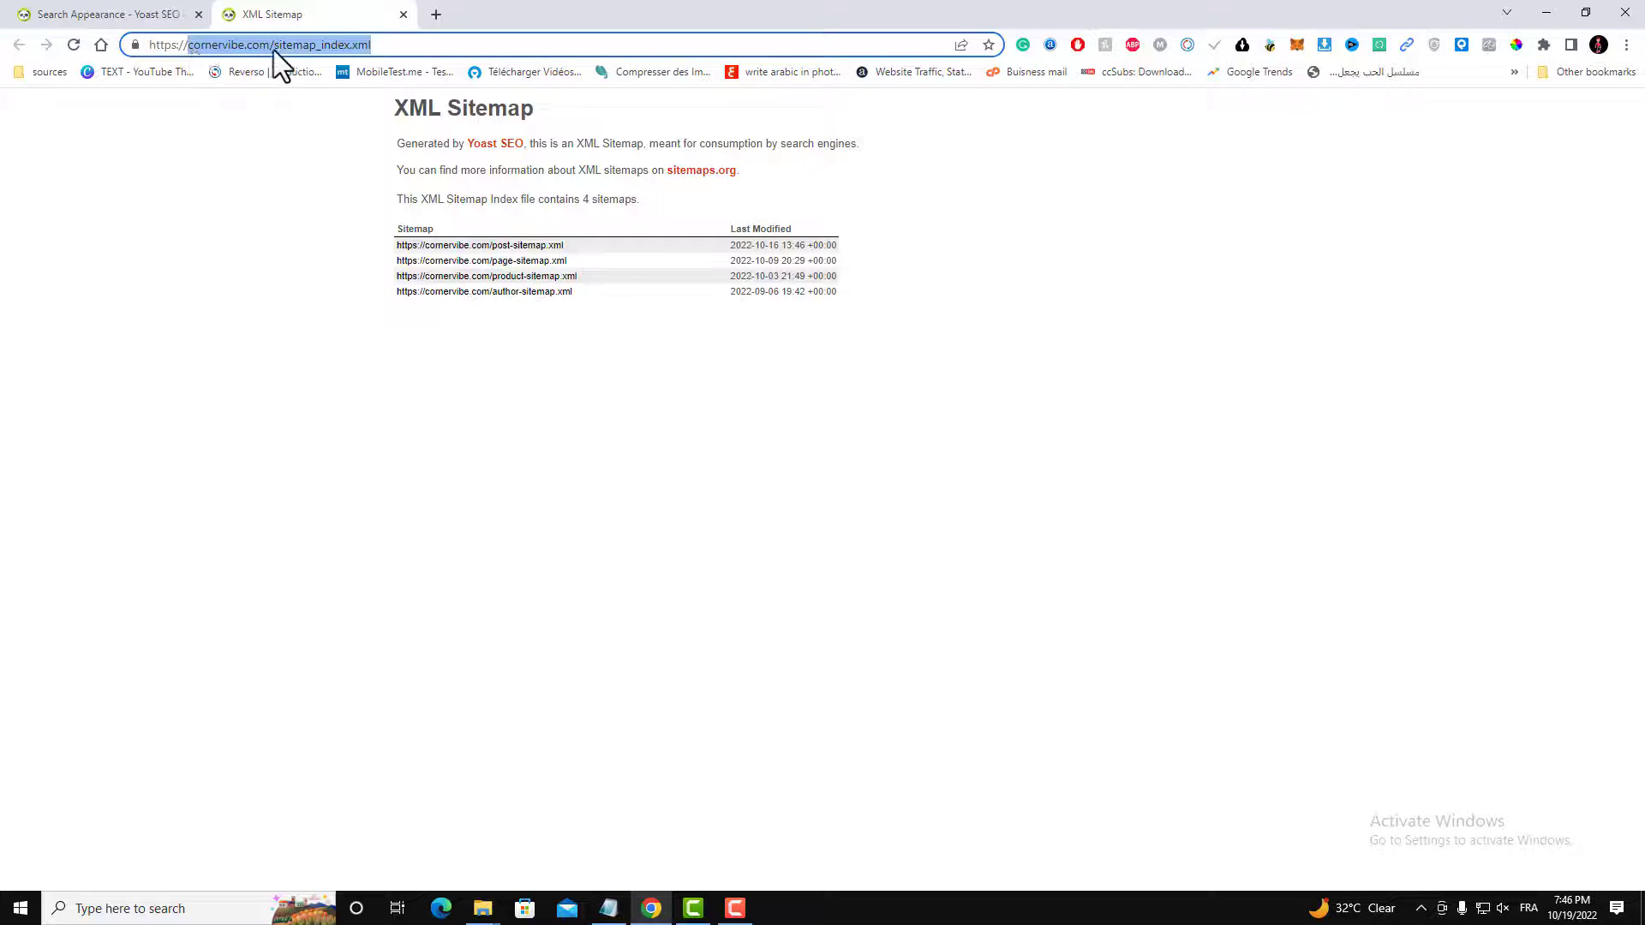
mouse_move(362, 52)
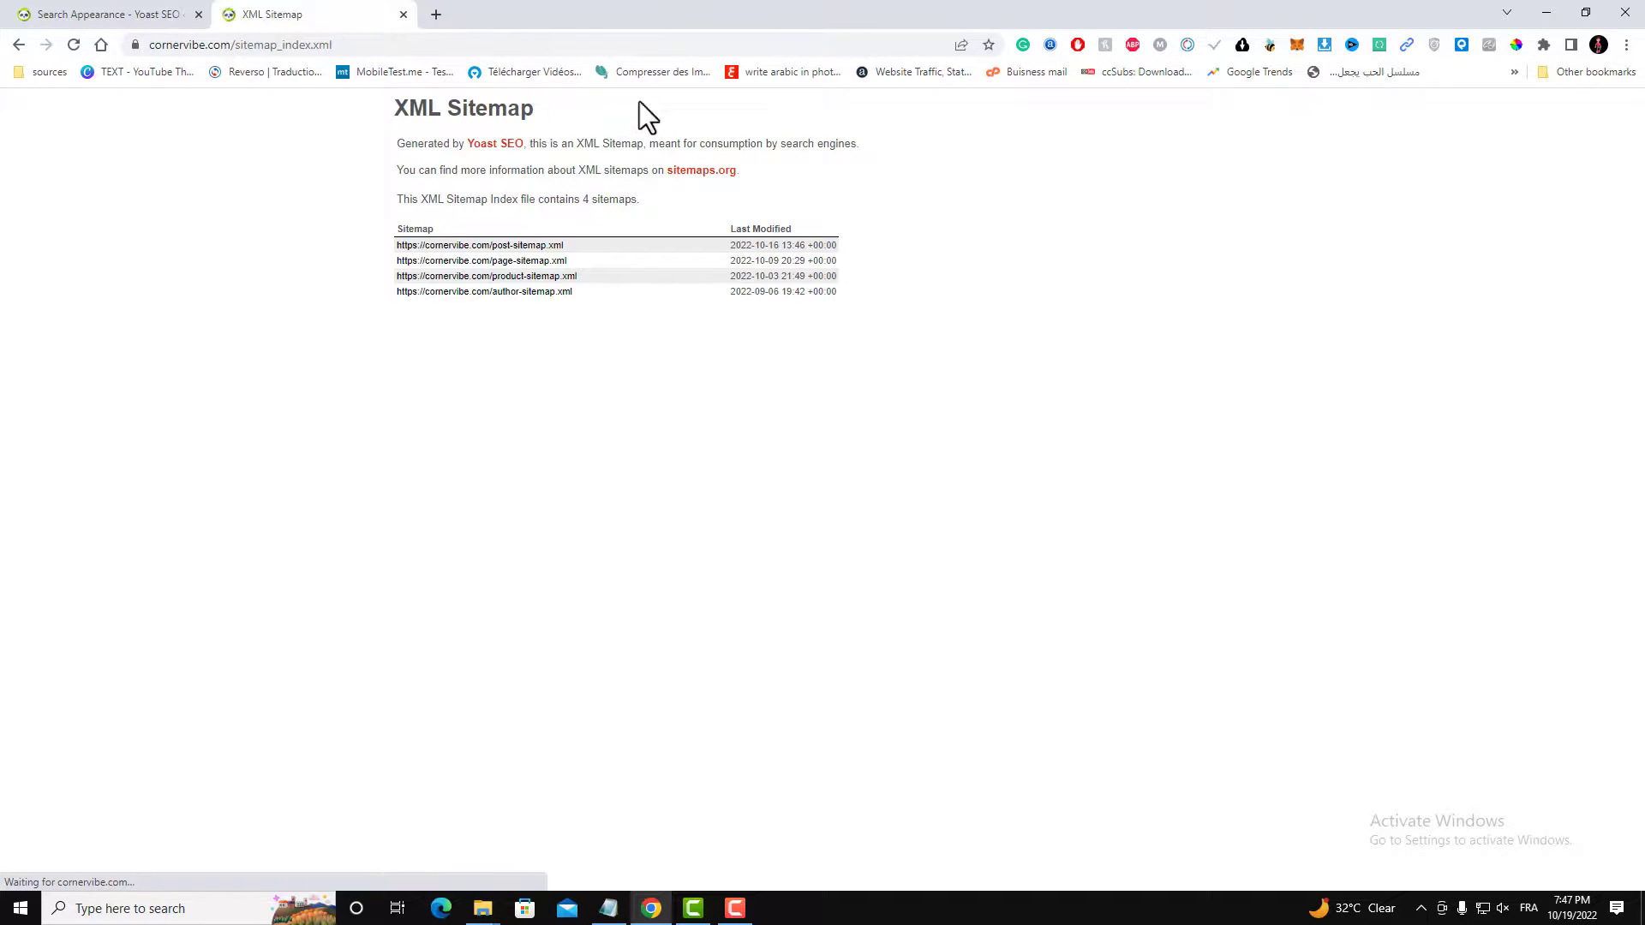
mouse_move(848, 260)
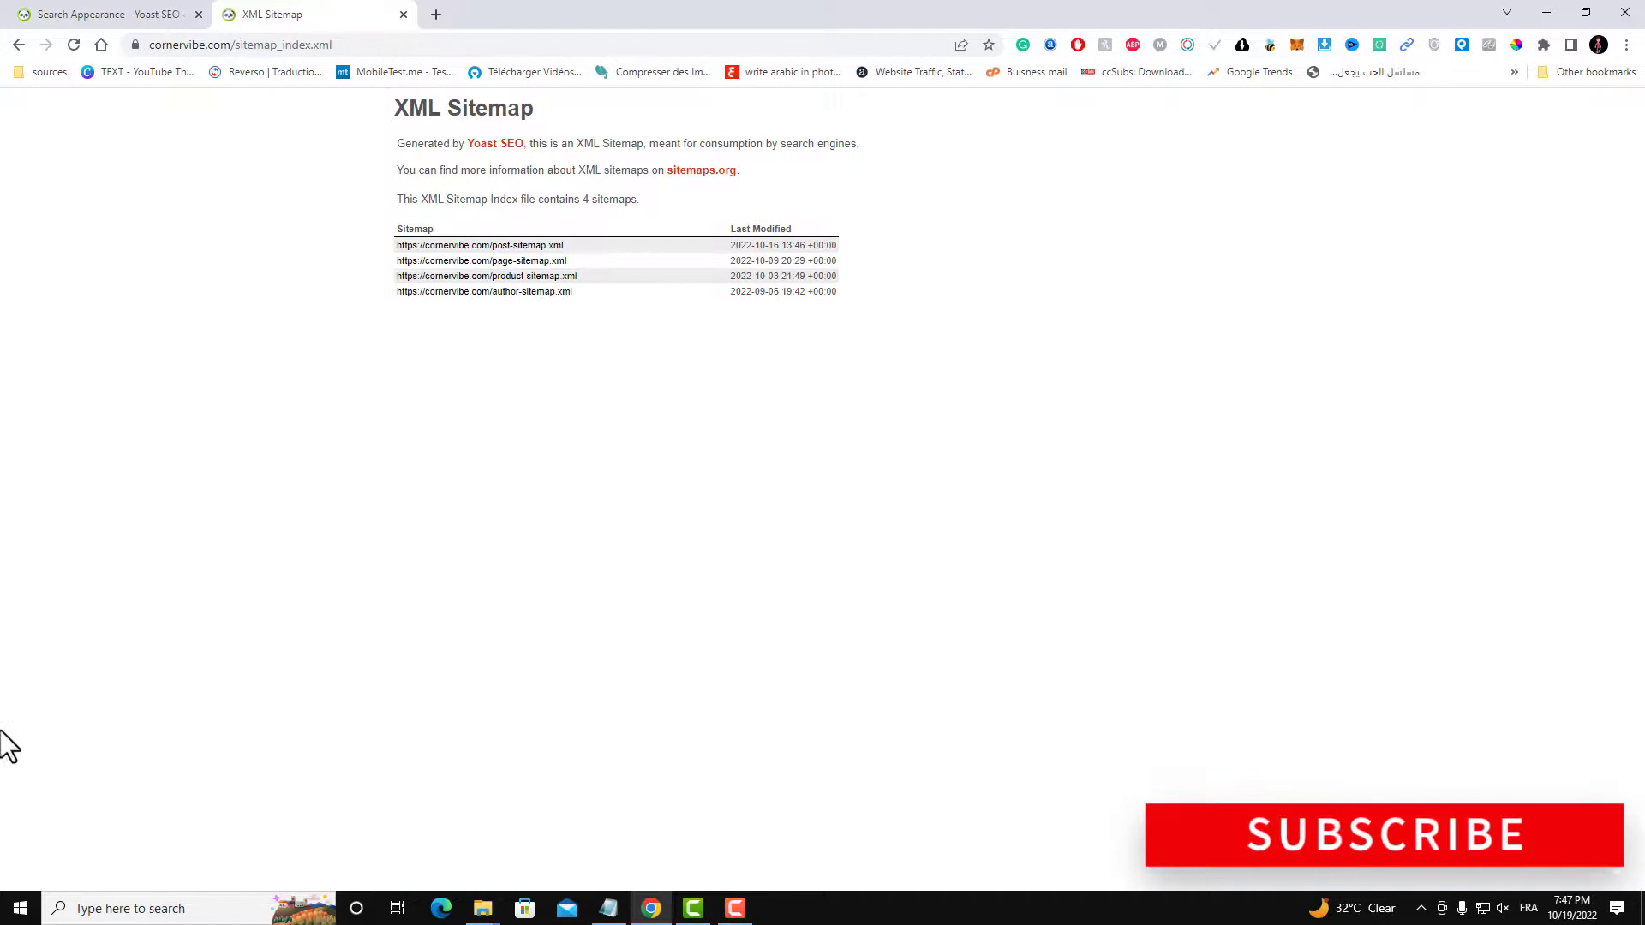
mouse_move(1416, 861)
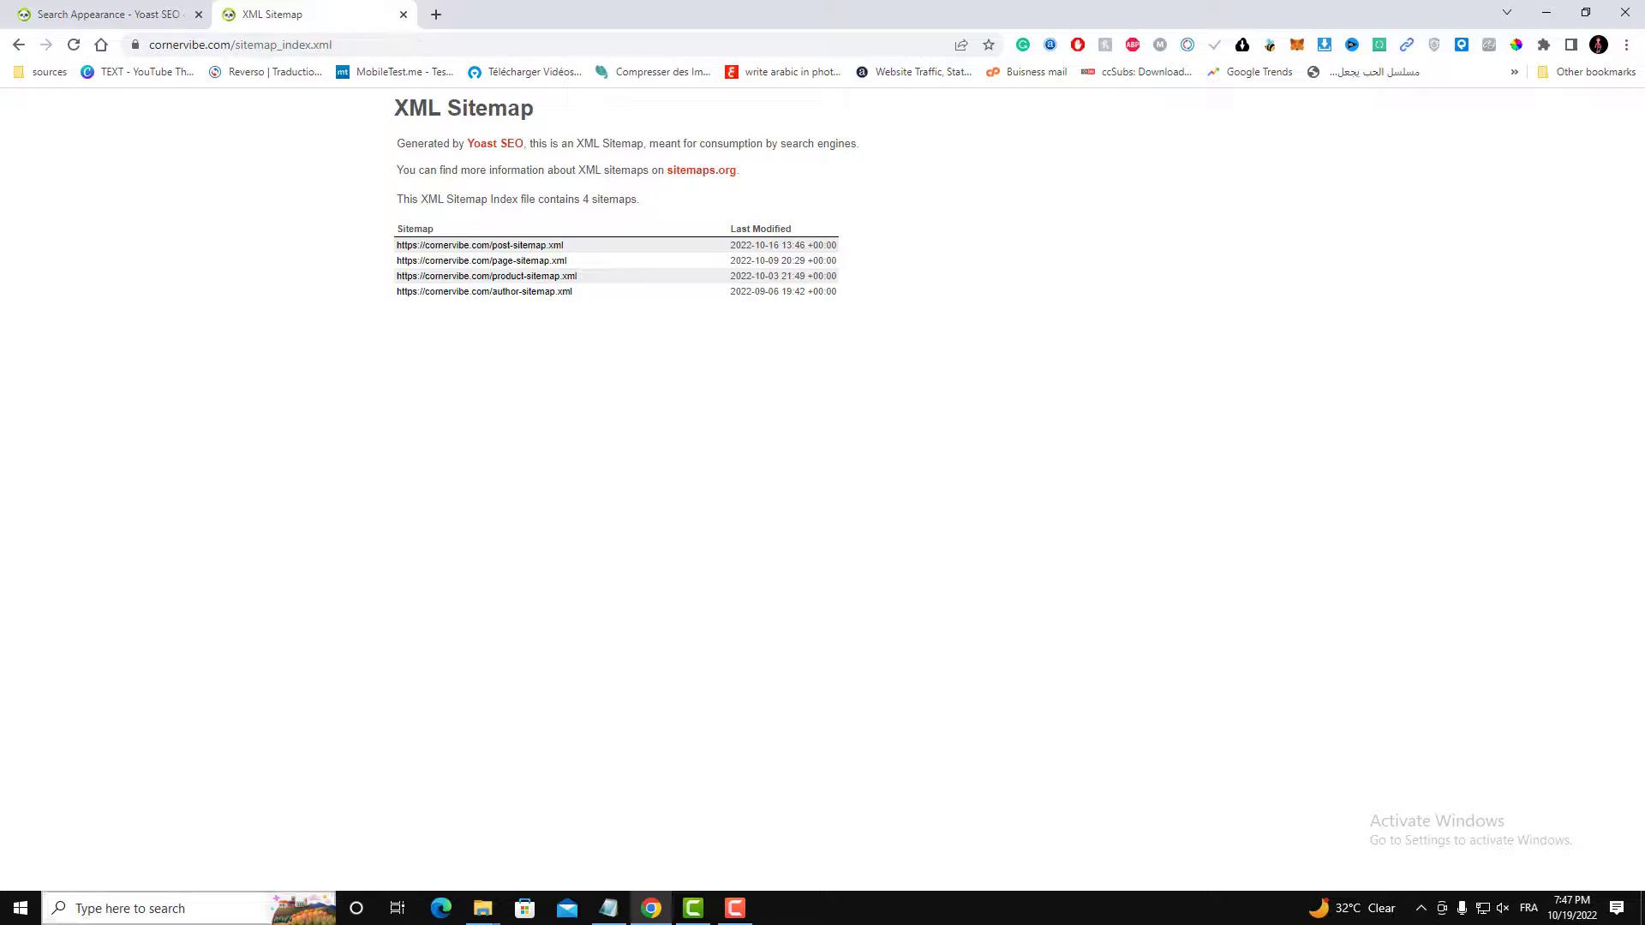
mouse_move(528, 224)
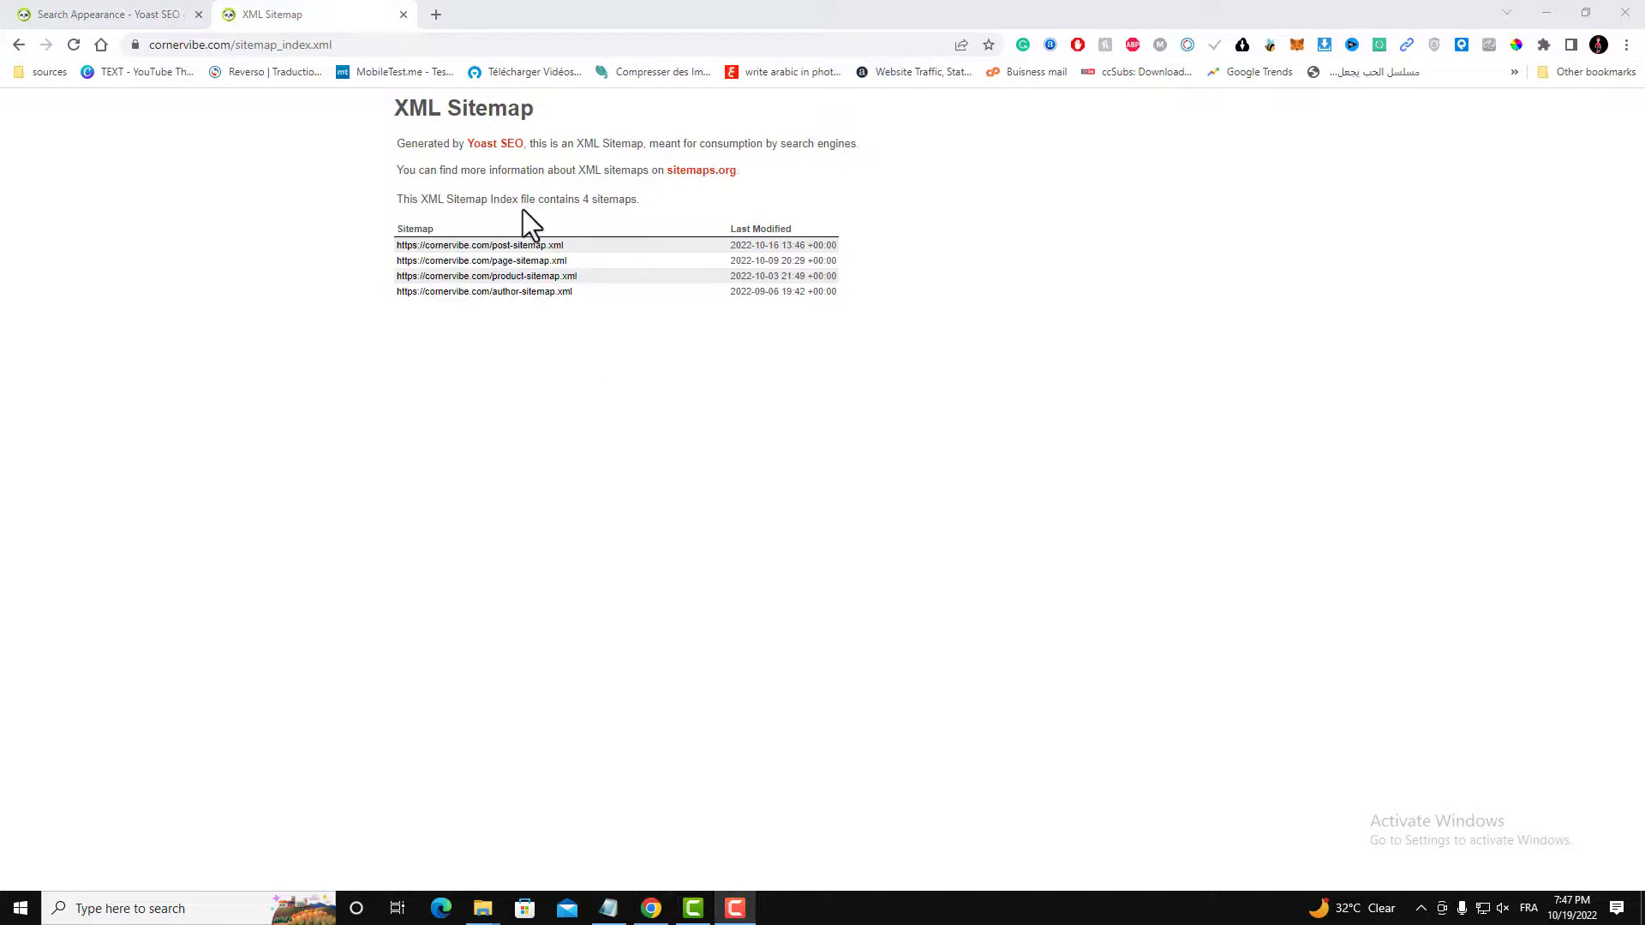